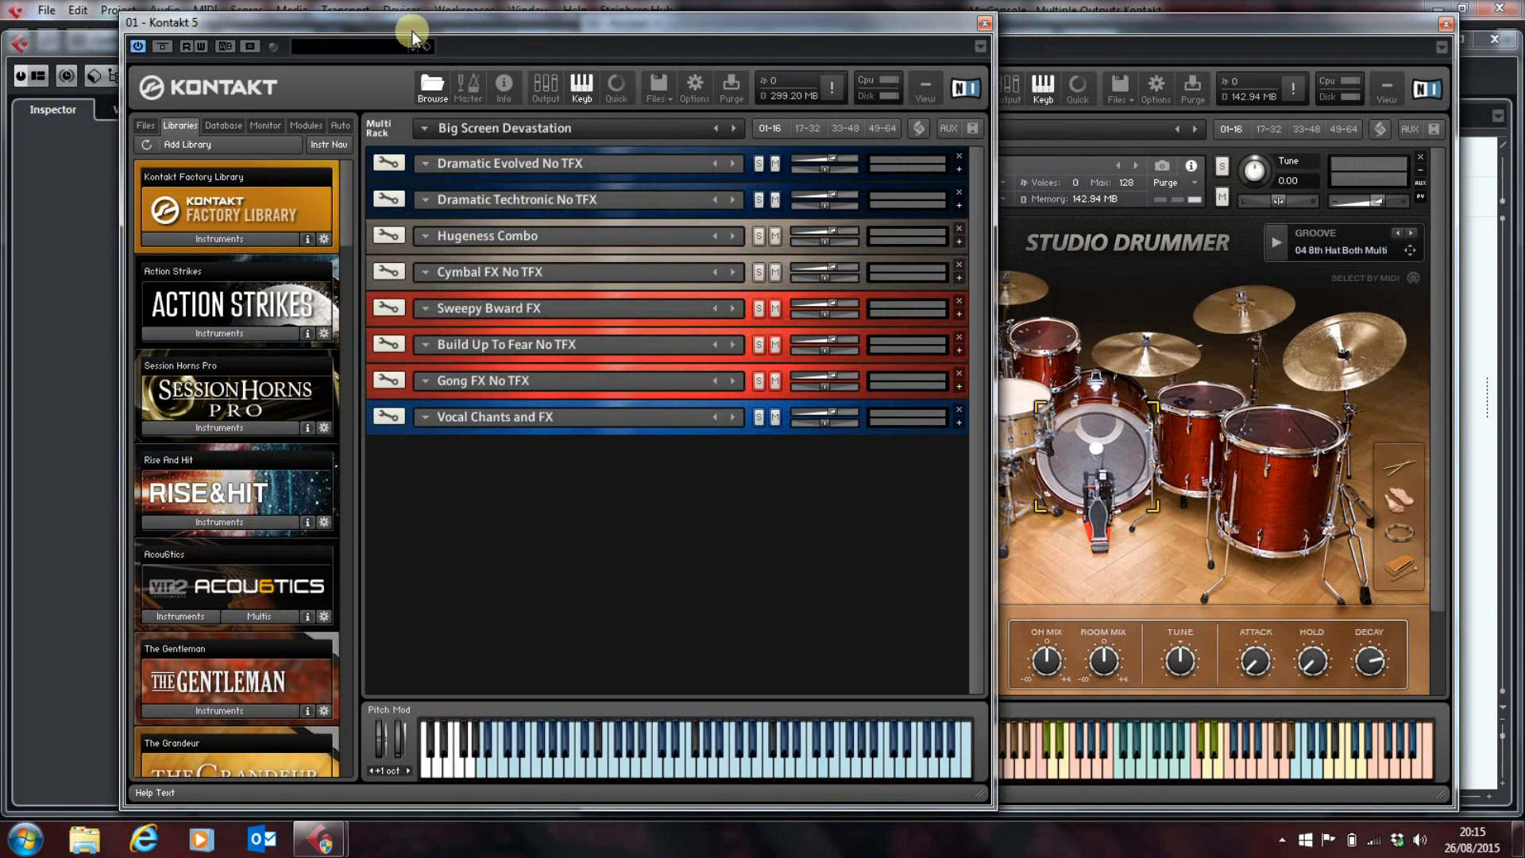
mouse_move(627, 460)
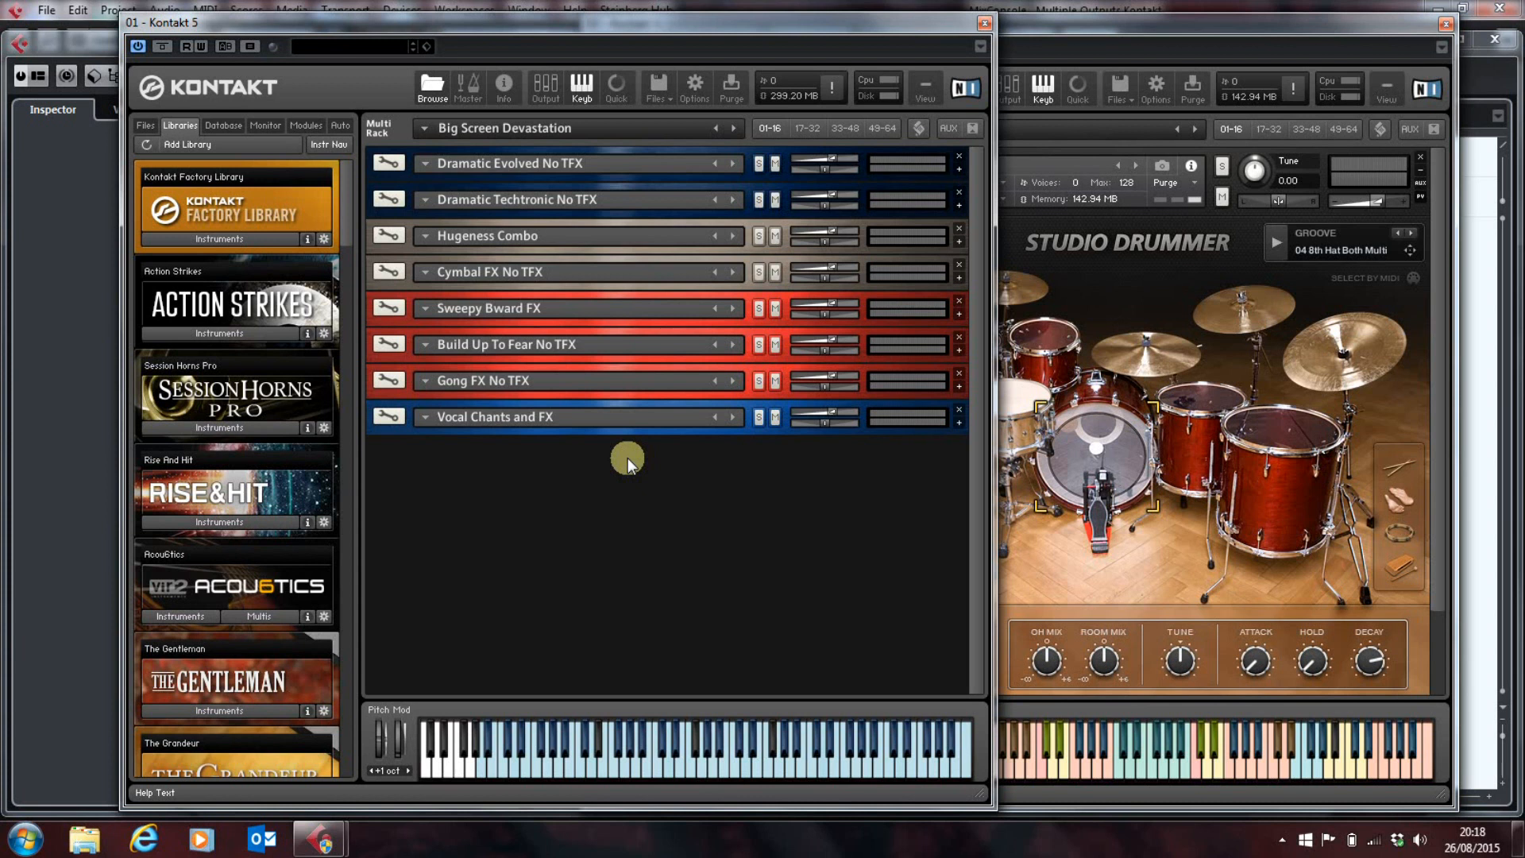
mouse_move(656, 171)
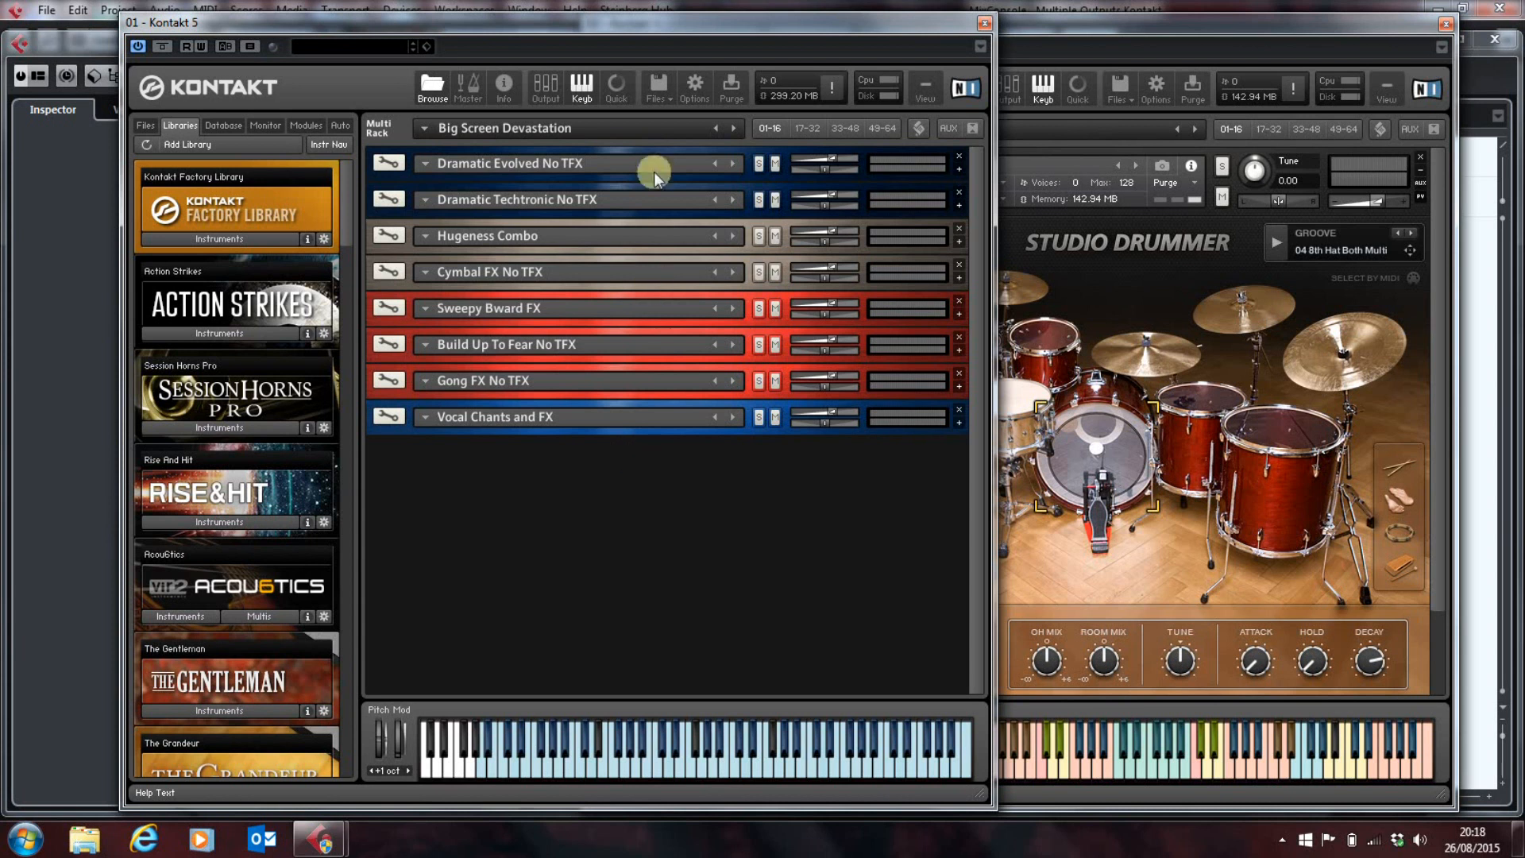
Step: Show the first instance's output channels, st.1 and aux 1 through aux 4
left_click(543, 88)
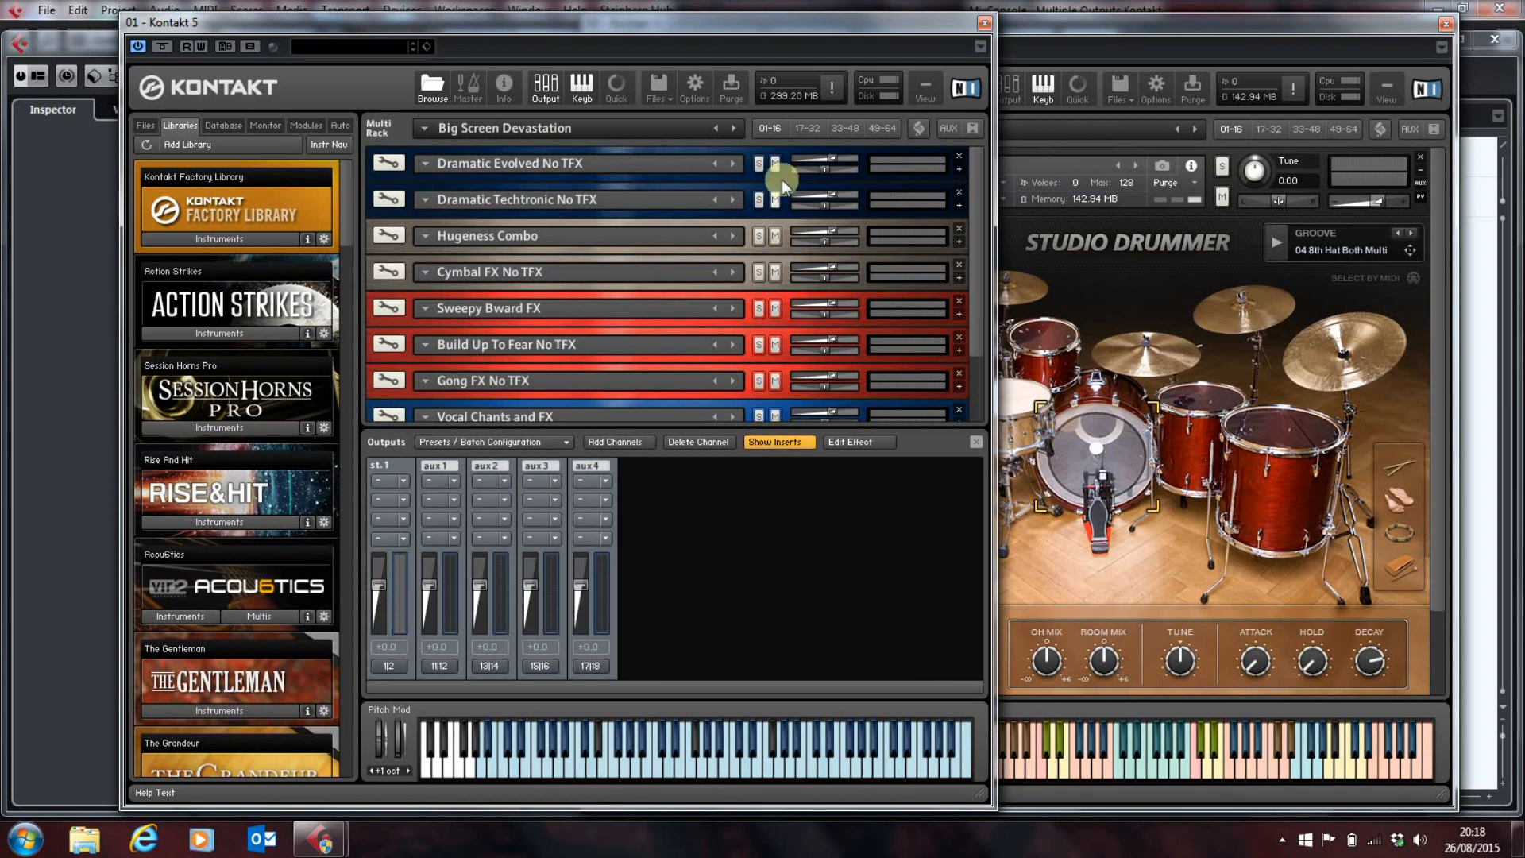
mouse_move(850, 157)
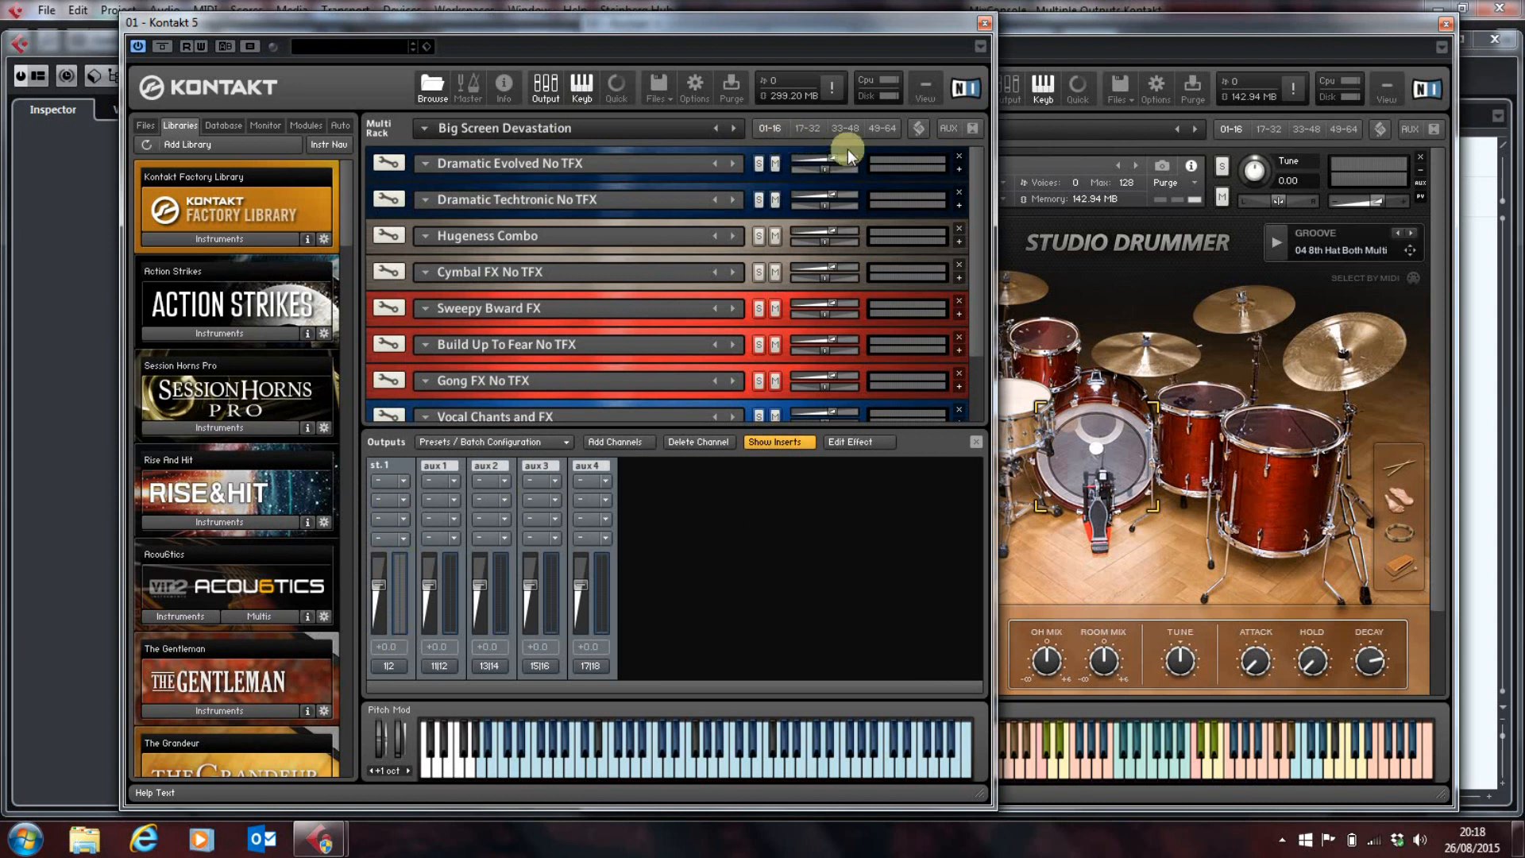
mouse_move(887, 135)
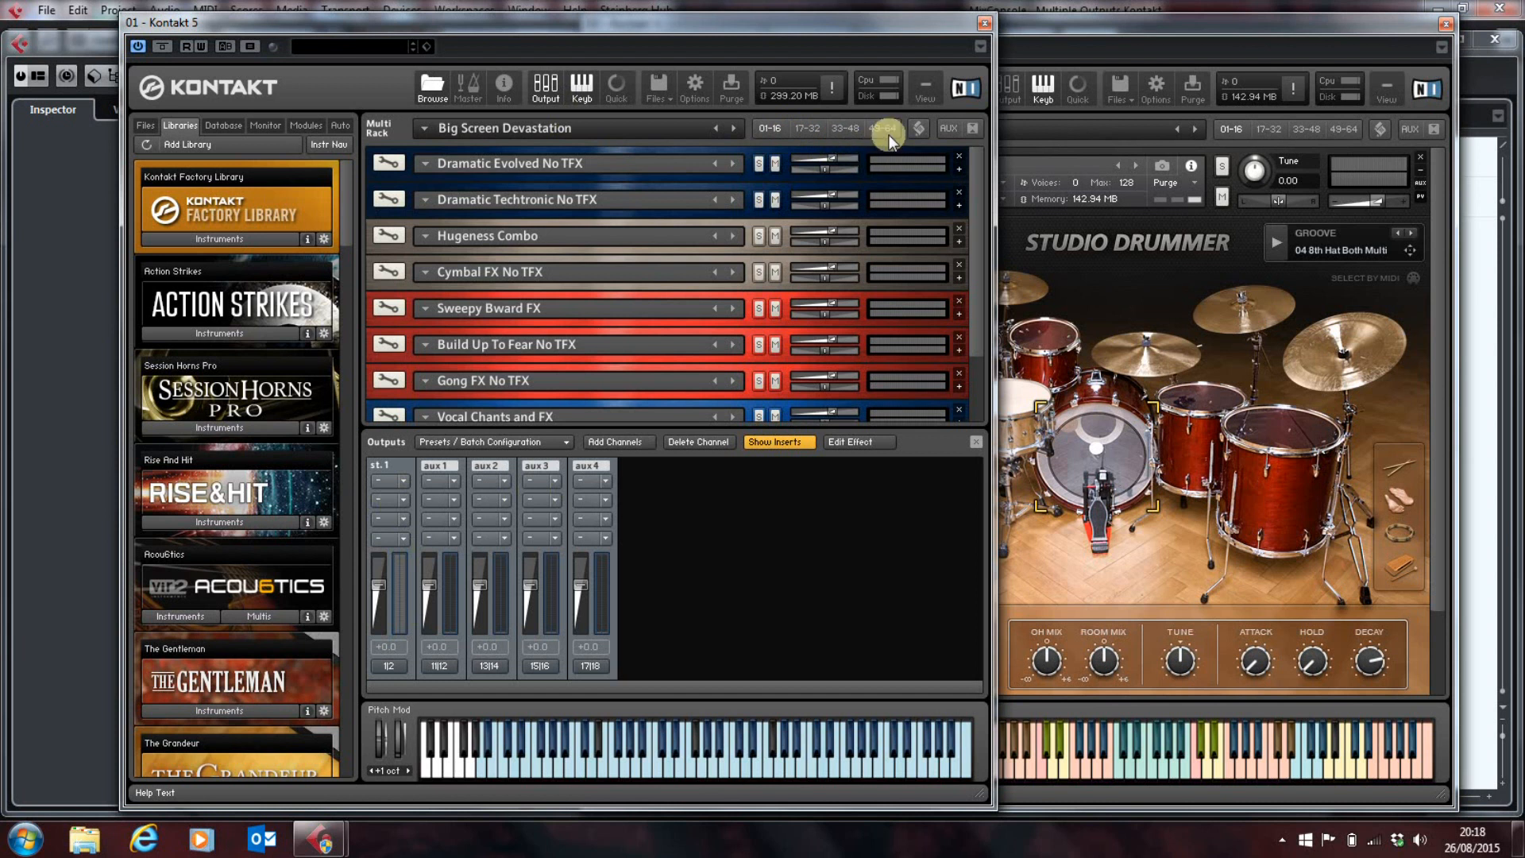
left_click(844, 128)
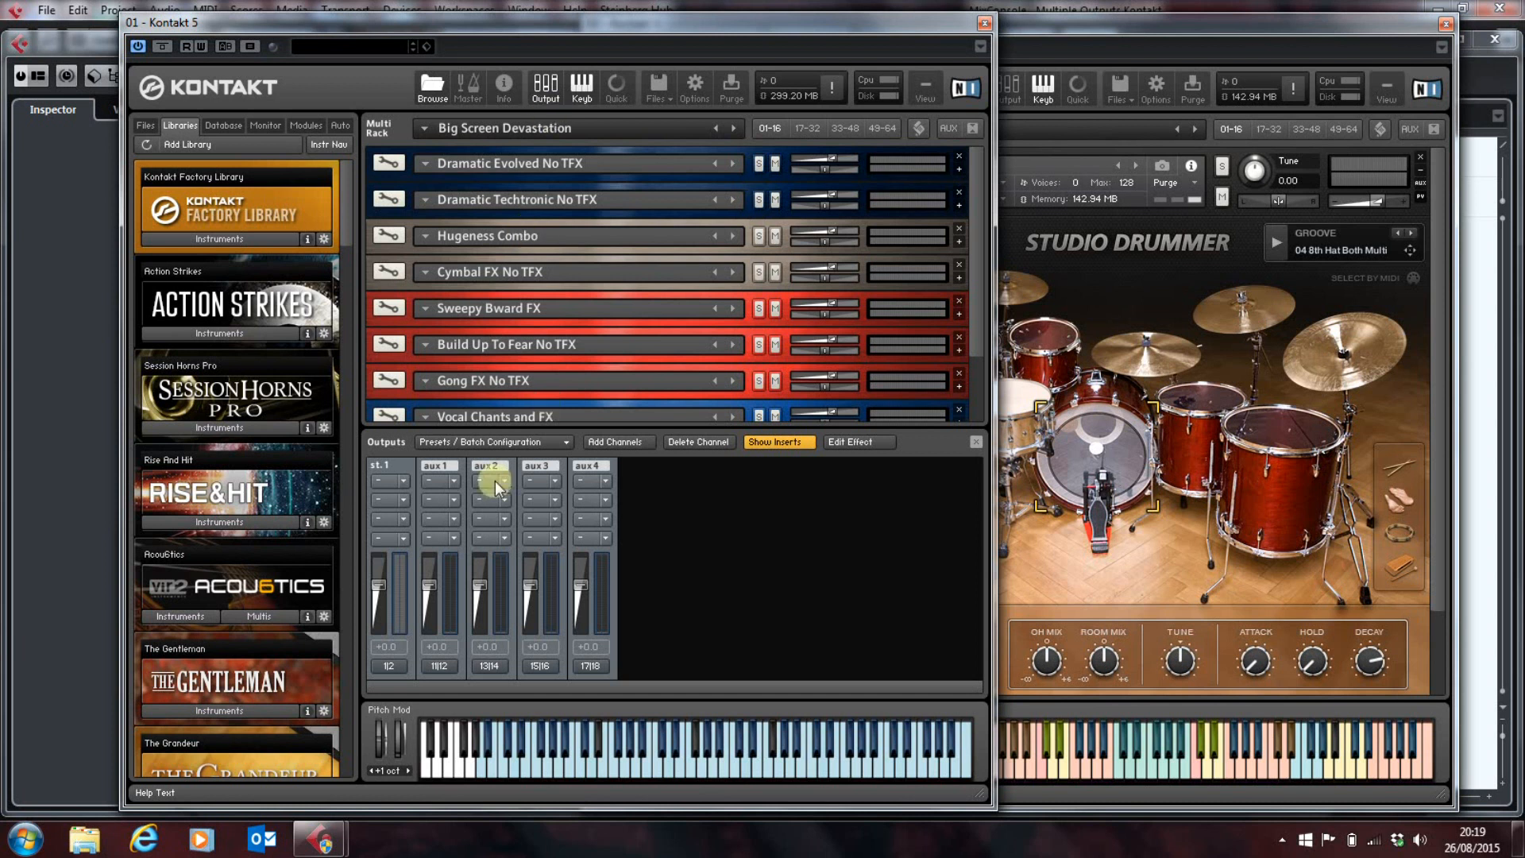
mouse_move(432, 507)
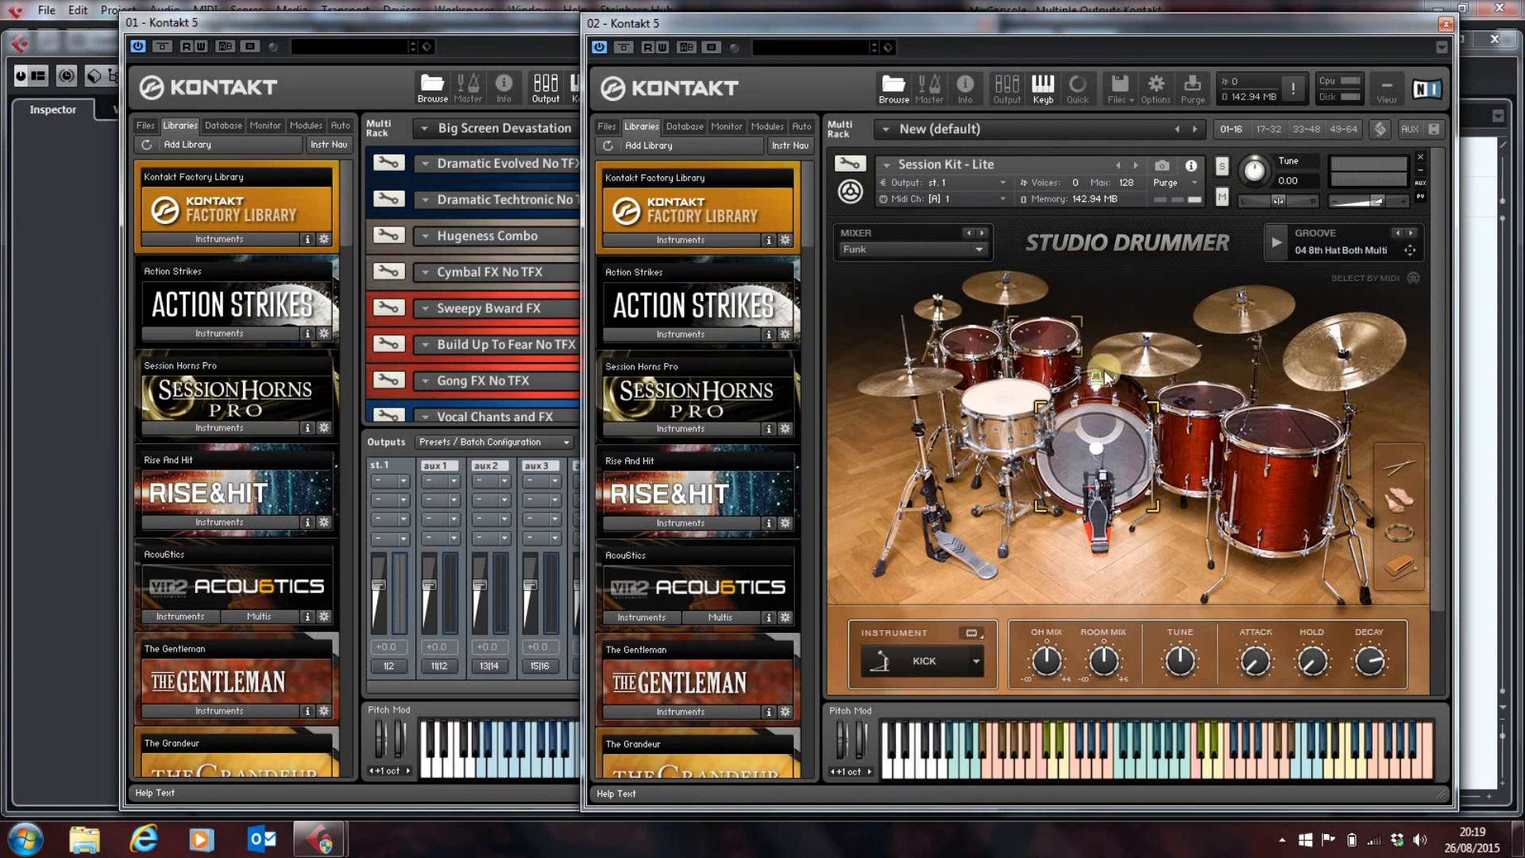
mouse_move(1080, 563)
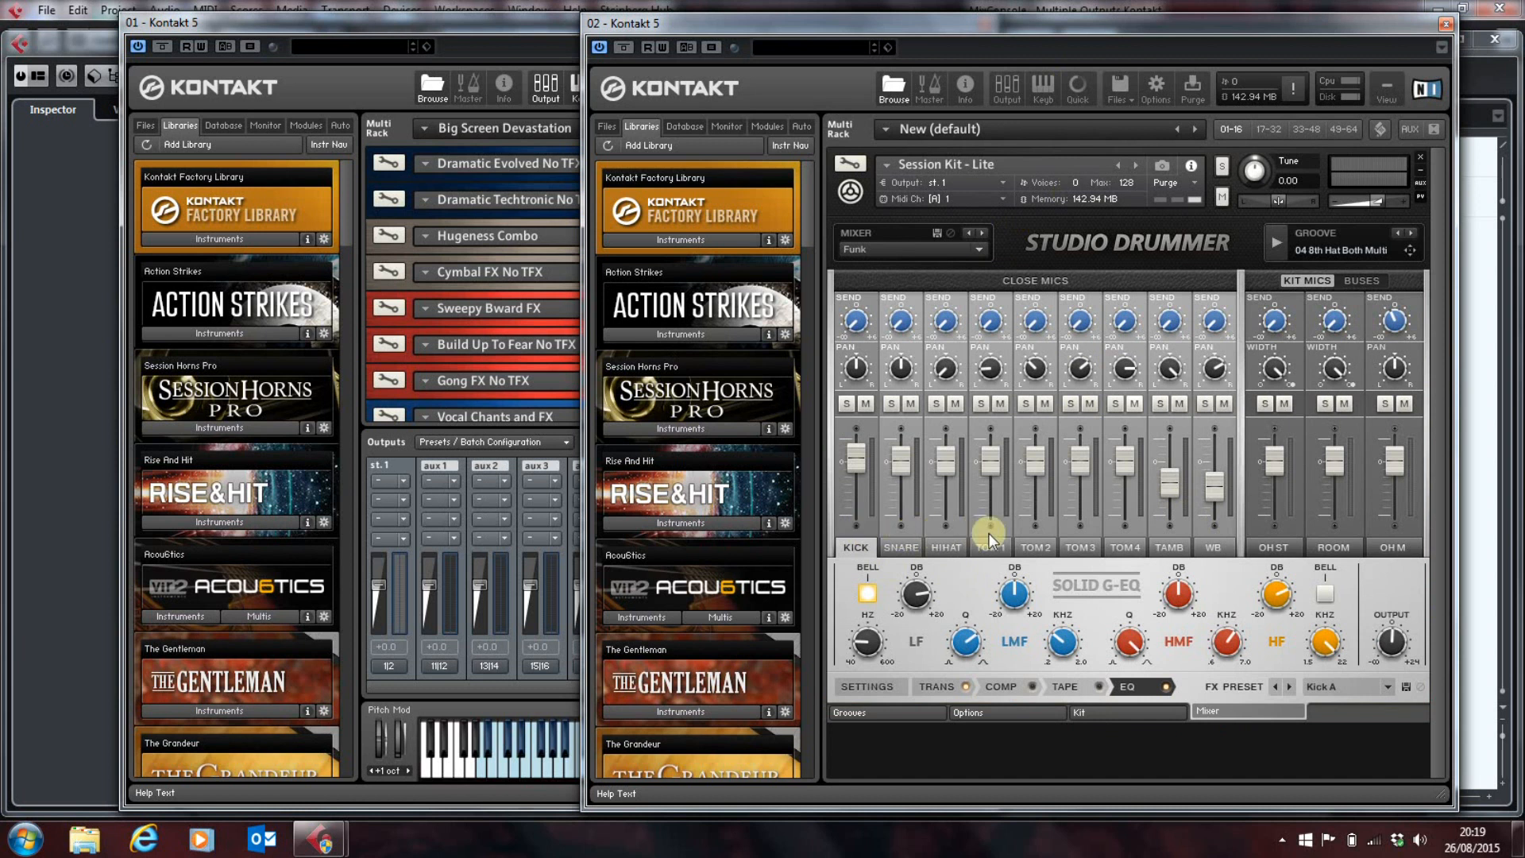
mouse_move(1095, 538)
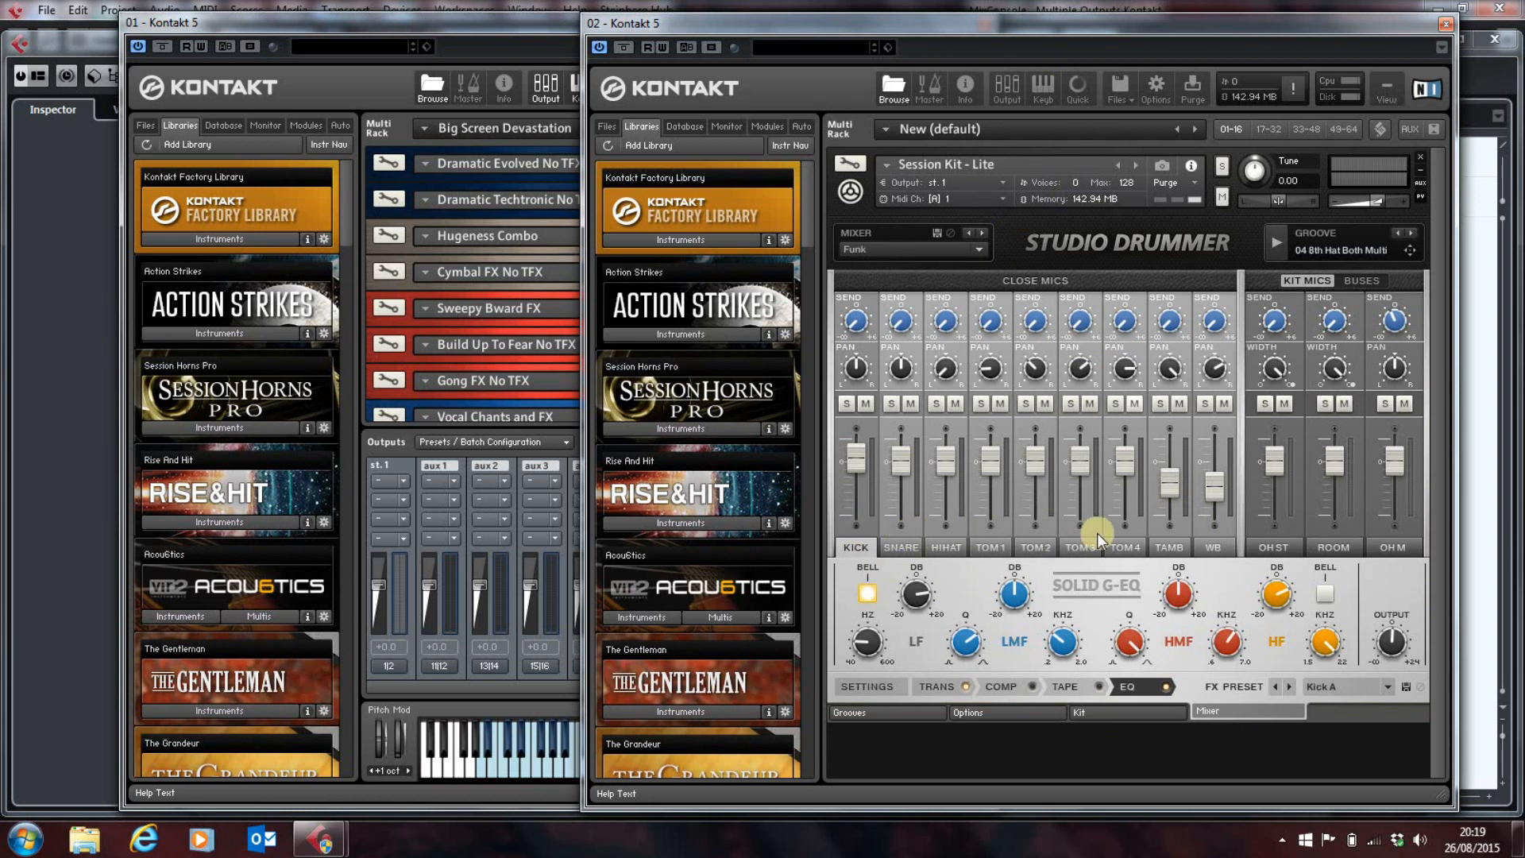
mouse_move(1130, 540)
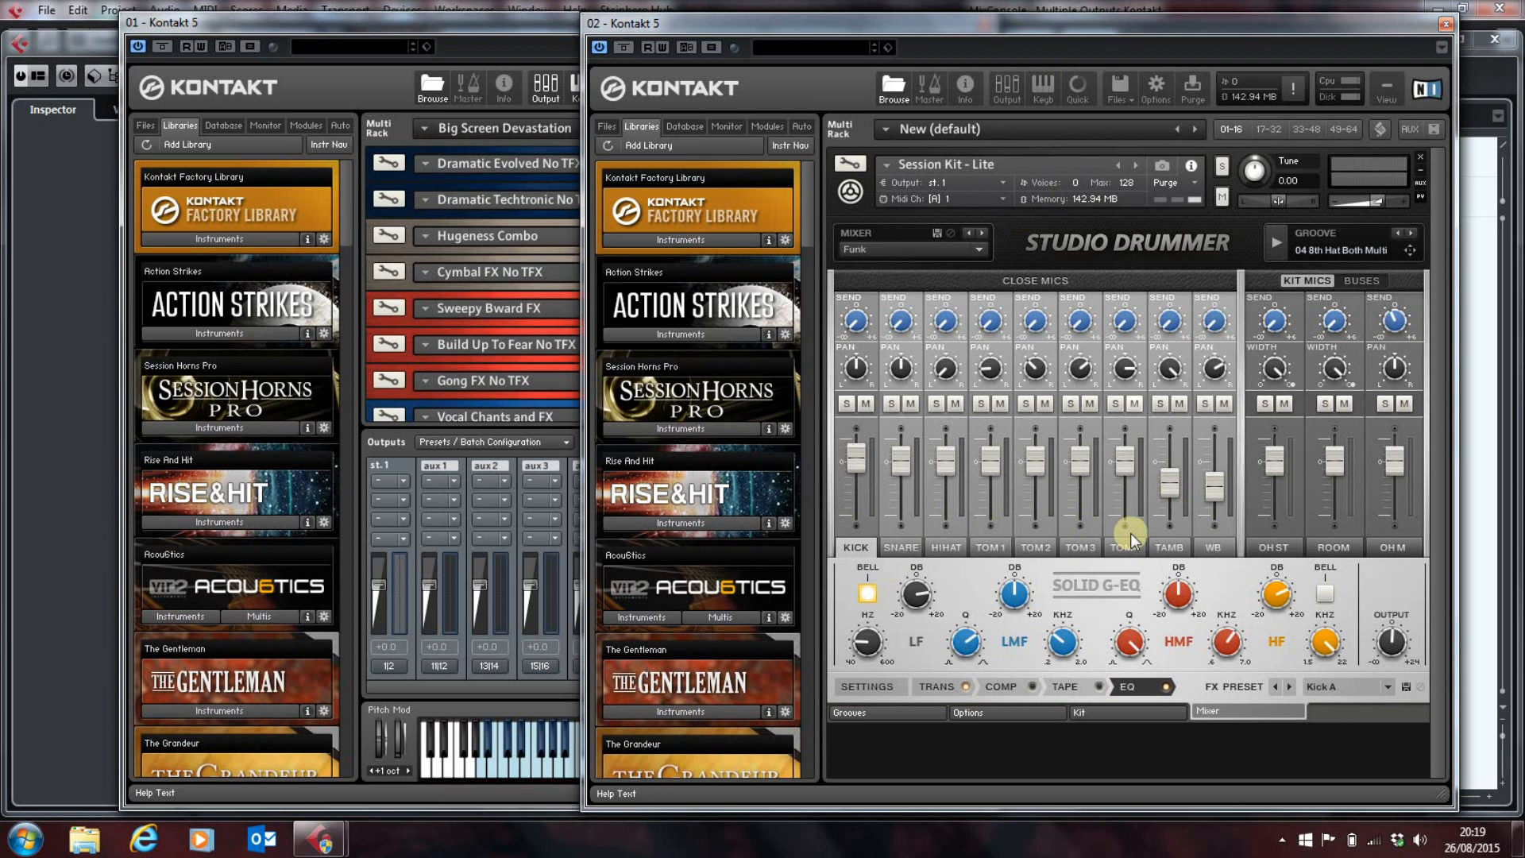
mouse_move(1207, 541)
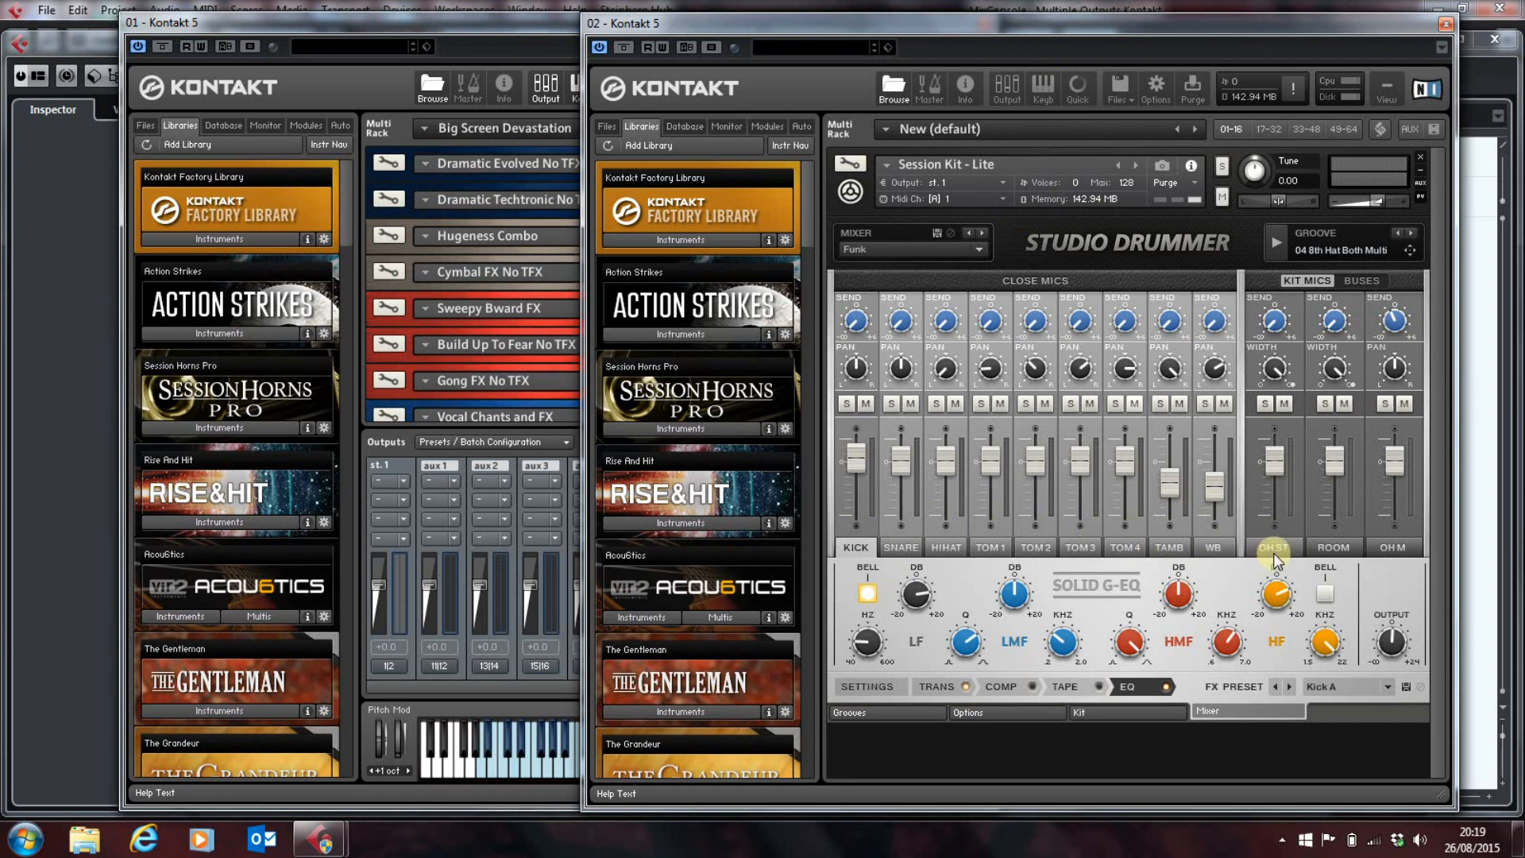
mouse_move(1397, 554)
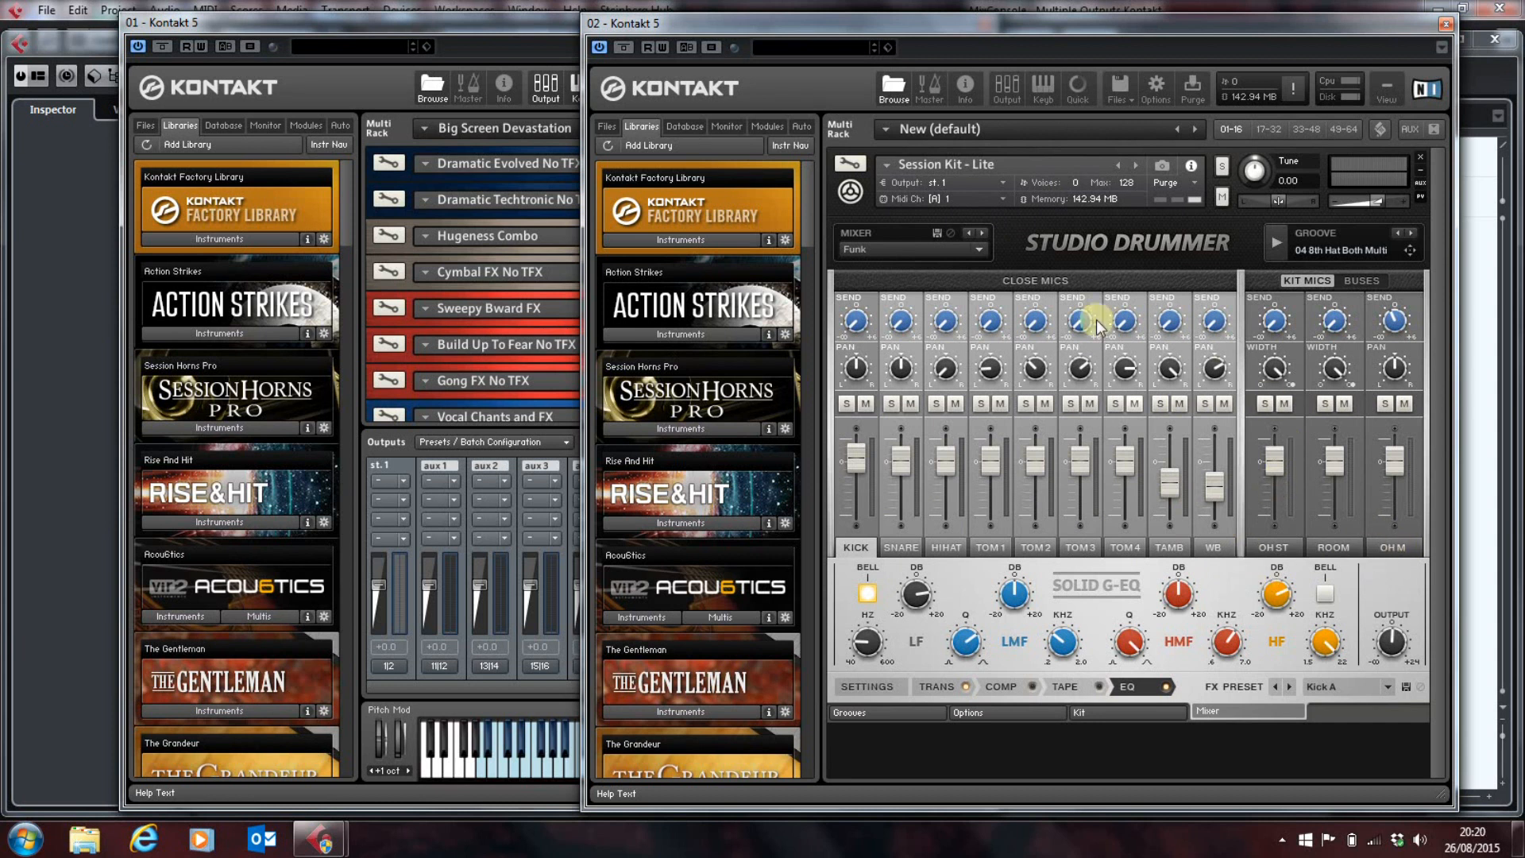
mouse_move(1195, 313)
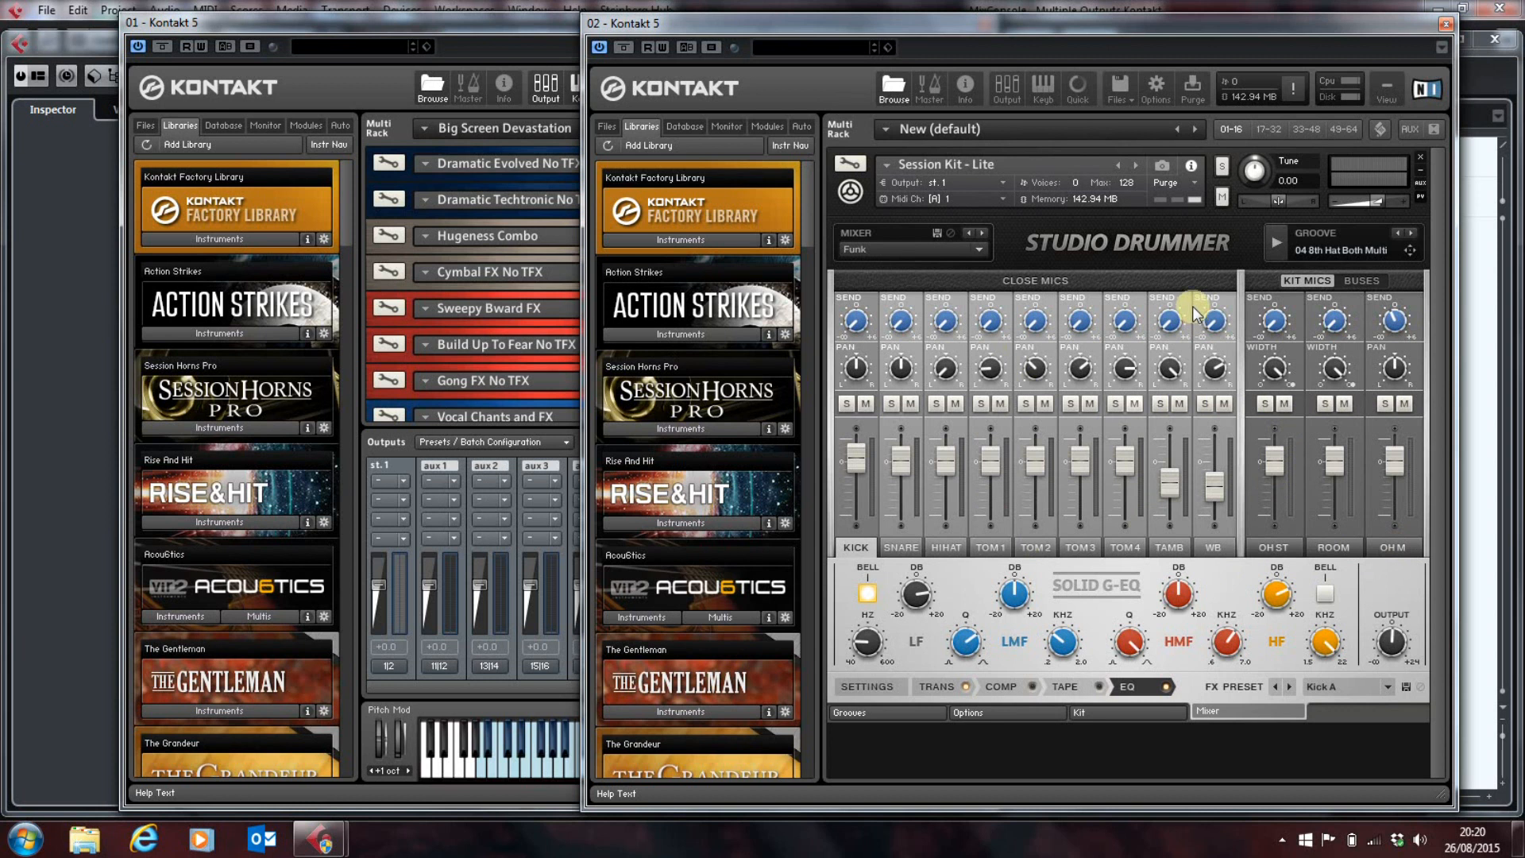
mouse_move(500, 374)
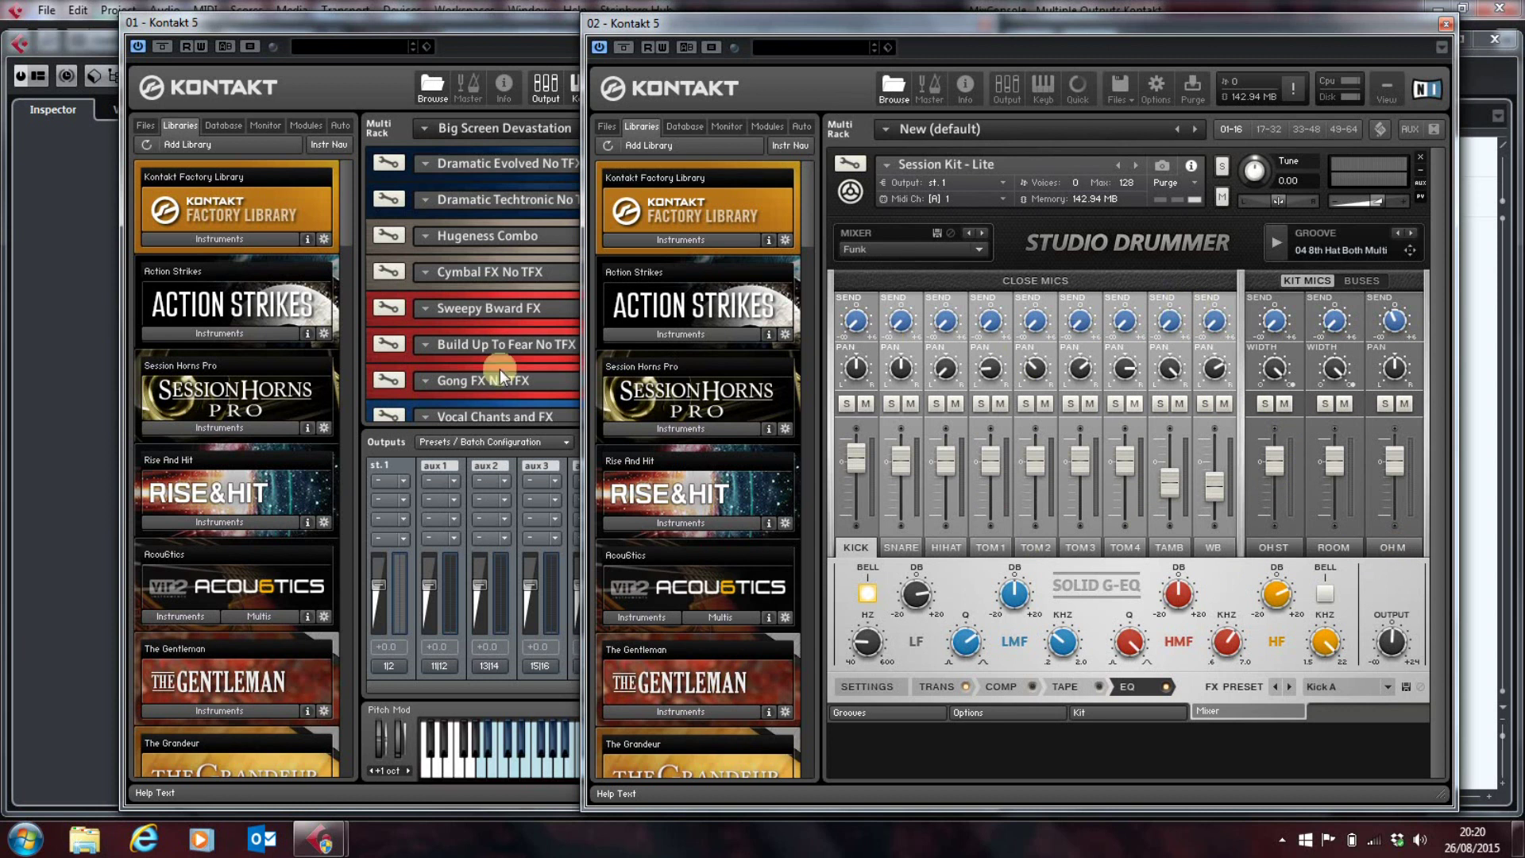
mouse_move(242, 395)
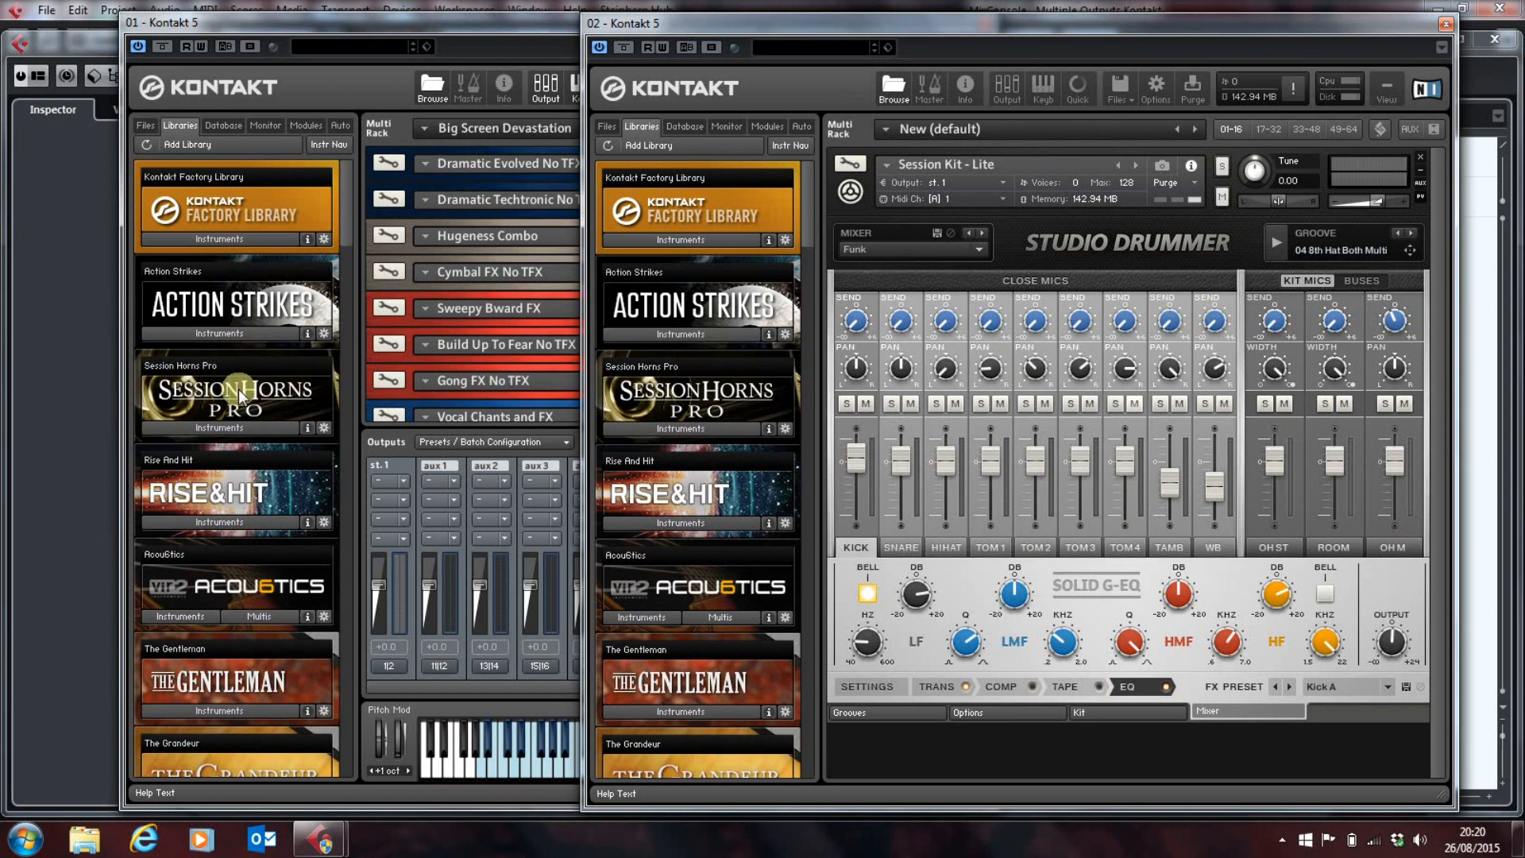
mouse_move(889, 388)
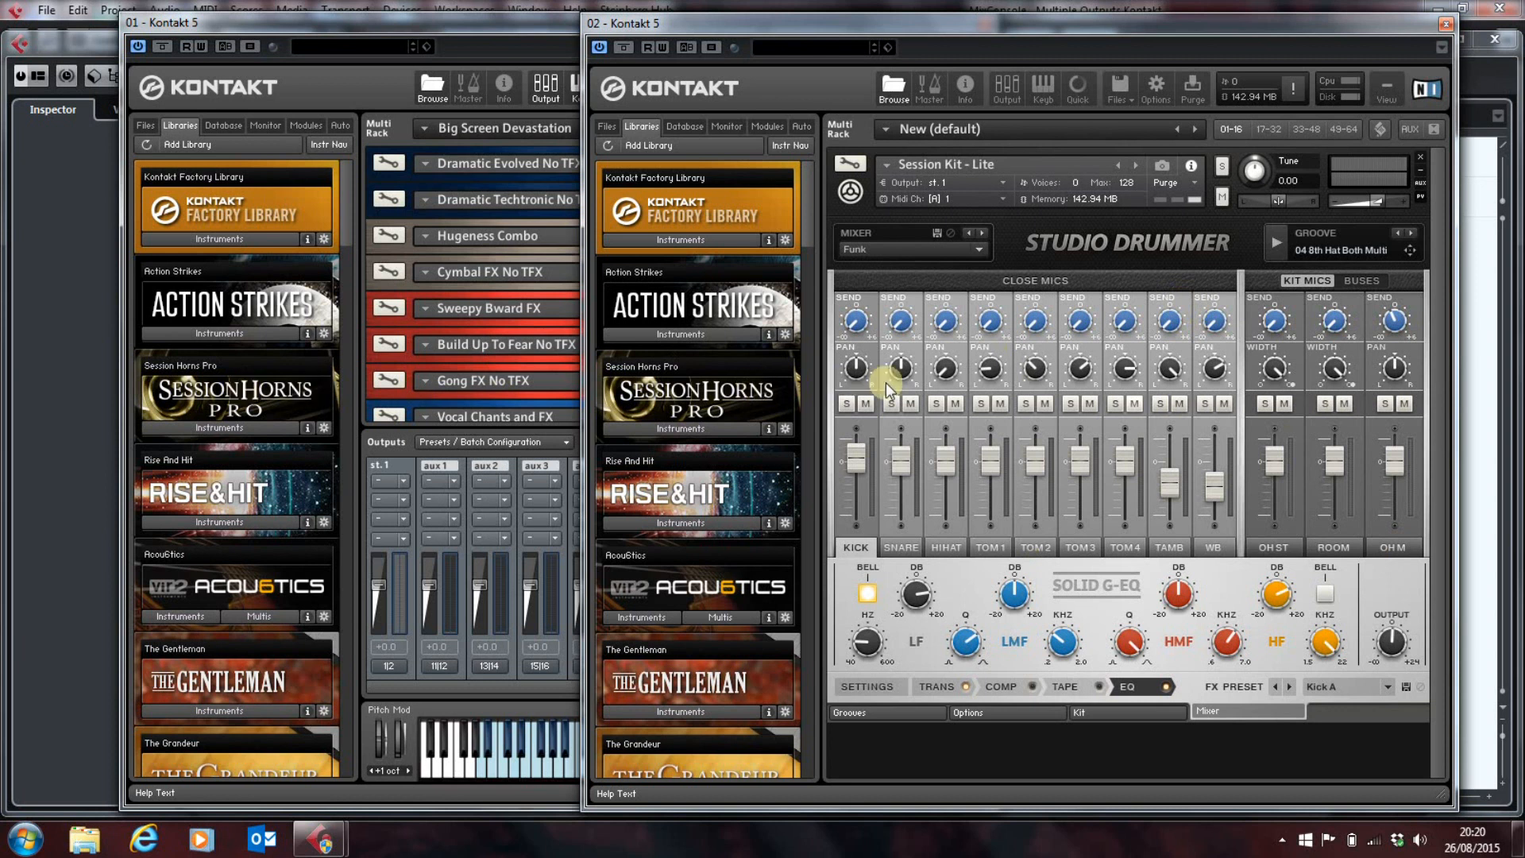
mouse_move(1283, 397)
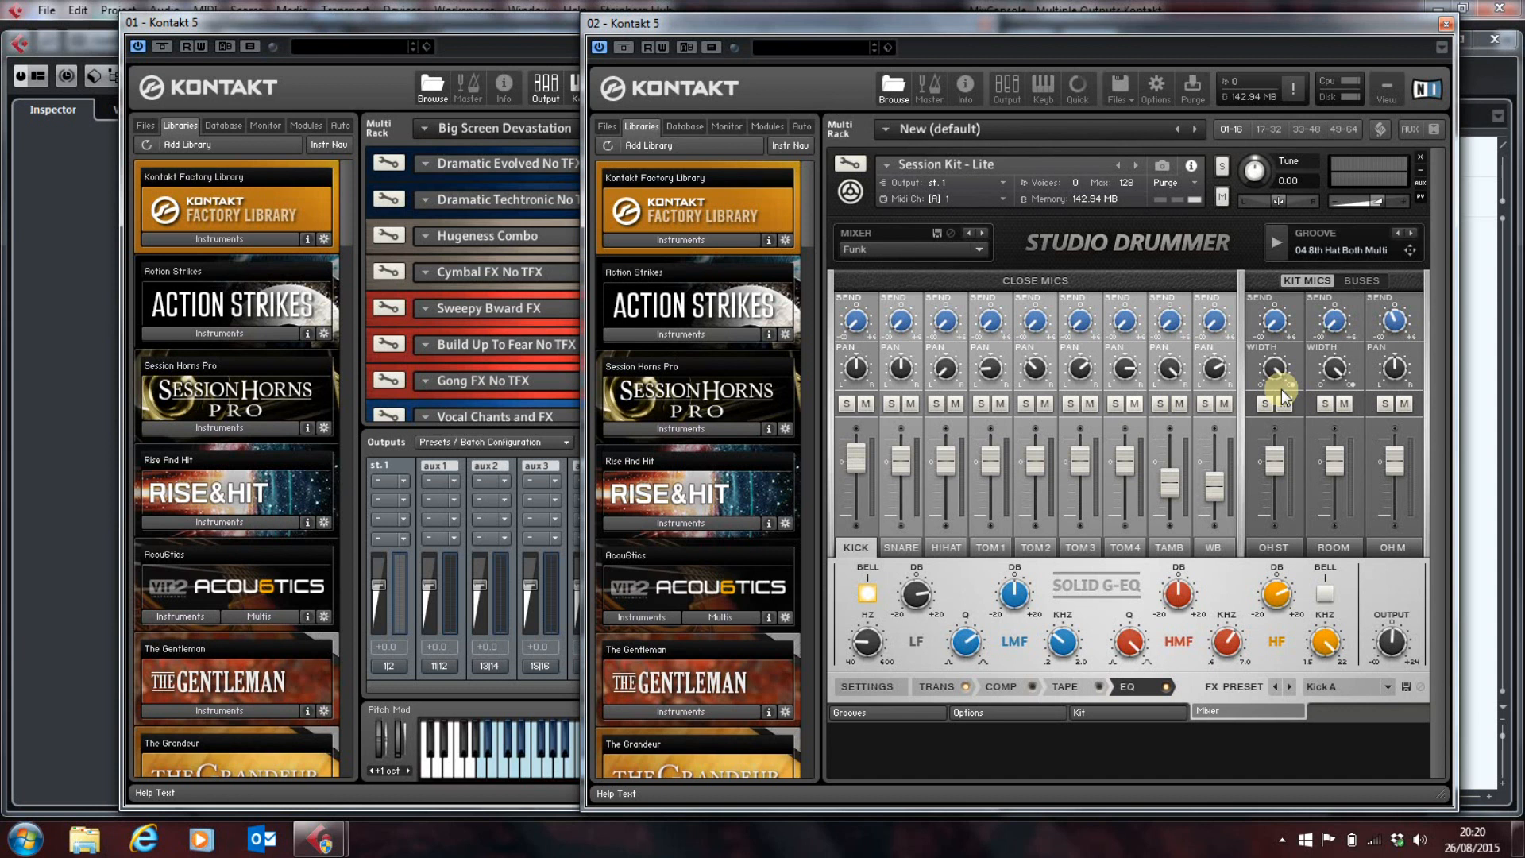
mouse_move(1098, 605)
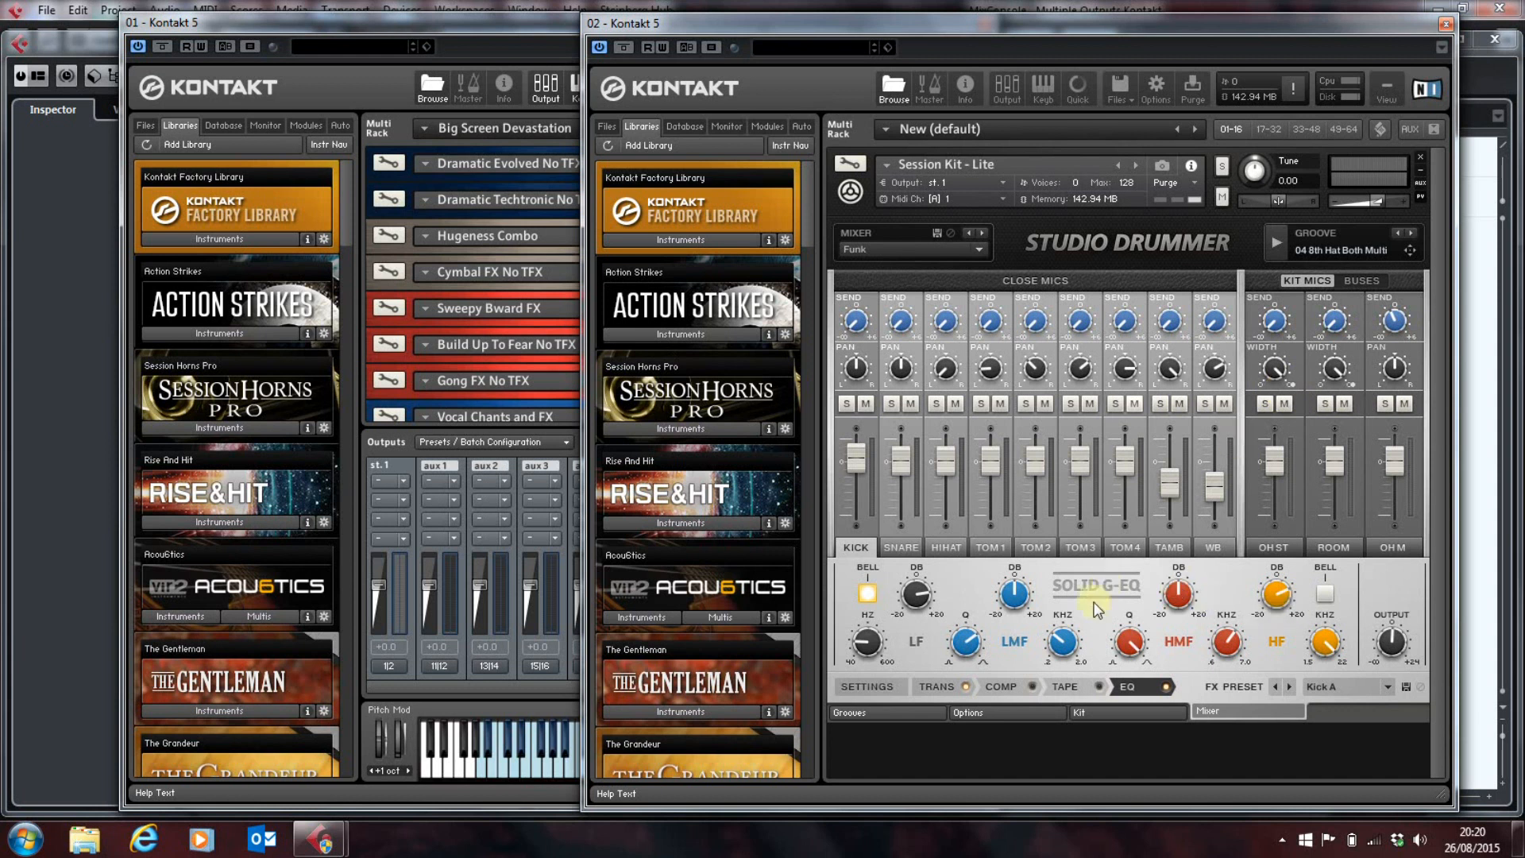
Step: Browse Studio Drummer's COMP and TAPE effects, ending on the TRANS transient shaper
left_click(1000, 686)
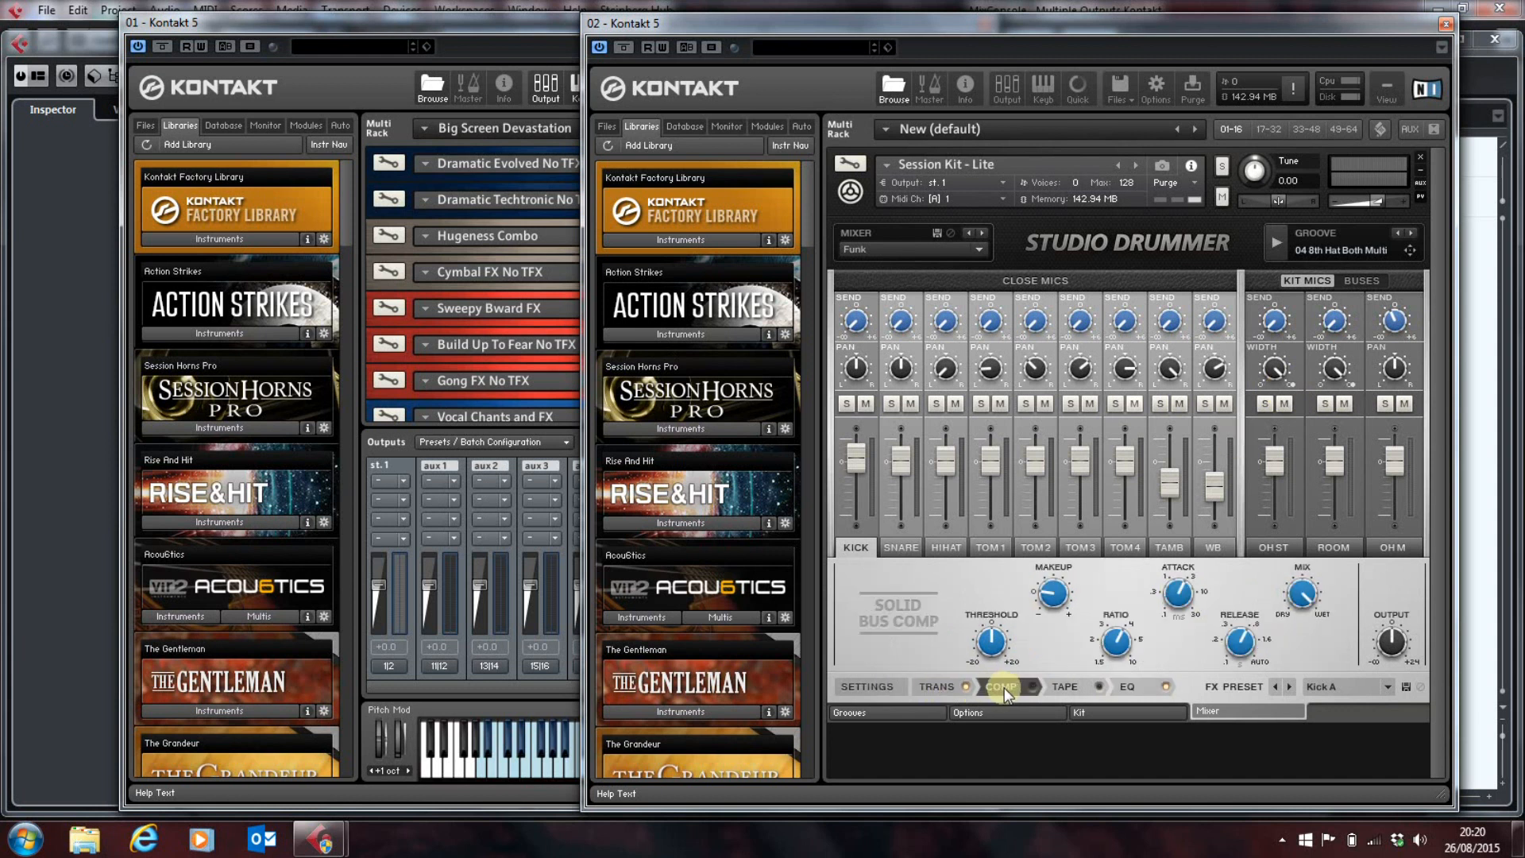
left_click(1063, 686)
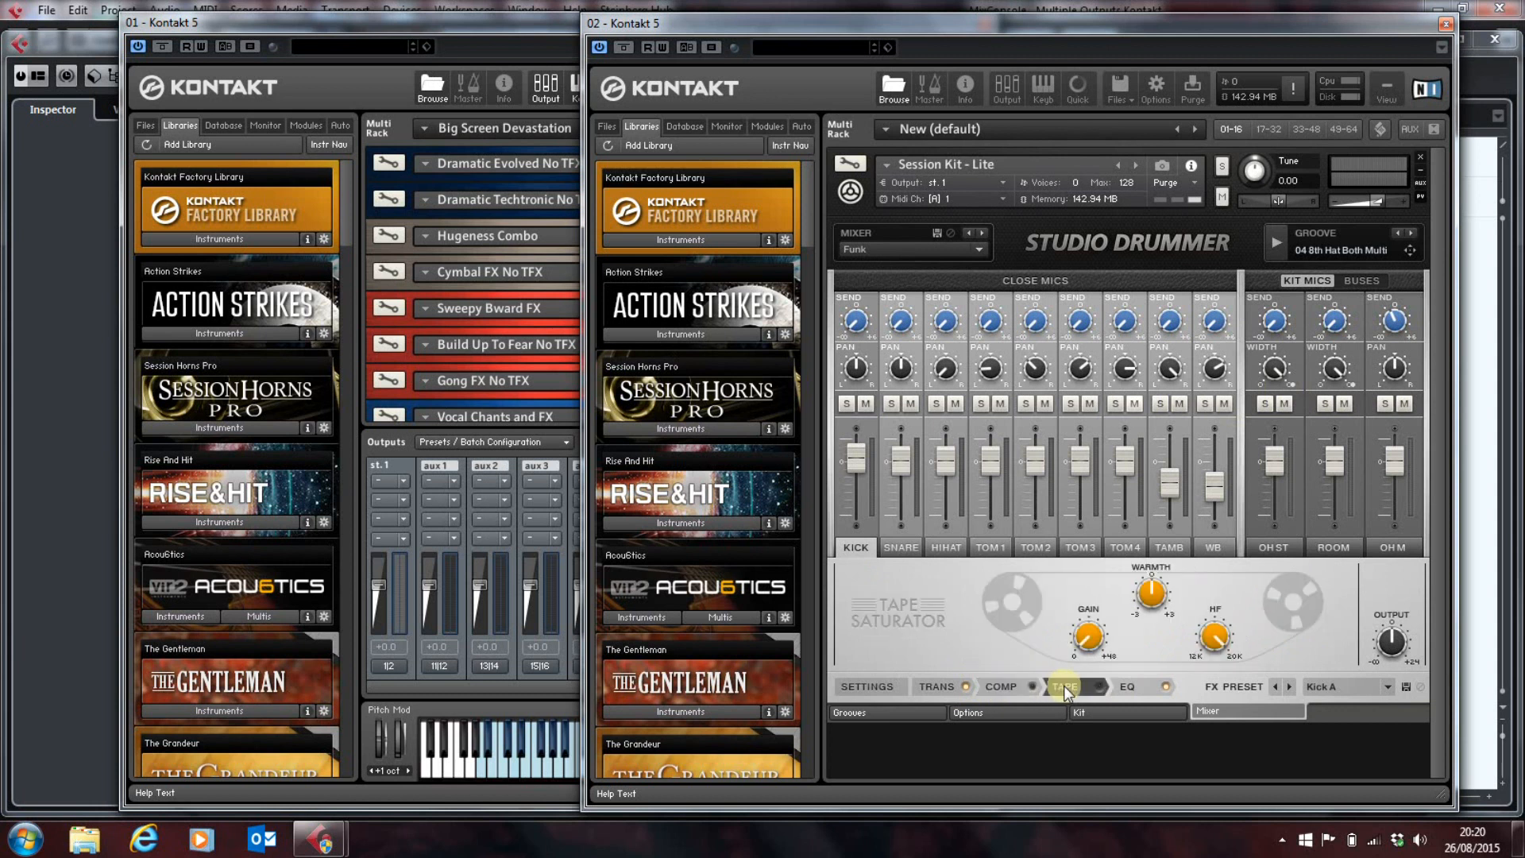
left_click(937, 687)
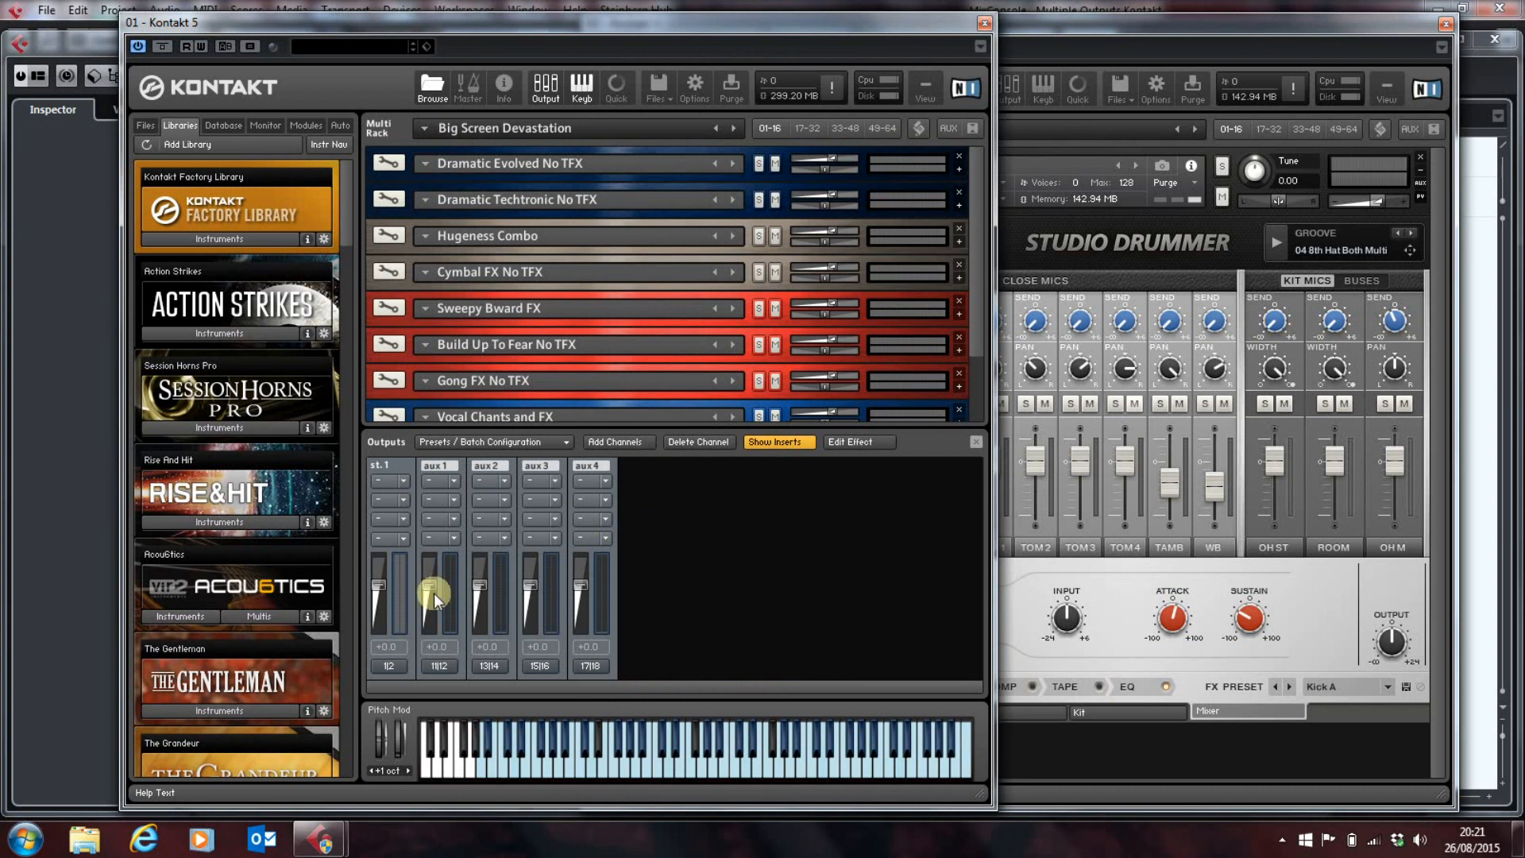
mouse_move(598, 565)
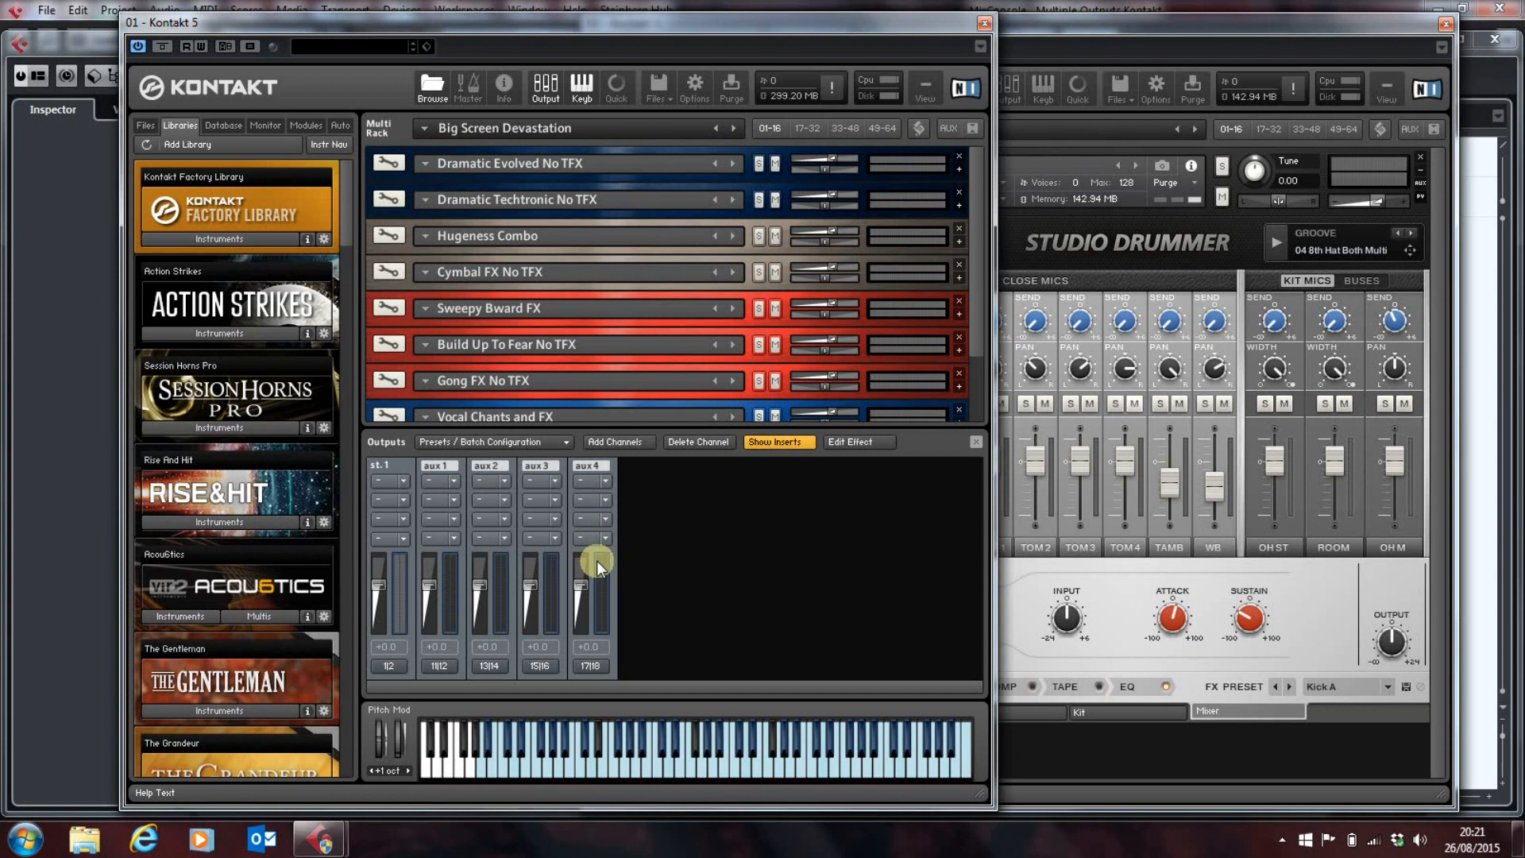
mouse_move(686, 464)
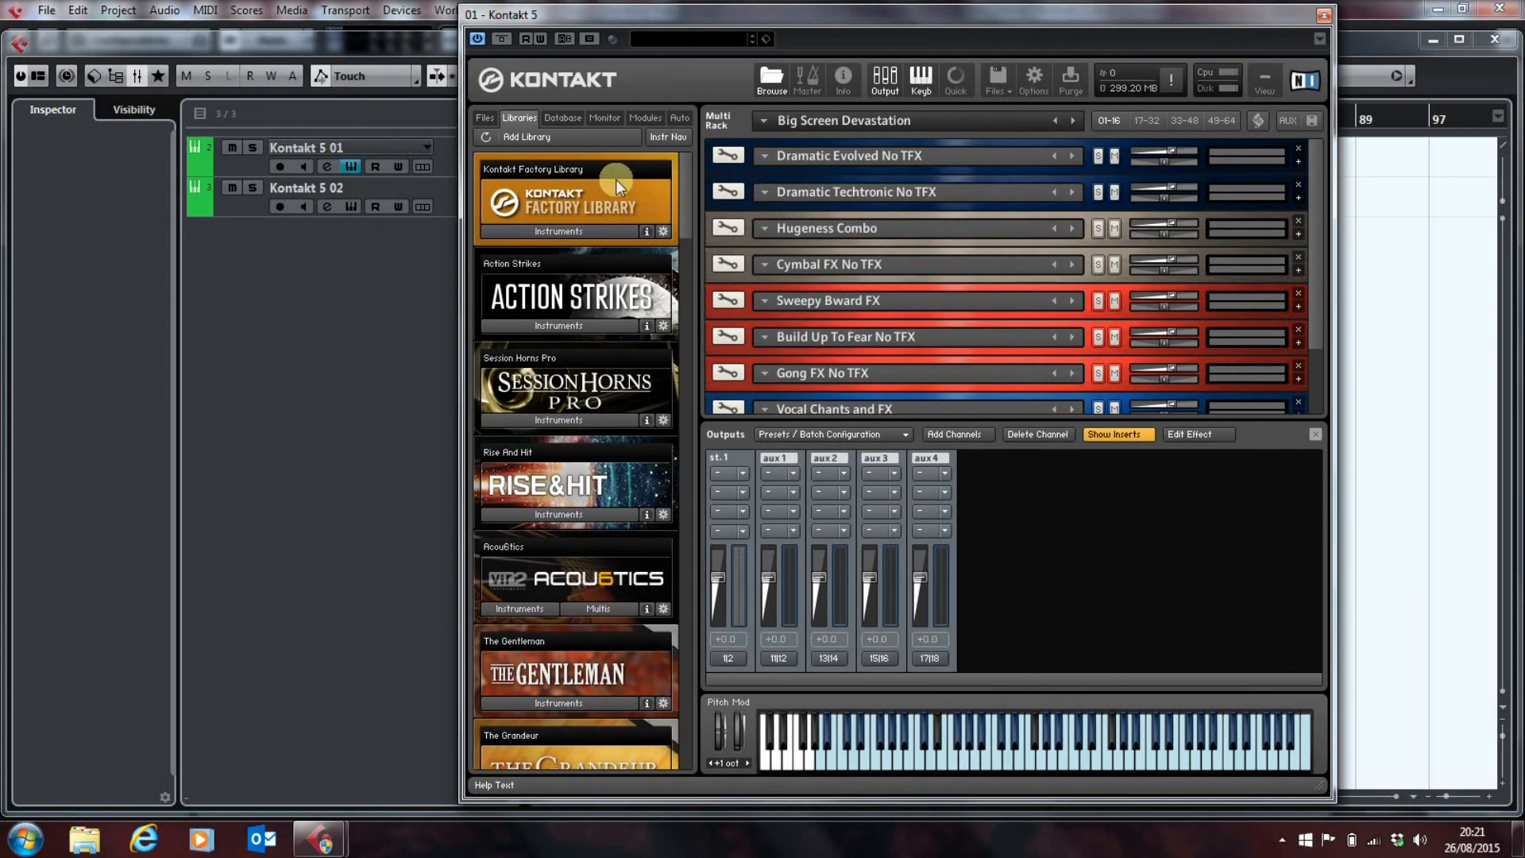
mouse_move(445, 191)
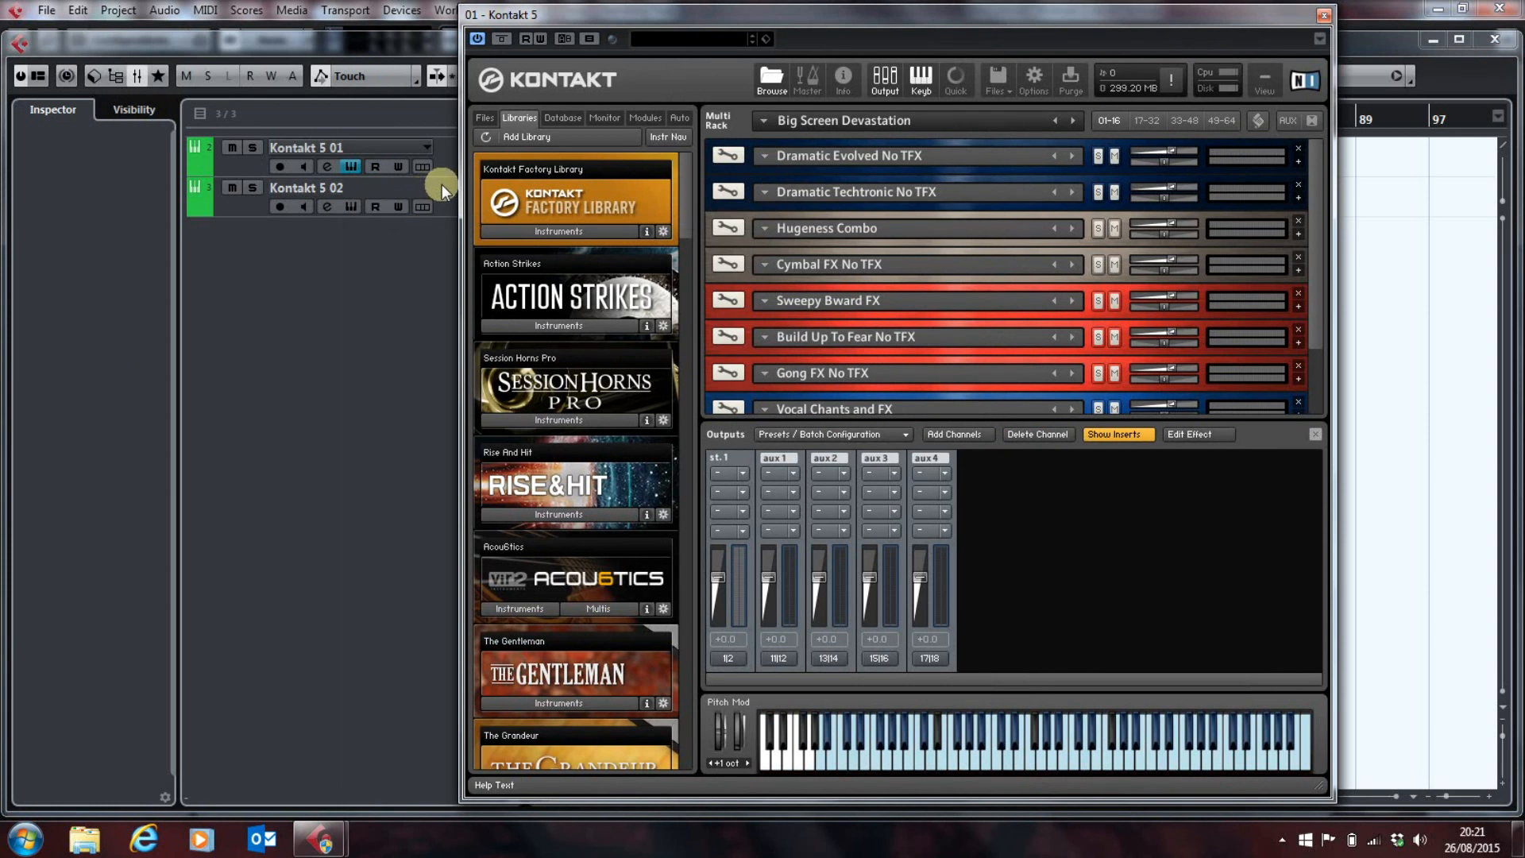
Step: Bring the first Kontakt instance forward and remove the Kontakt 5 02 track
left_click(305, 187)
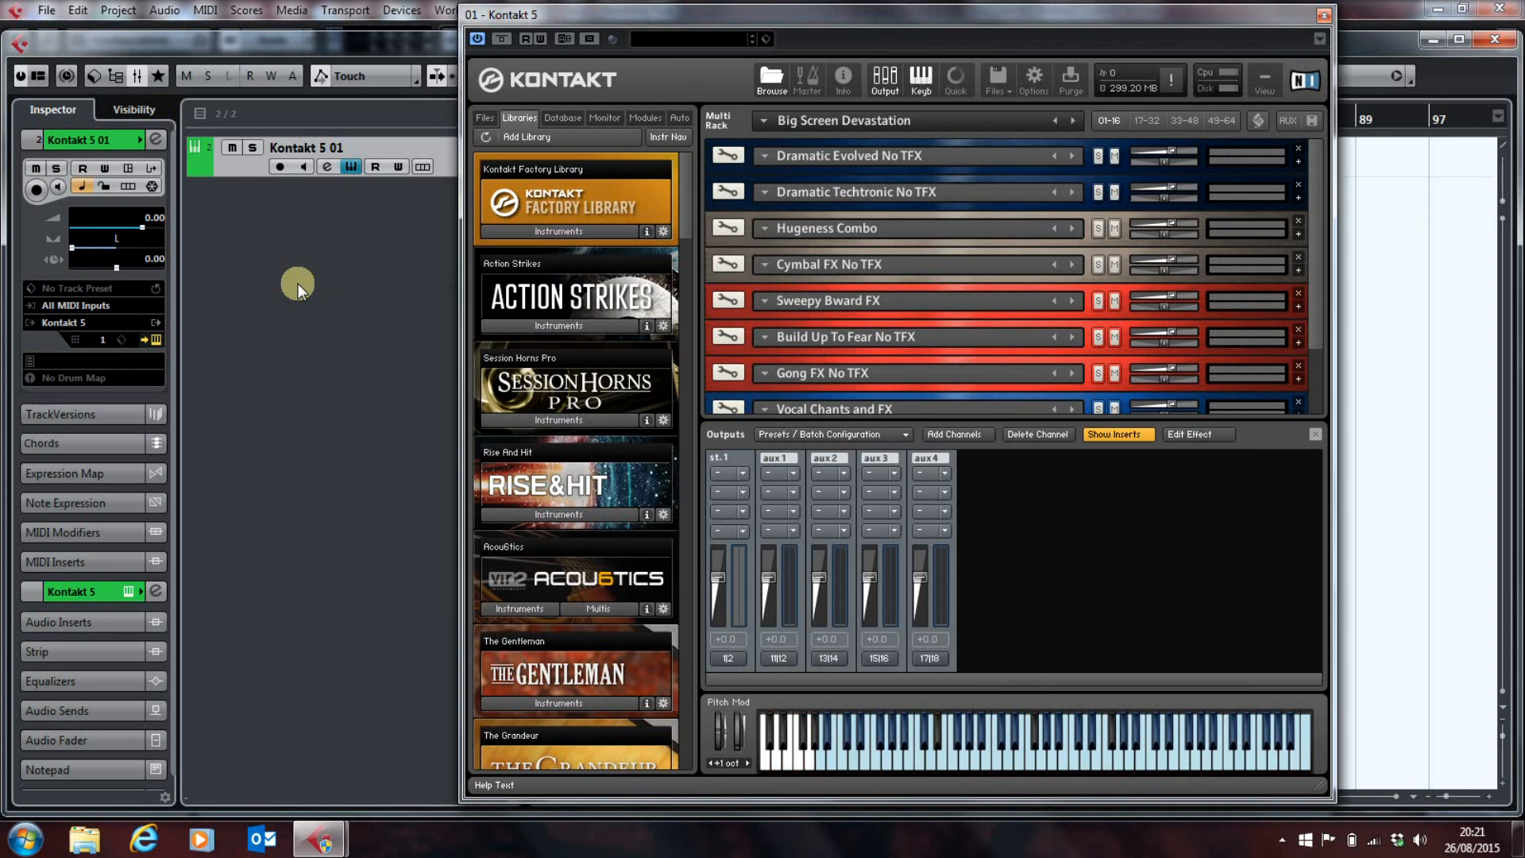
mouse_move(451, 379)
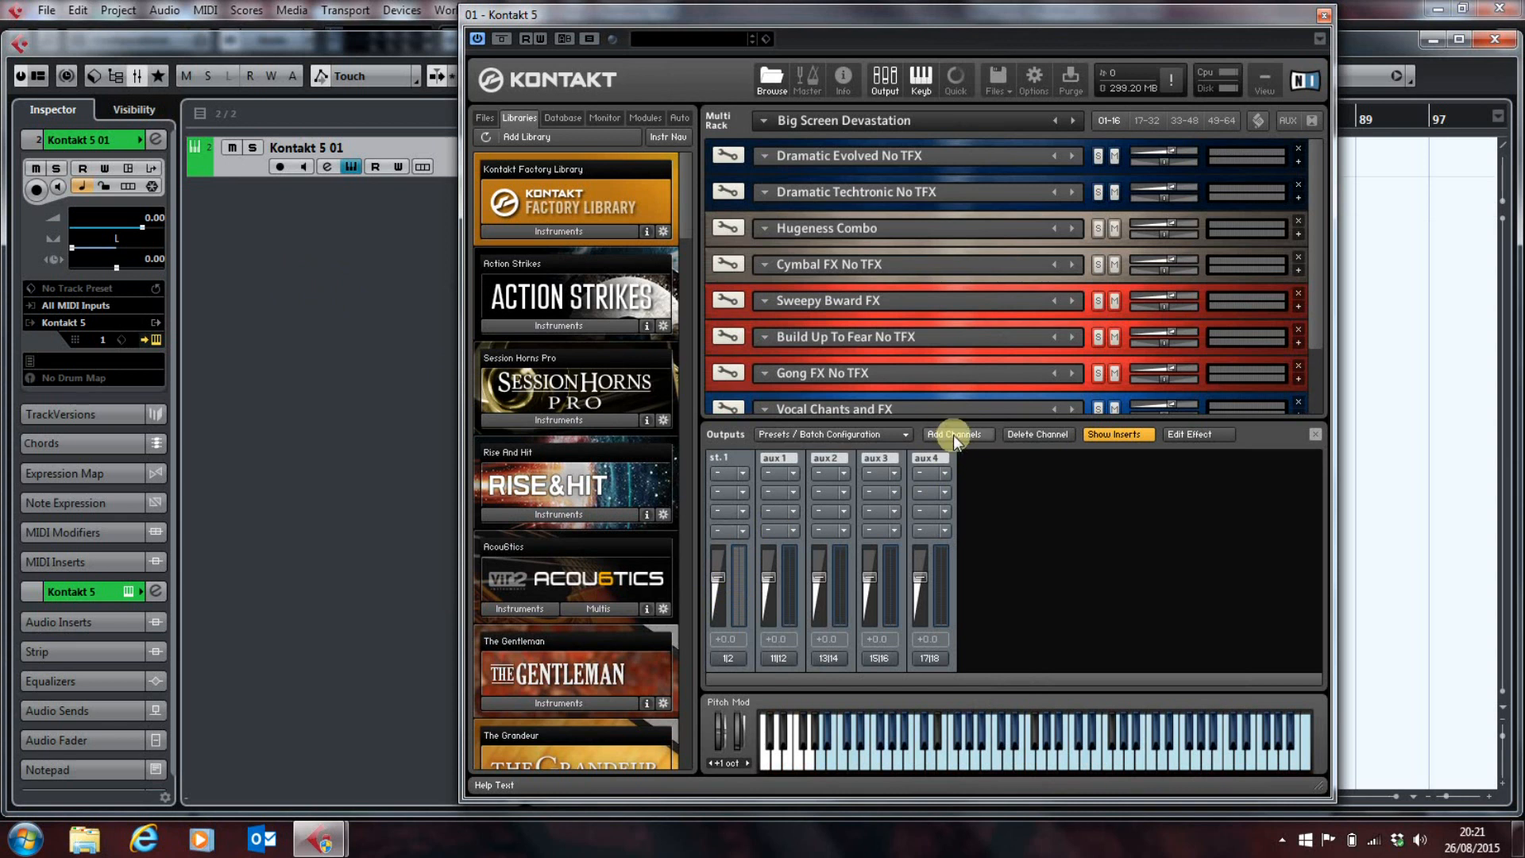
Step: Add 15 stereo outputs starting at Kt. aux 1, ascending, and save as default
left_click(957, 435)
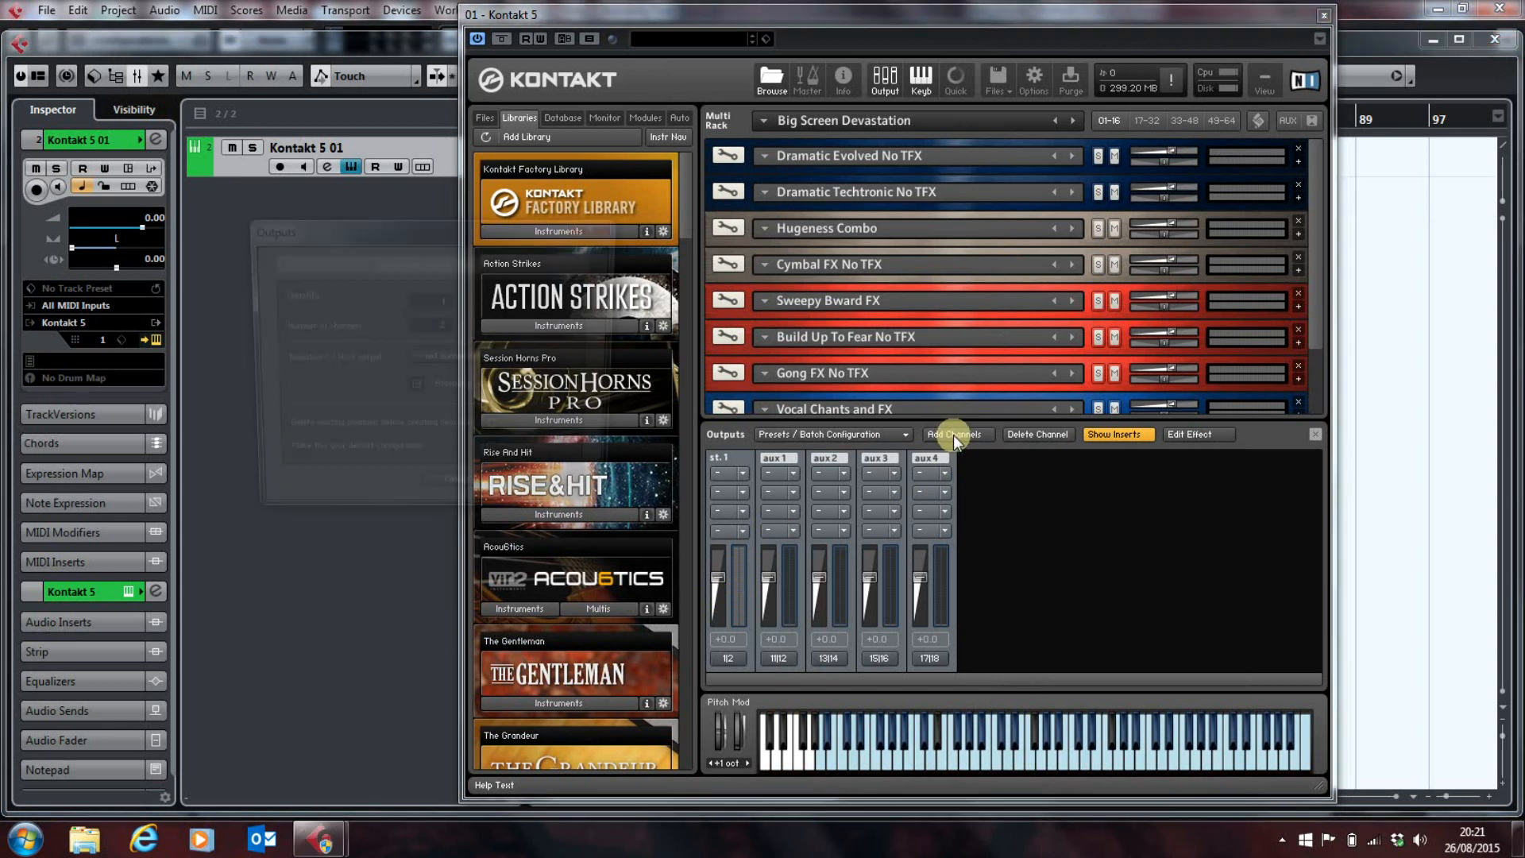
left_click(957, 434)
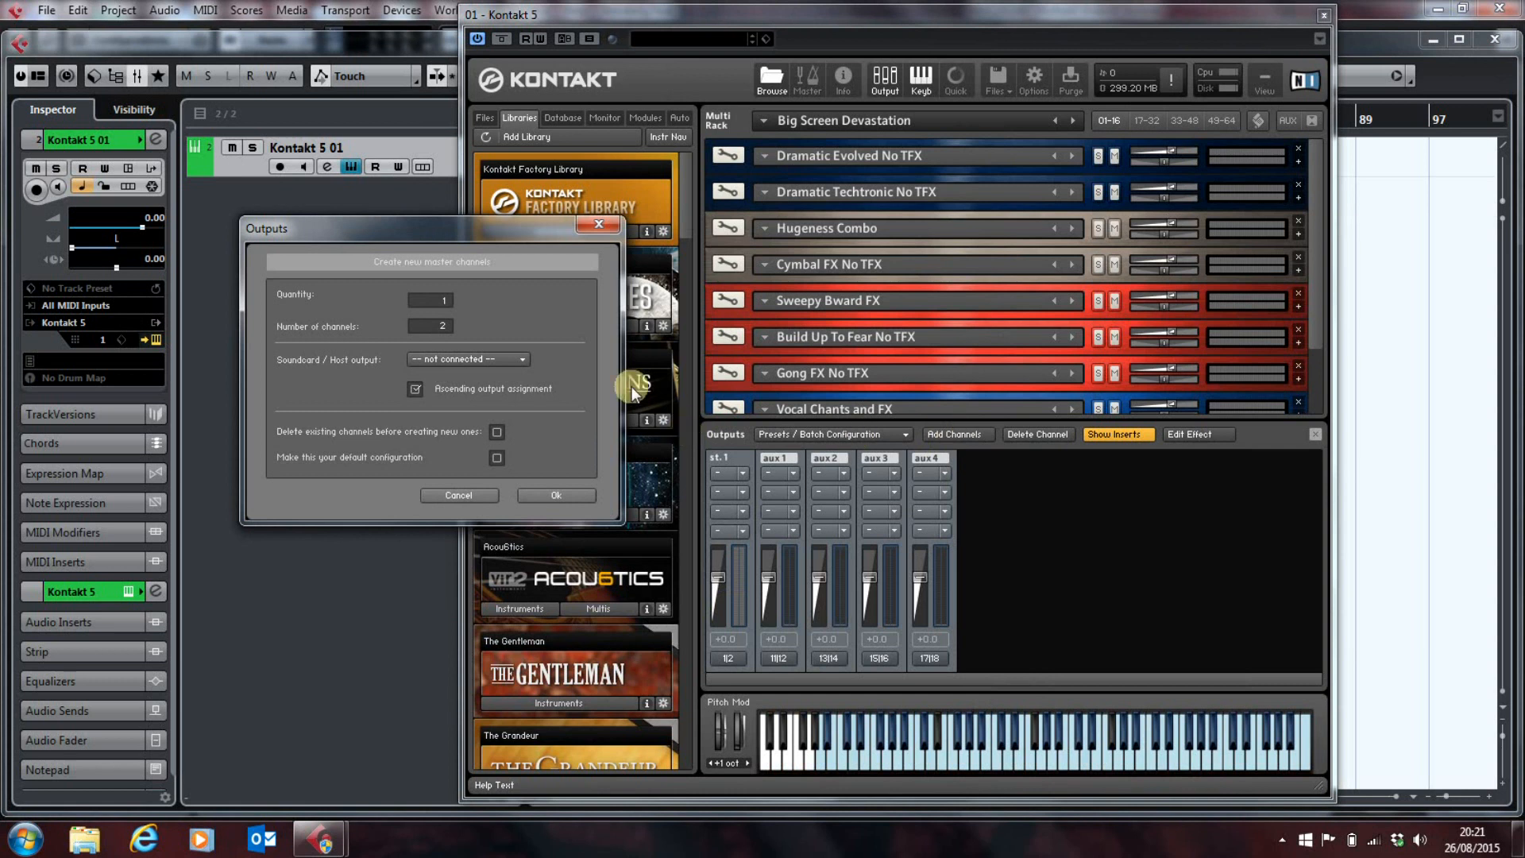
mouse_move(433, 309)
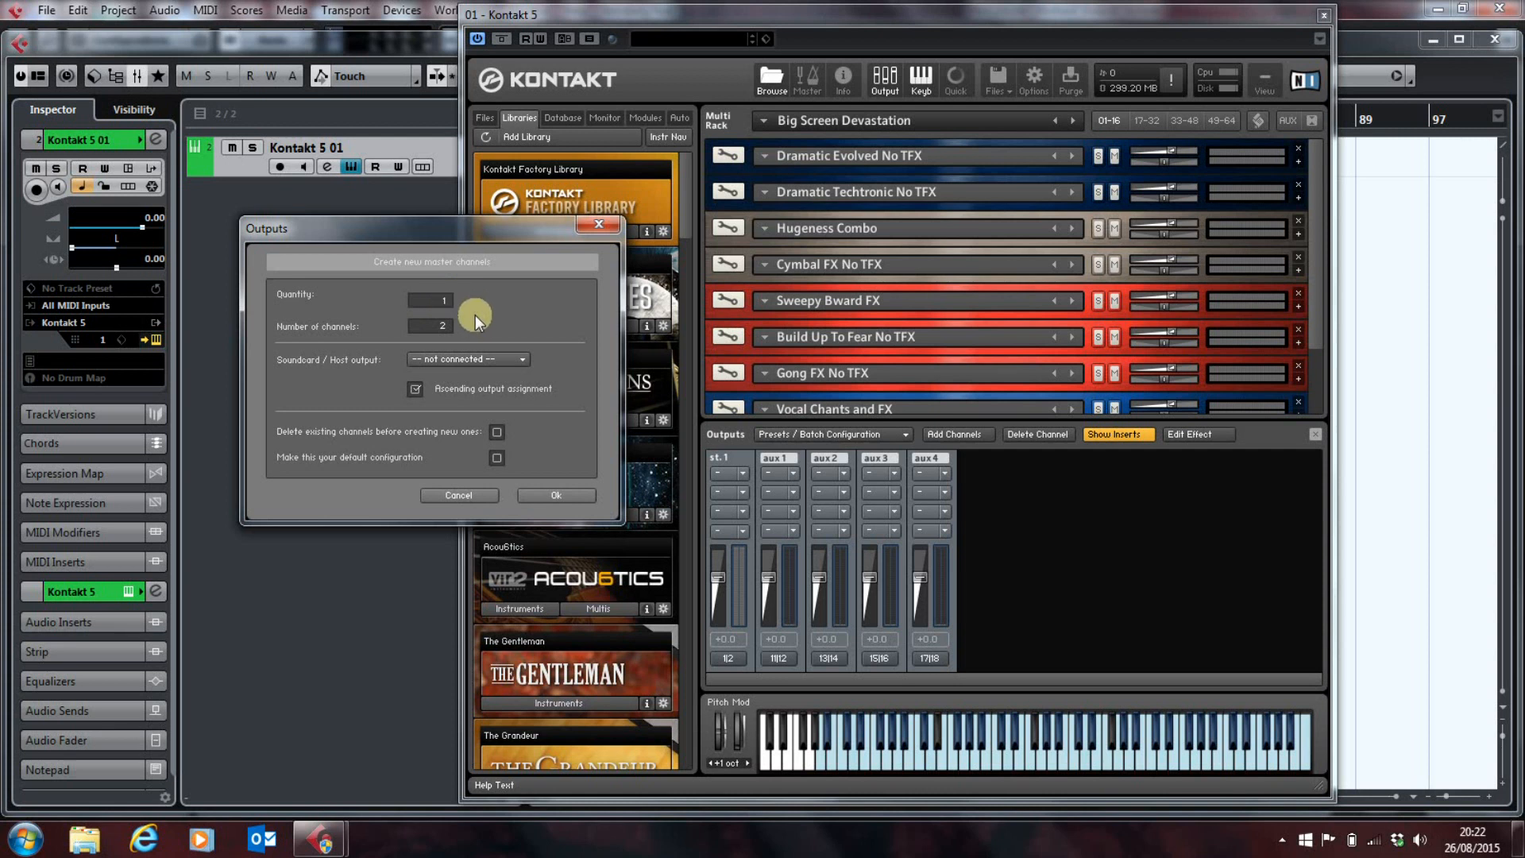
mouse_move(471, 312)
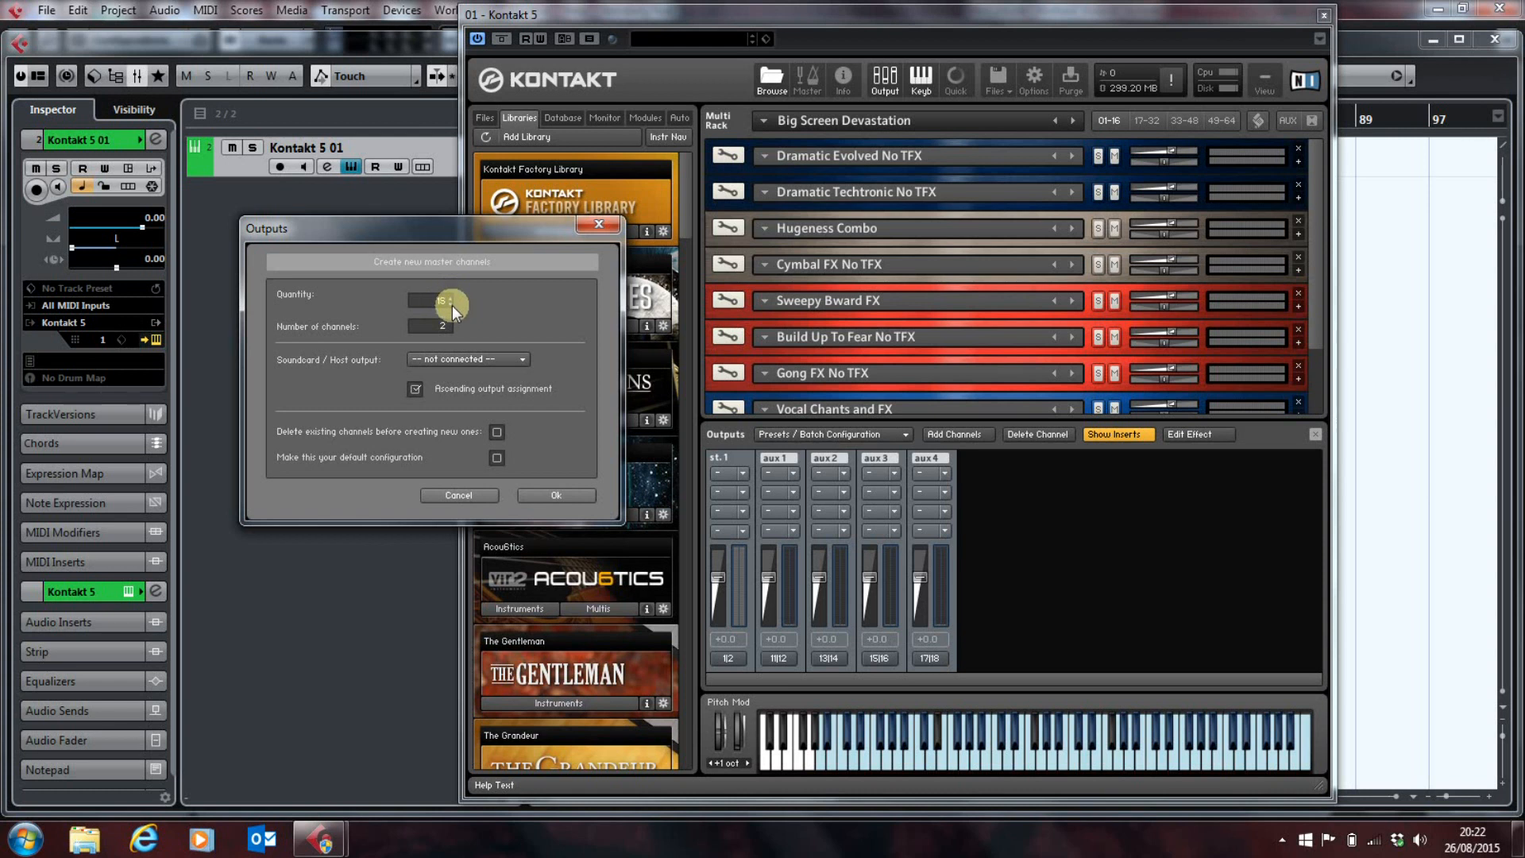
left_click(468, 359)
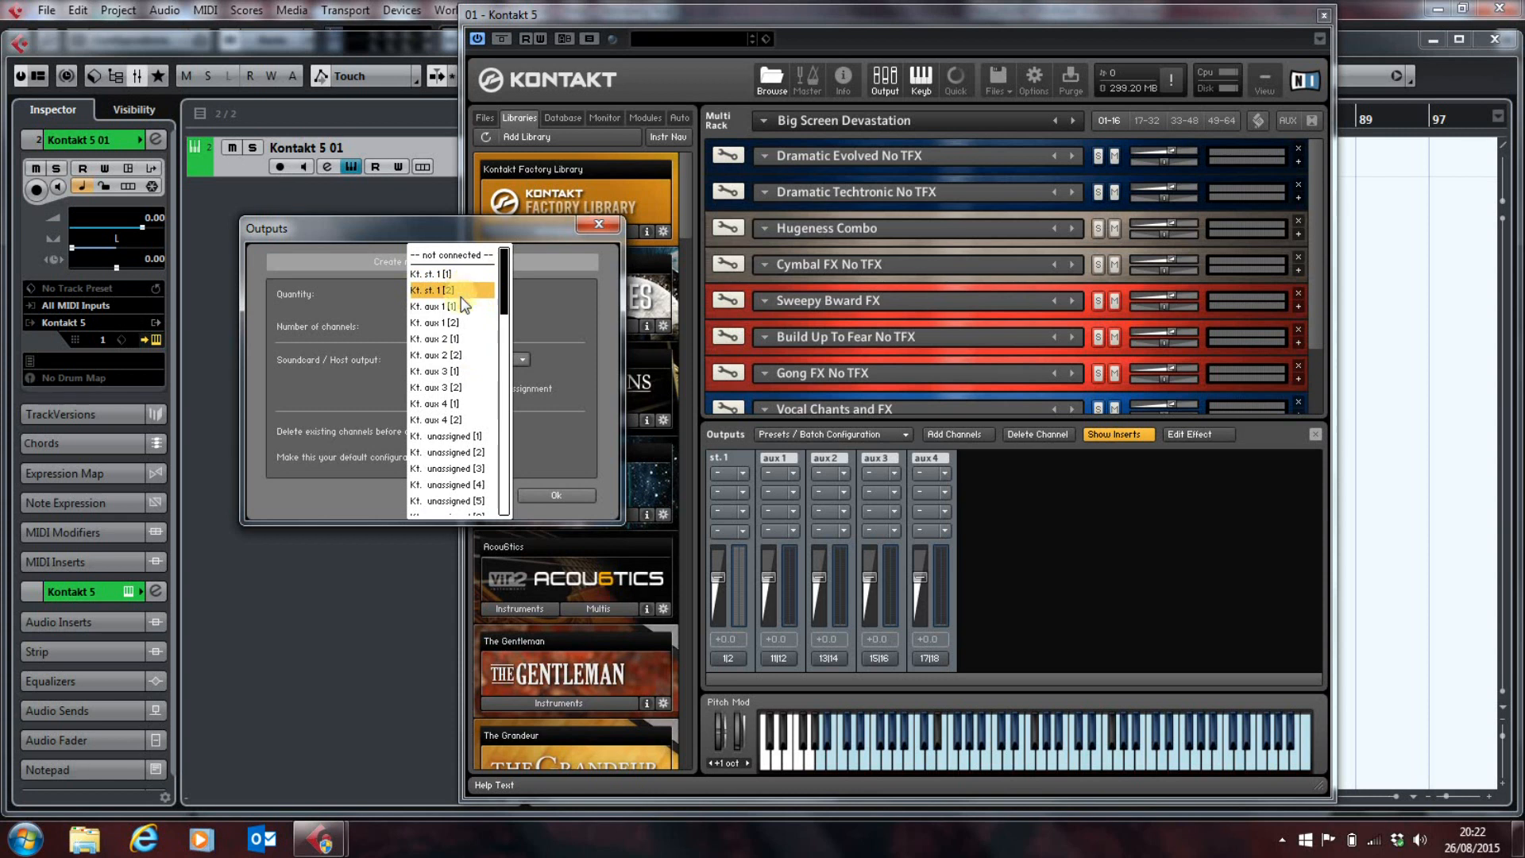
mouse_move(447, 306)
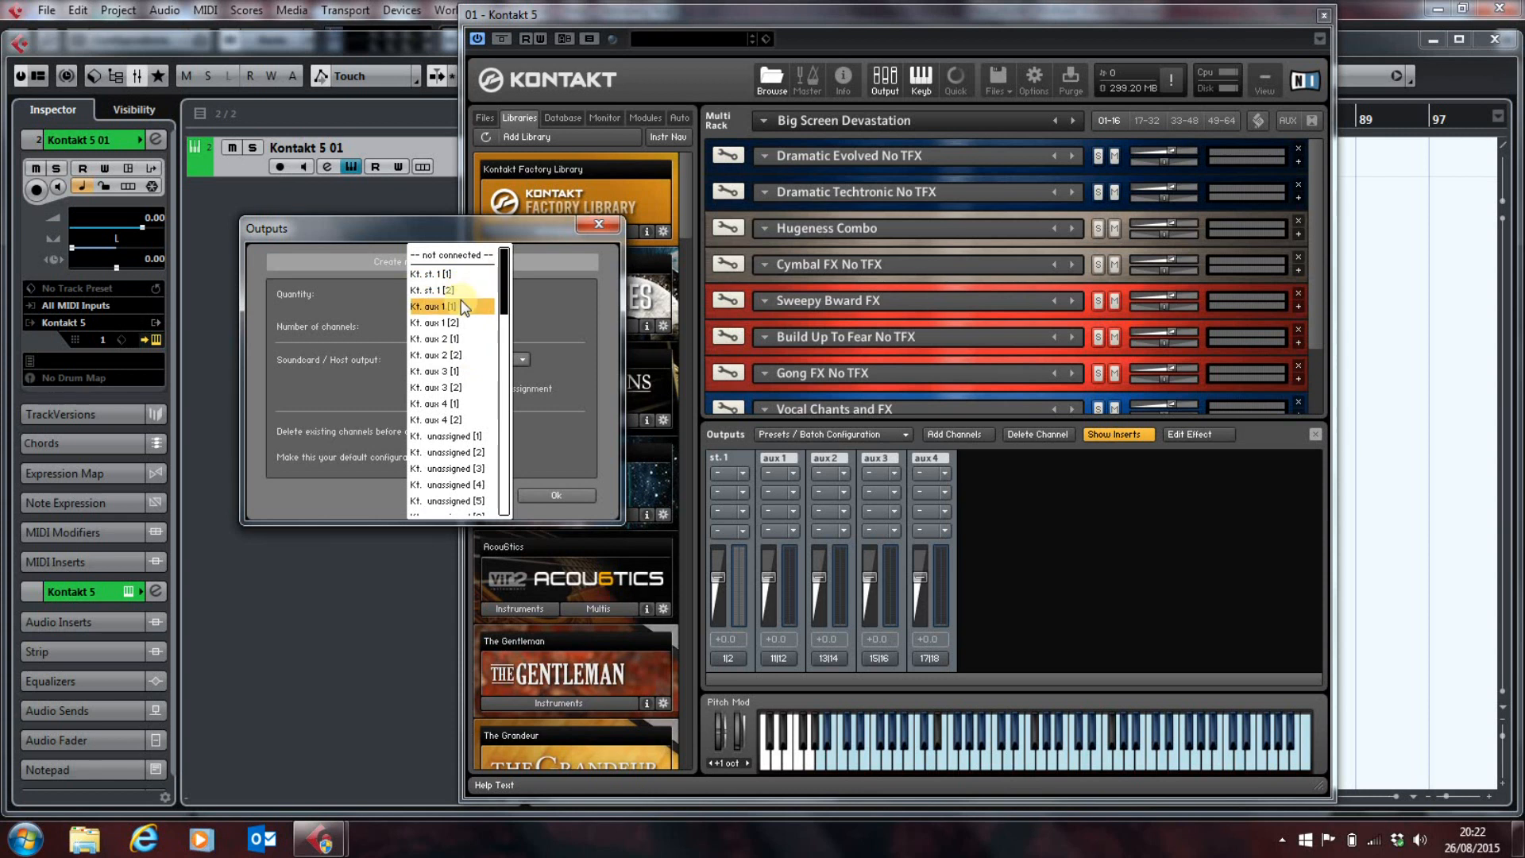
left_click(435, 306)
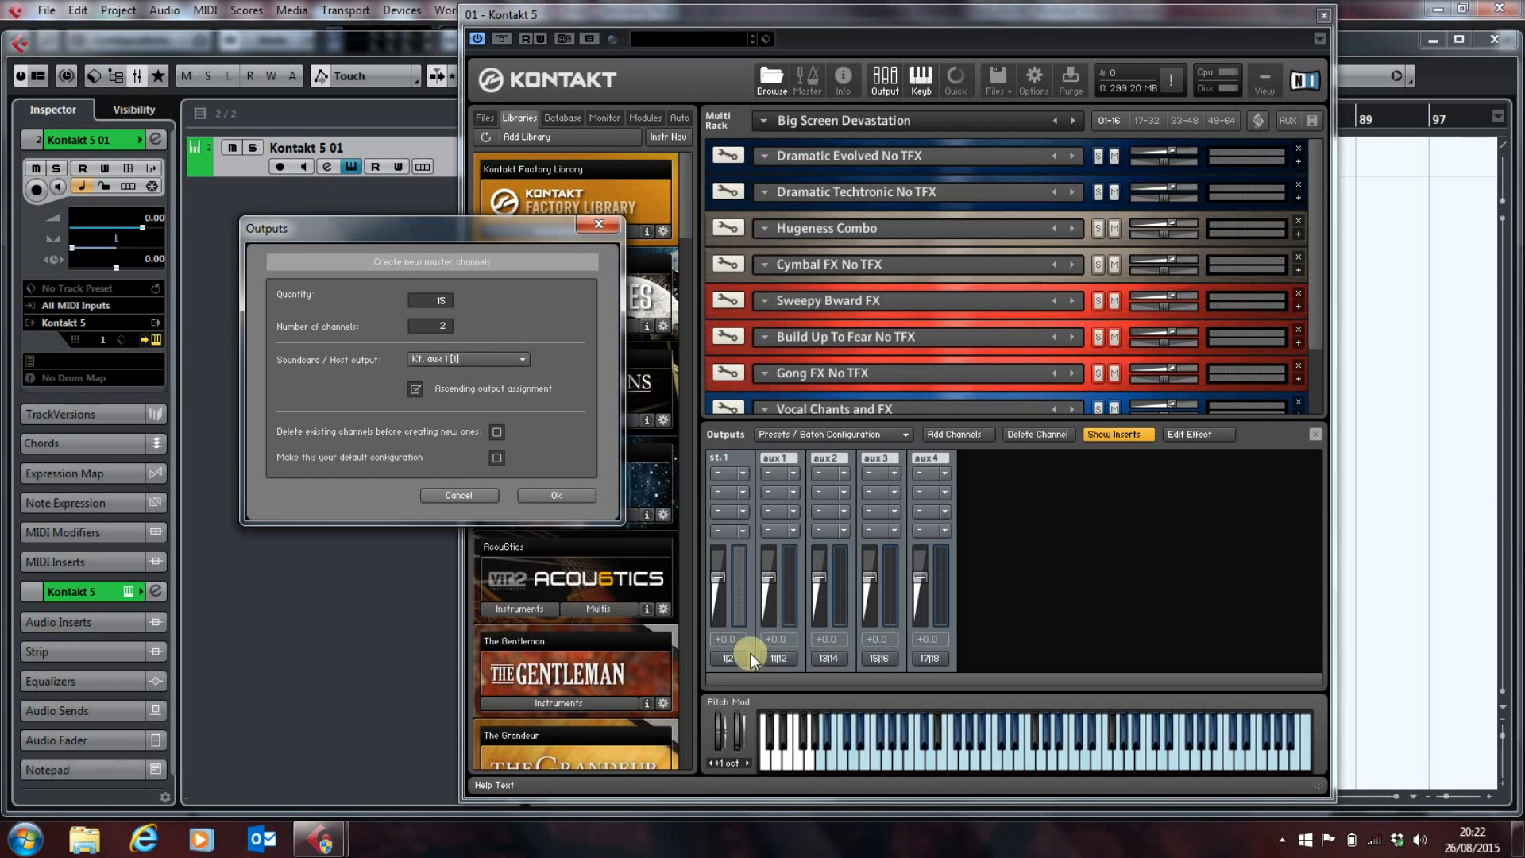
mouse_move(948, 504)
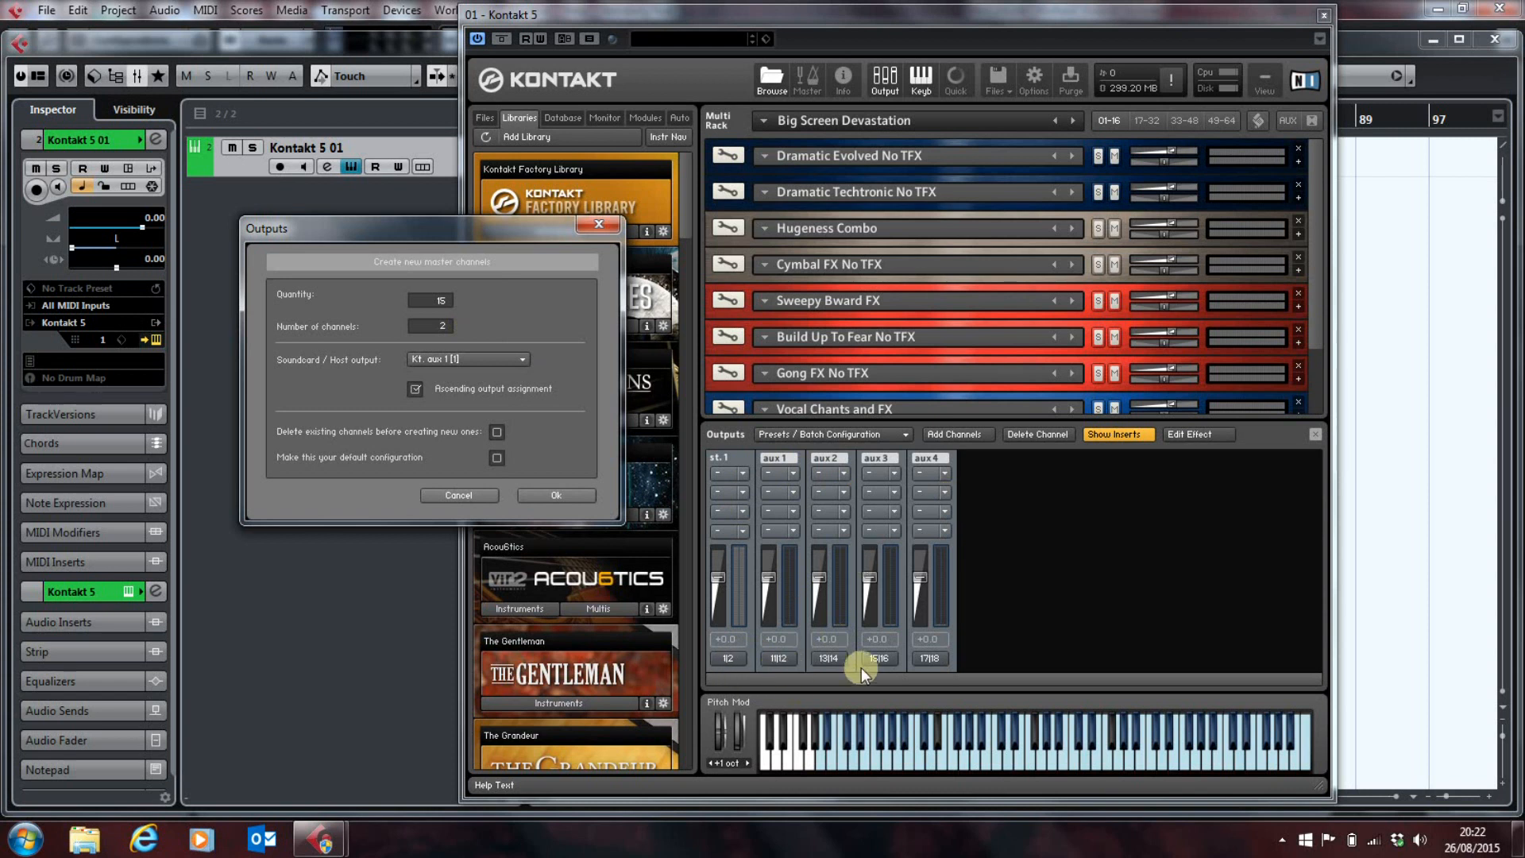
mouse_move(930, 683)
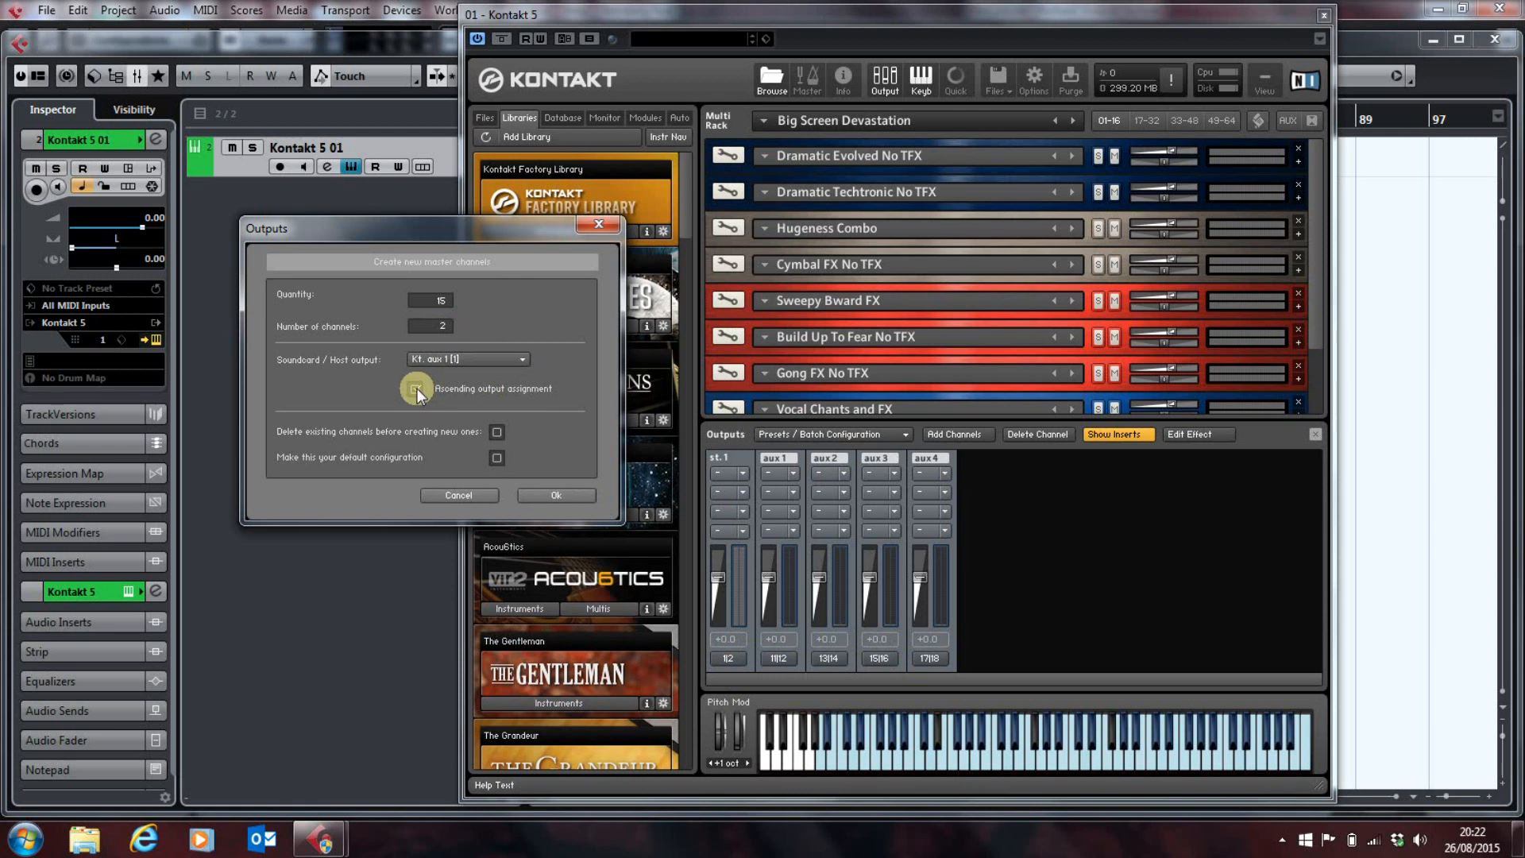
left_click(416, 389)
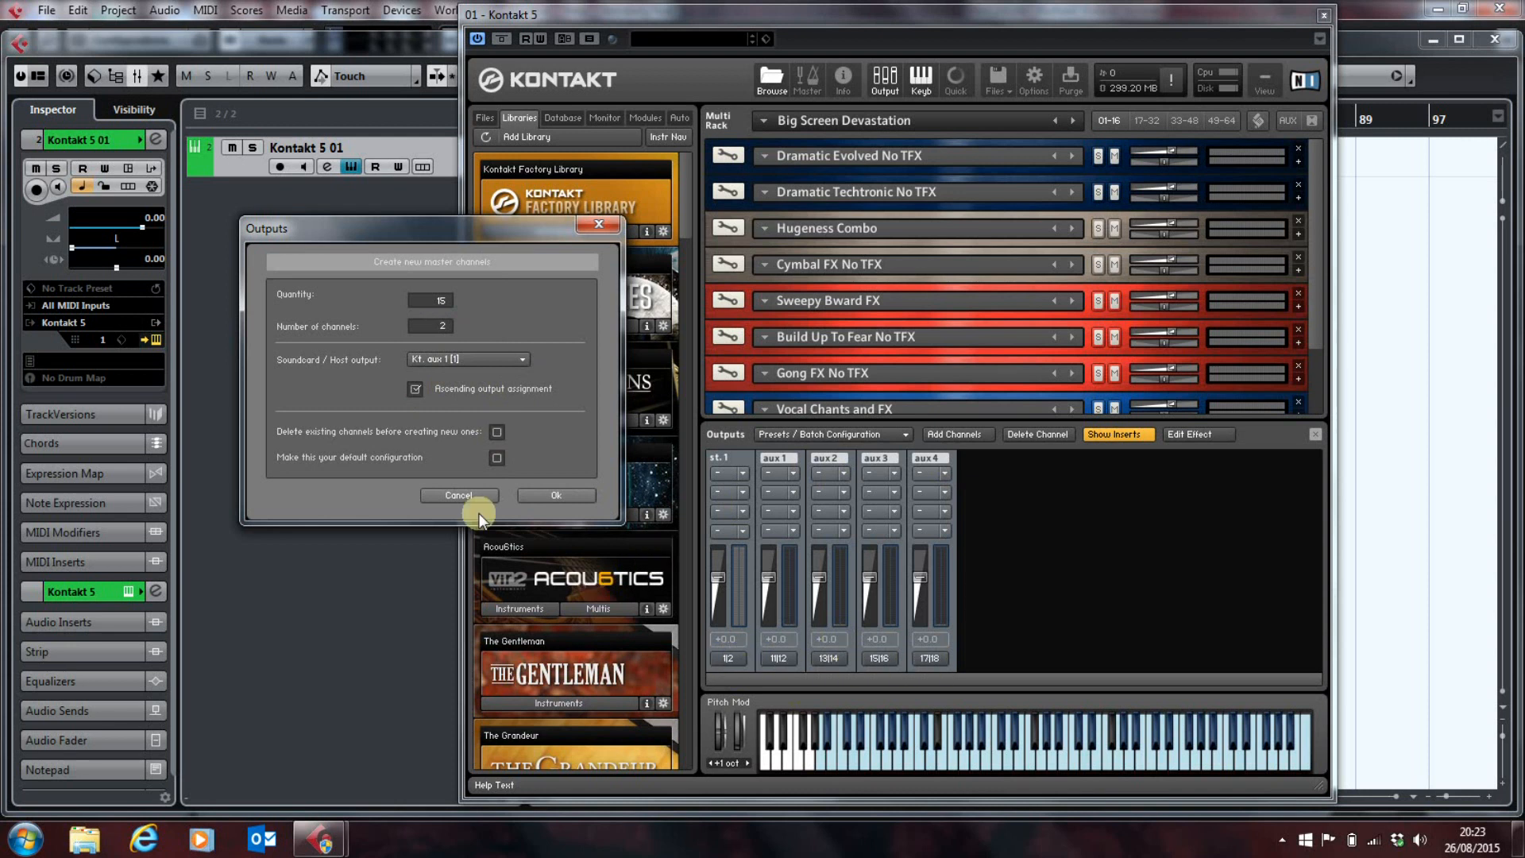
left_click(497, 458)
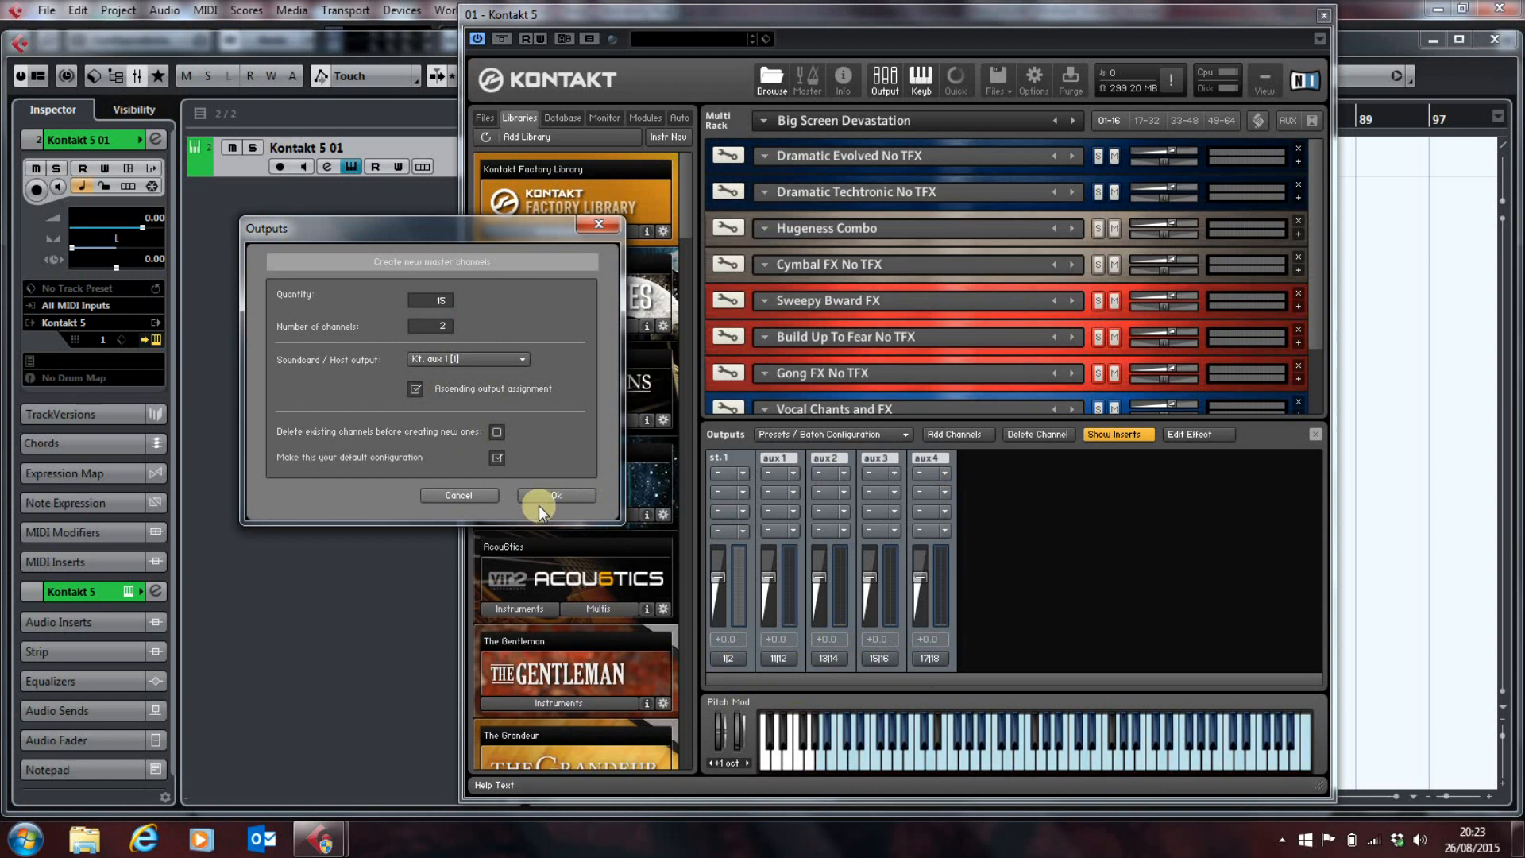
left_click(557, 495)
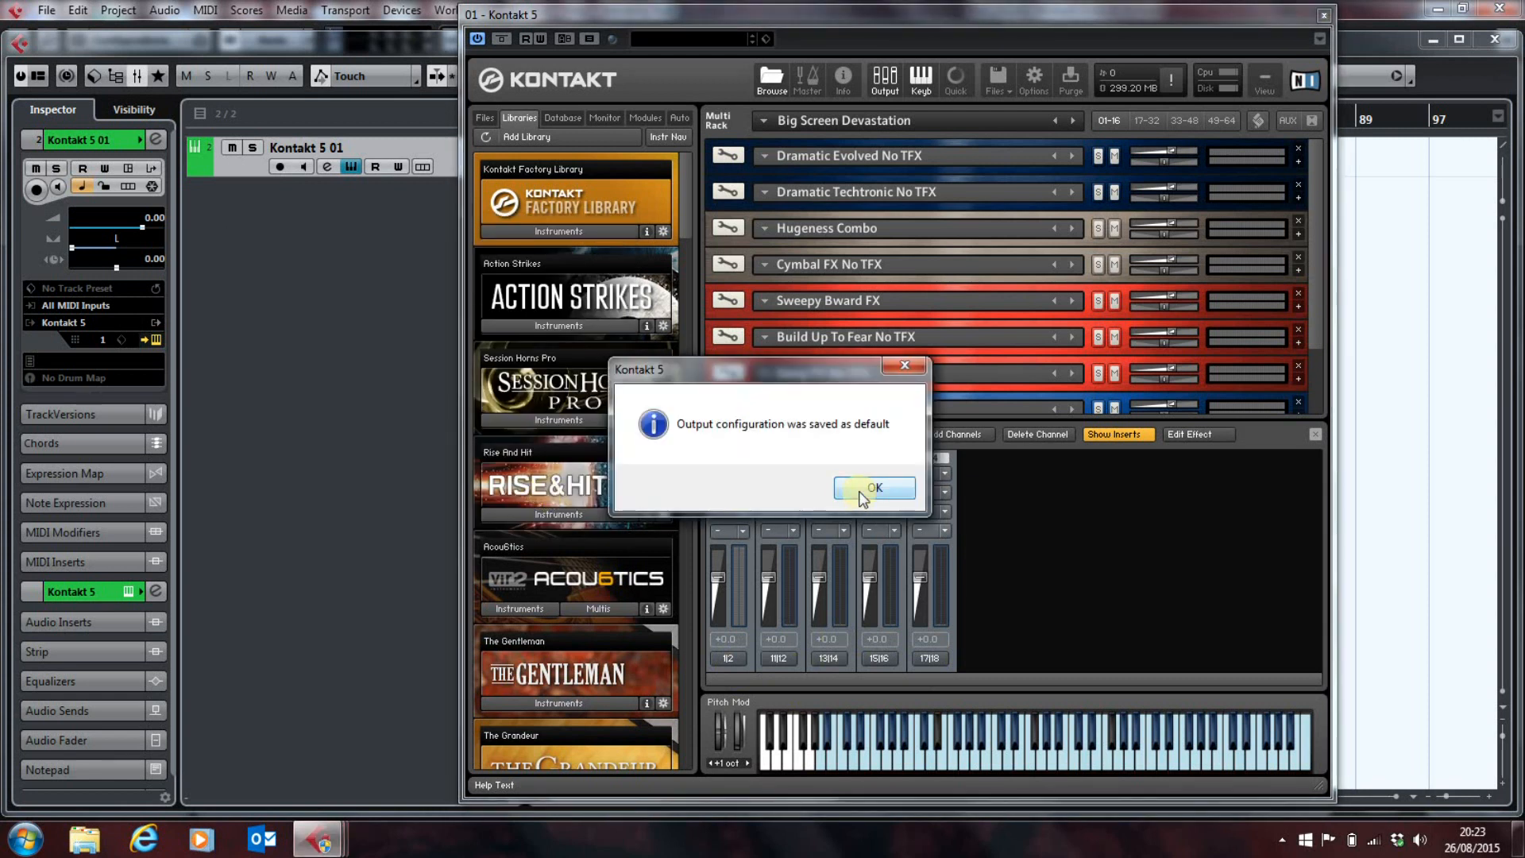
Step: Dismiss the saved-as-default notice to reveal channels st.9–st.16 before aux 1–4
left_click(875, 487)
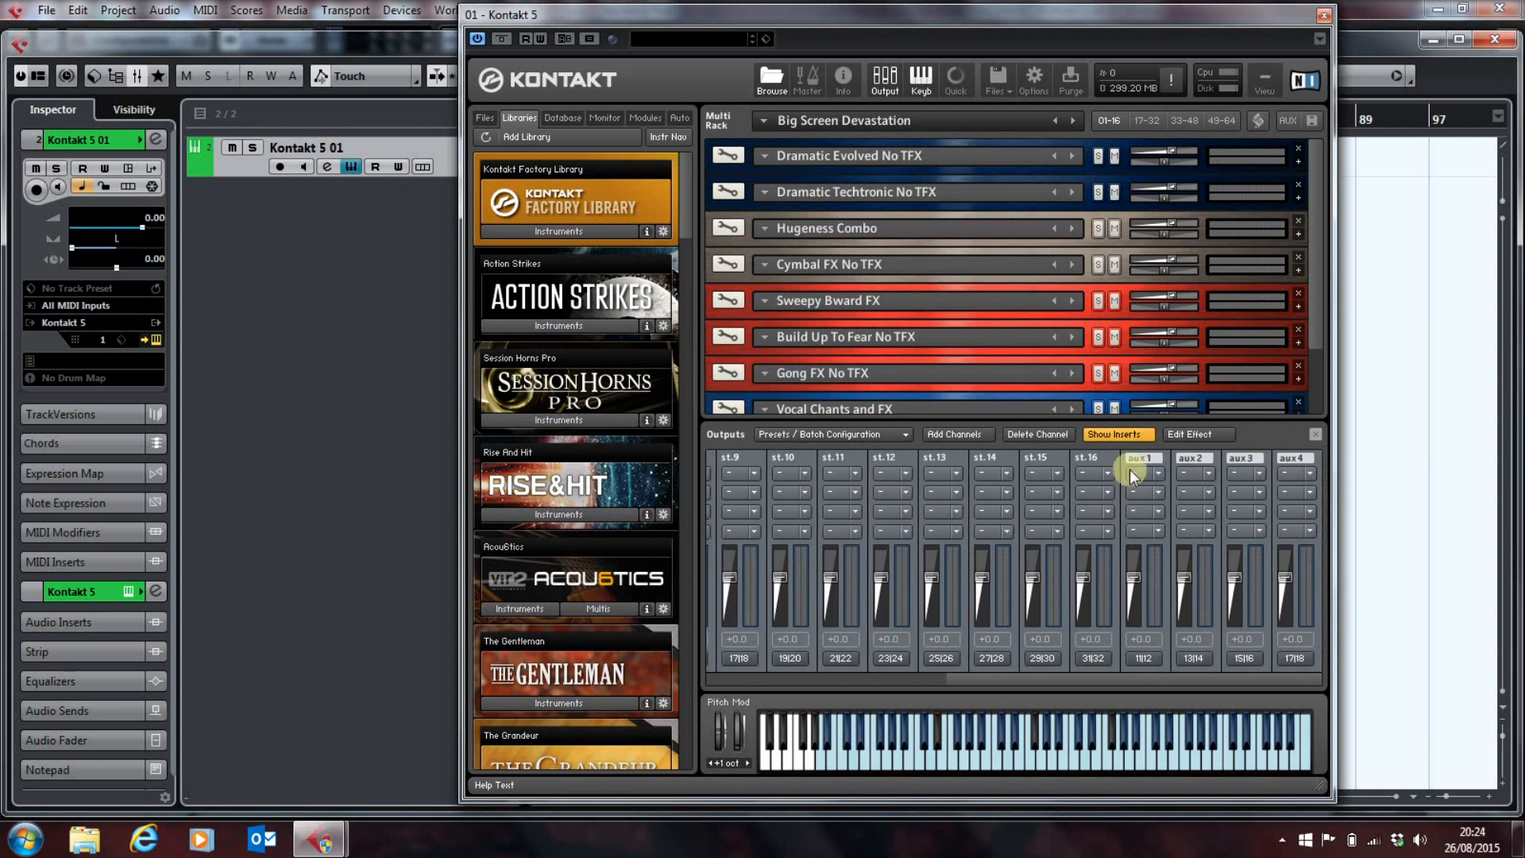
mouse_move(1034, 512)
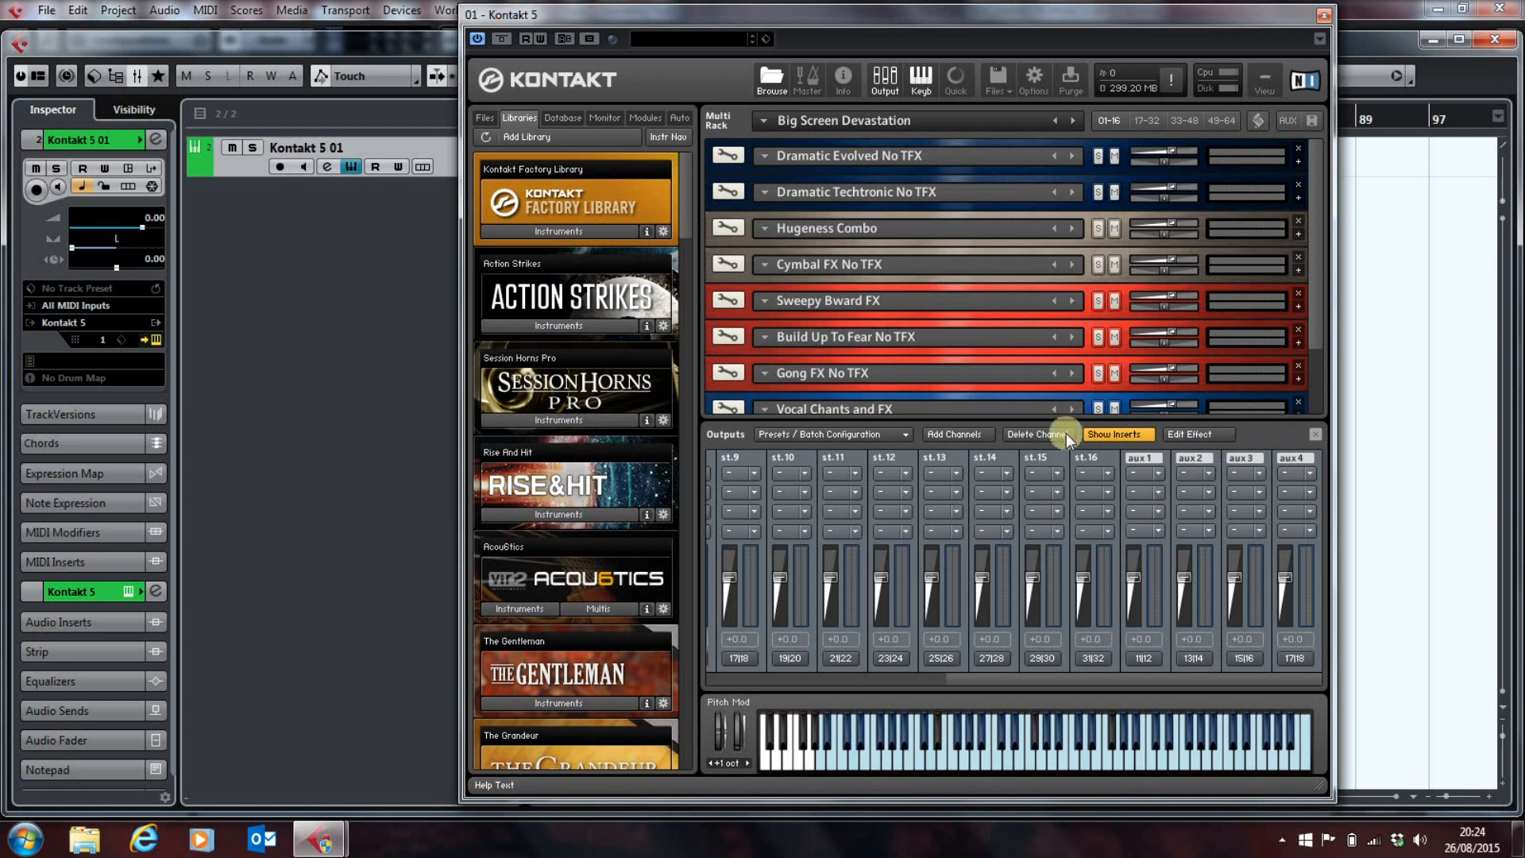
mouse_move(1152, 542)
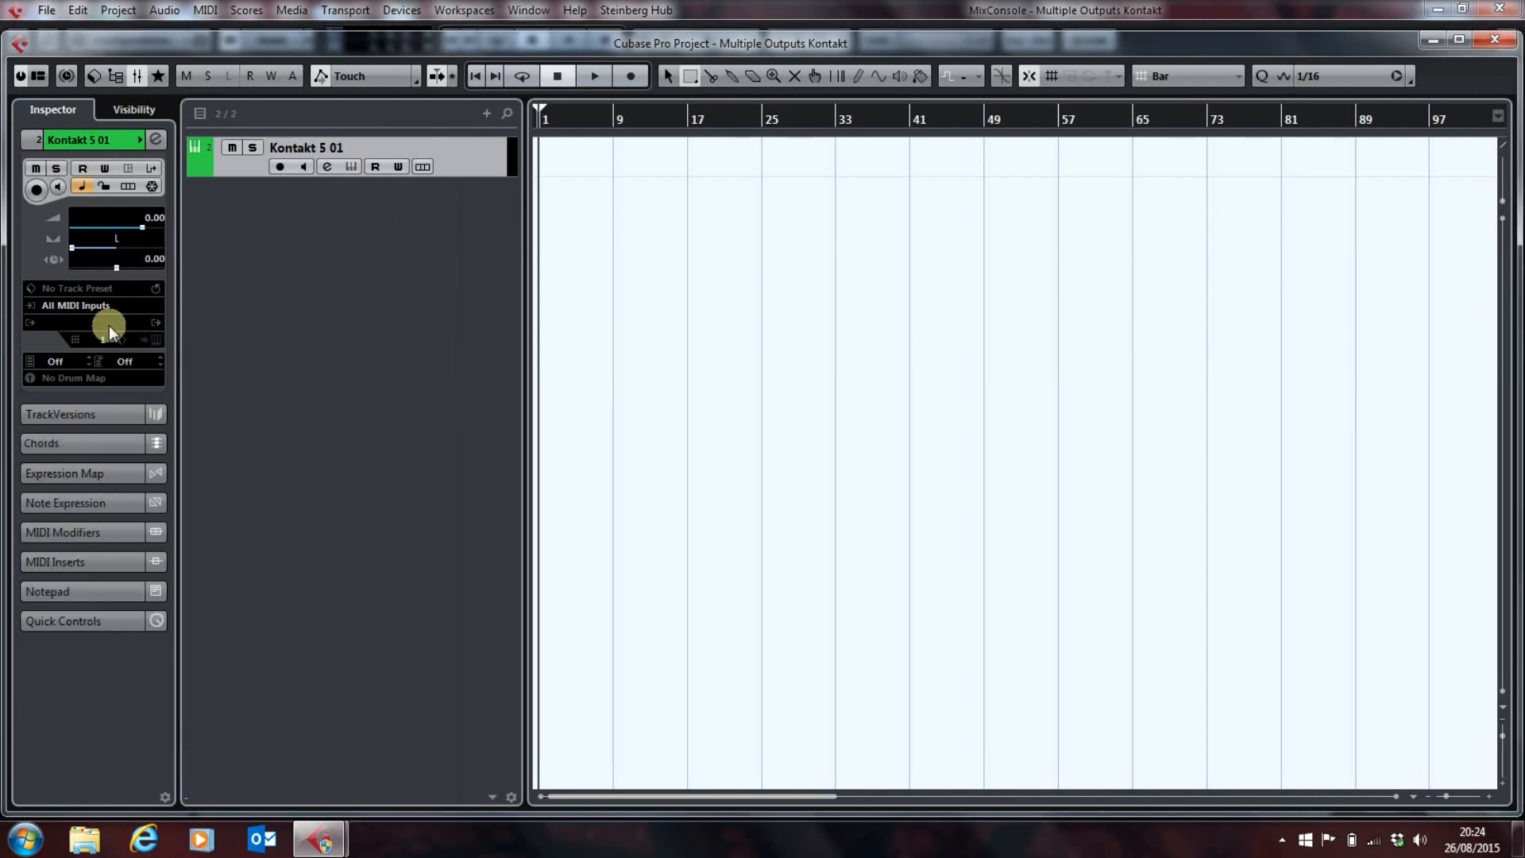
Step: Reload Kontakt 5 on the track from the Inspector's instrument selector
left_click(112, 322)
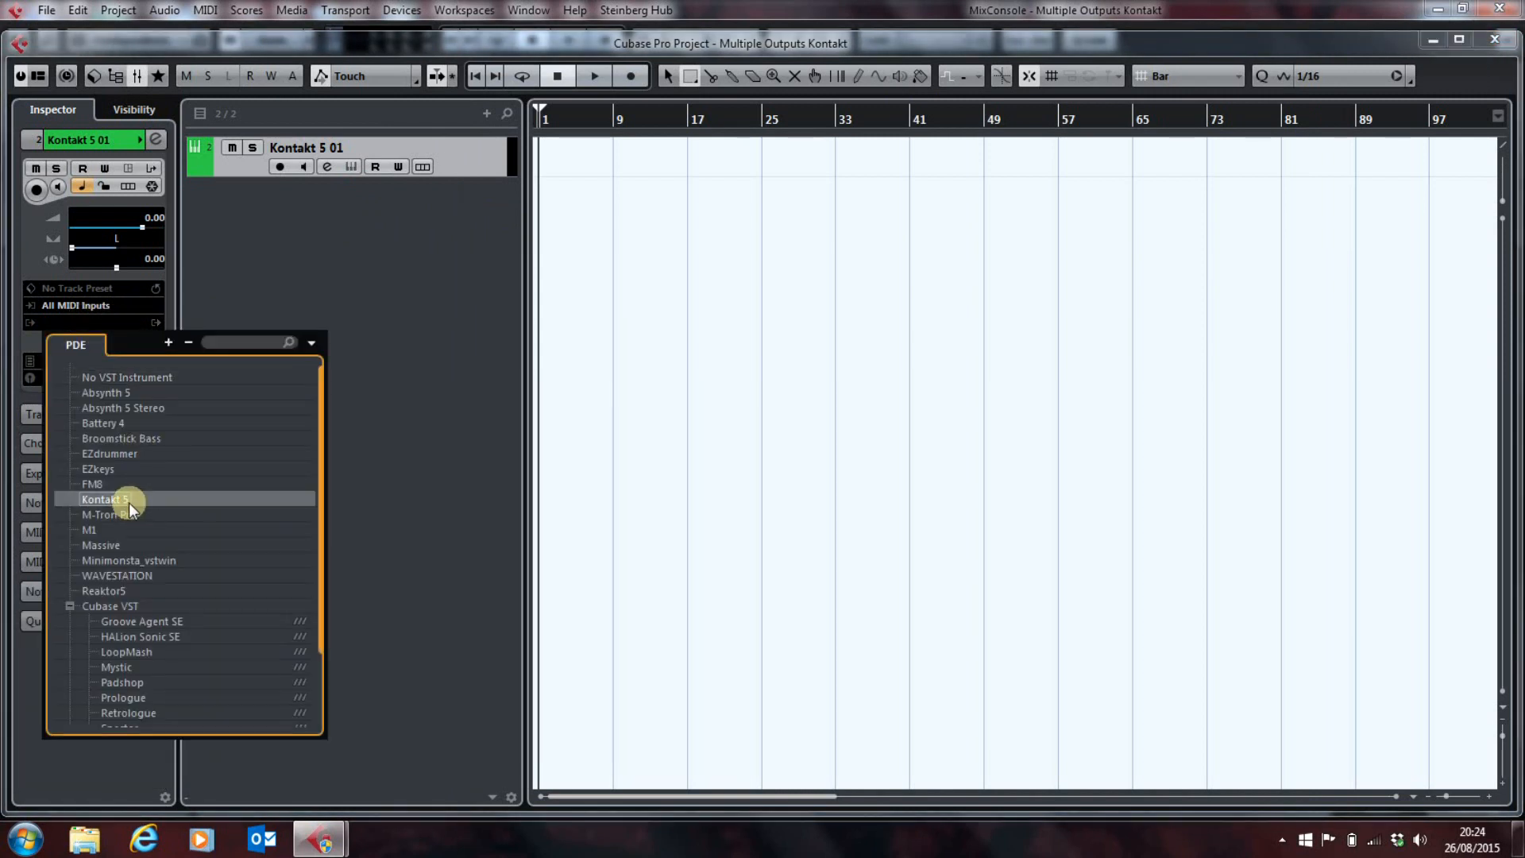
left_click(106, 499)
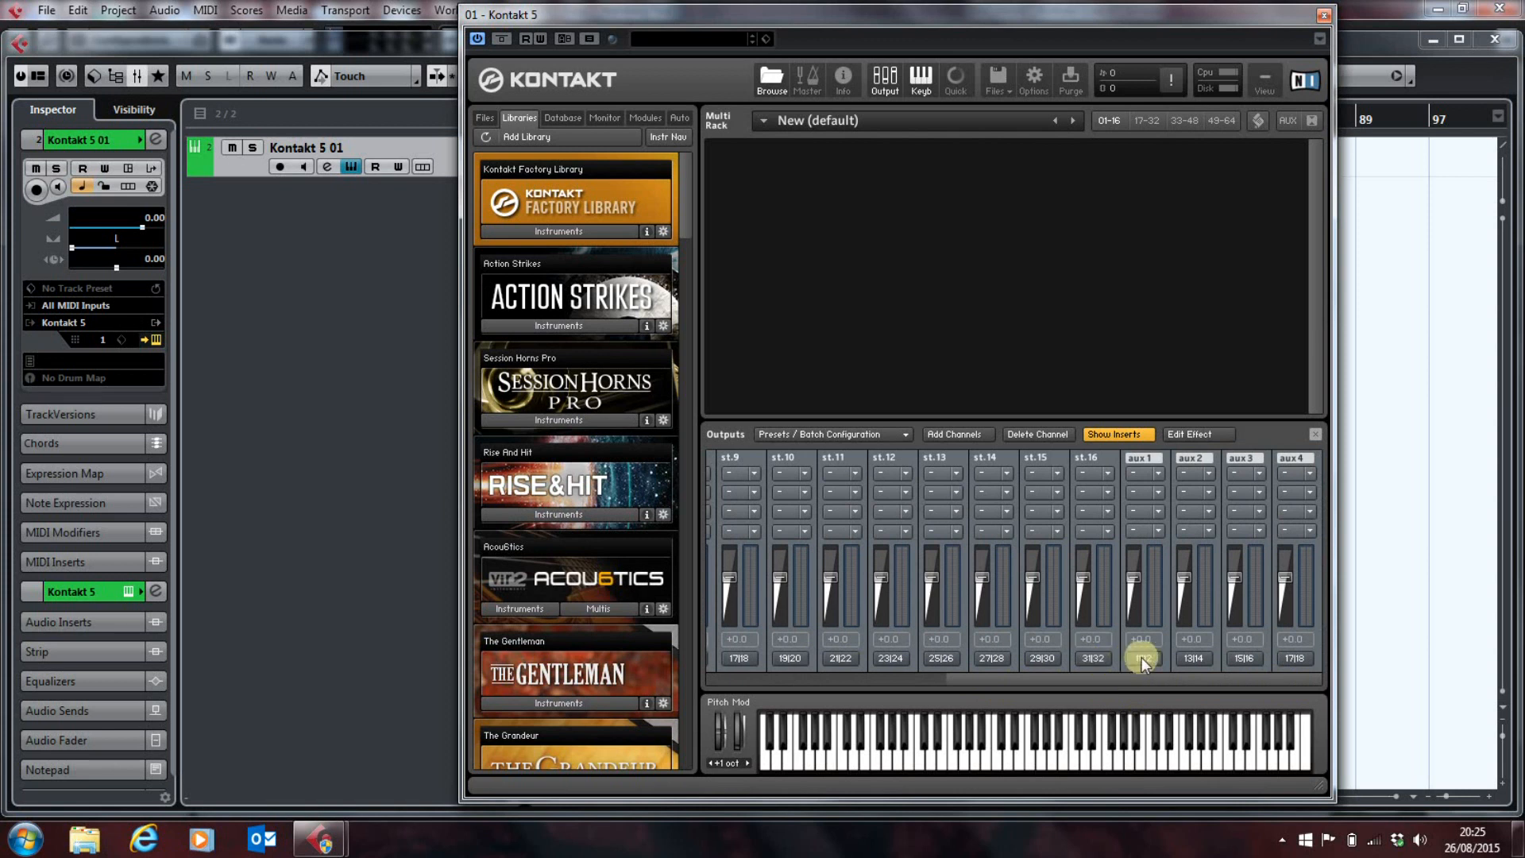
Step: Route aux 1's ch 01 and ch 02 to Kt. unassigned 1 and 2 (outputs 41|42)
left_click(1143, 660)
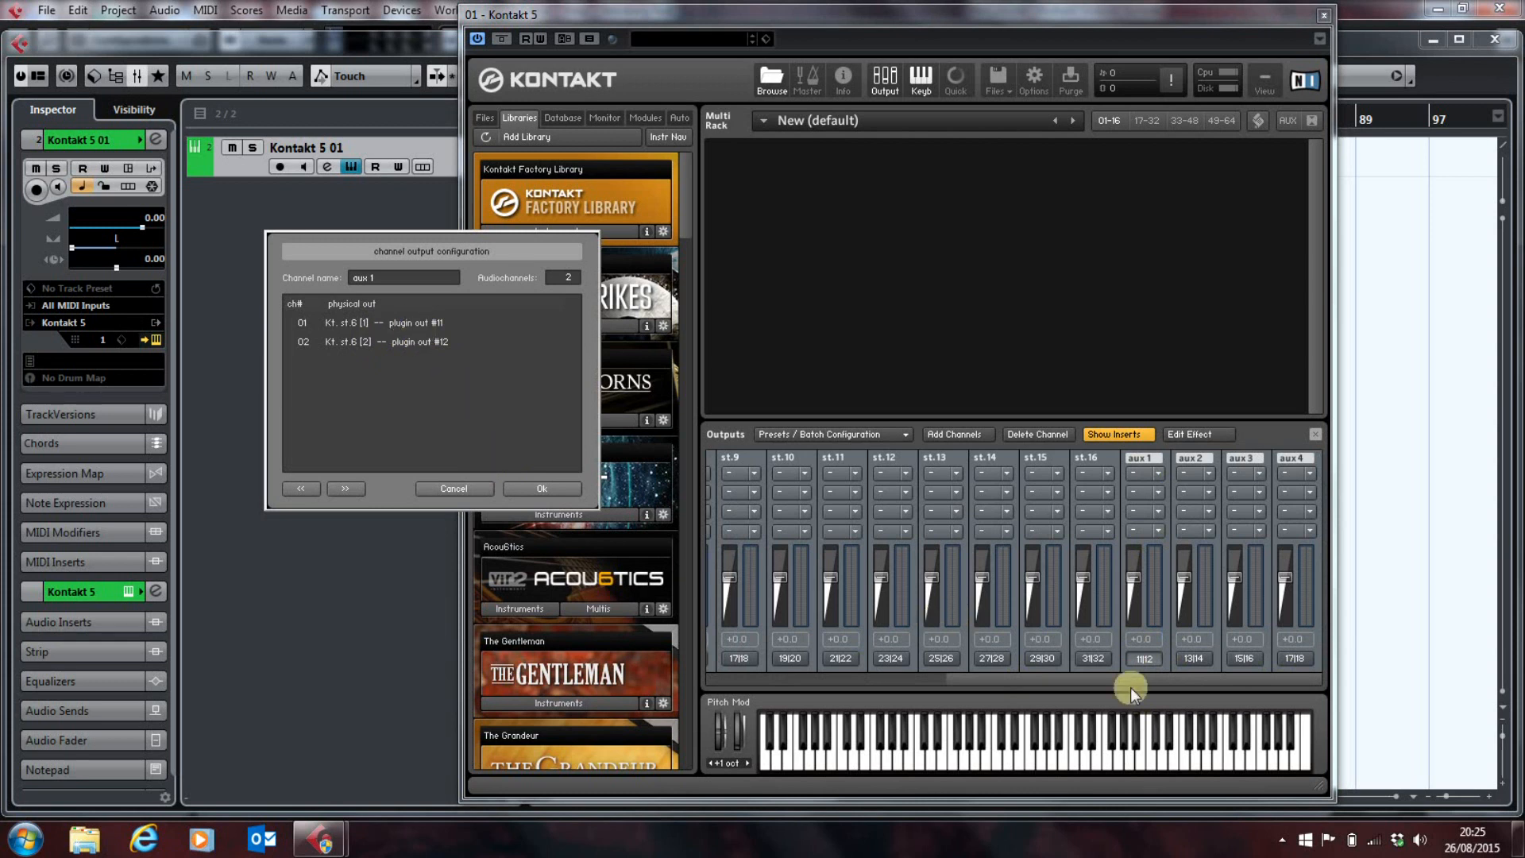
mouse_move(329, 315)
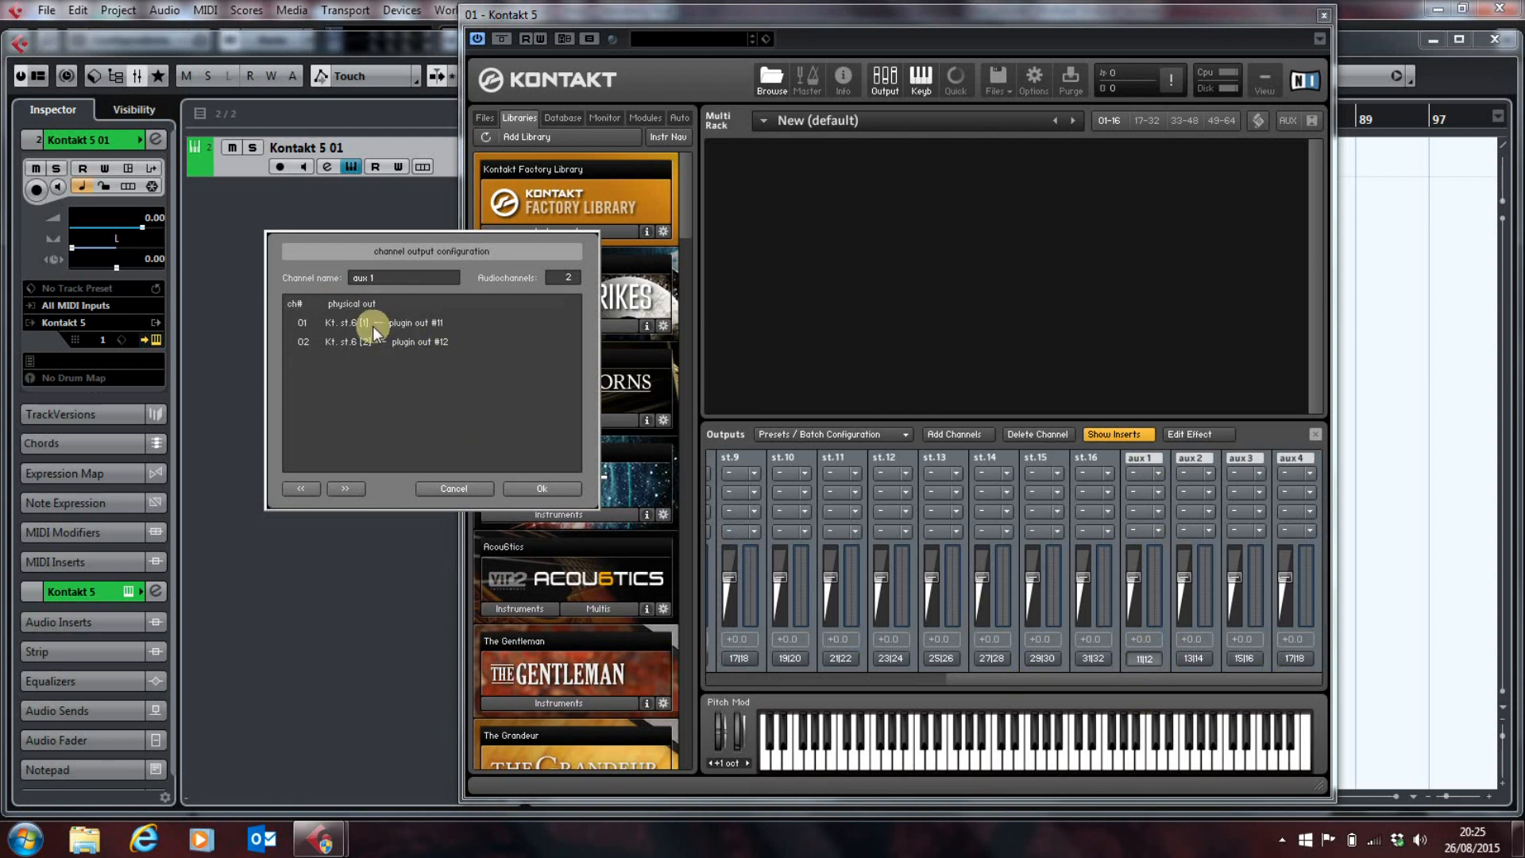
left_click(362, 323)
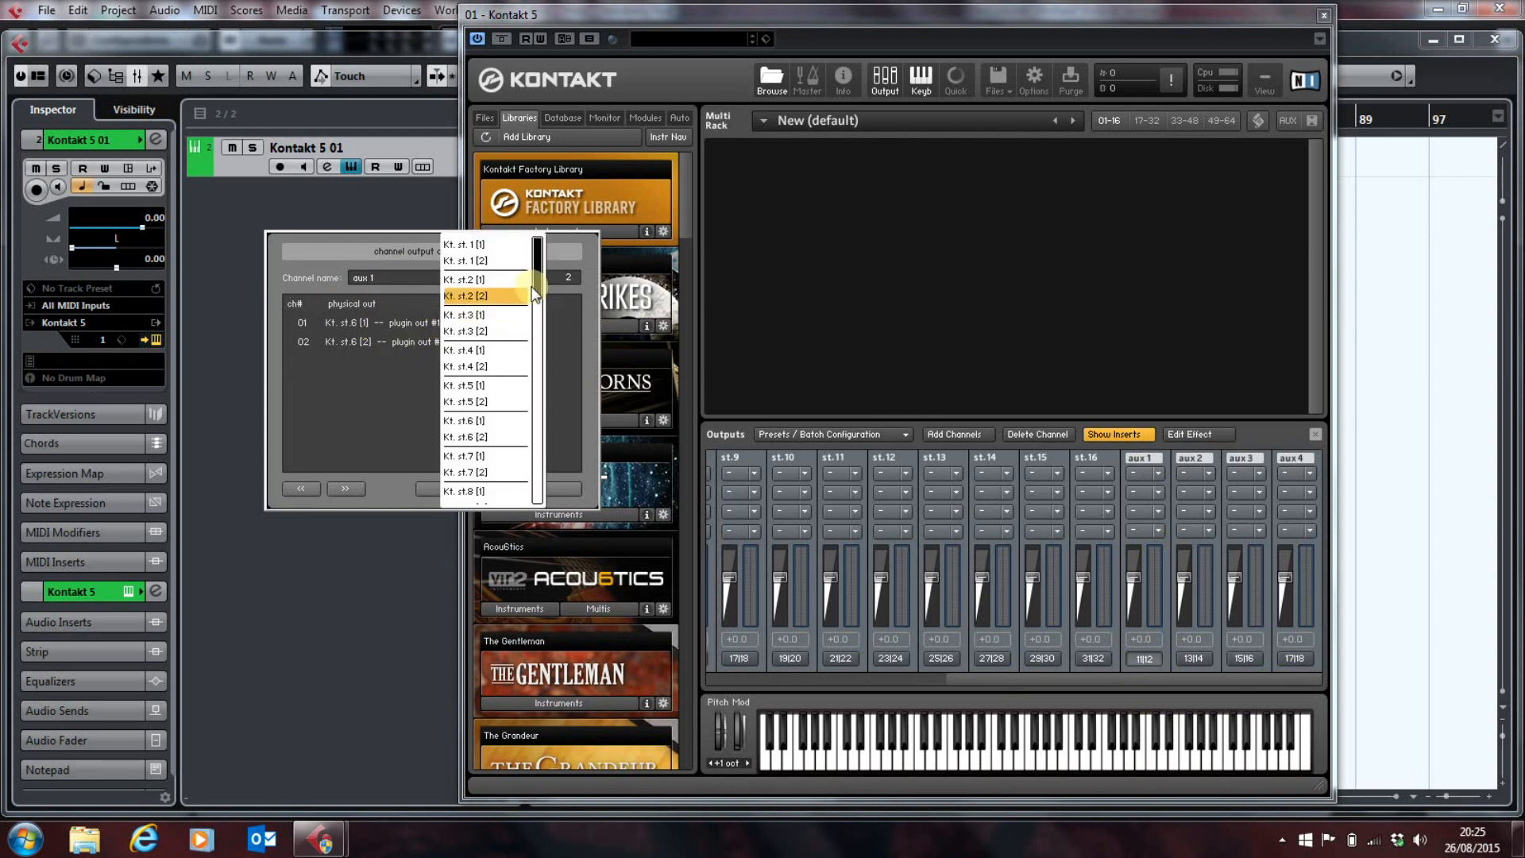
scroll("down", 3)
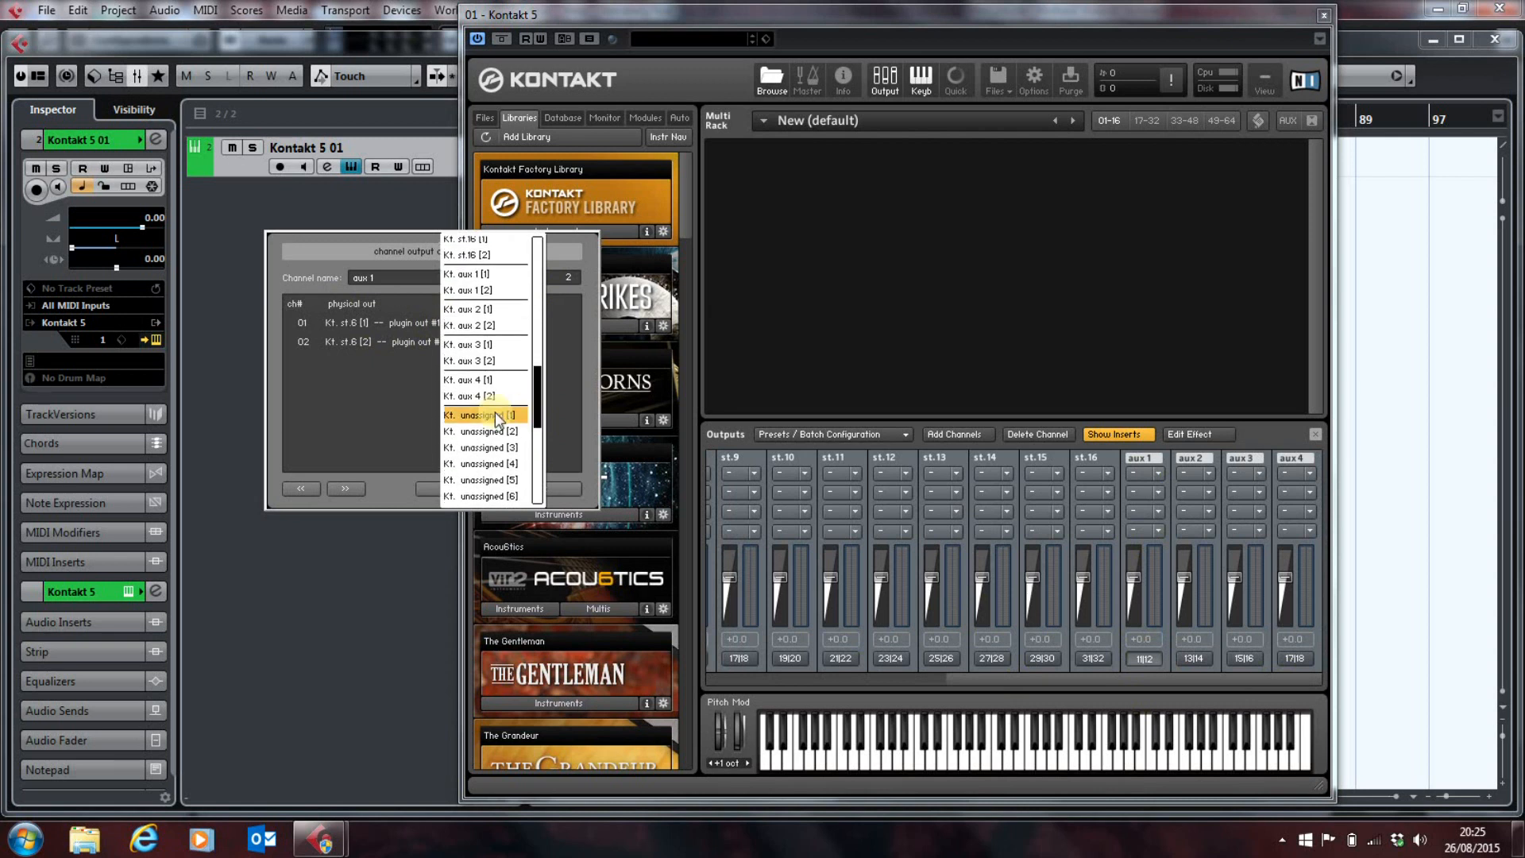
left_click(484, 414)
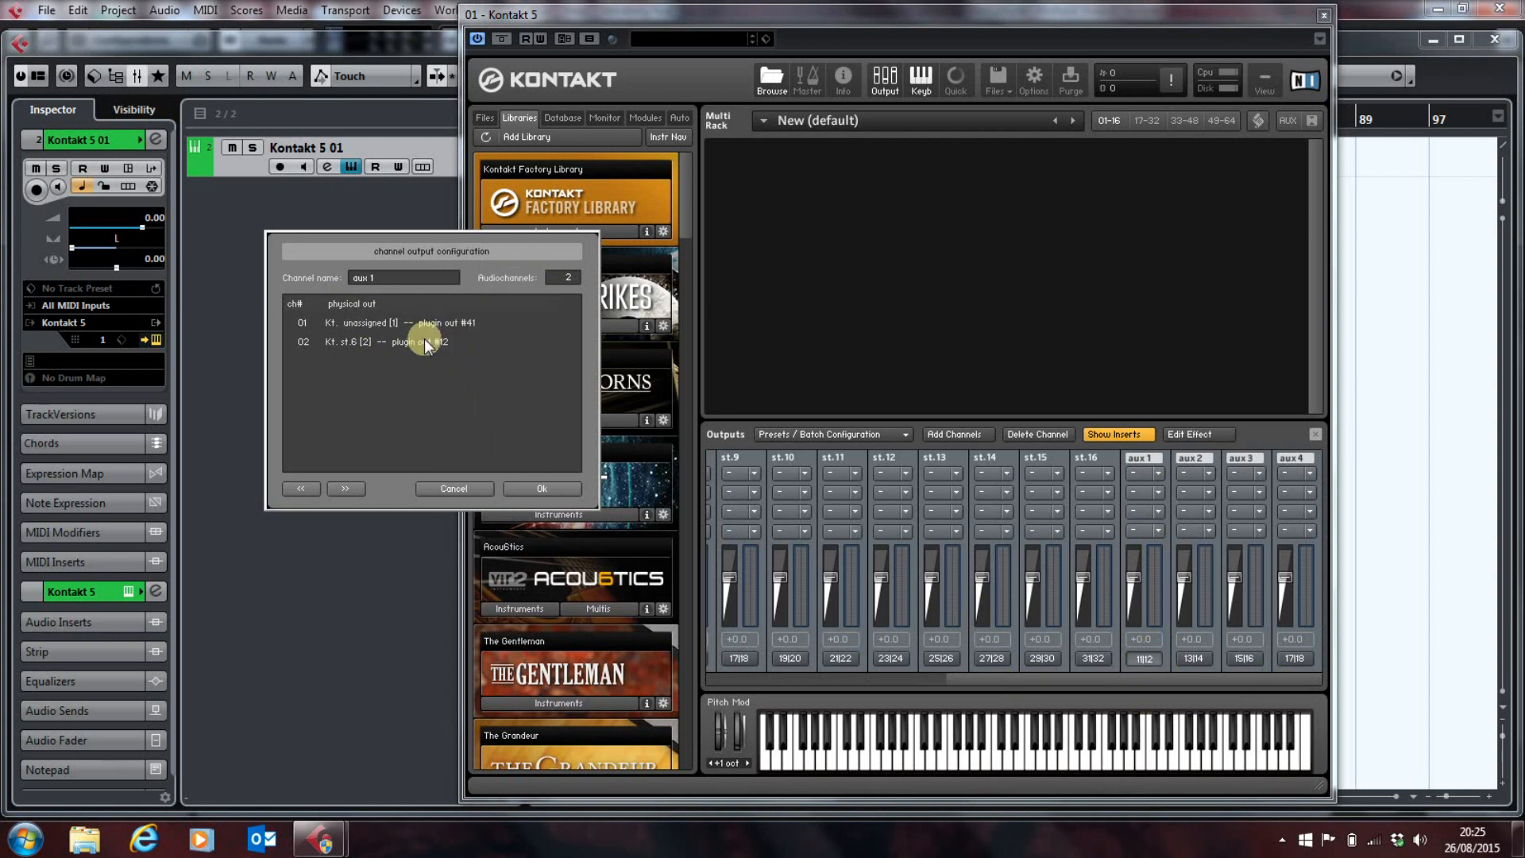
left_click(427, 323)
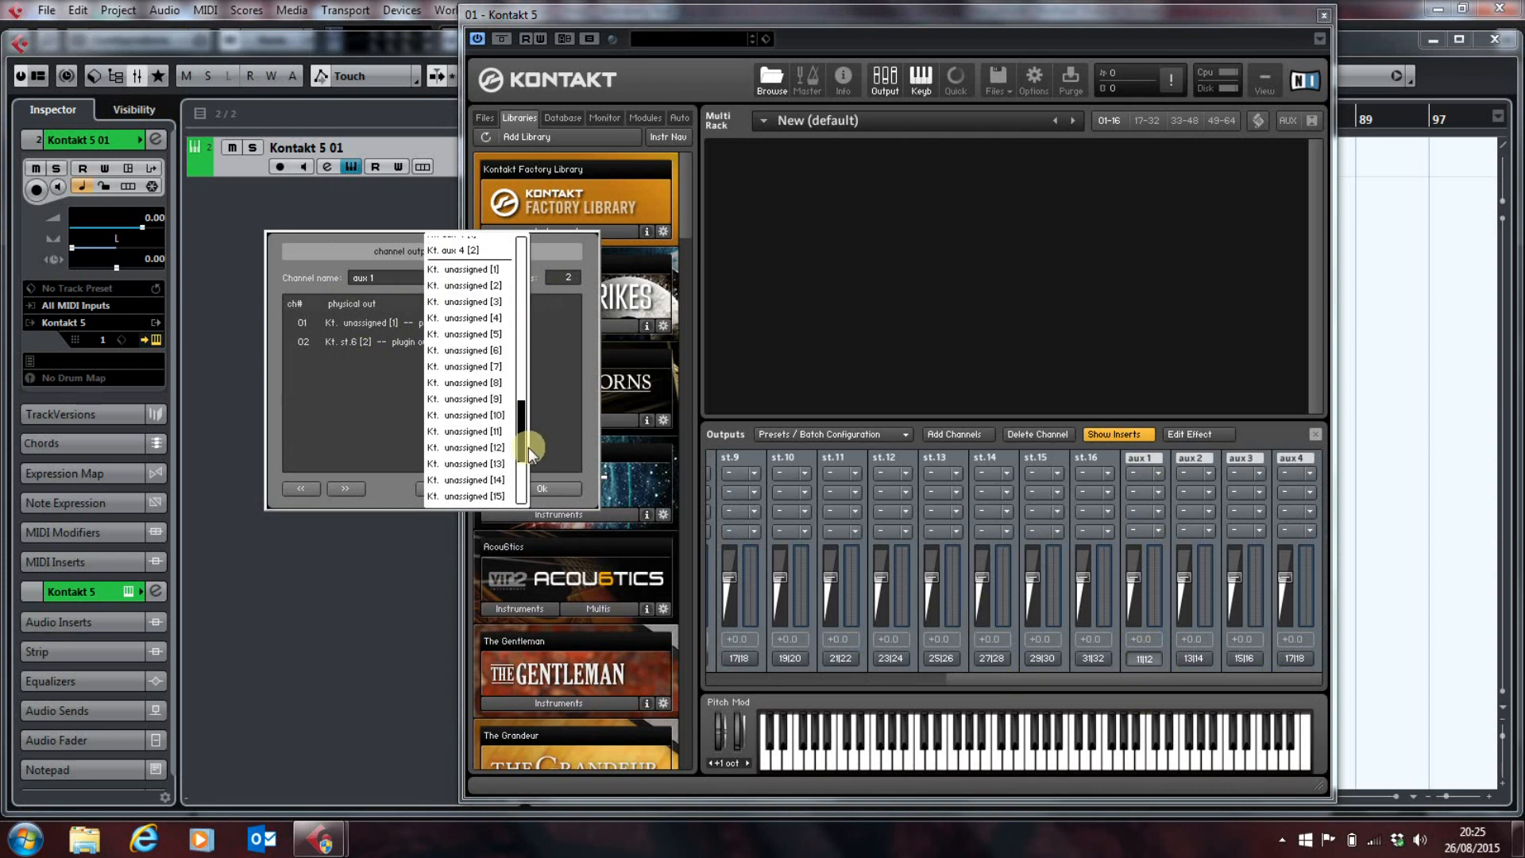
left_click(466, 269)
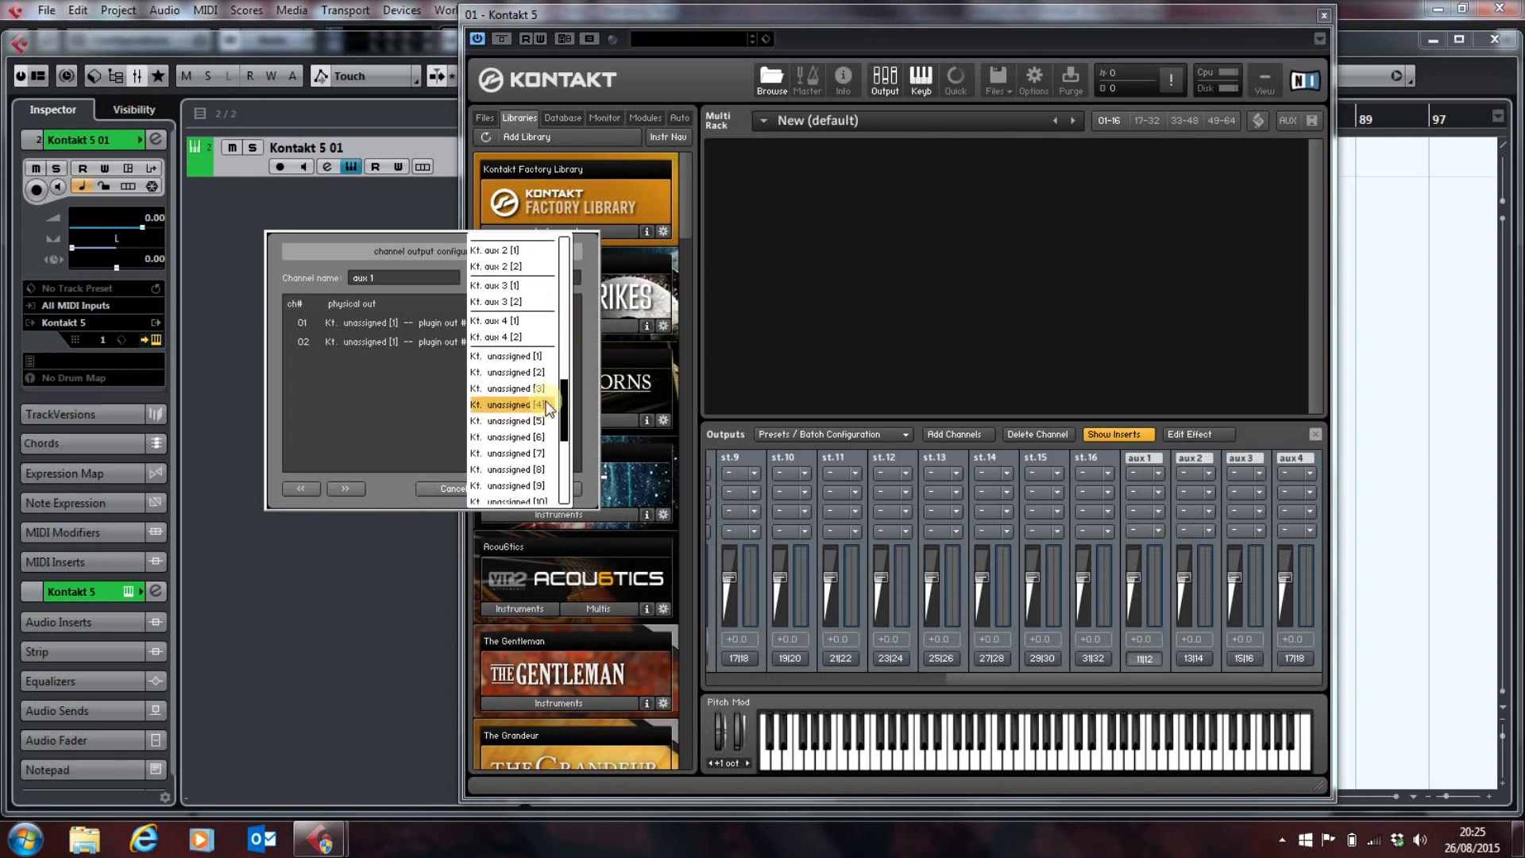
left_click(514, 405)
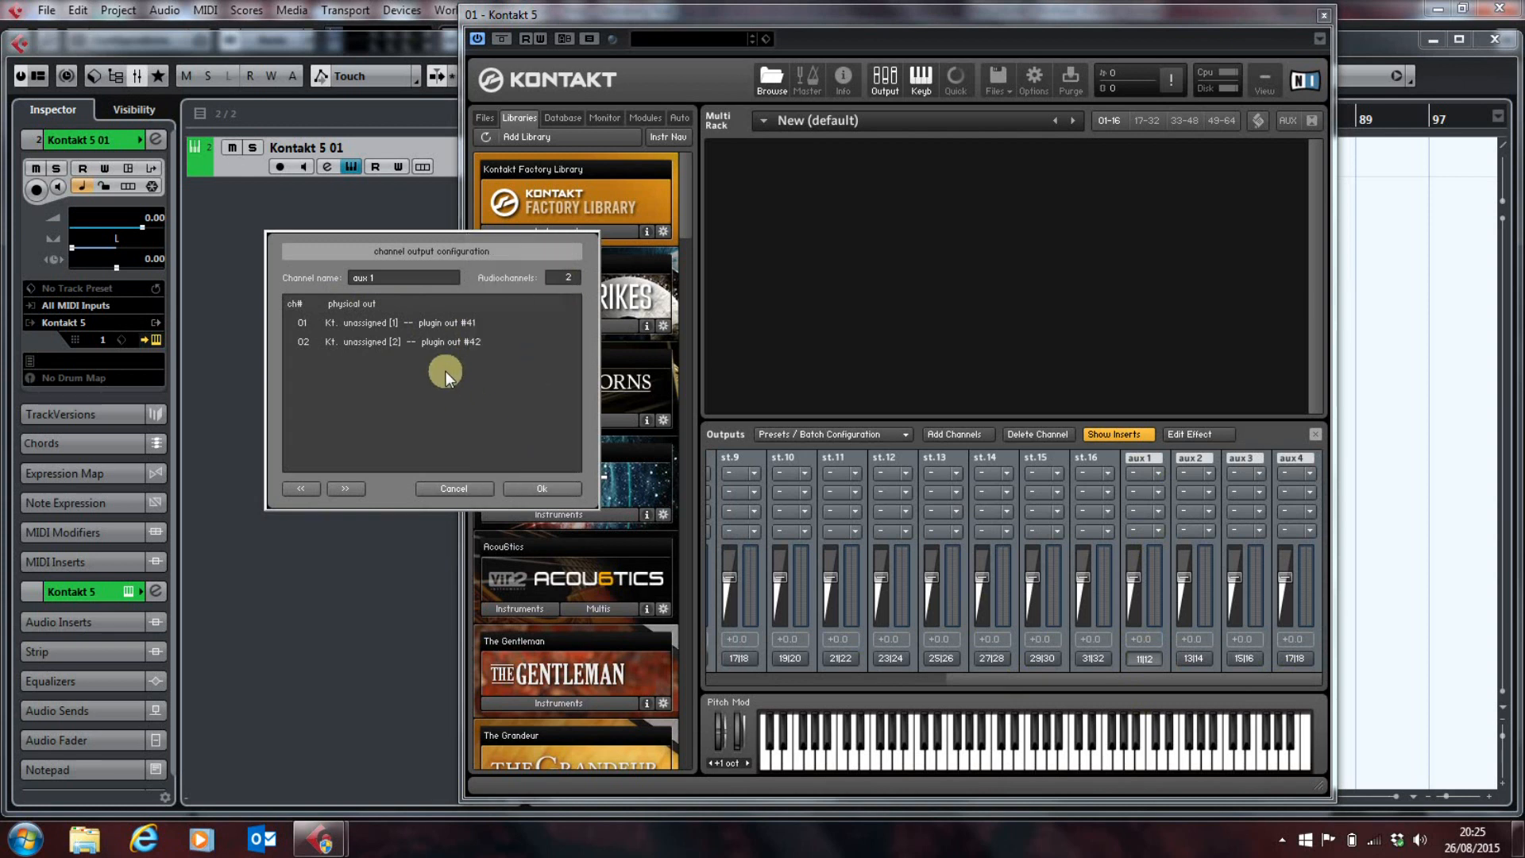
left_click(541, 489)
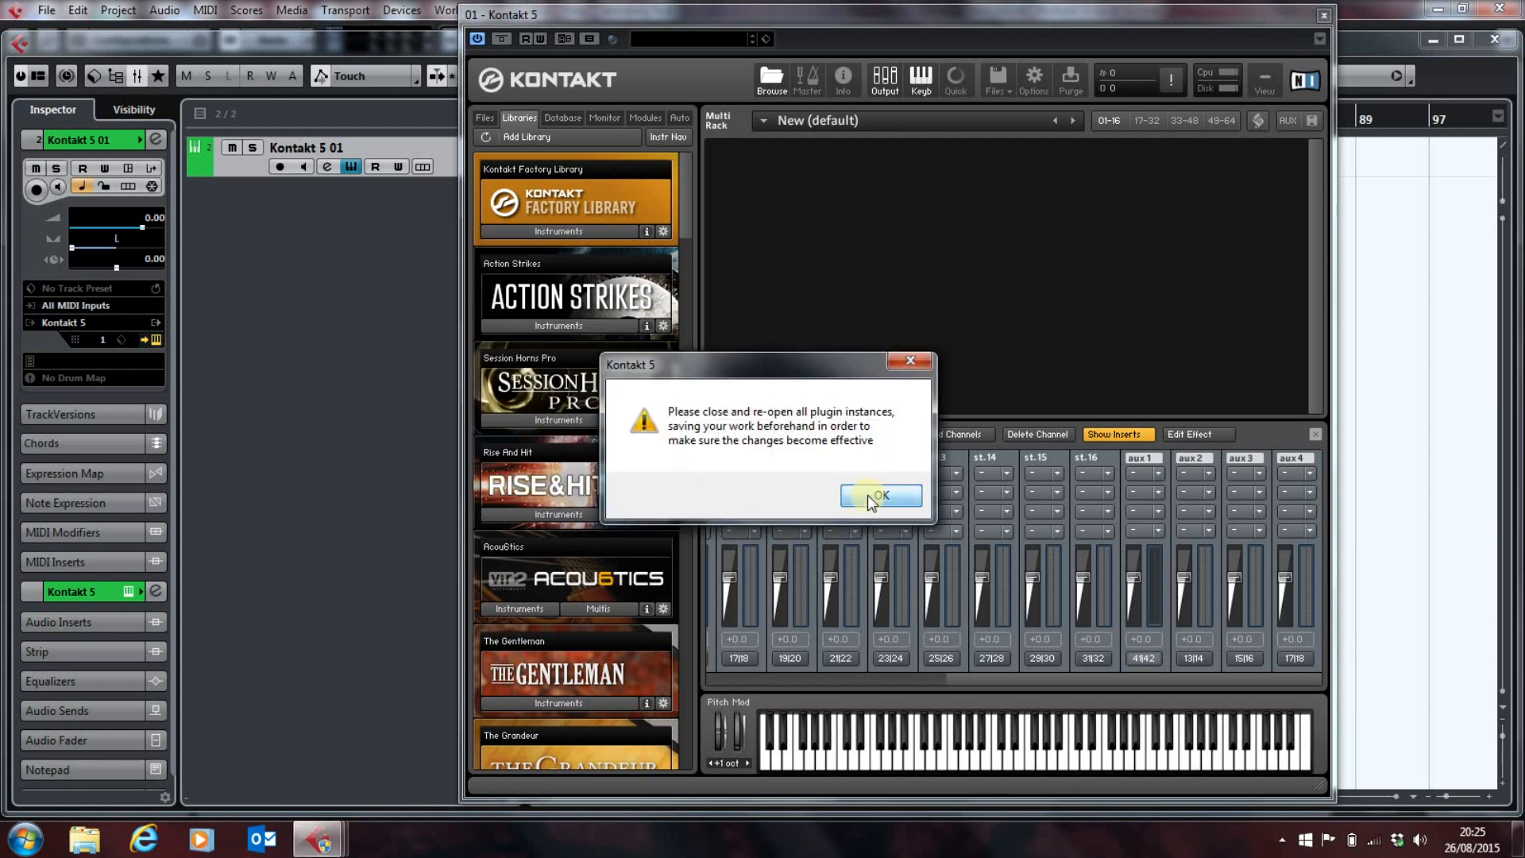
Step: Dismiss the reopen notice and route aux 3 to unassigned outputs 45|46
left_click(881, 495)
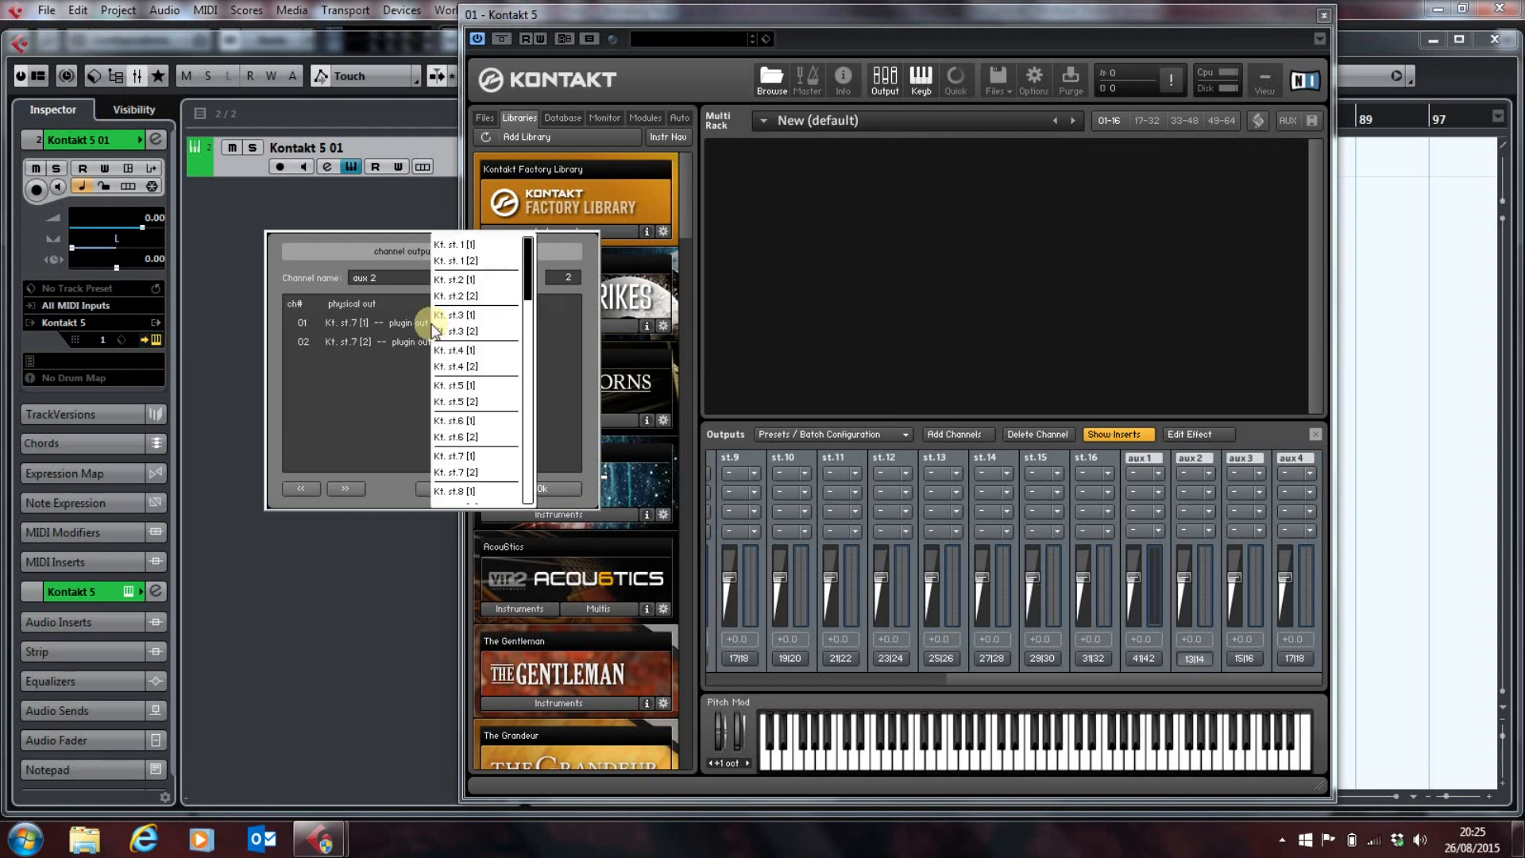
scroll("down", 3)
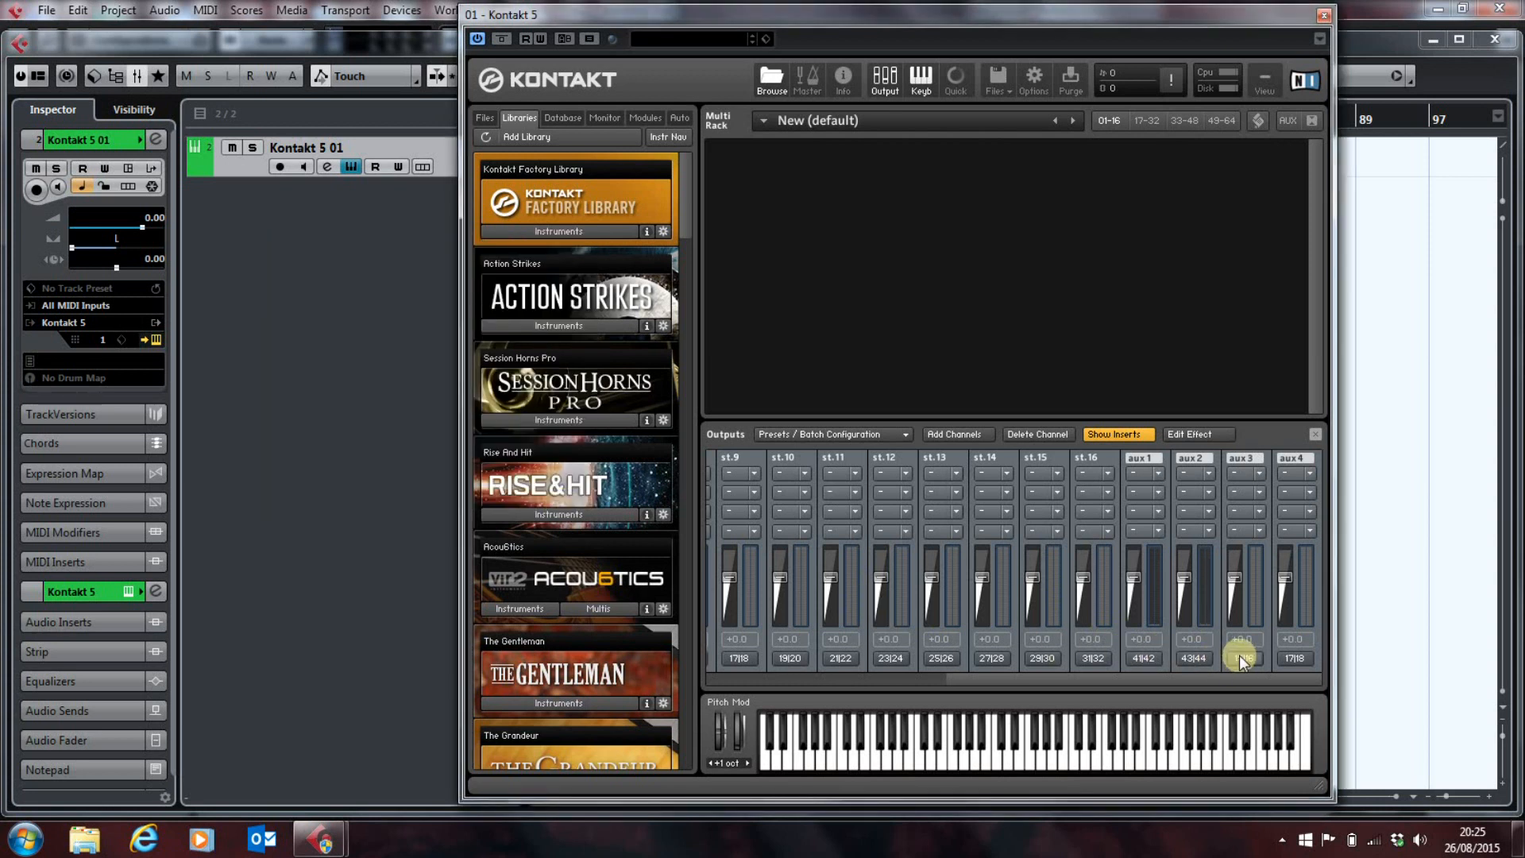
left_click(1245, 659)
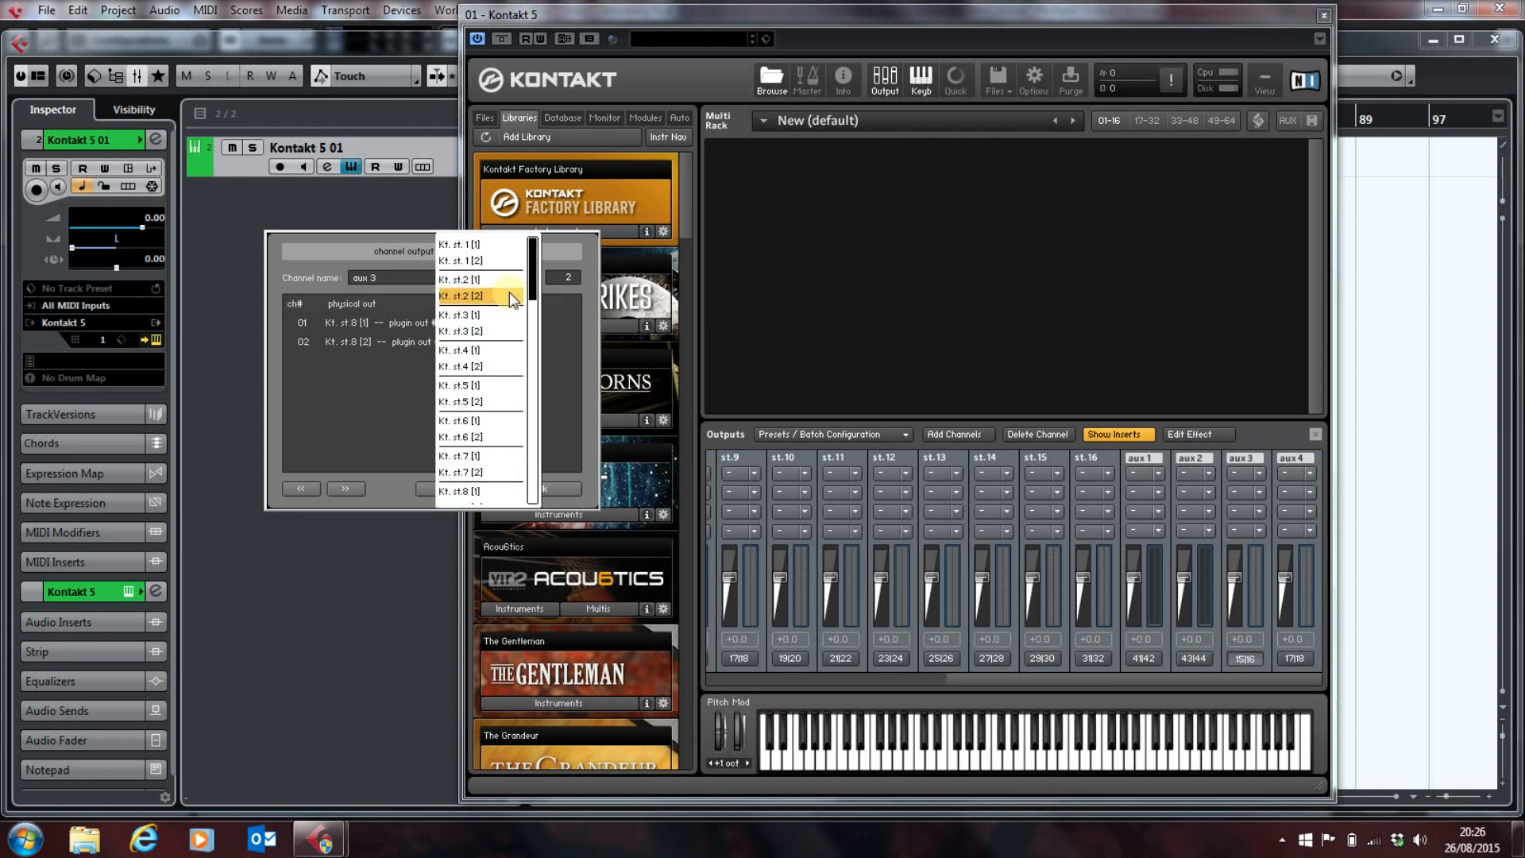
scroll("down", 3)
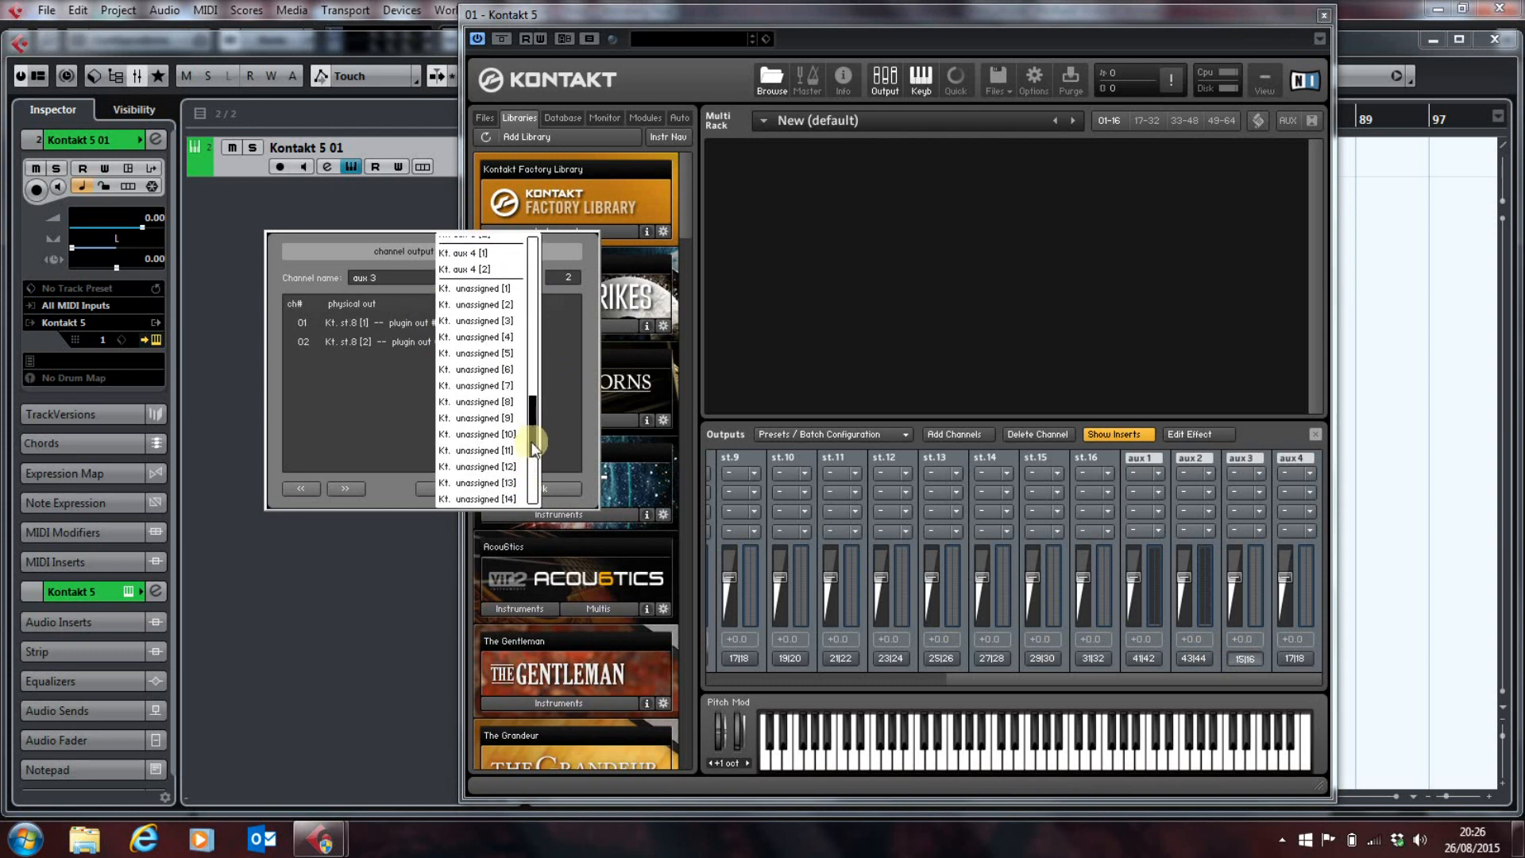
left_click(478, 352)
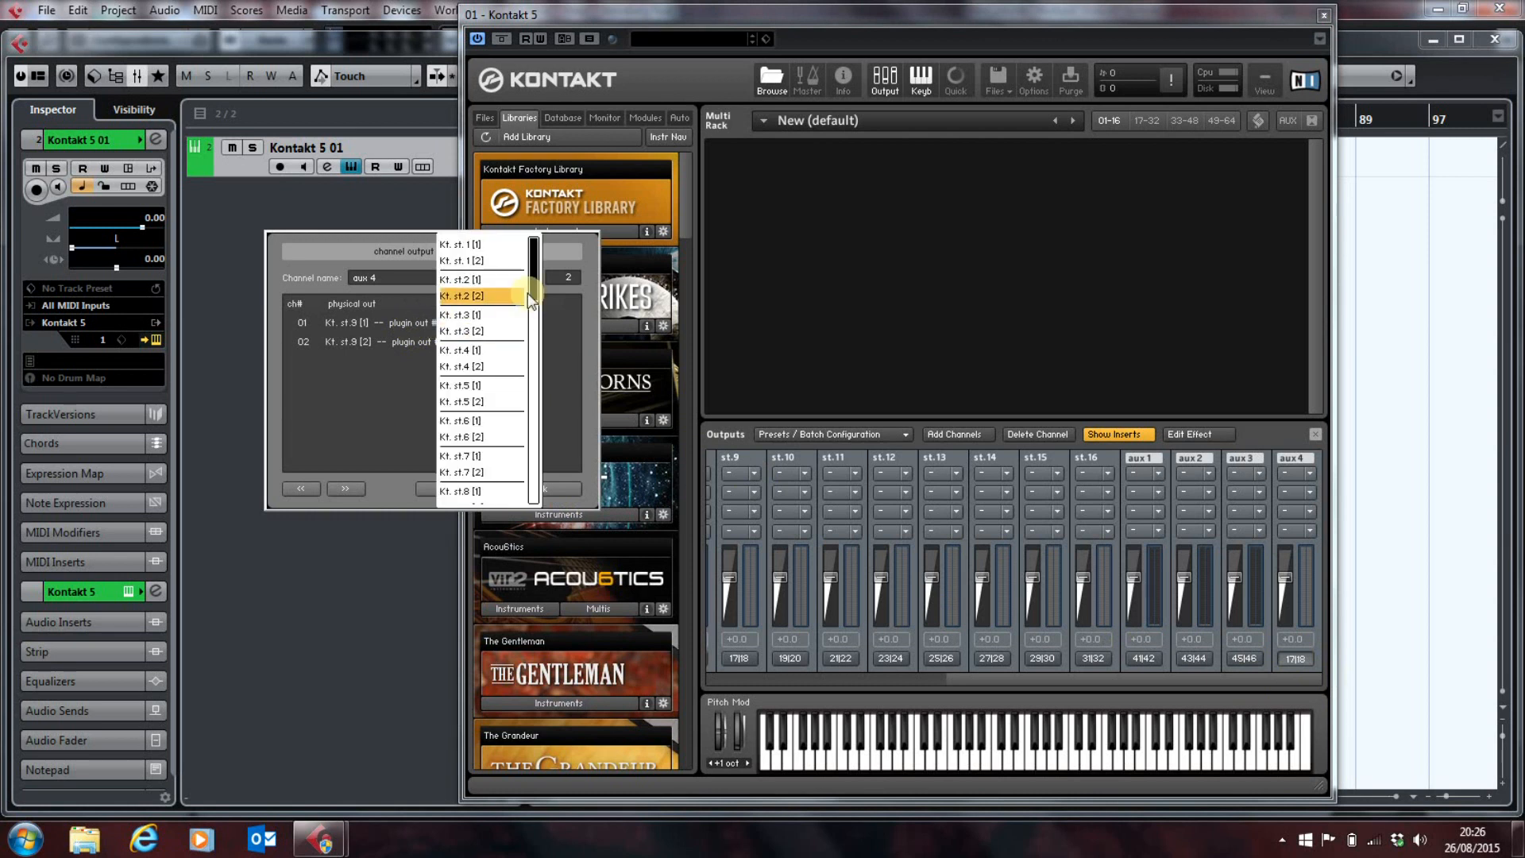
Step: Route aux 4's channels to unassigned outputs 47|48 and confirm
scroll("down", 3)
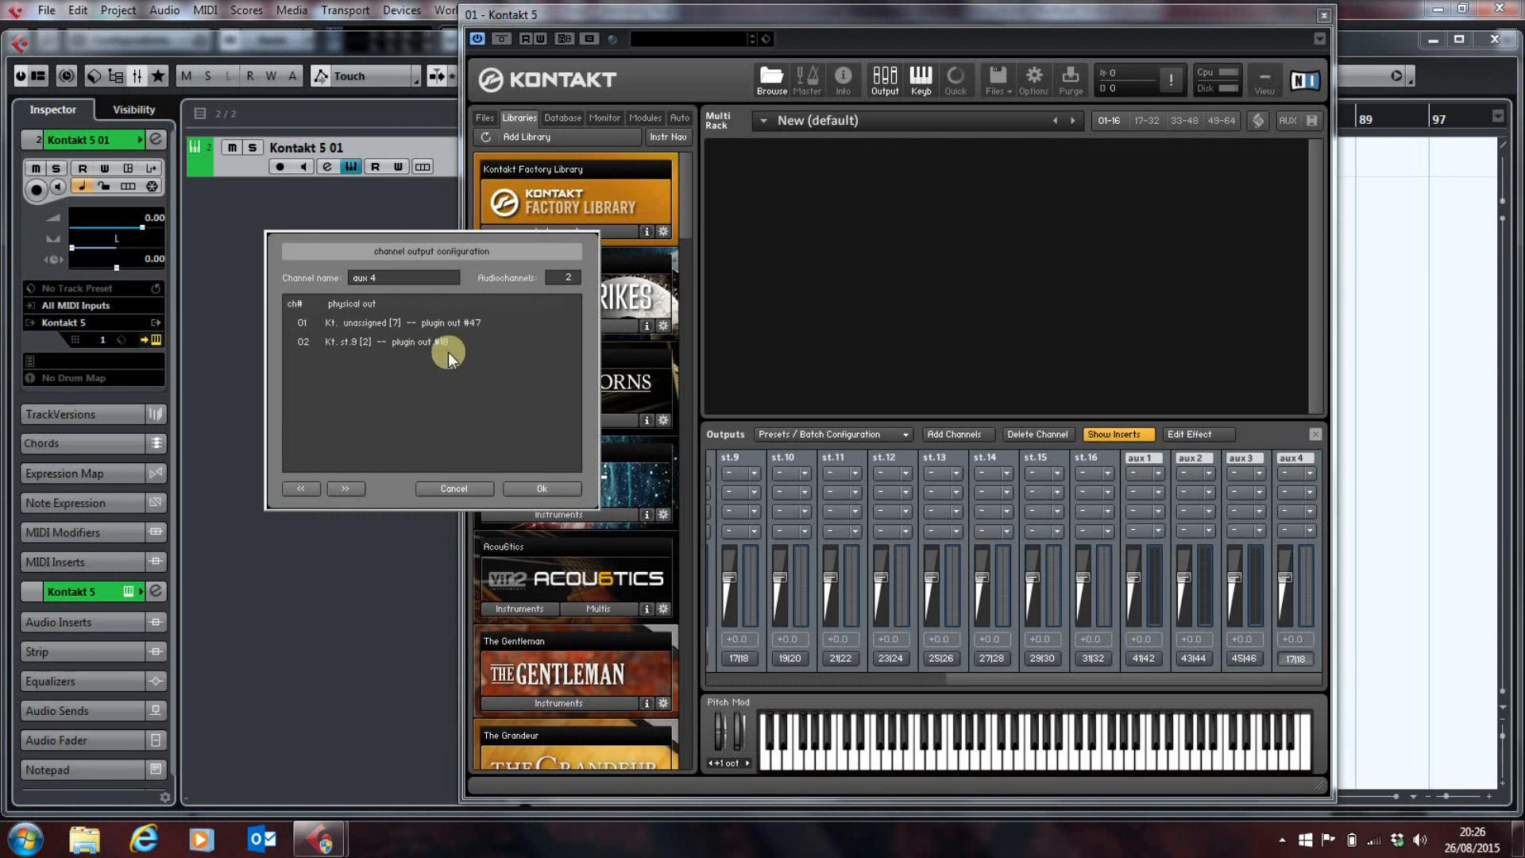
left_click(432, 342)
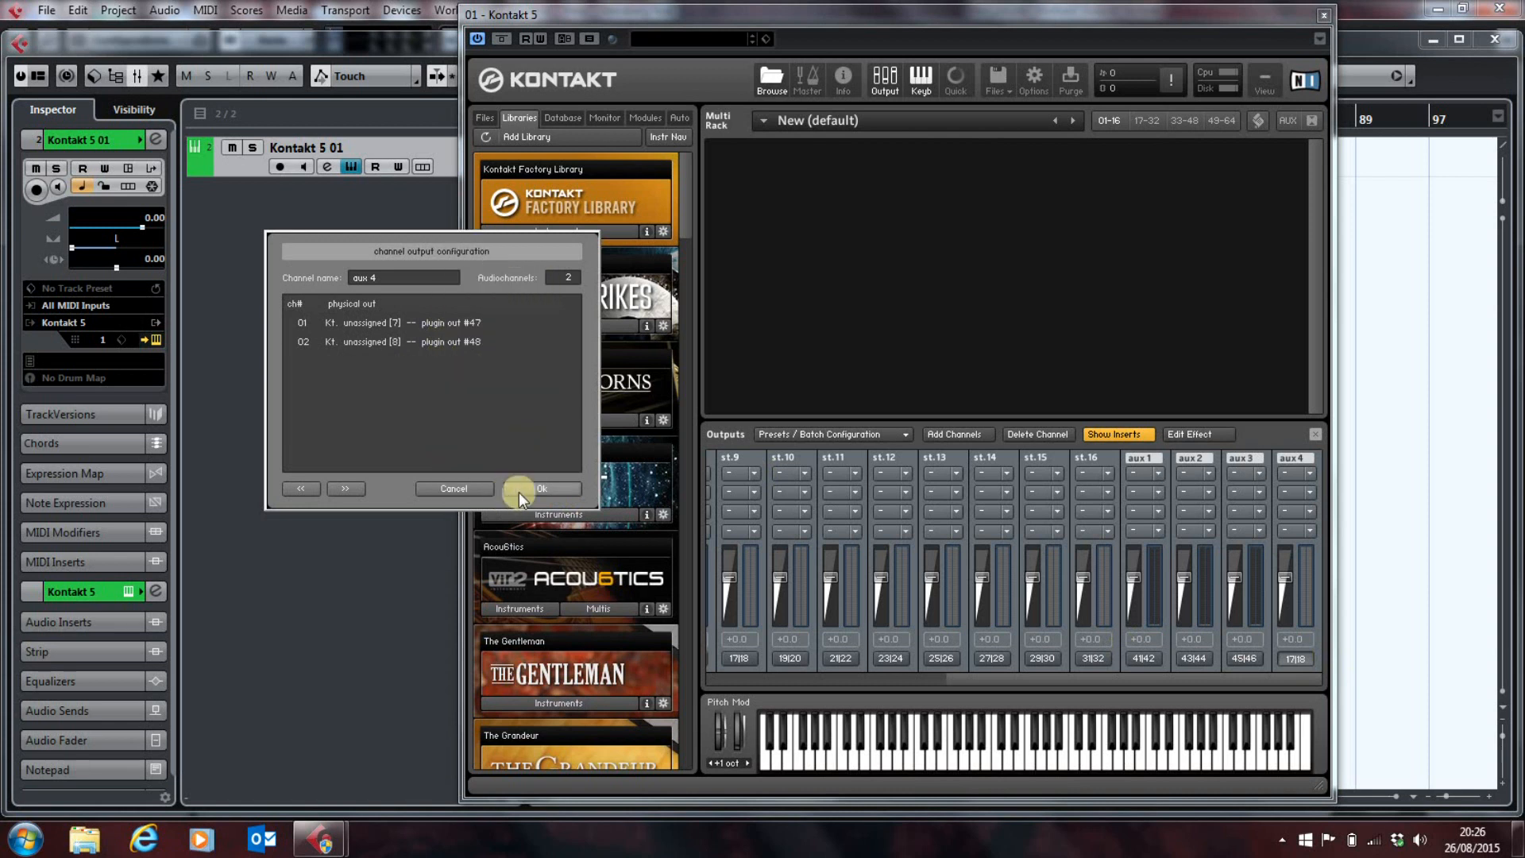
left_click(543, 488)
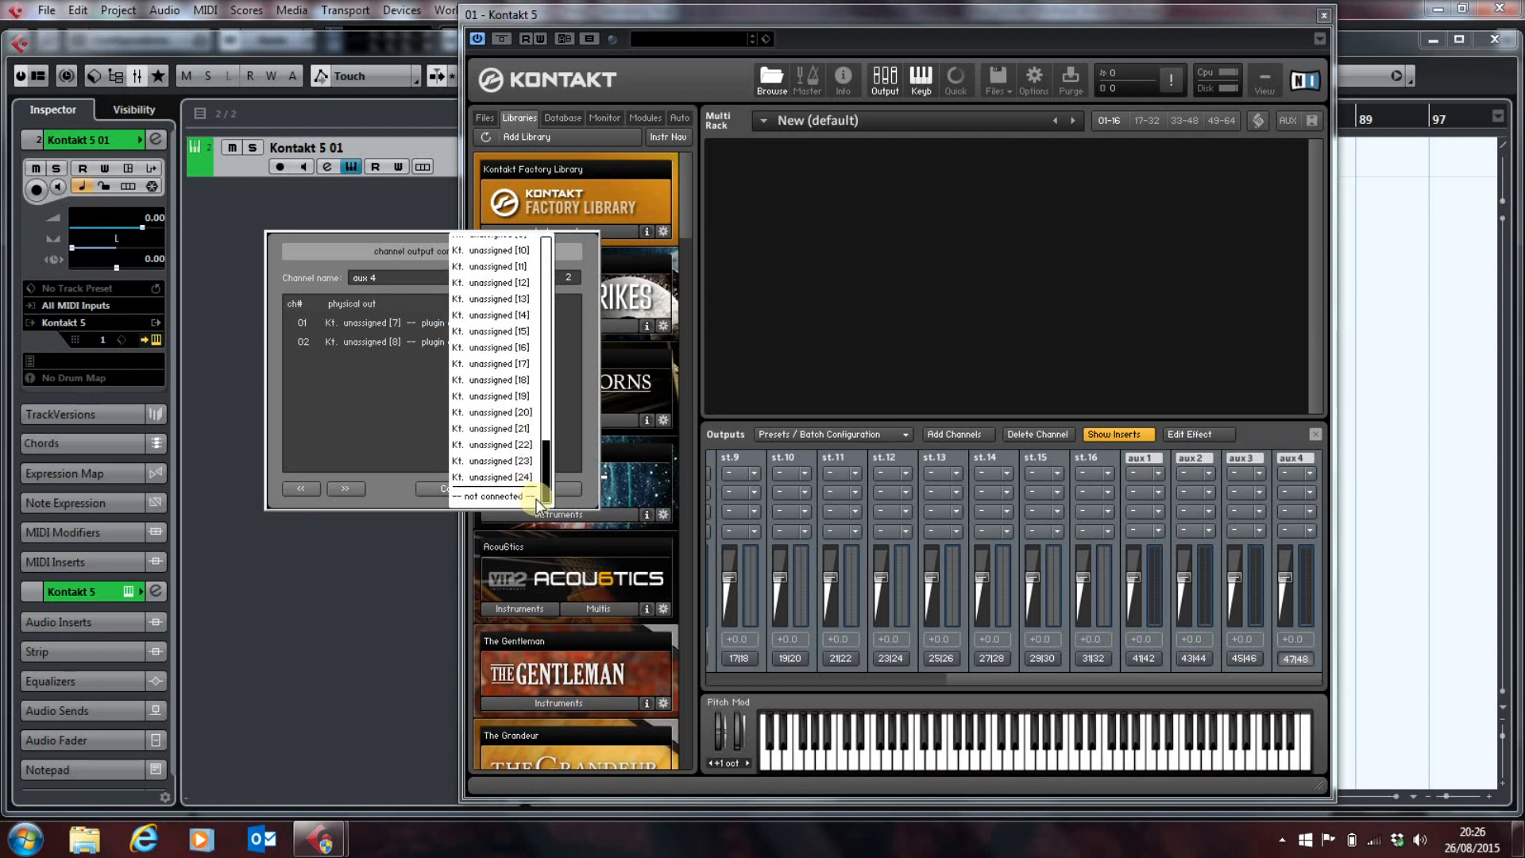
left_click(893, 576)
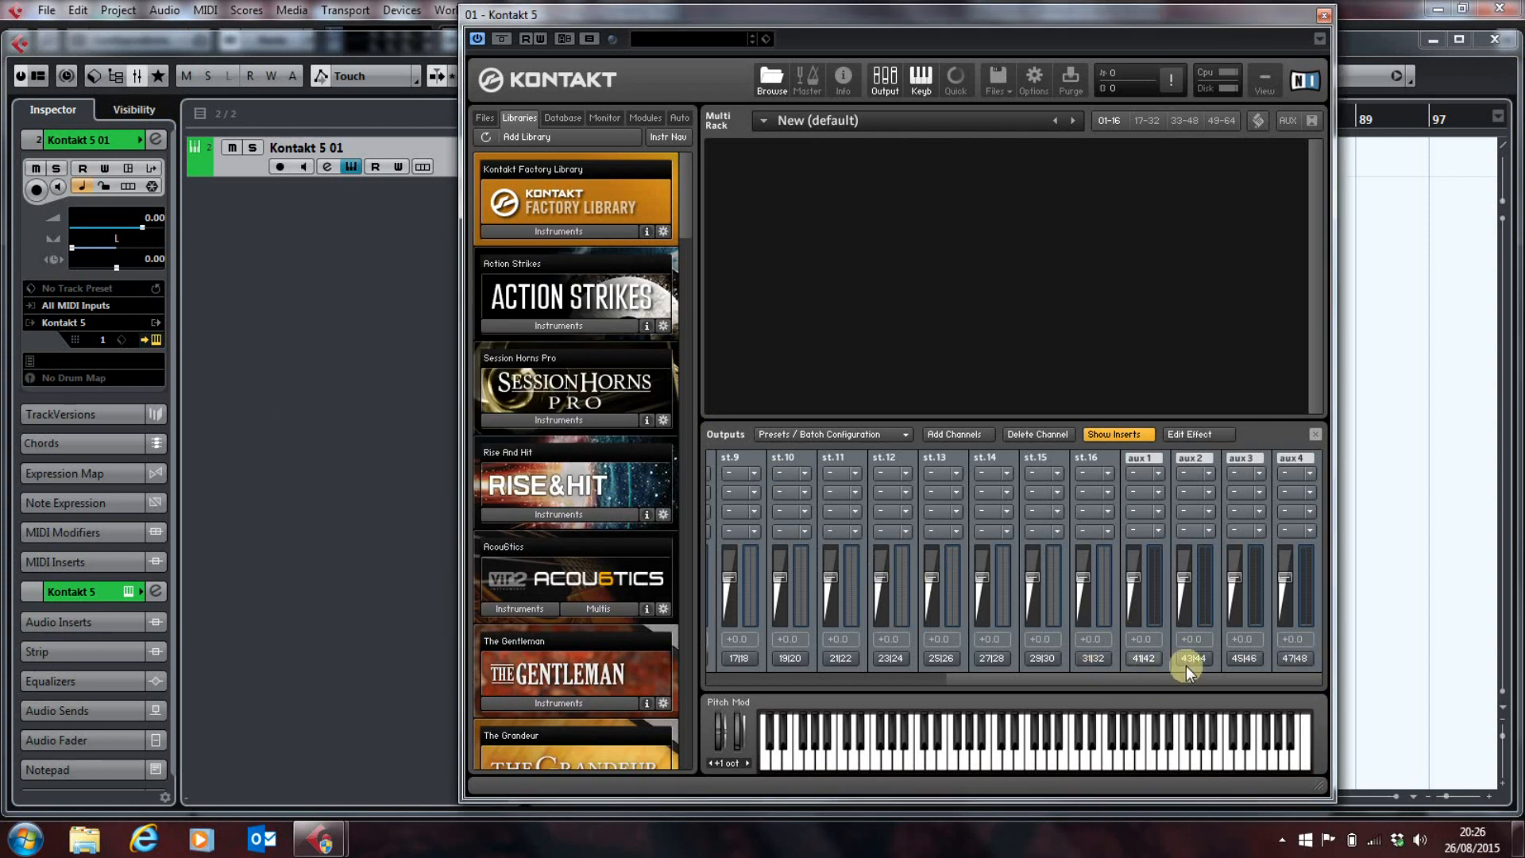
mouse_move(1295, 691)
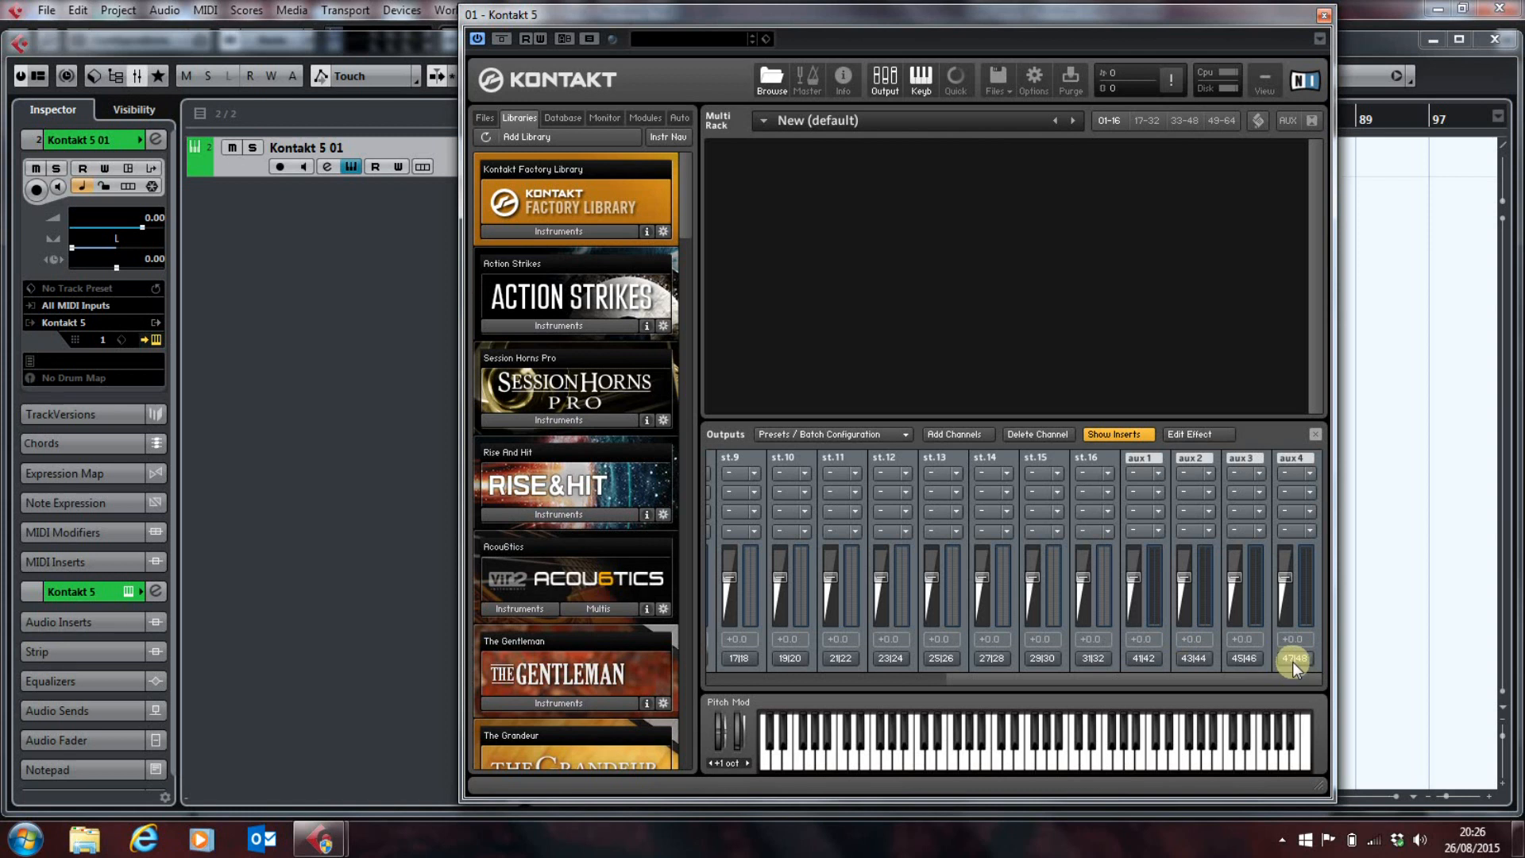
mouse_move(1237, 653)
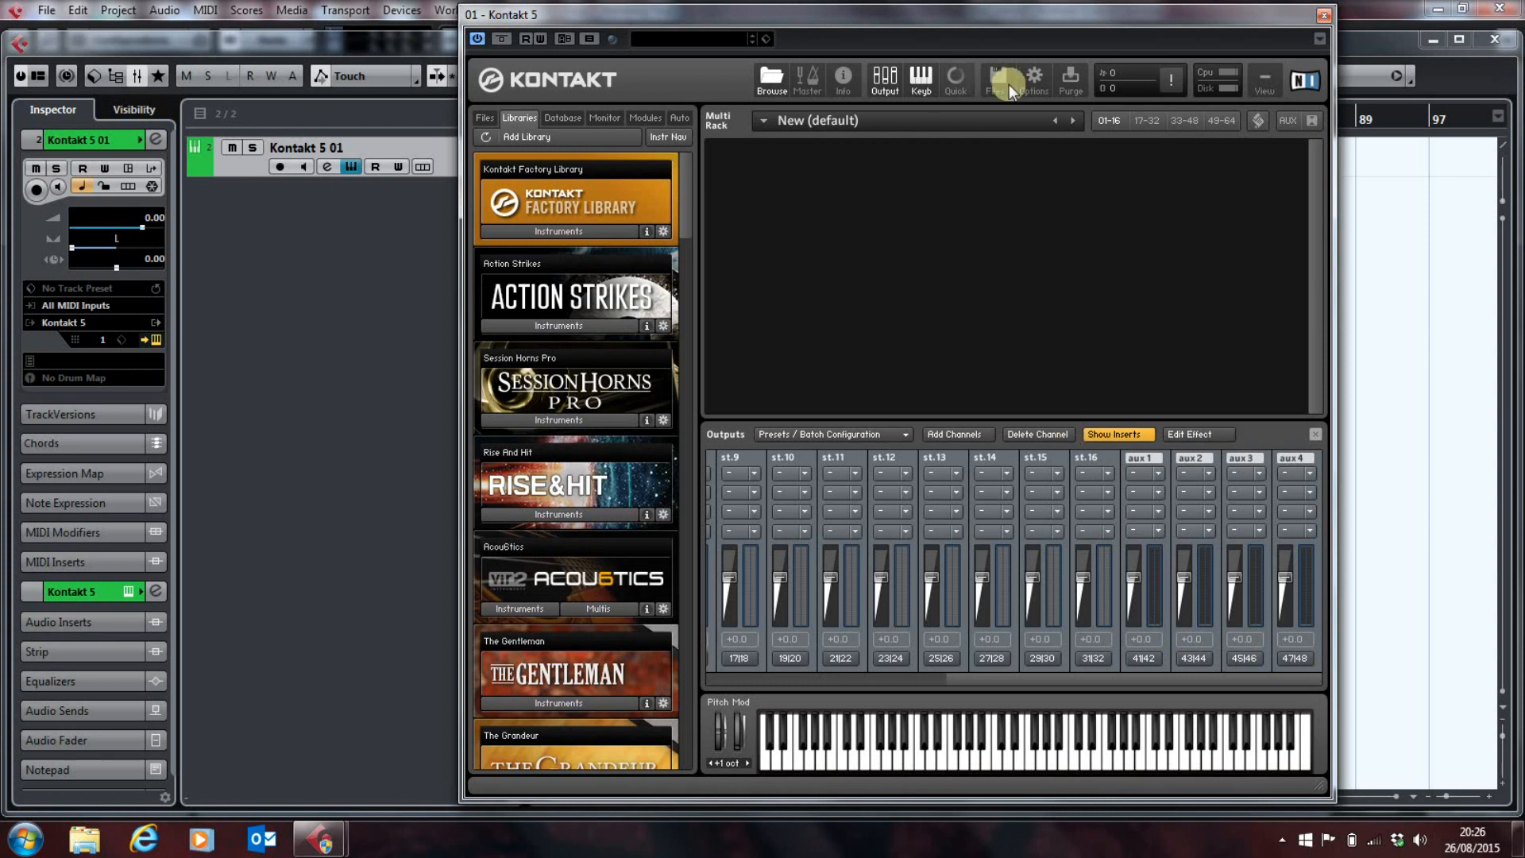
left_click(1321, 16)
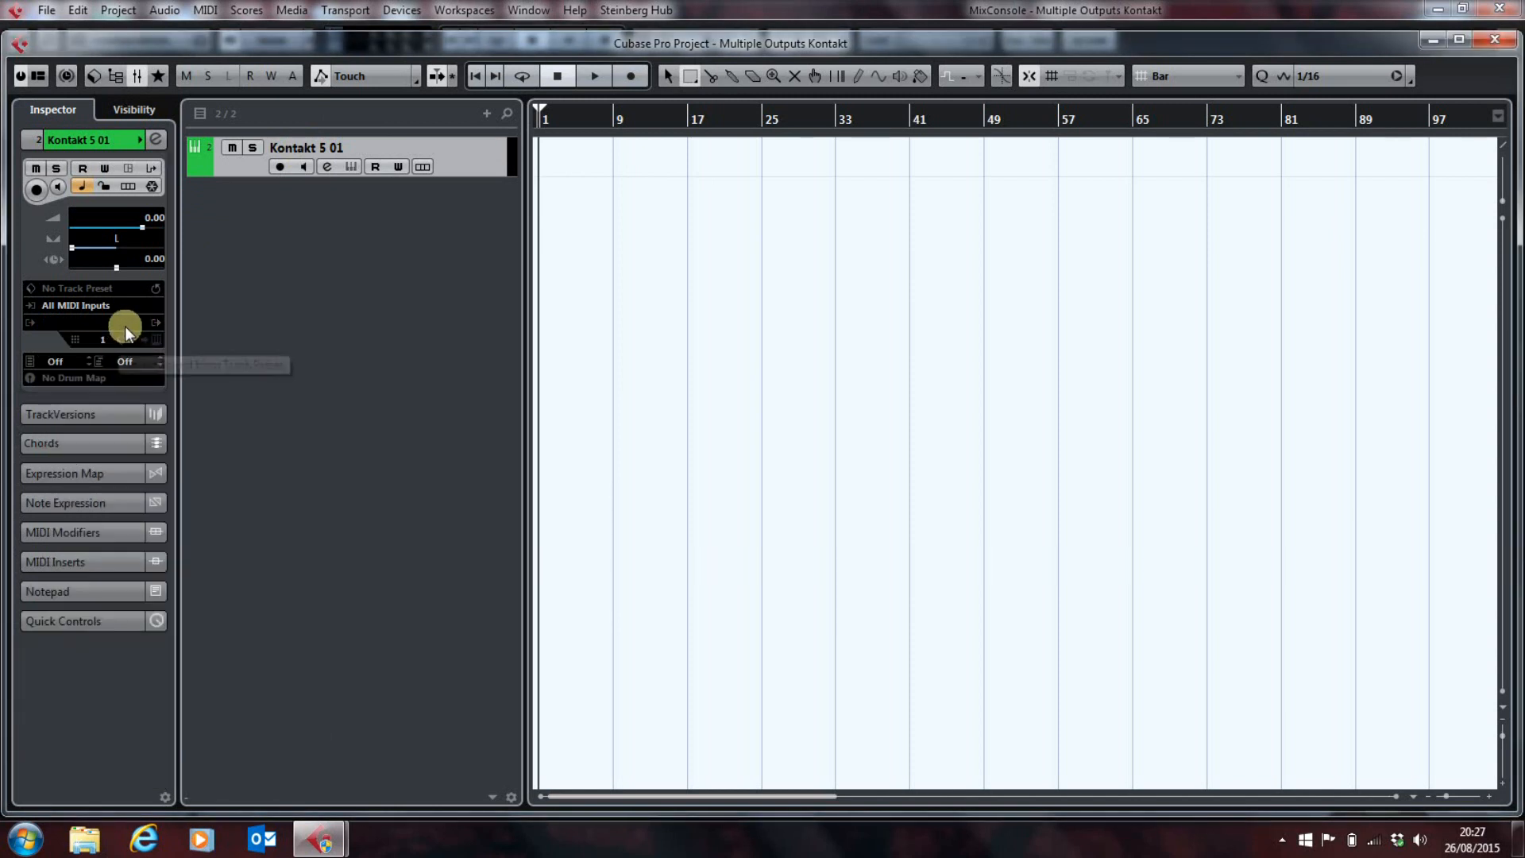
Step: Load Kontakt 5 from the Inspector's VST instrument list
left_click(156, 321)
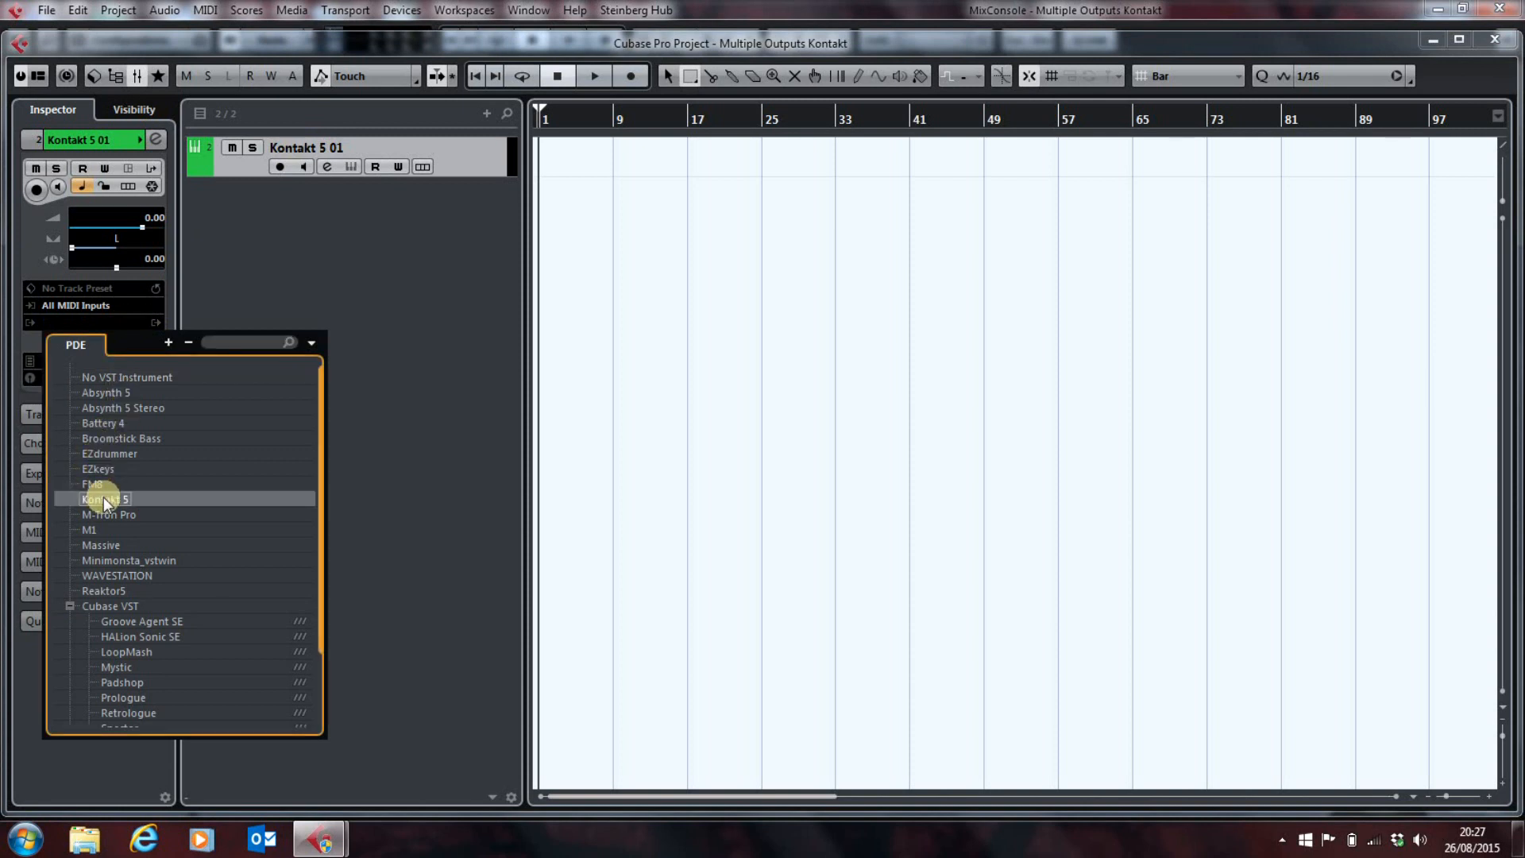
left_click(109, 498)
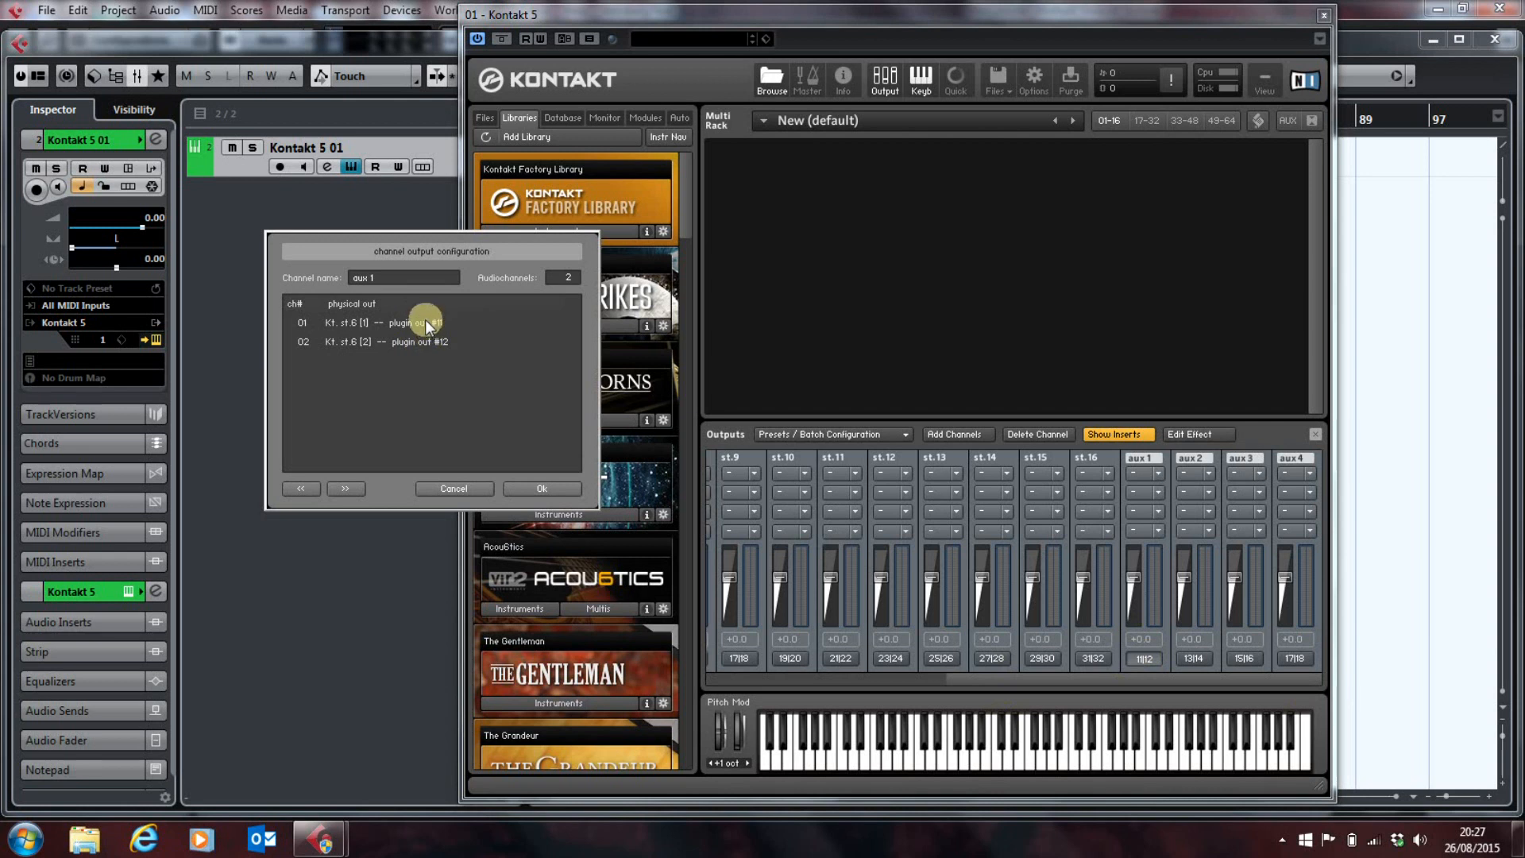
Step: Route aux 1–4 to outputs 41|42–47|48 and save as default for All Formats
left_click(418, 323)
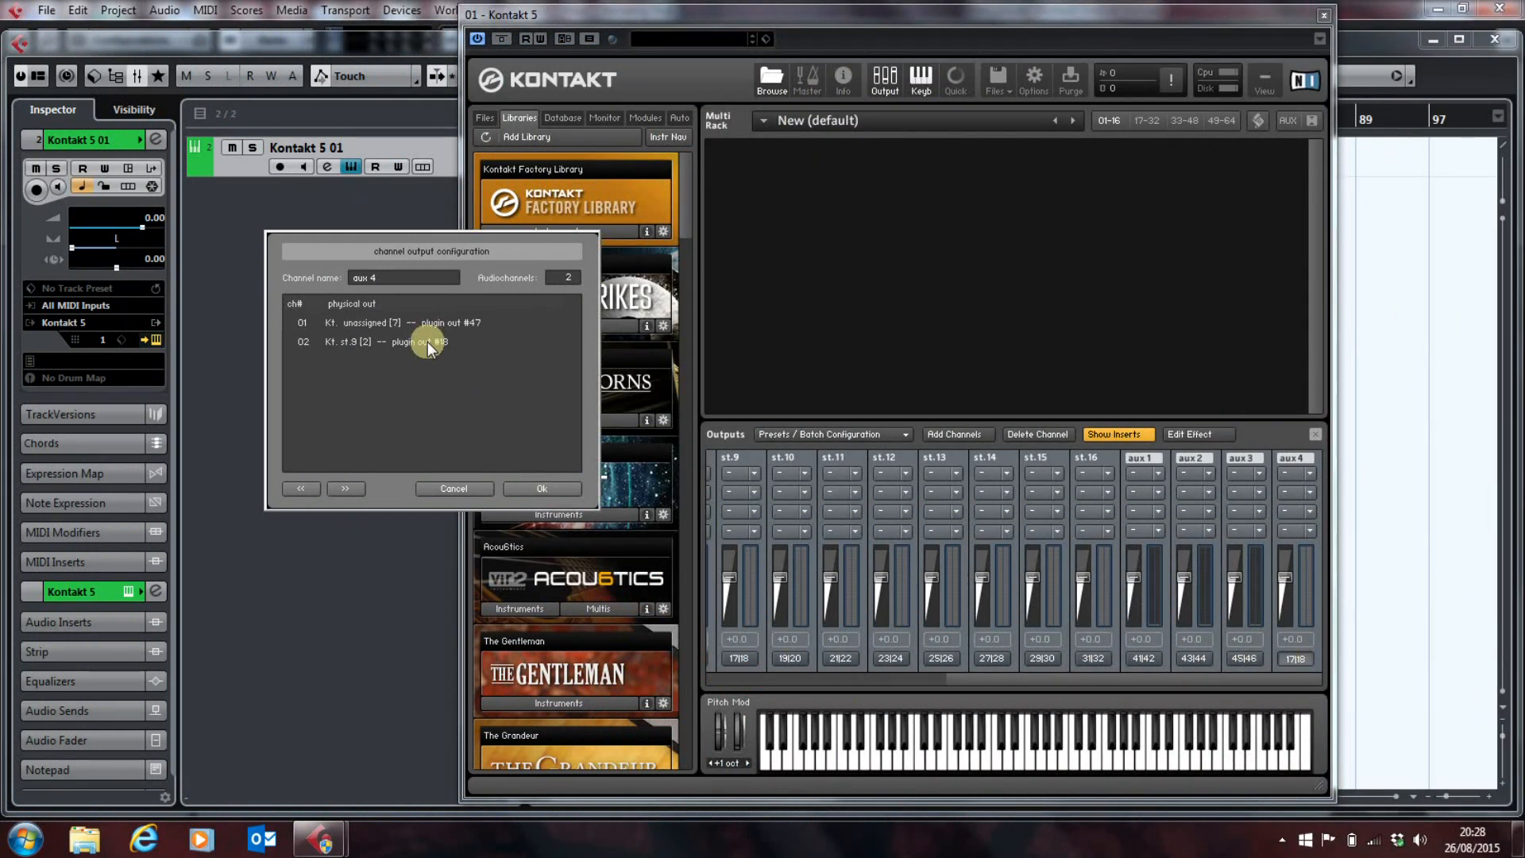
left_click(423, 342)
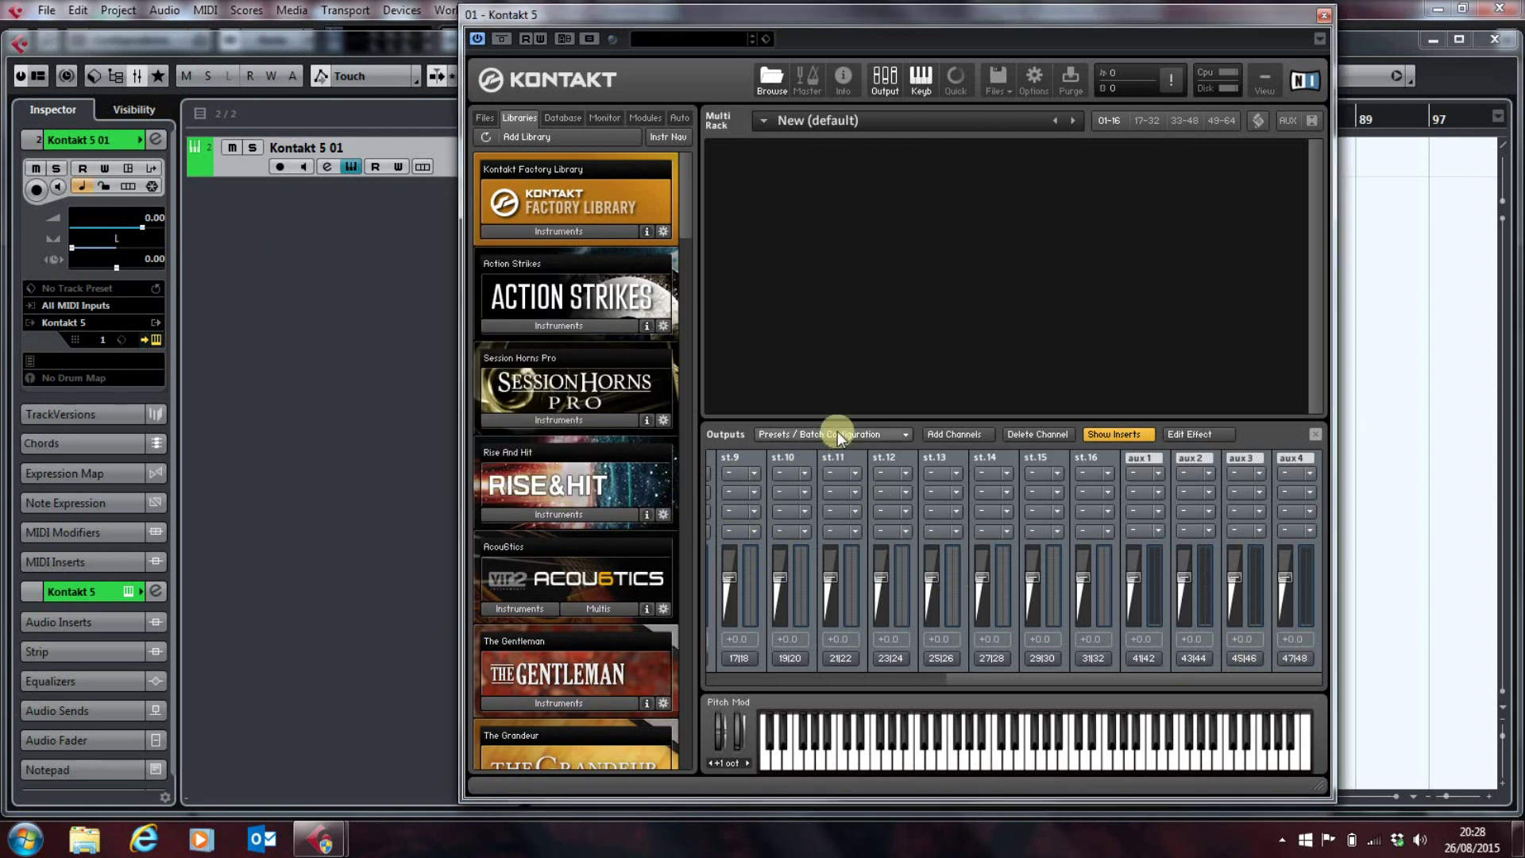
left_click(834, 435)
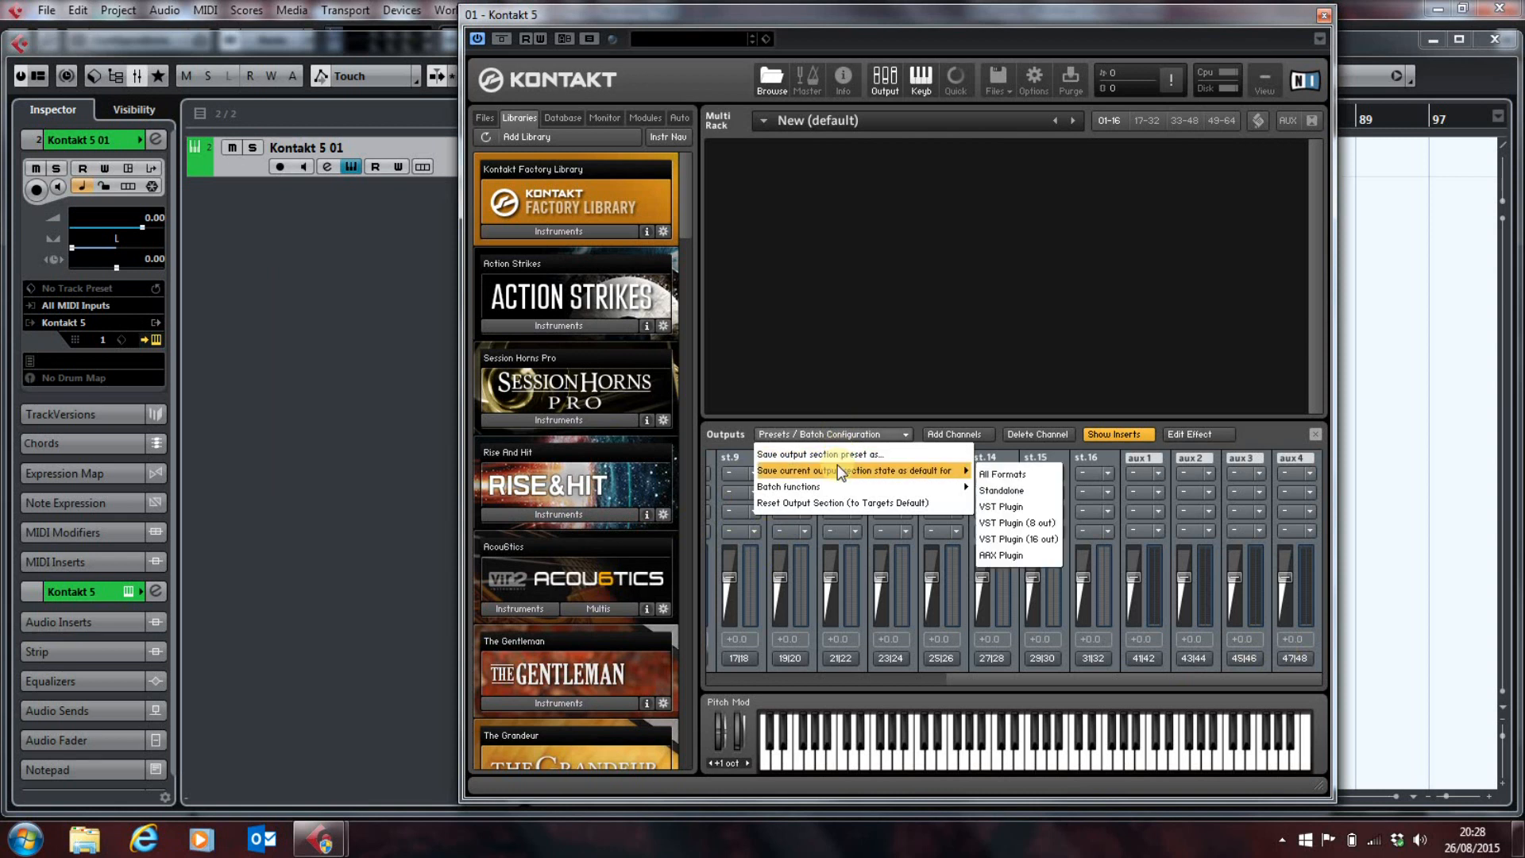
mouse_move(926, 475)
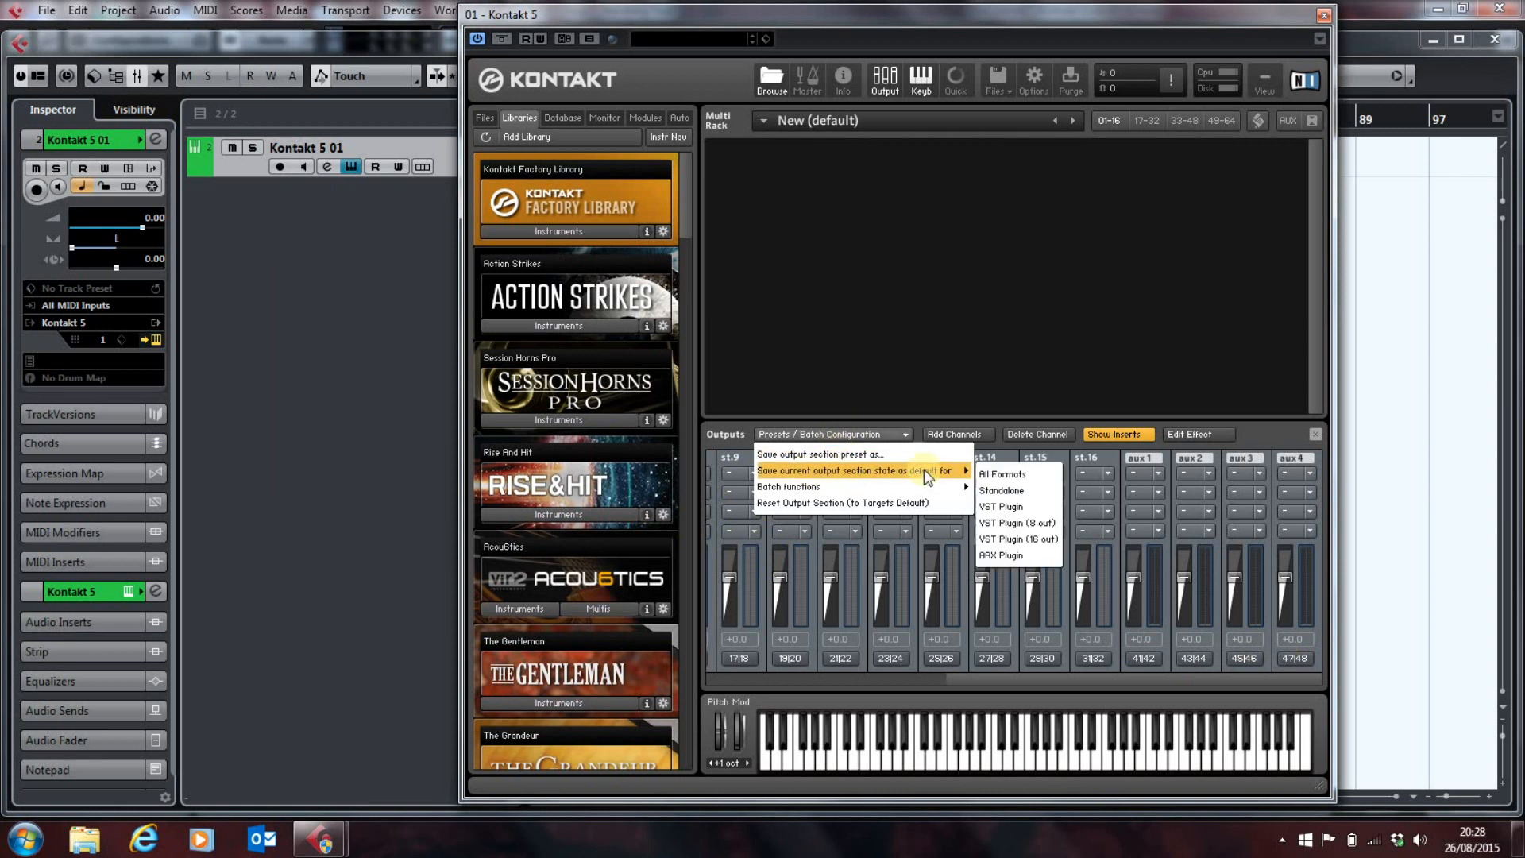
mouse_move(1013, 475)
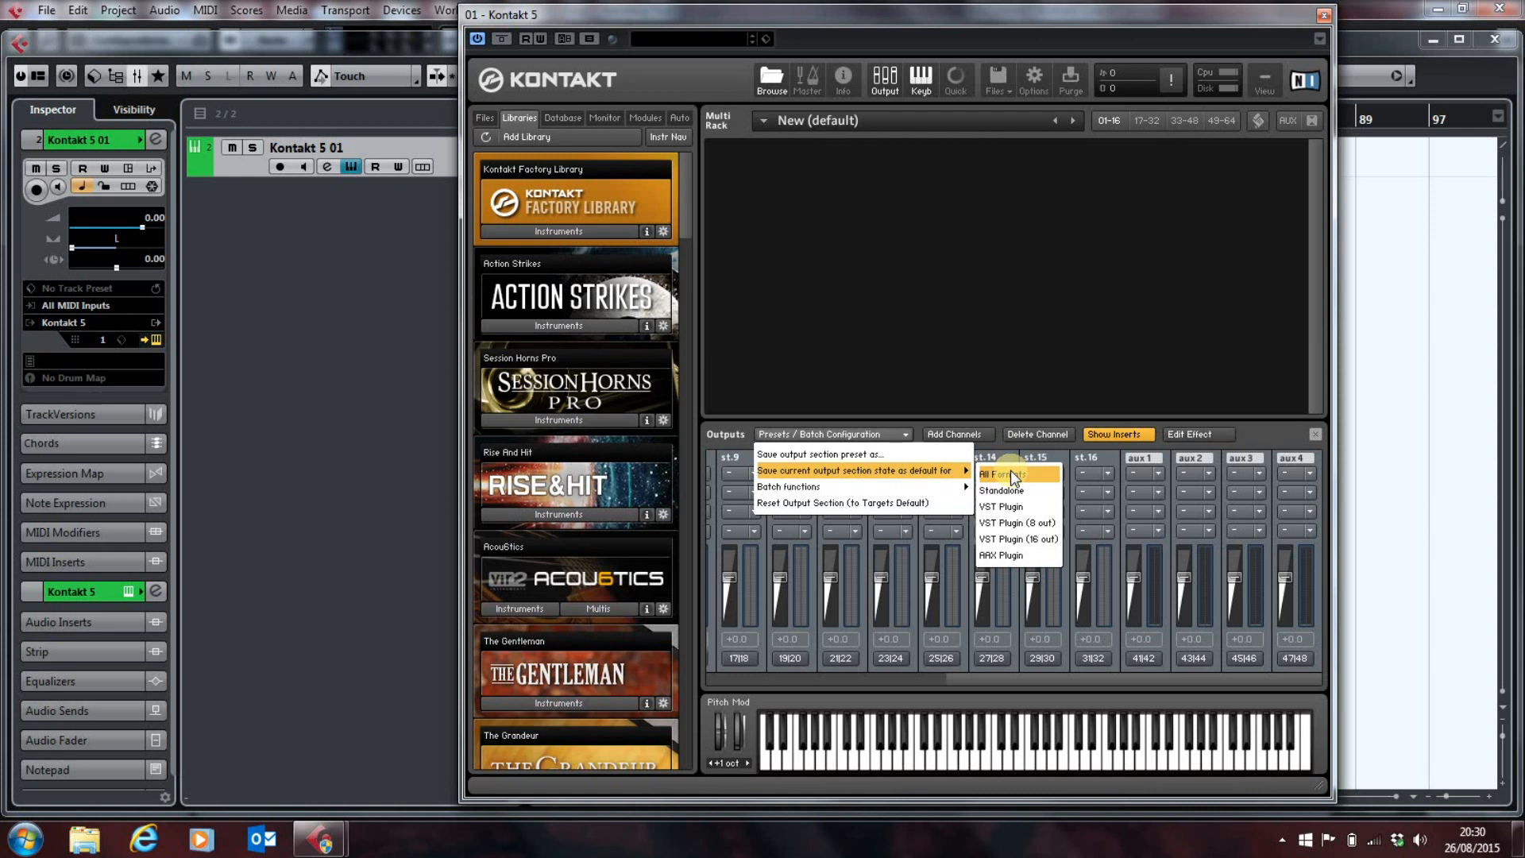
left_click(1011, 473)
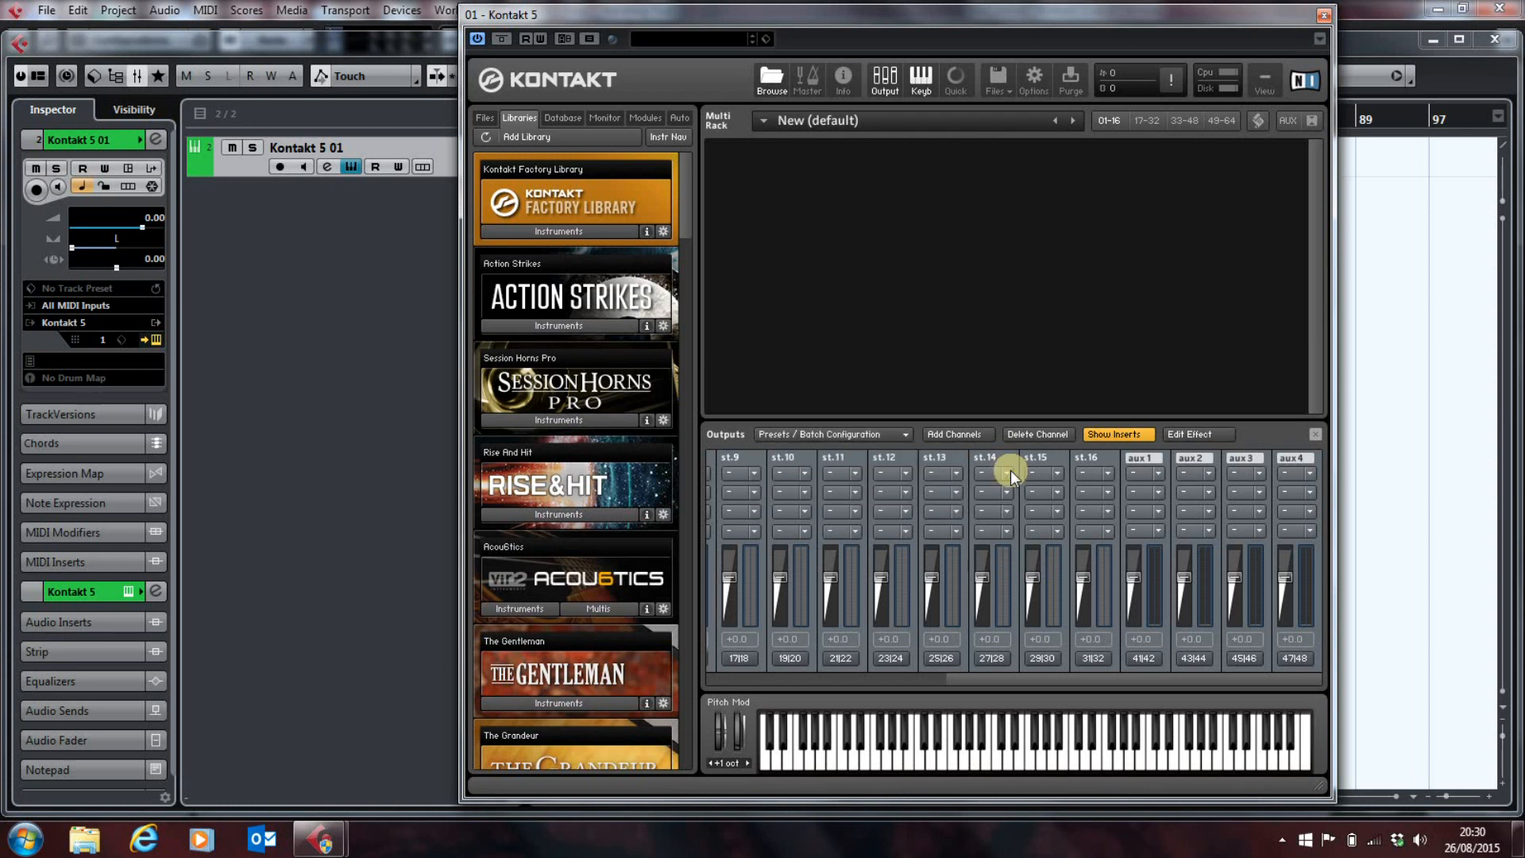
mouse_move(1066, 586)
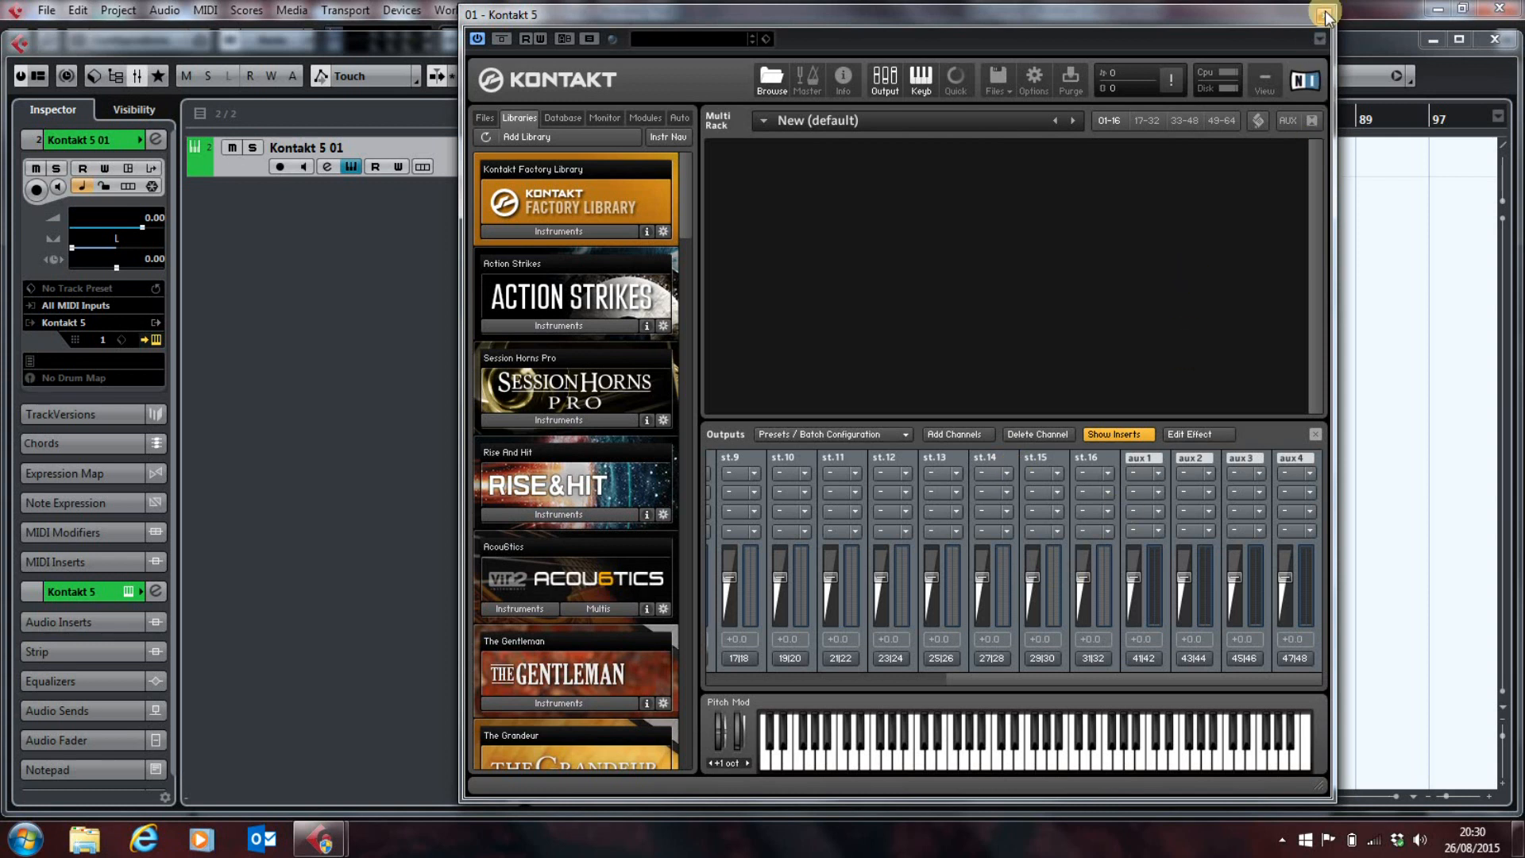
Step: Close Kontakt and reload Kontakt 5 in the instrument slot to check its saved output defaults
left_click(1323, 13)
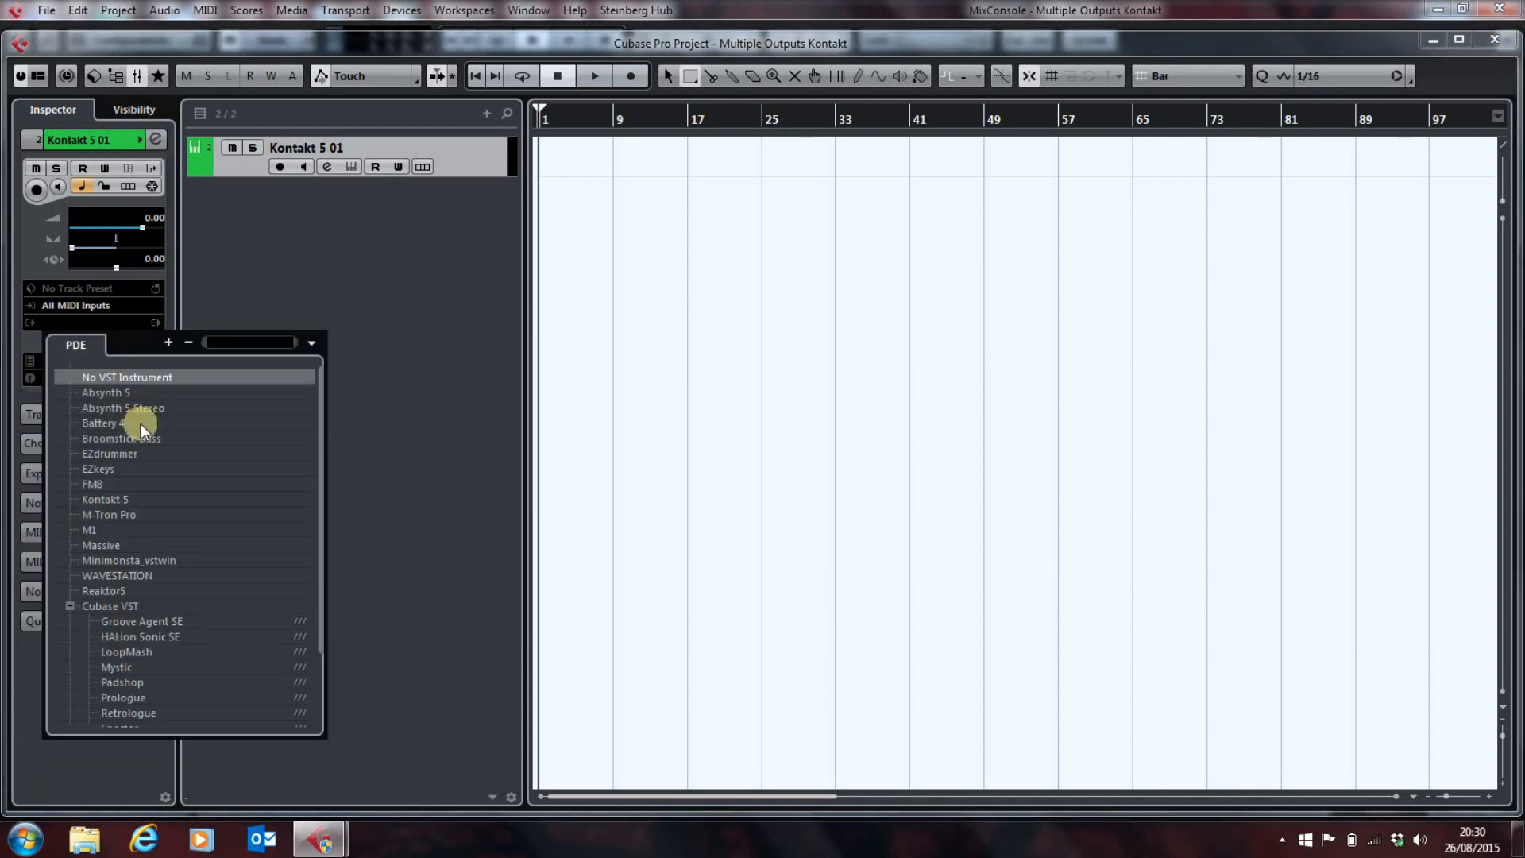
mouse_move(103, 505)
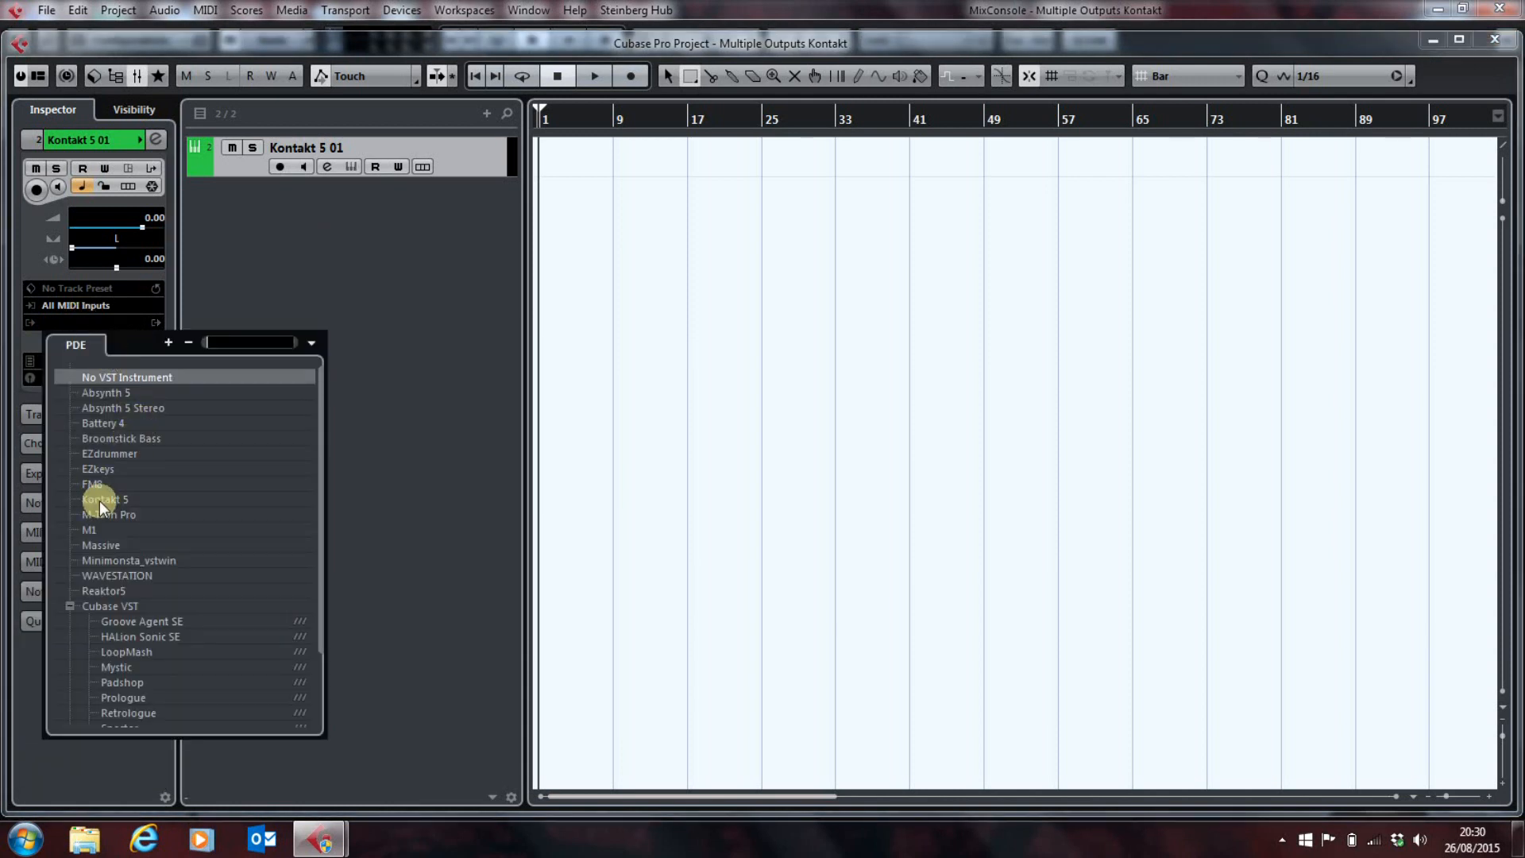
left_click(106, 498)
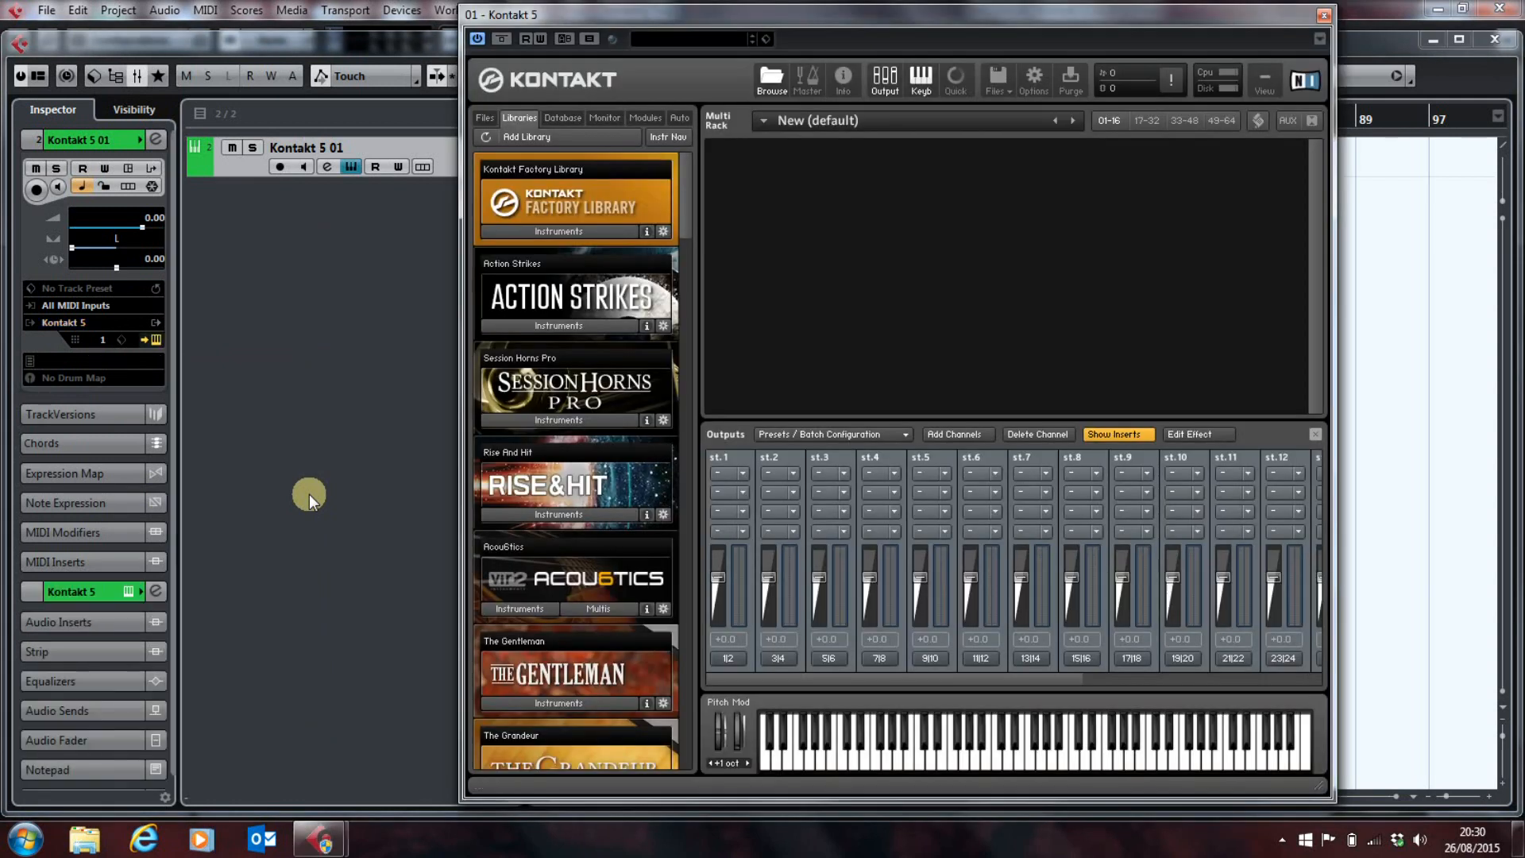
mouse_move(975, 686)
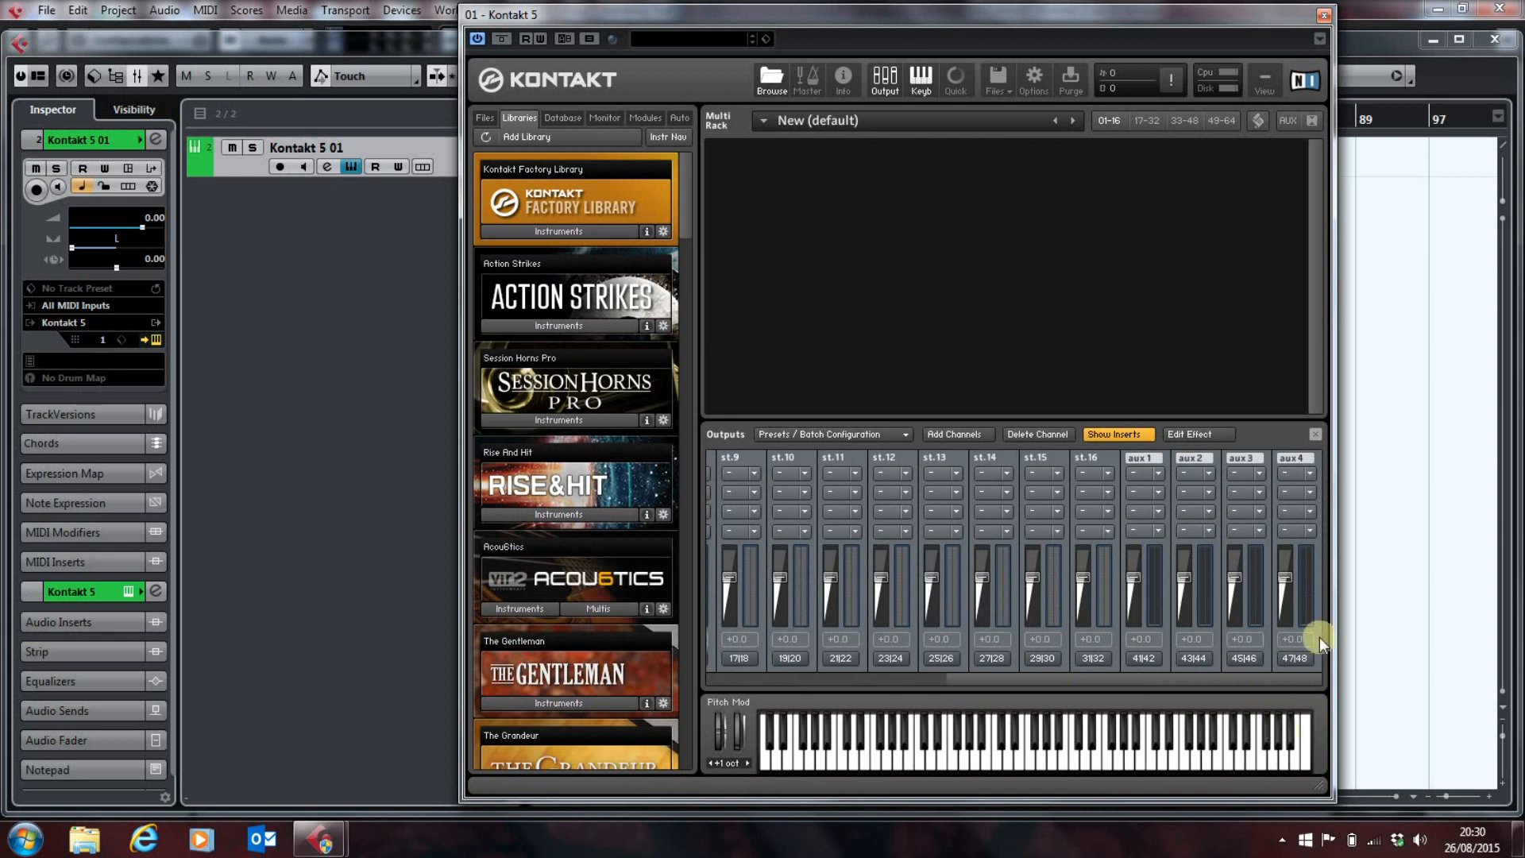
mouse_move(1186, 590)
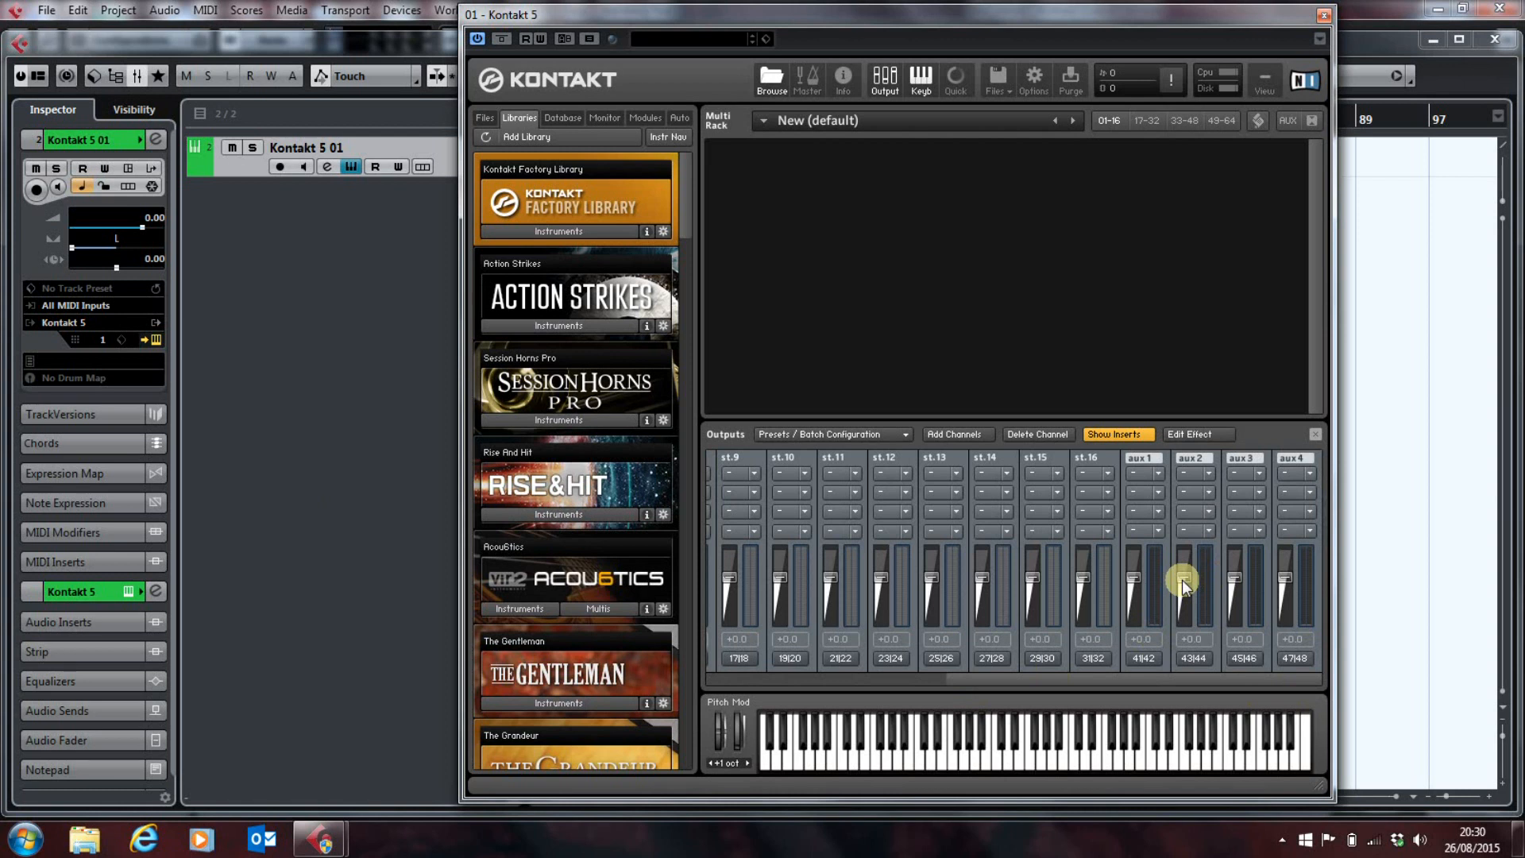
mouse_move(1017, 659)
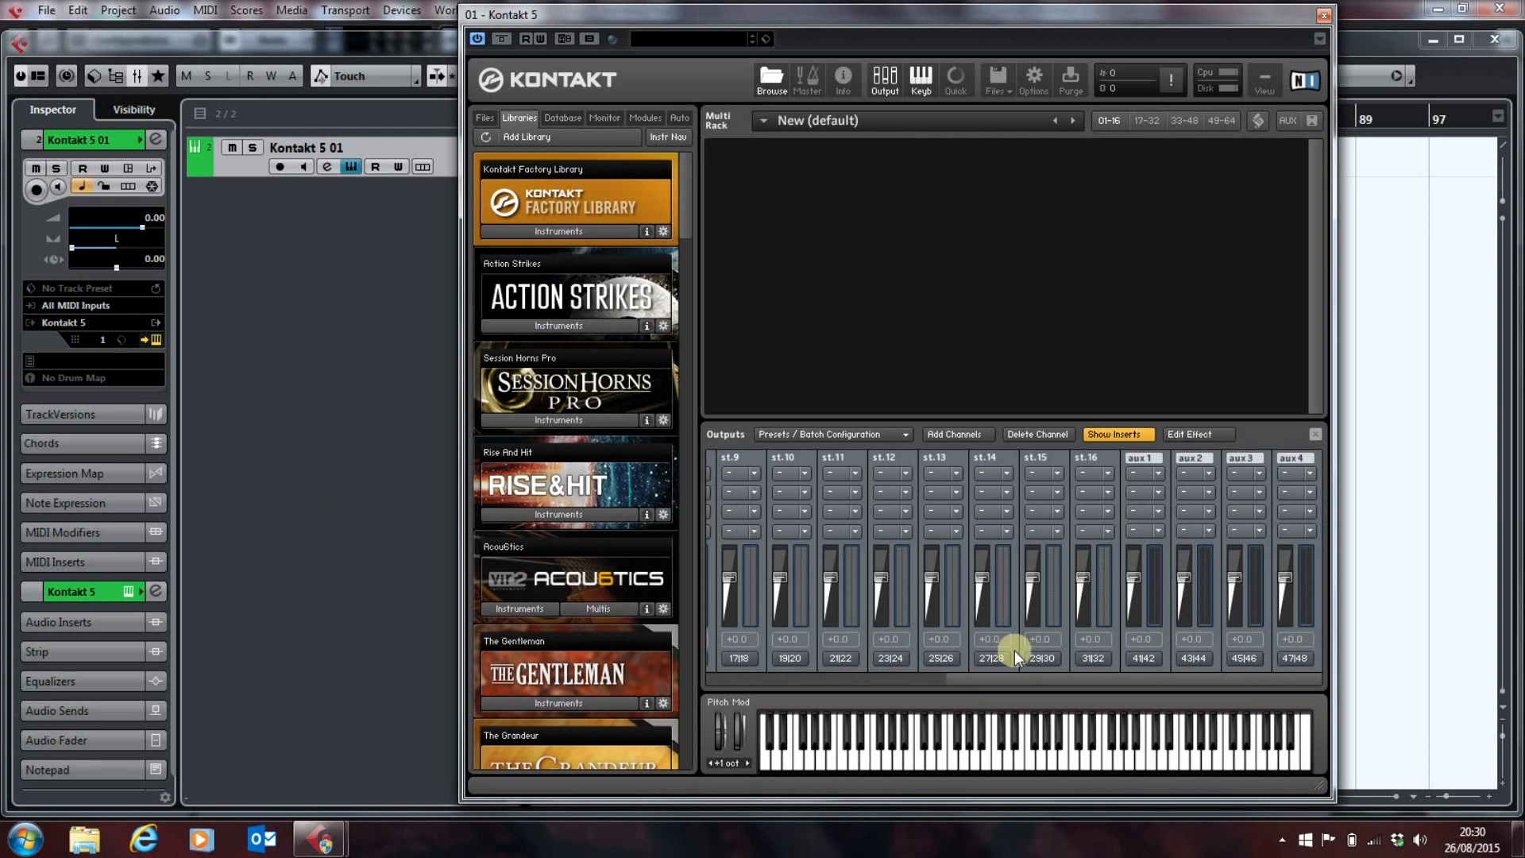
mouse_move(948, 695)
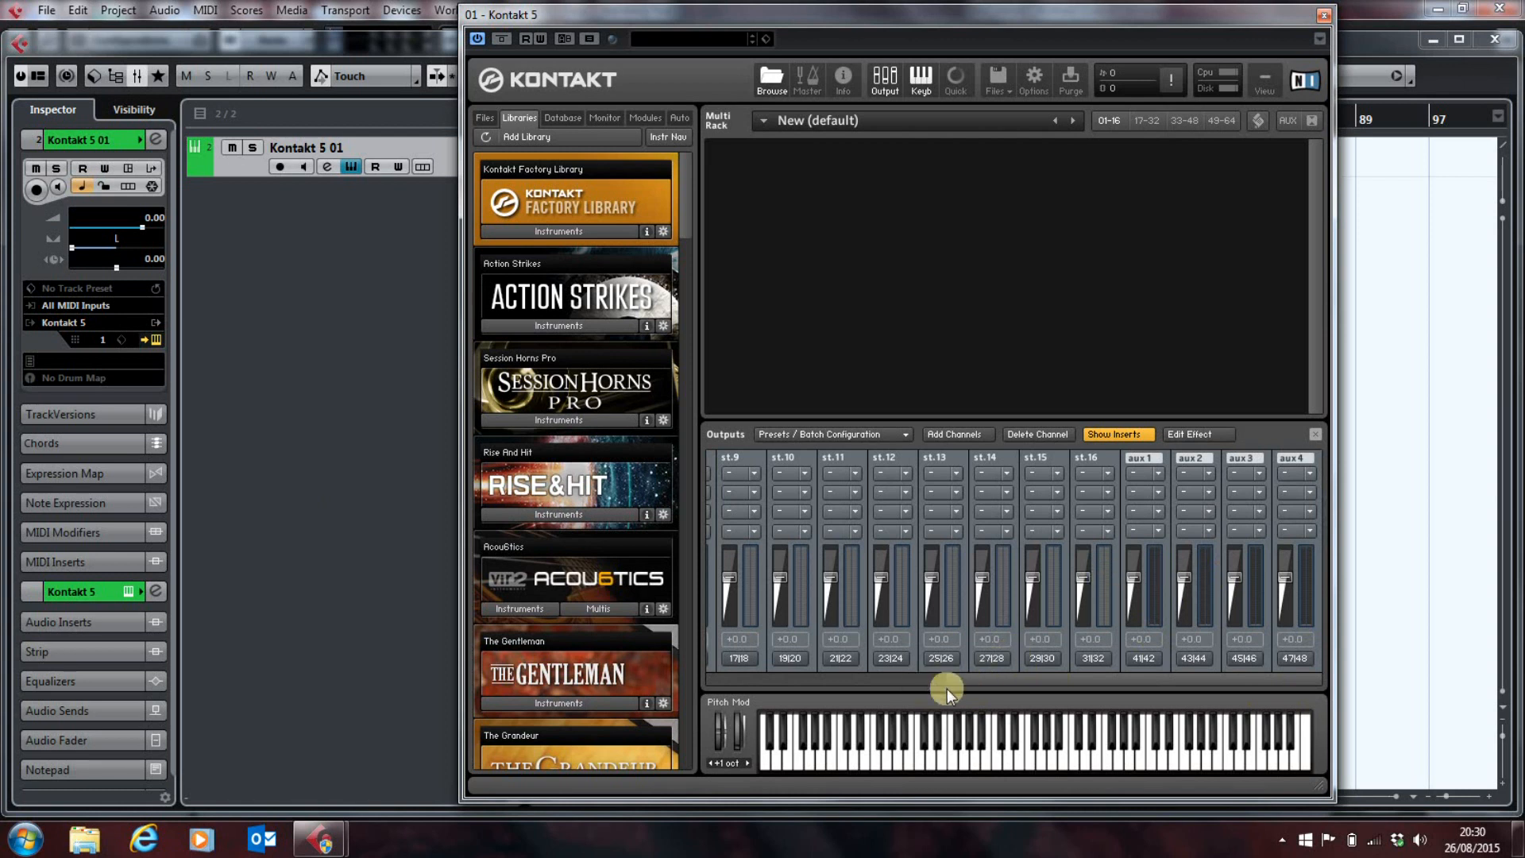
mouse_move(850, 388)
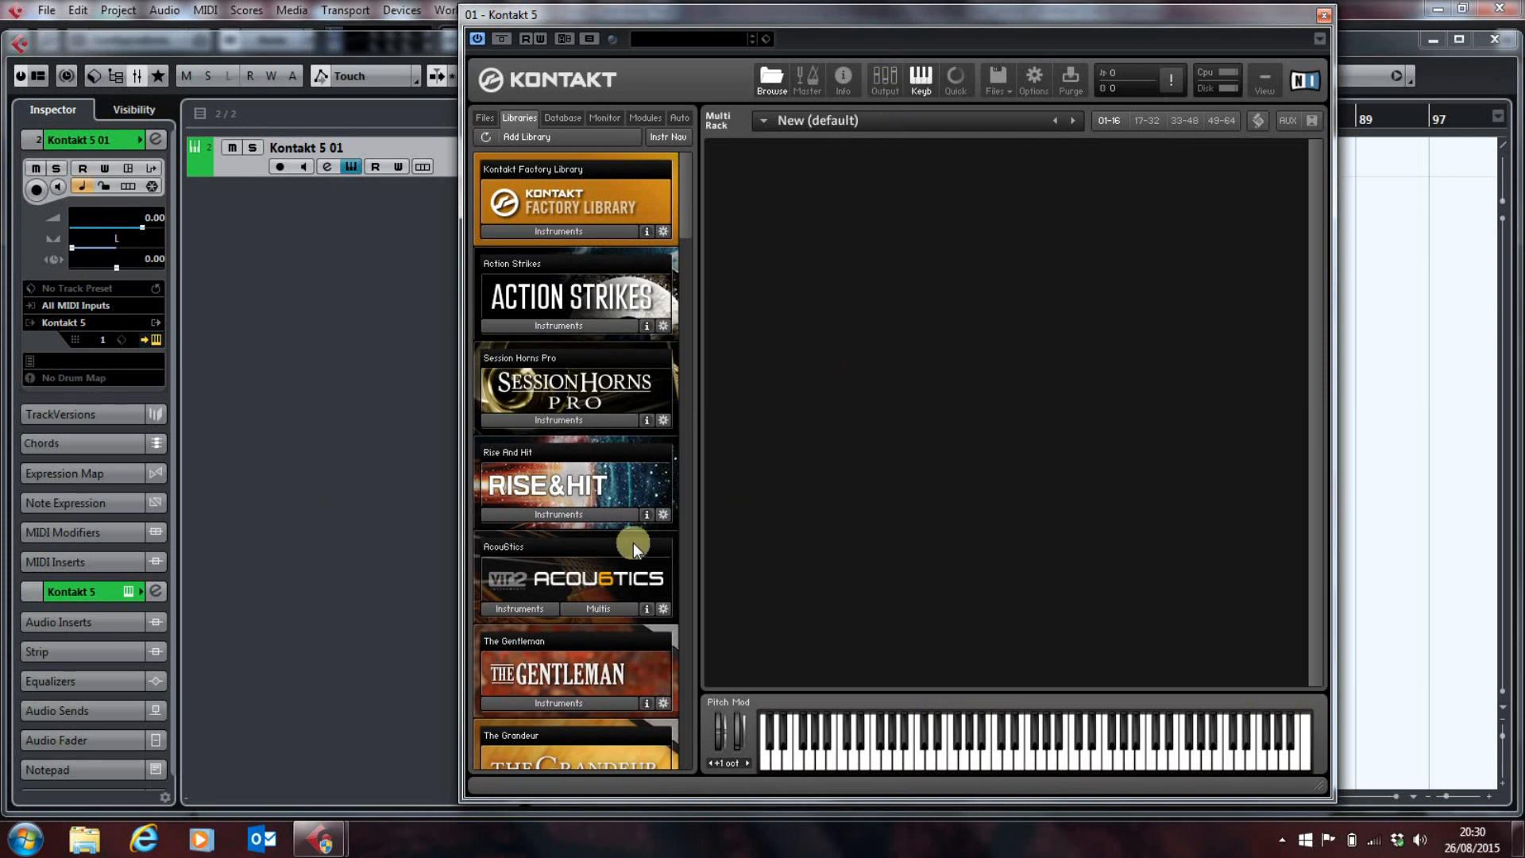
mouse_move(681, 228)
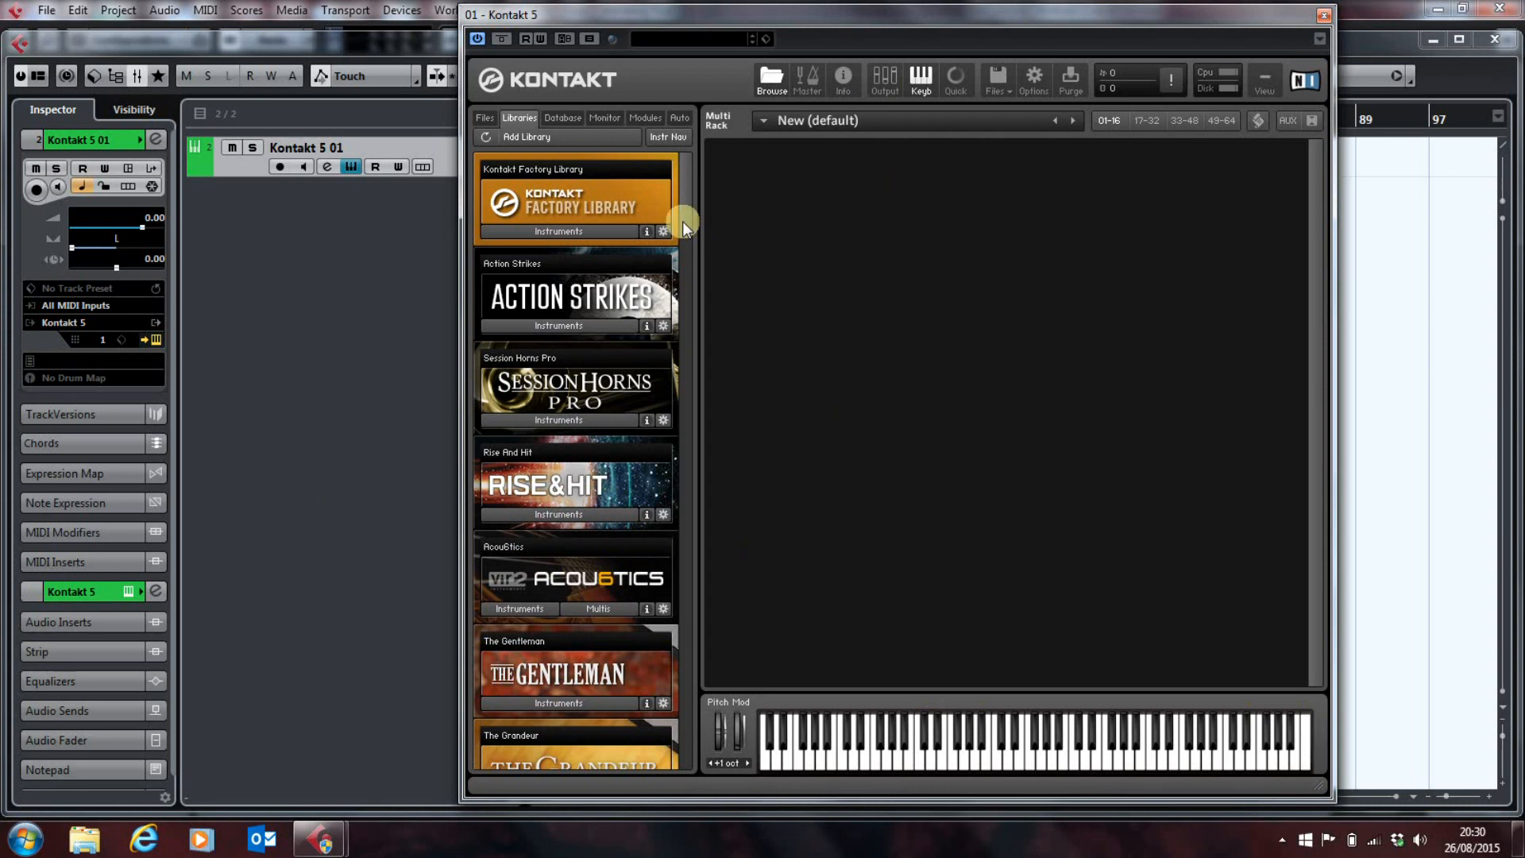
Step: Scroll the rack and show the Outputs section listing st.1 and aux 1–4
scroll("down", 3)
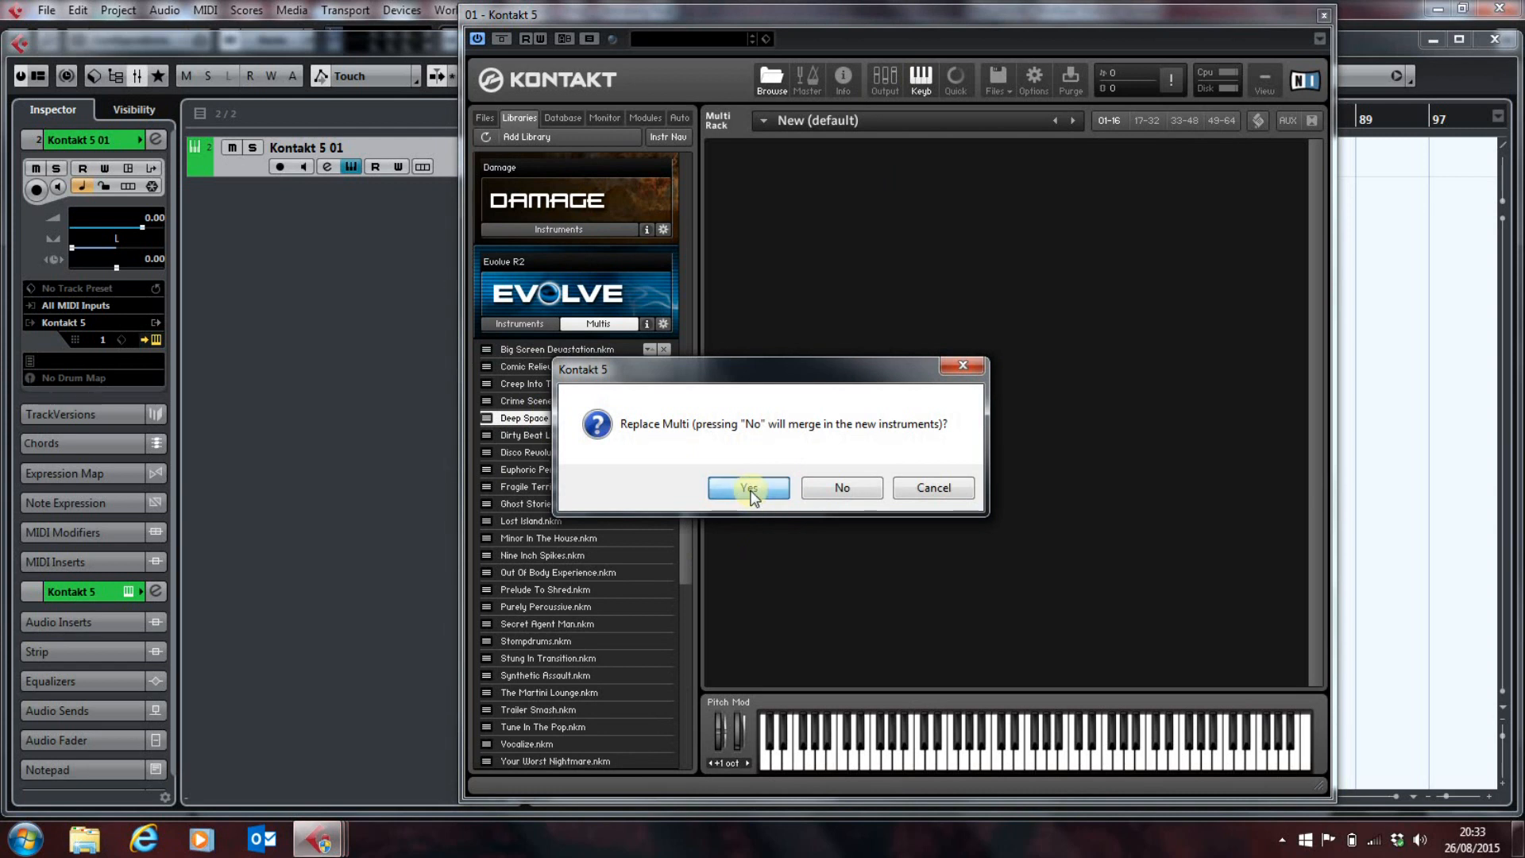
left_click(748, 488)
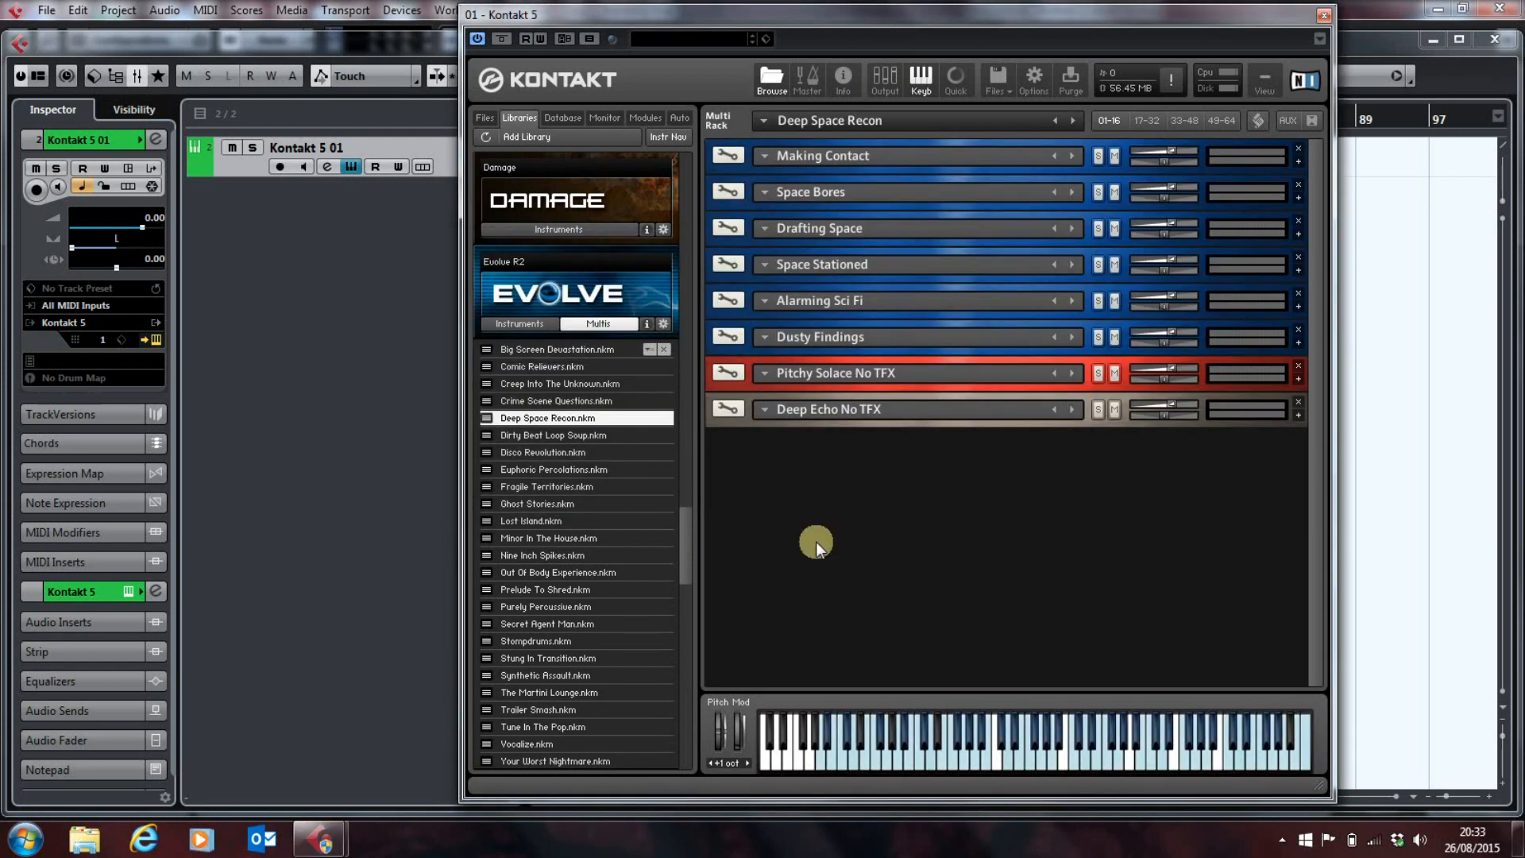
mouse_move(855, 281)
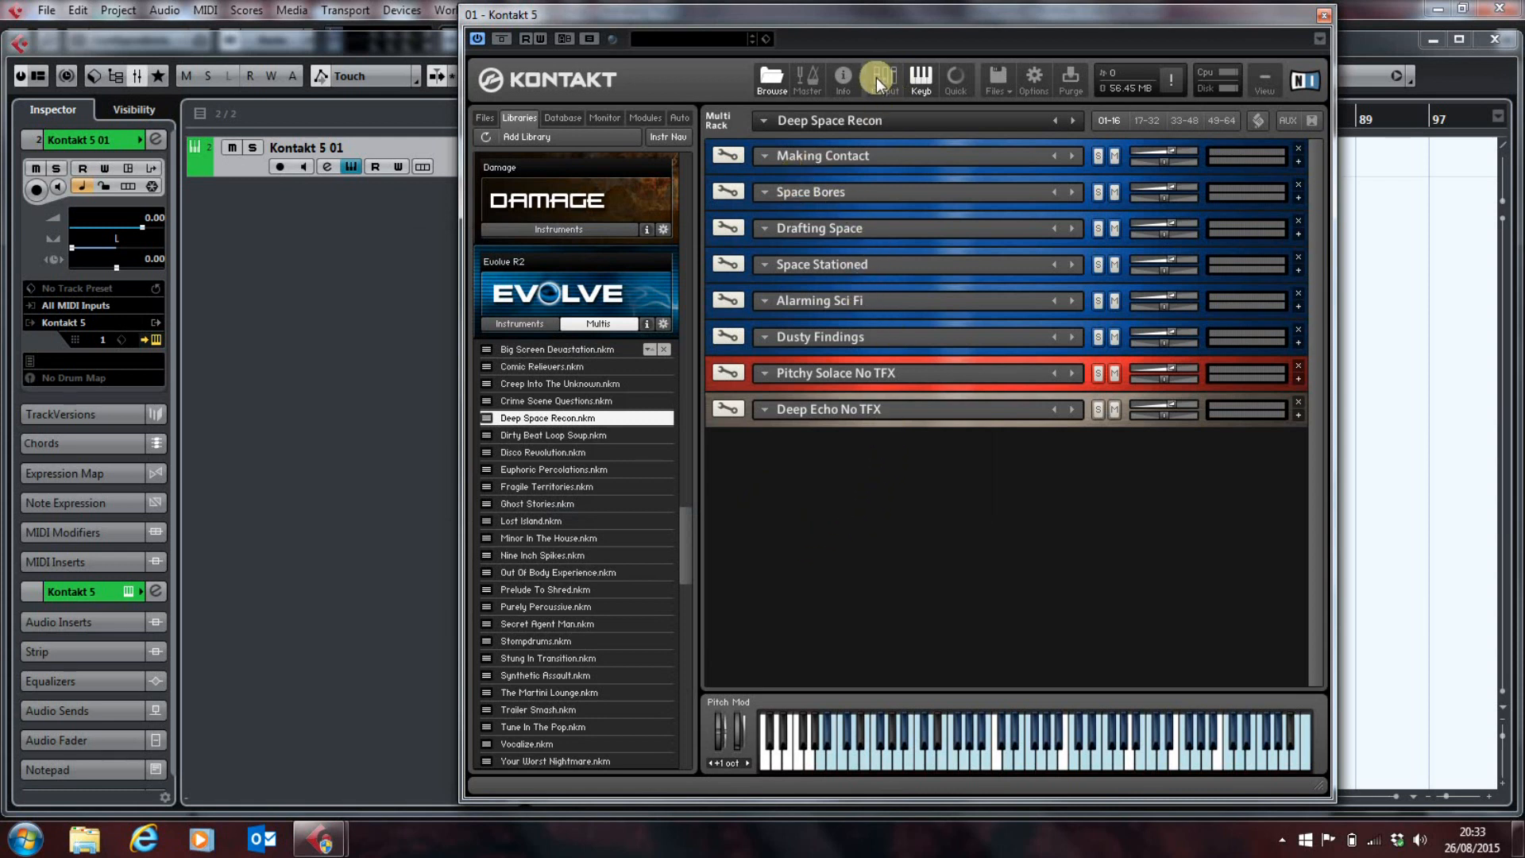
left_click(884, 75)
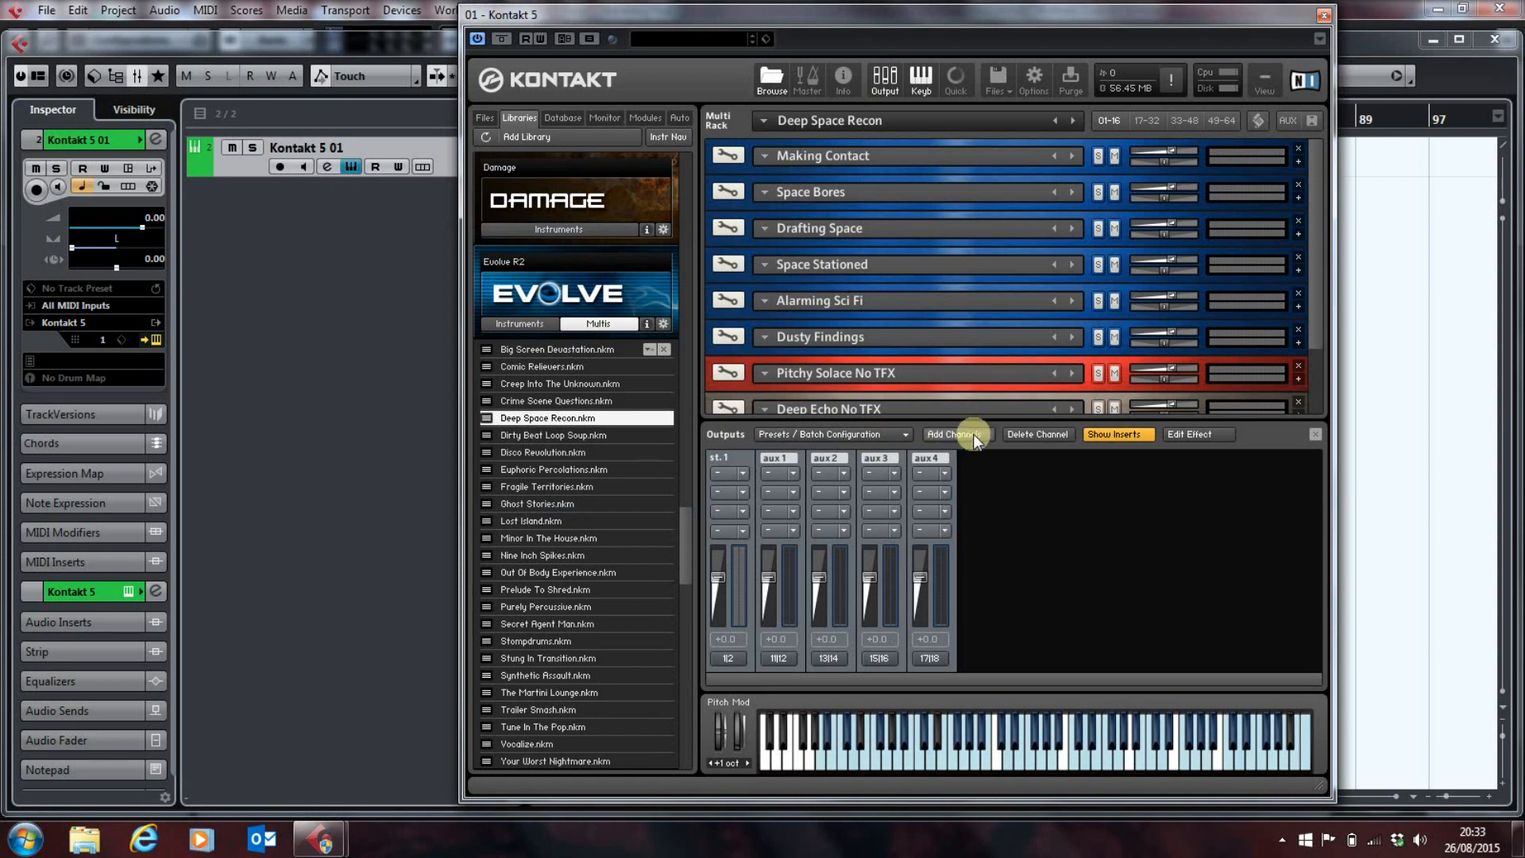
Step: Reset the Outputs section to the host default, giving stereo channels st.1–st.16
left_click(831, 435)
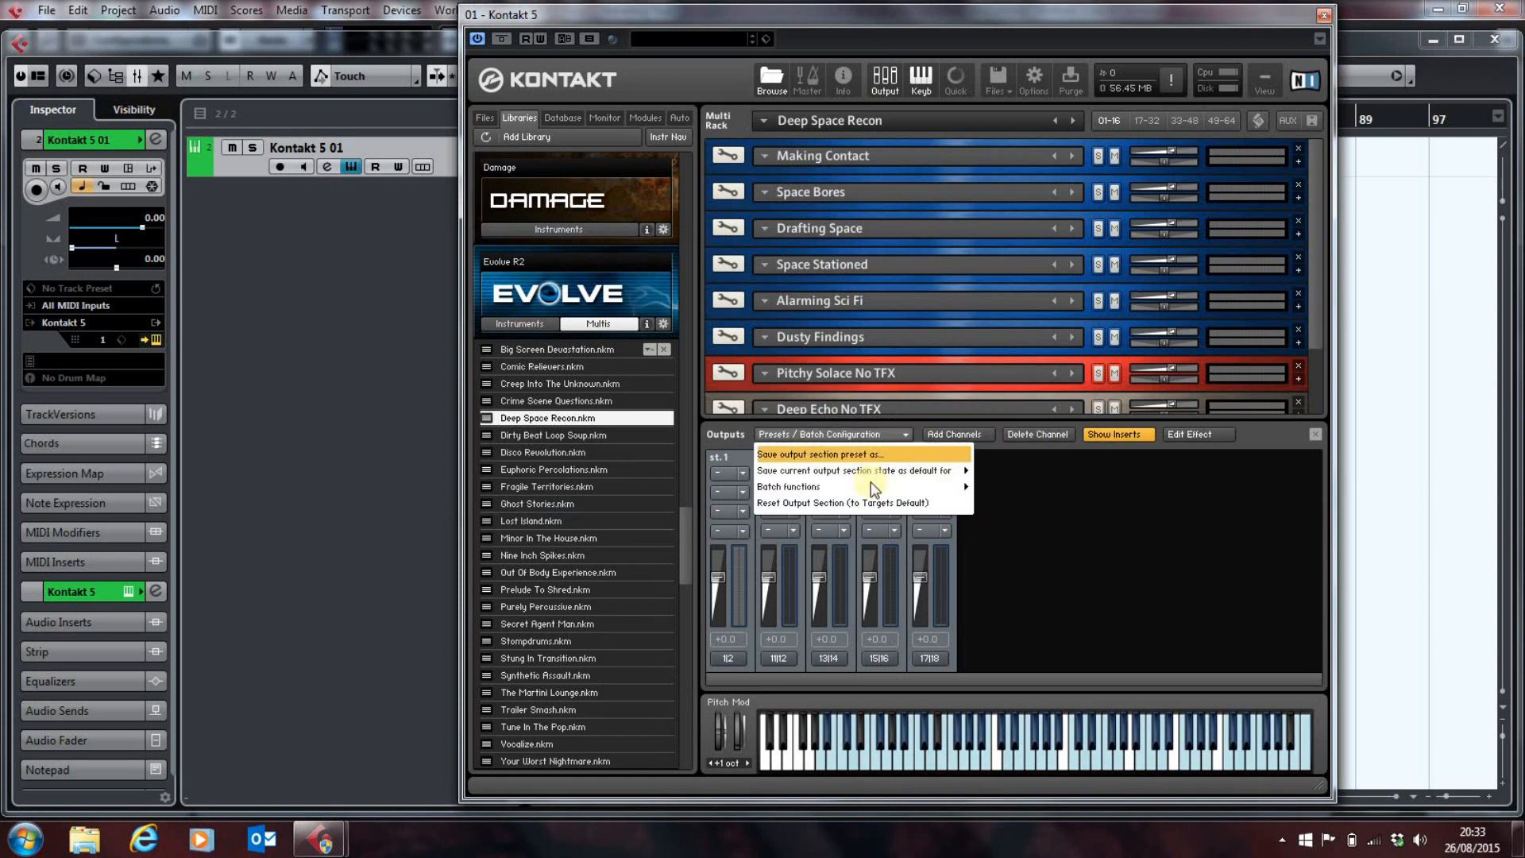
mouse_move(843, 503)
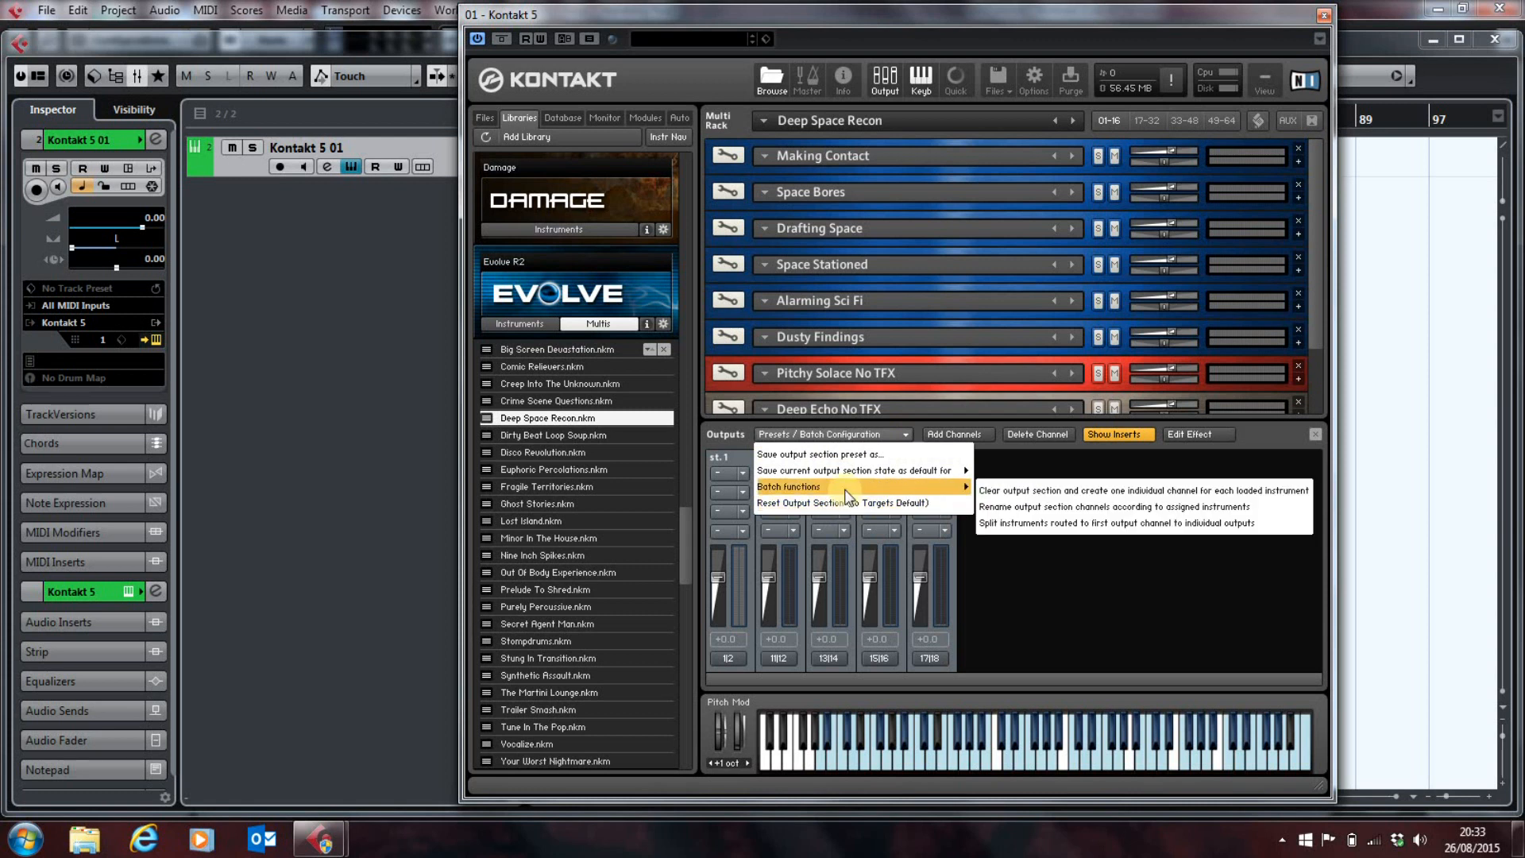
mouse_move(1001, 491)
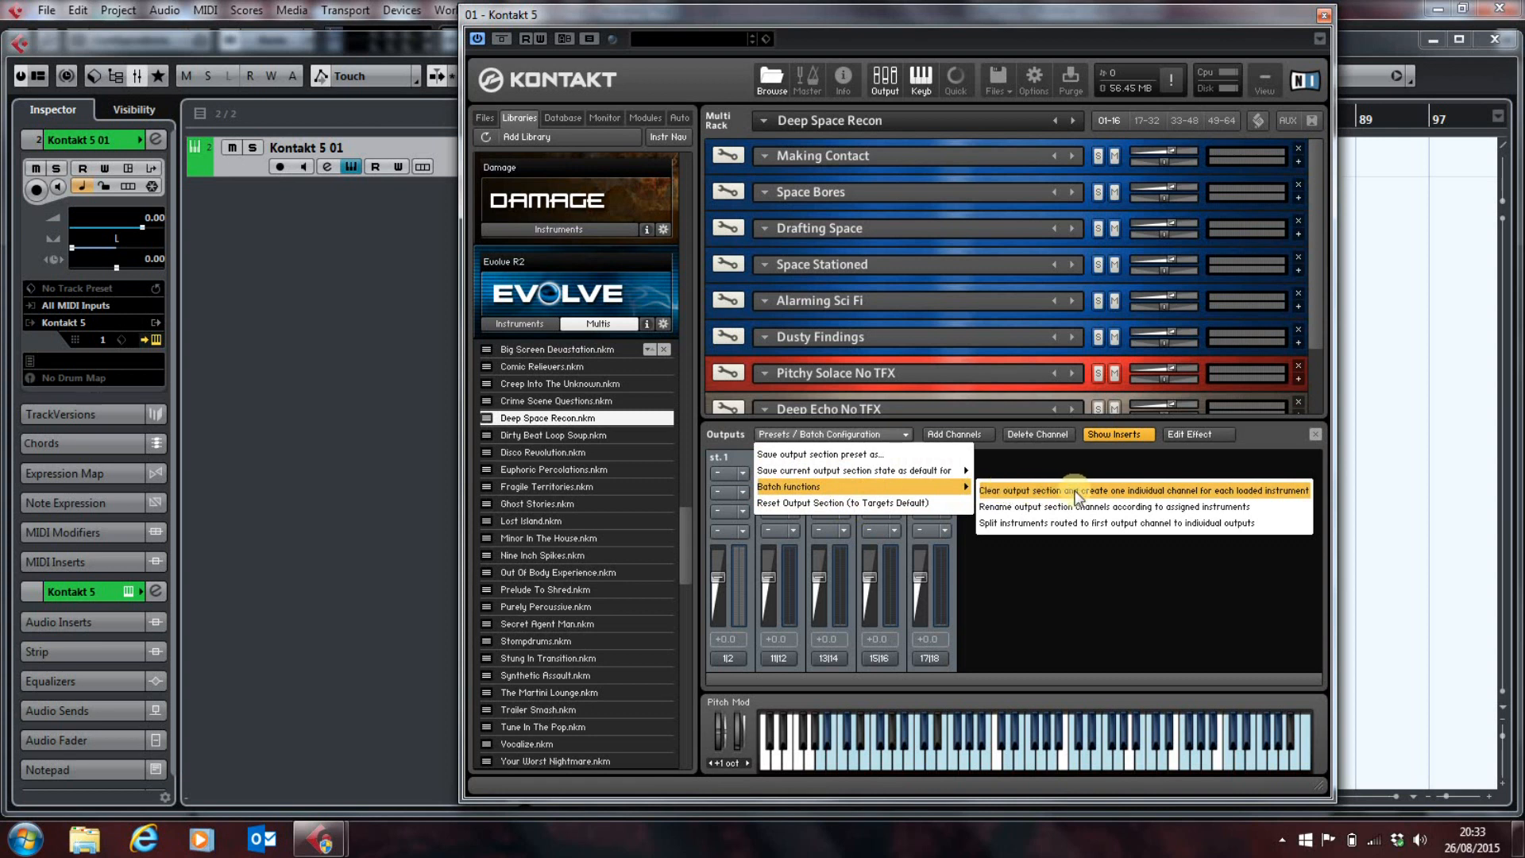
mouse_move(1131, 484)
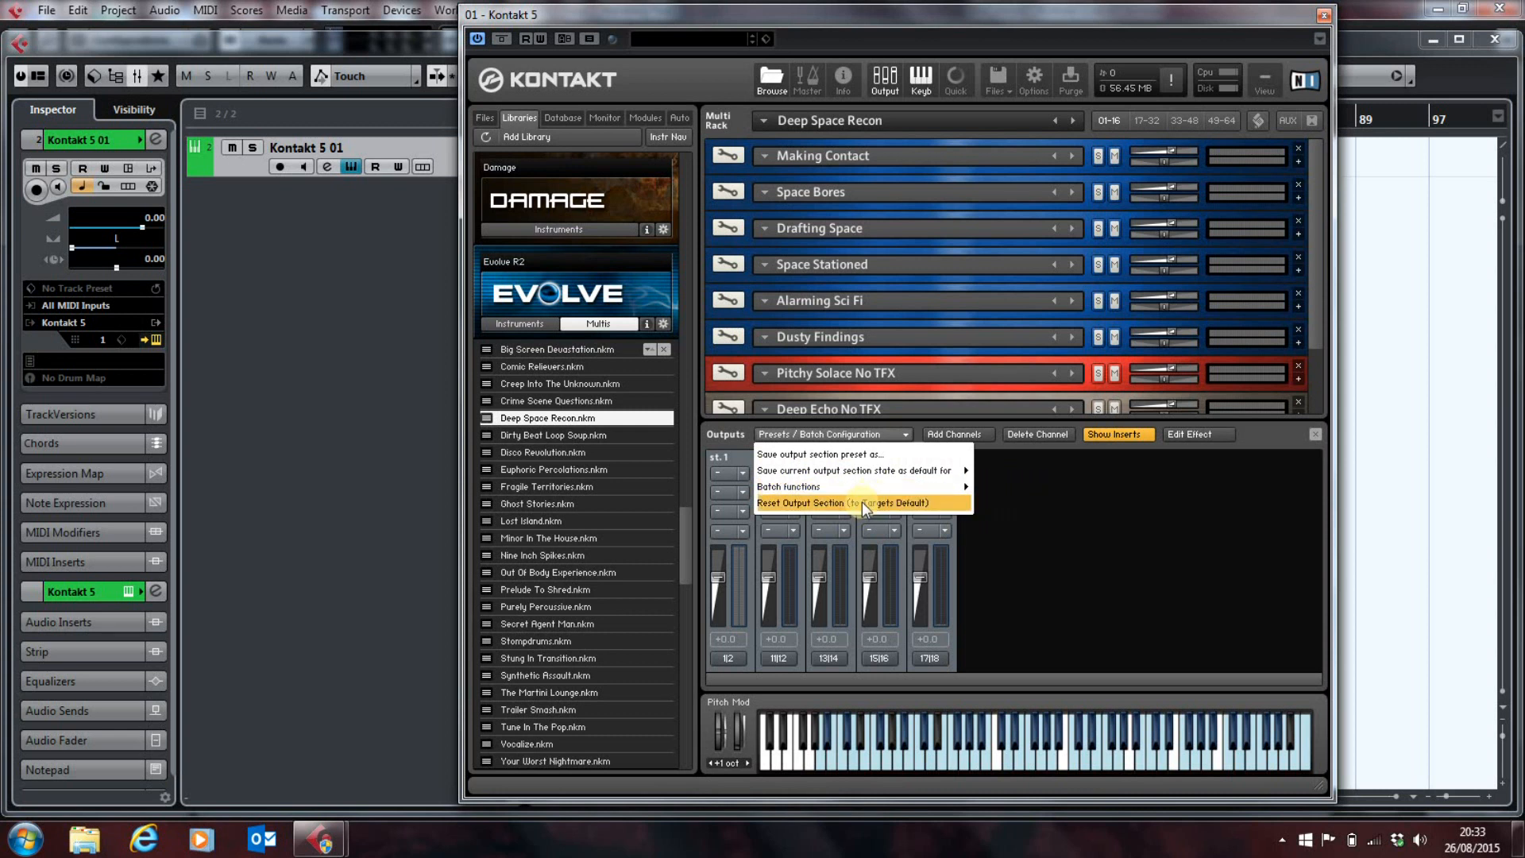
left_click(862, 502)
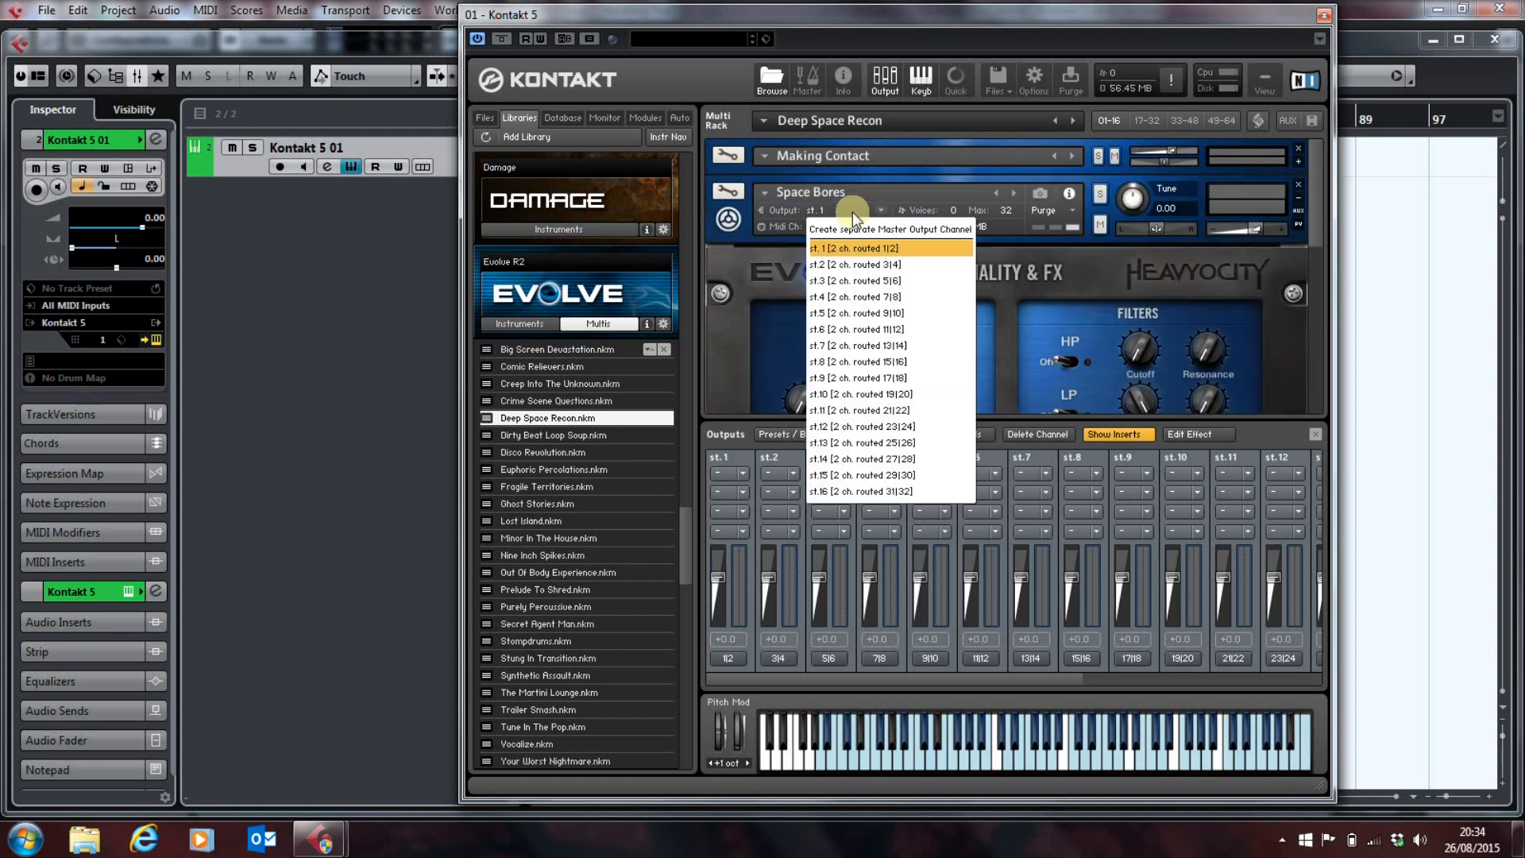
mouse_move(862, 265)
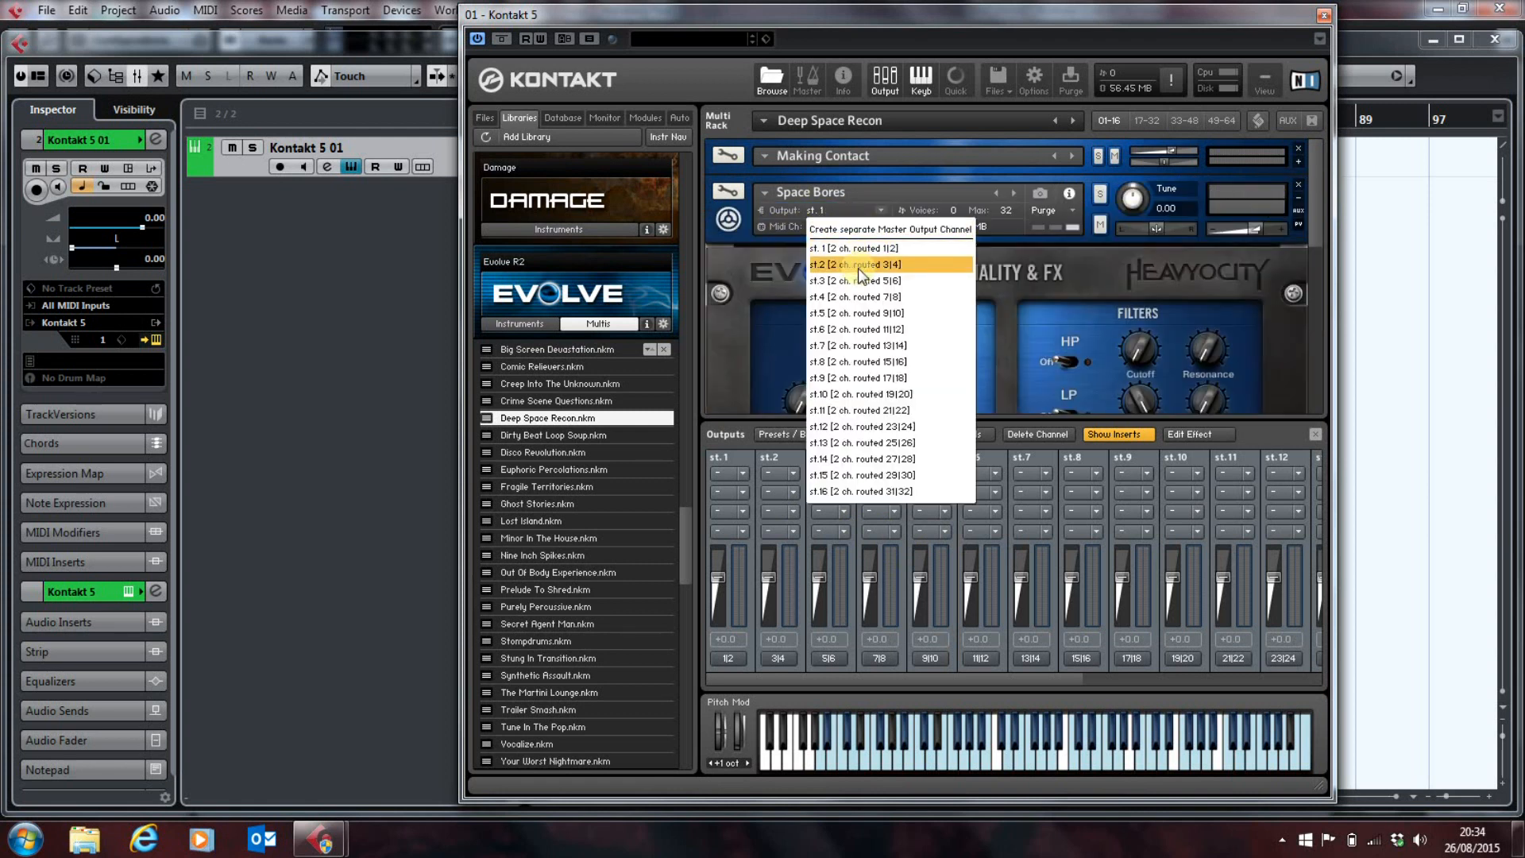
Step: Route Space Bores to output st.2 and play a test note
left_click(853, 264)
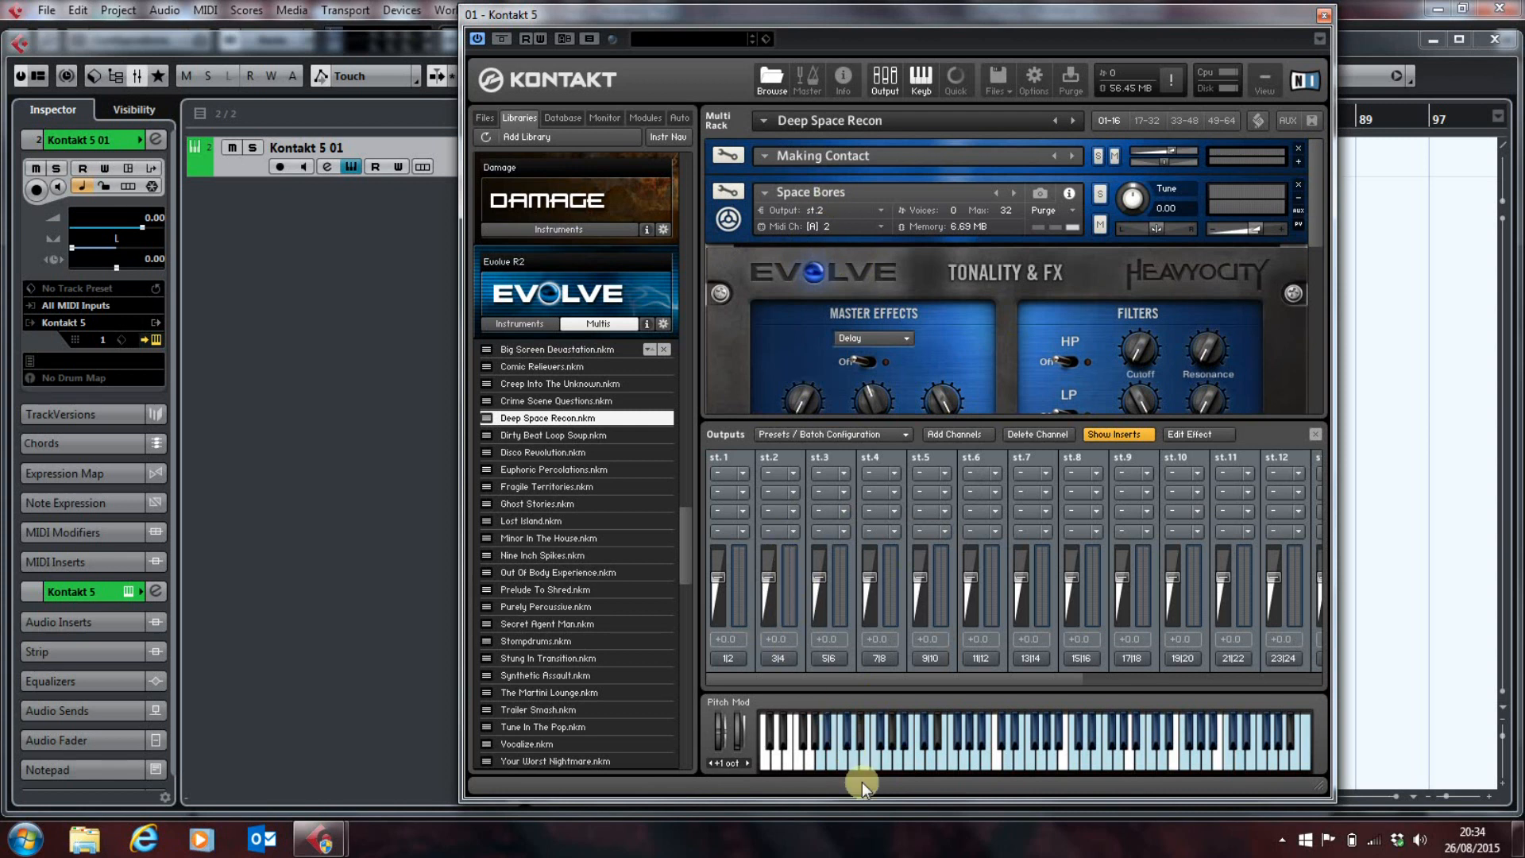
left_click(873, 762)
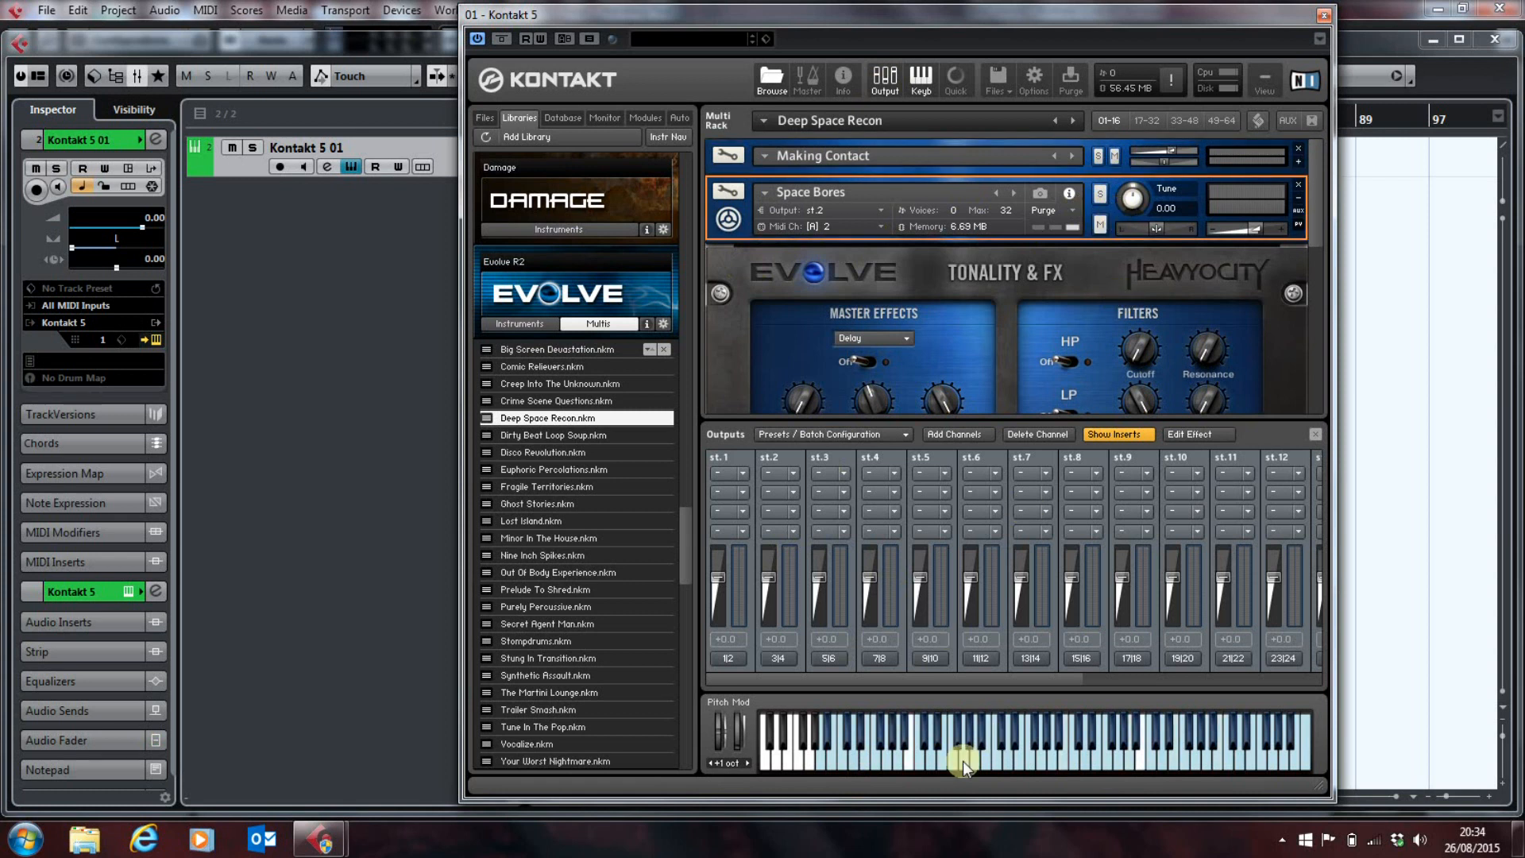
mouse_move(838, 772)
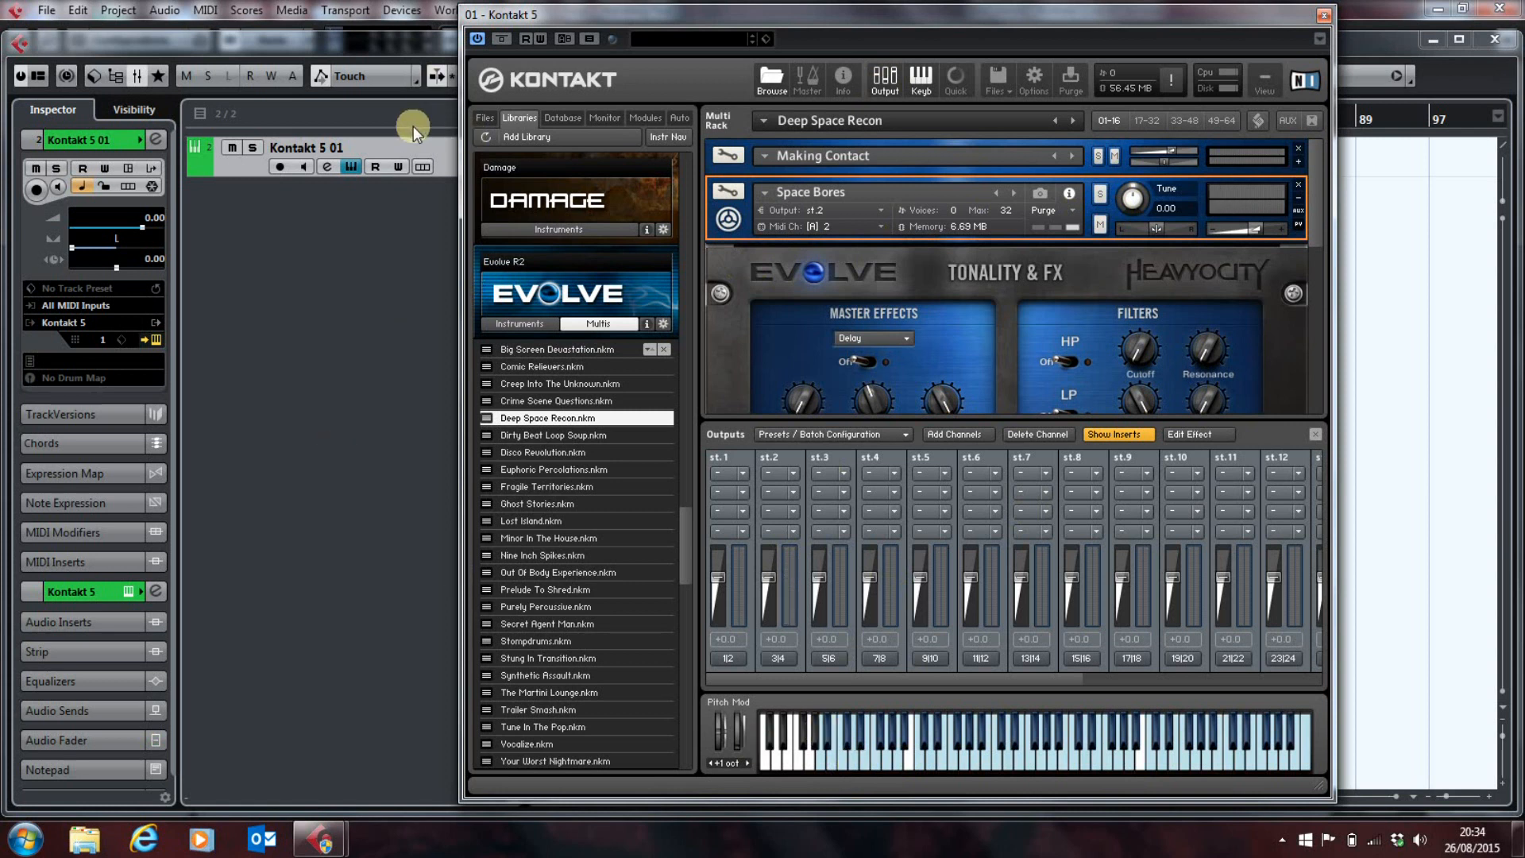
mouse_move(1308, 25)
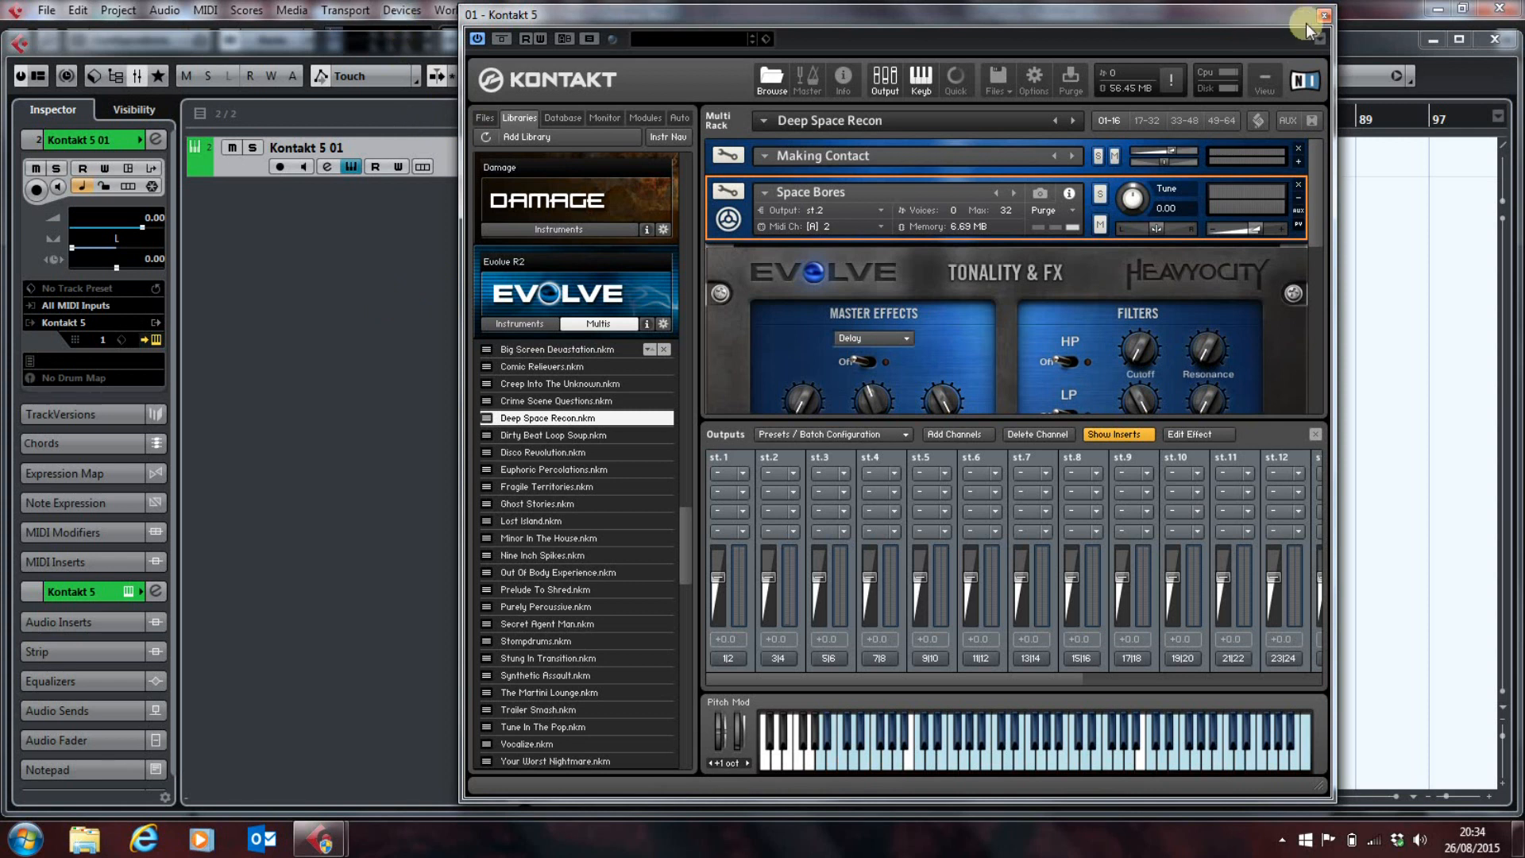
Step: Close Kontakt, open the VST Instruments panel, and activate Kontakt's st.2 output
left_click(1322, 19)
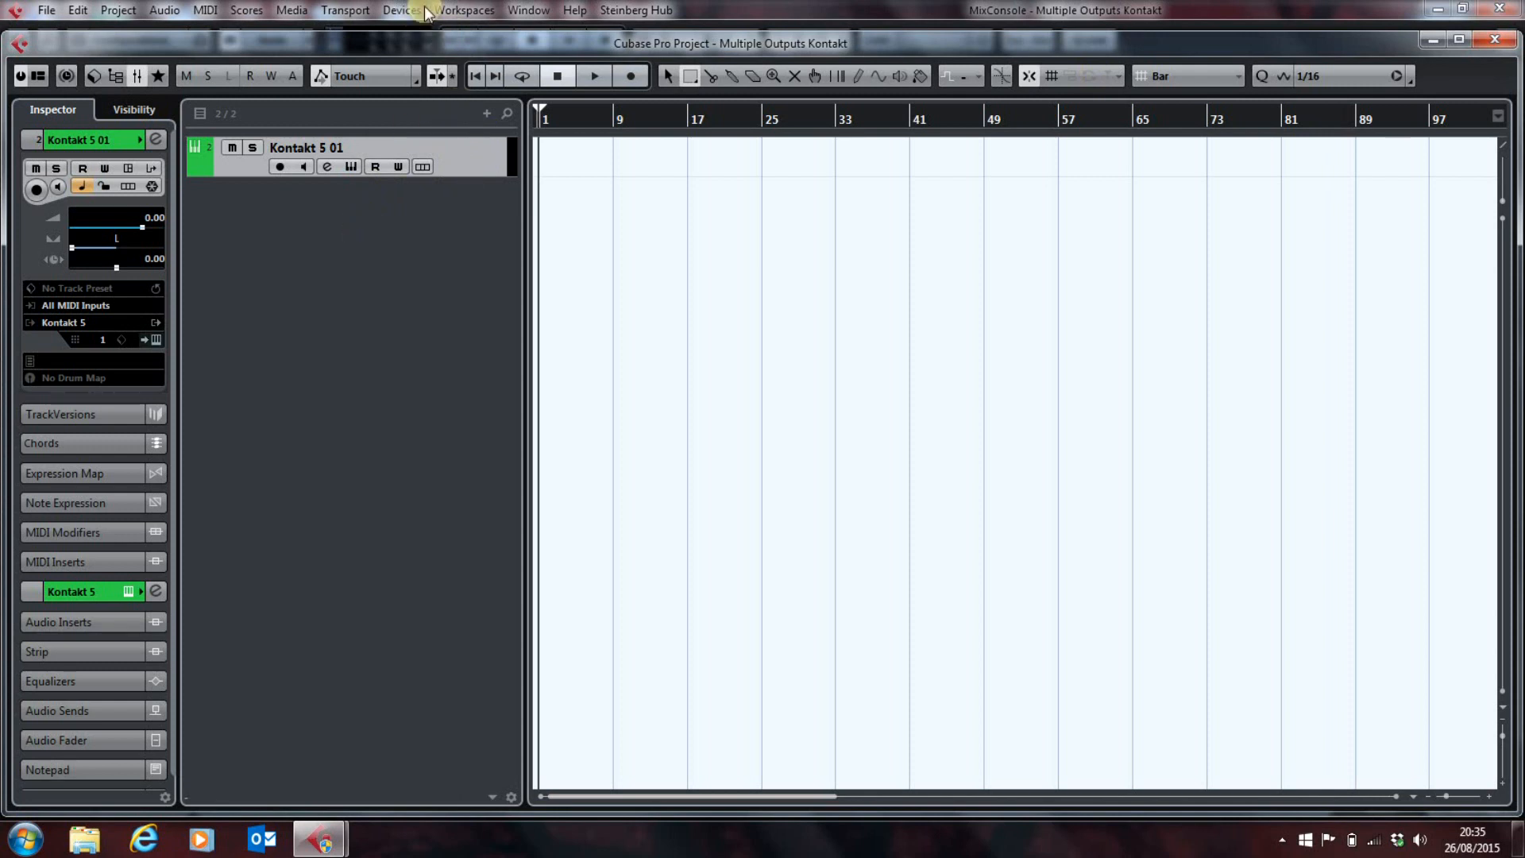
left_click(398, 10)
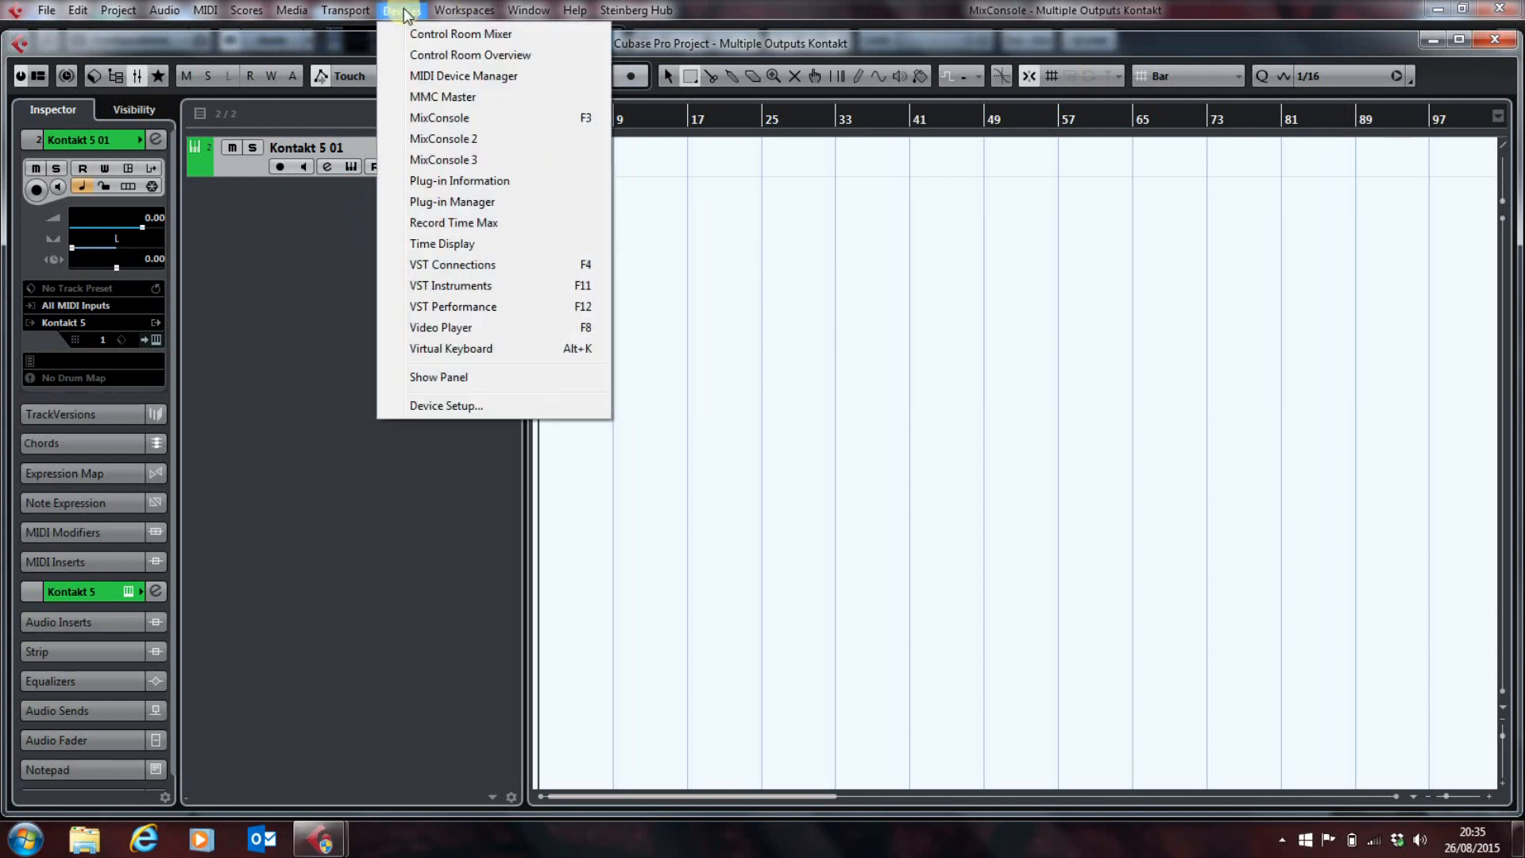
left_click(450, 286)
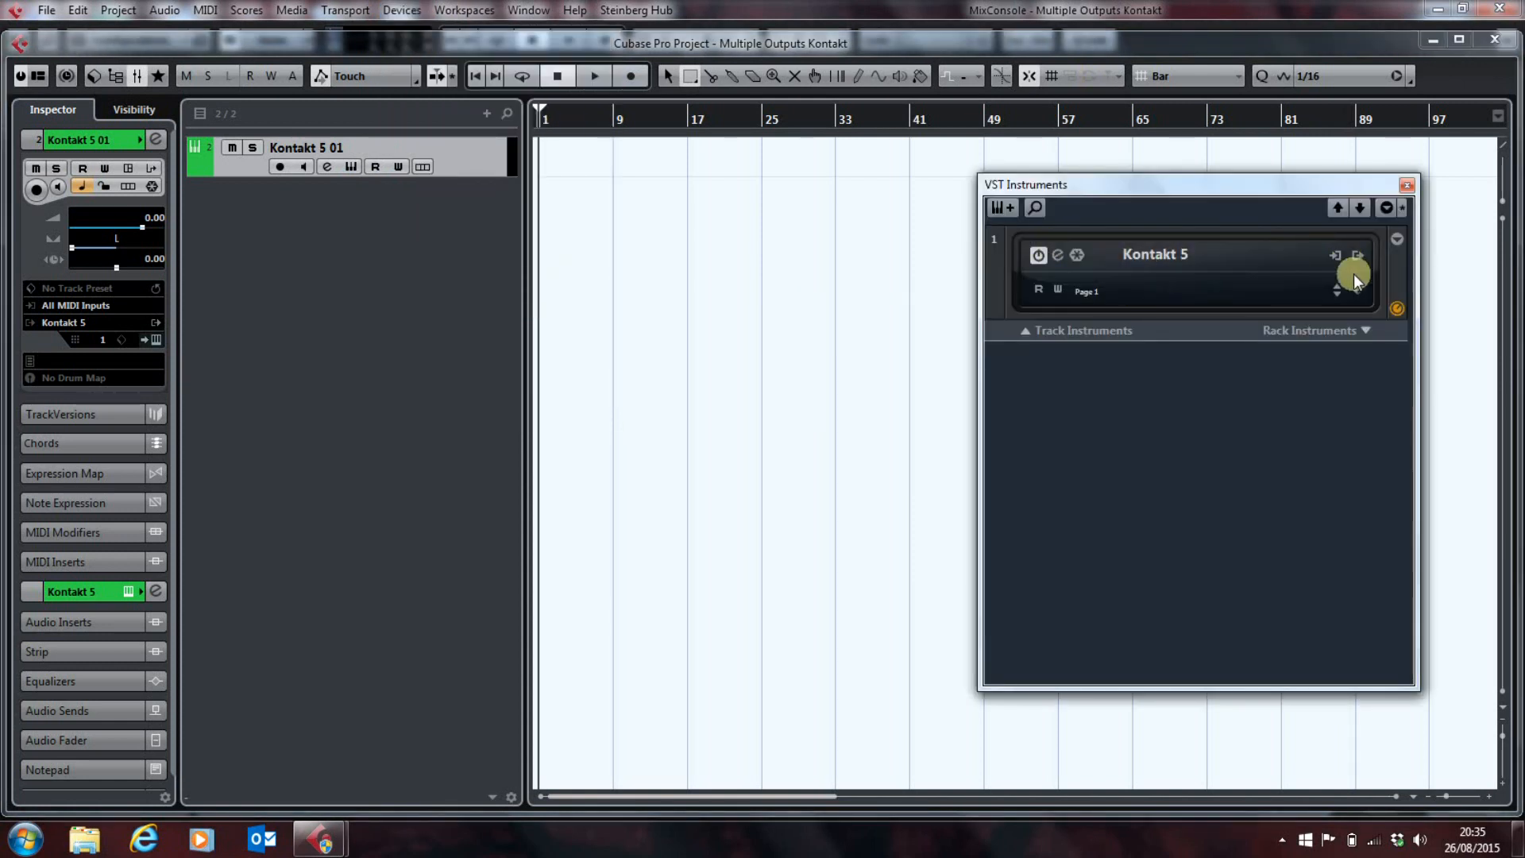
left_click(1359, 255)
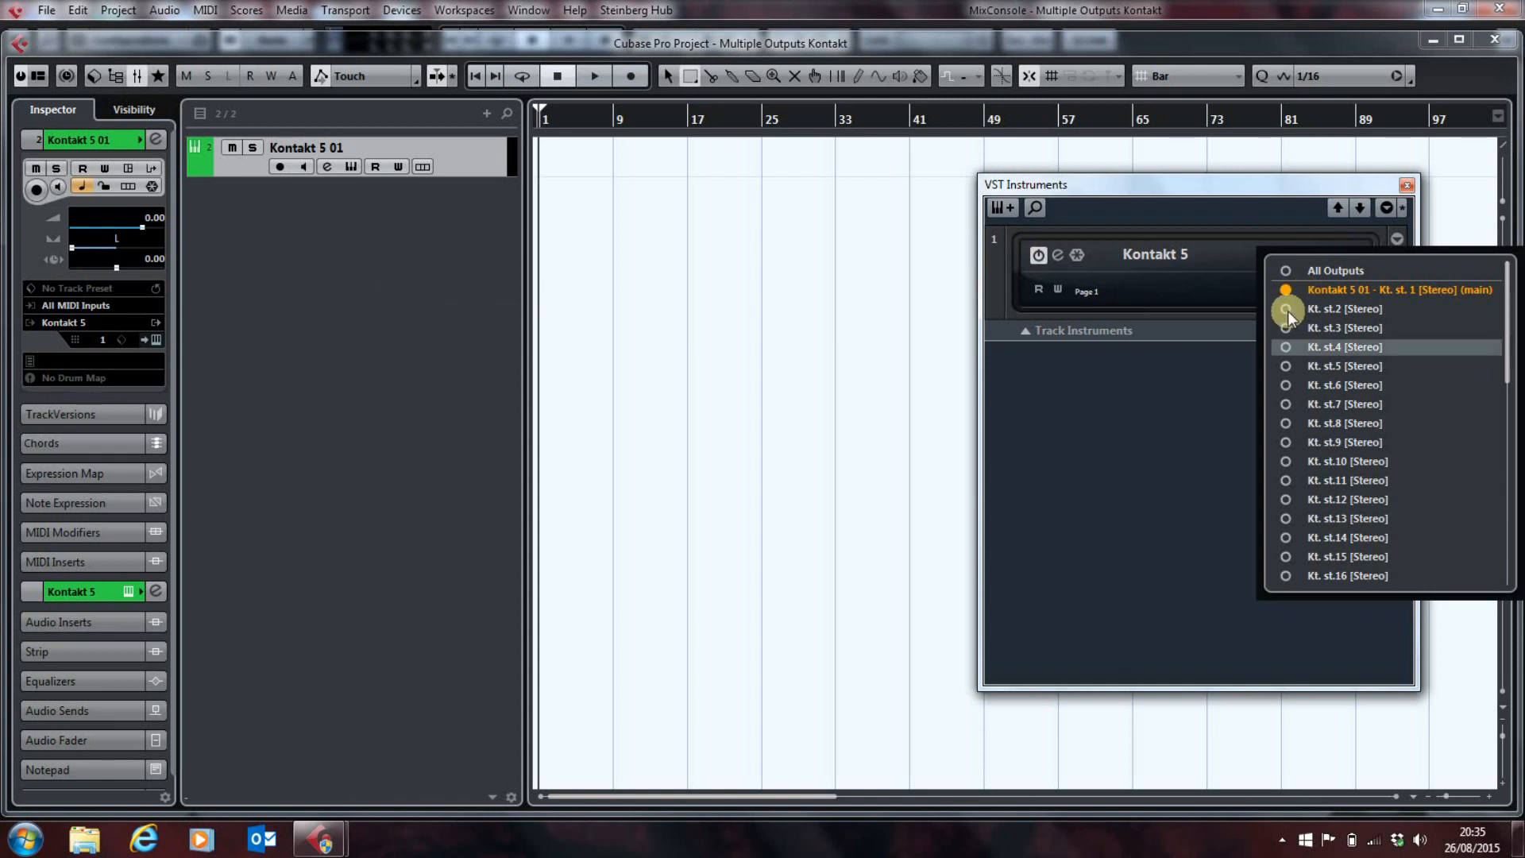
left_click(1285, 308)
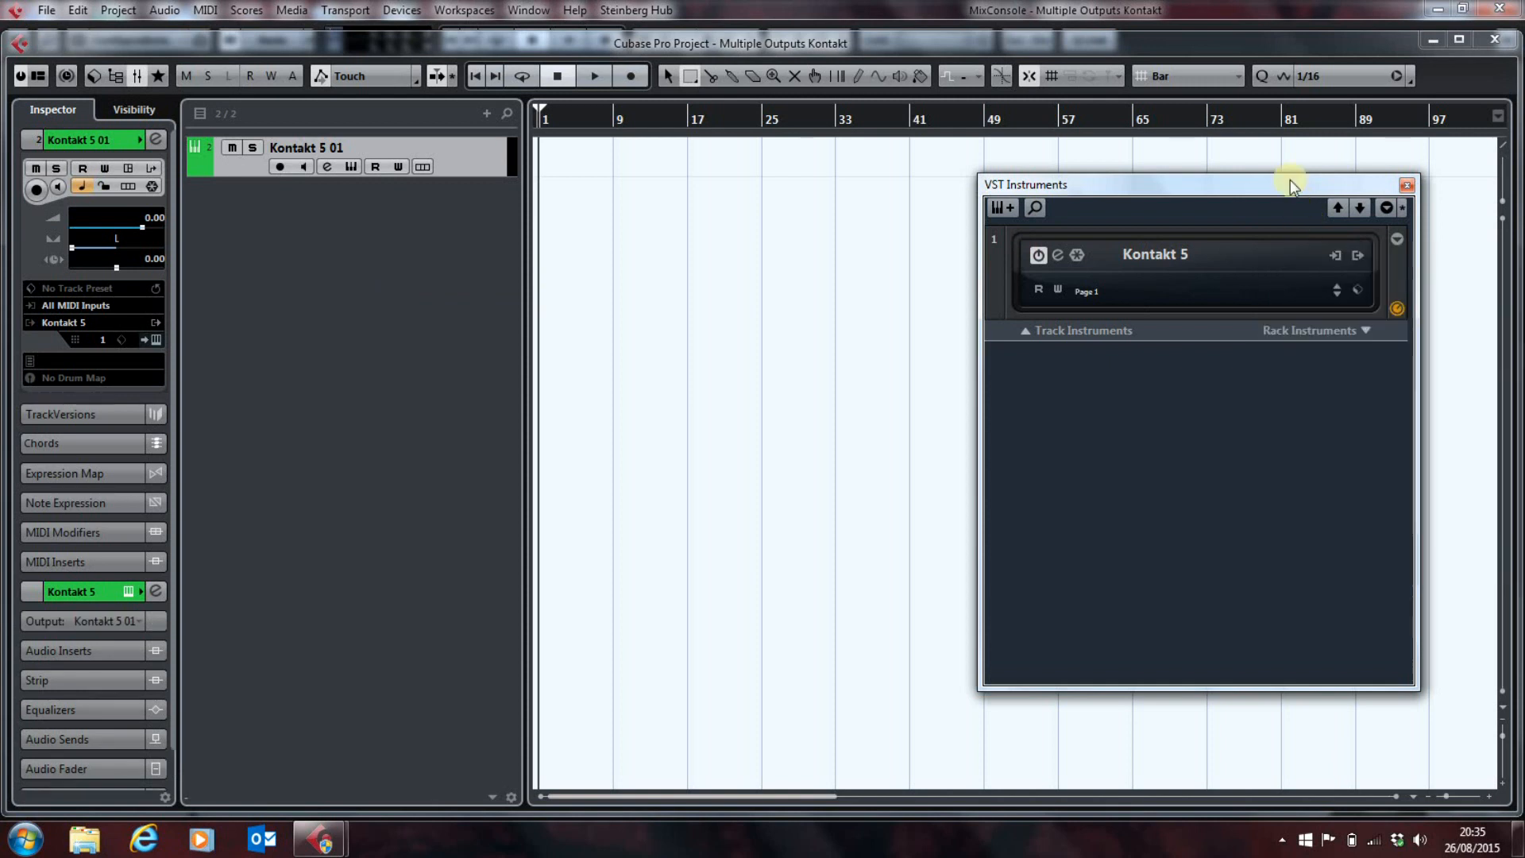
mouse_move(143, 344)
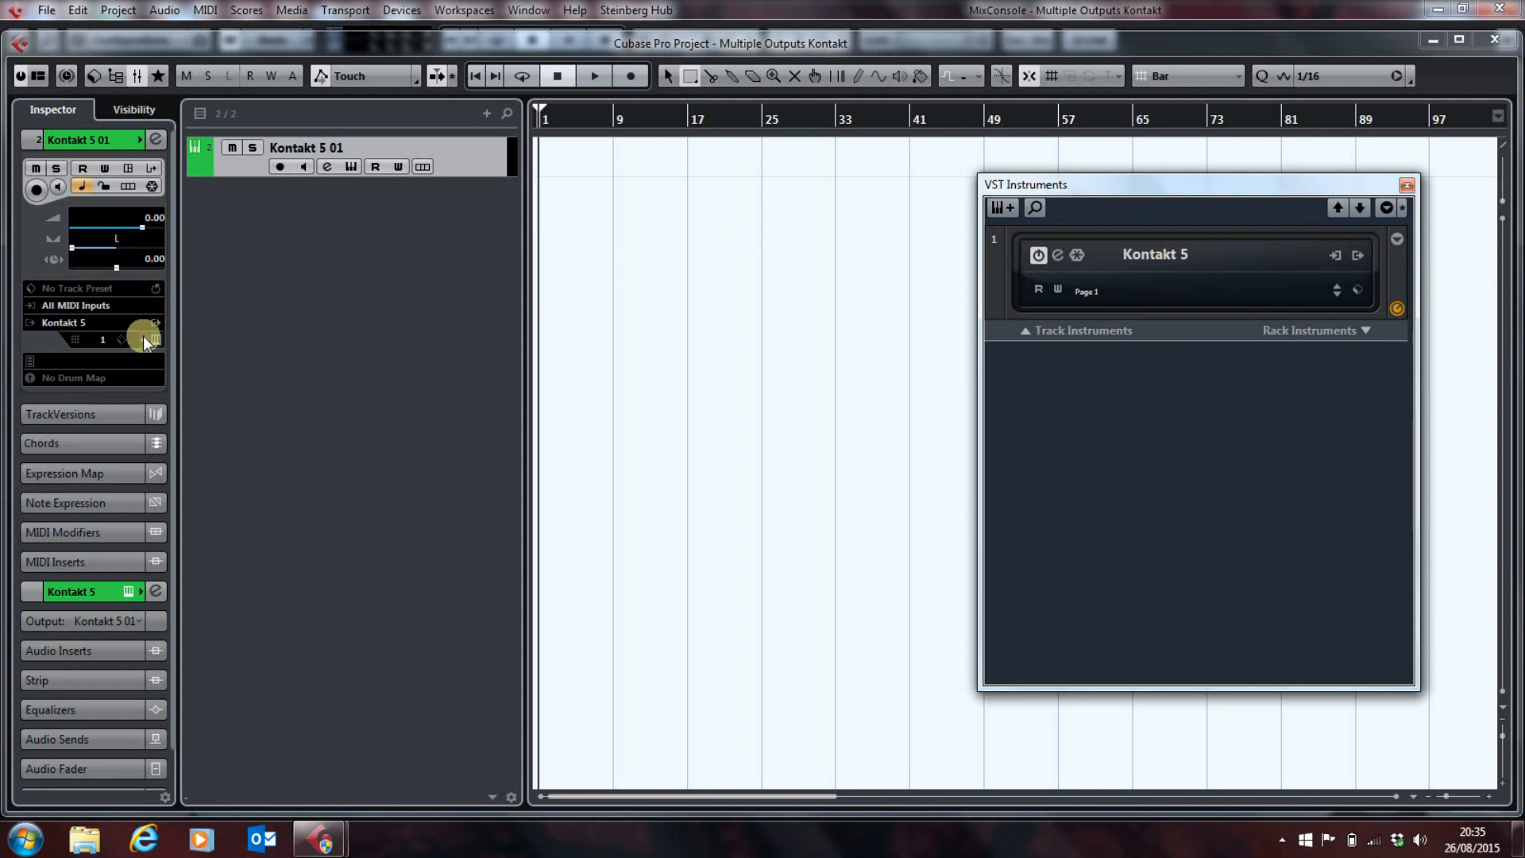
Step: Reopen Kontakt, test st.2, route Pitchy Solace No TFX to st.3, and close Kontakt
left_click(1053, 255)
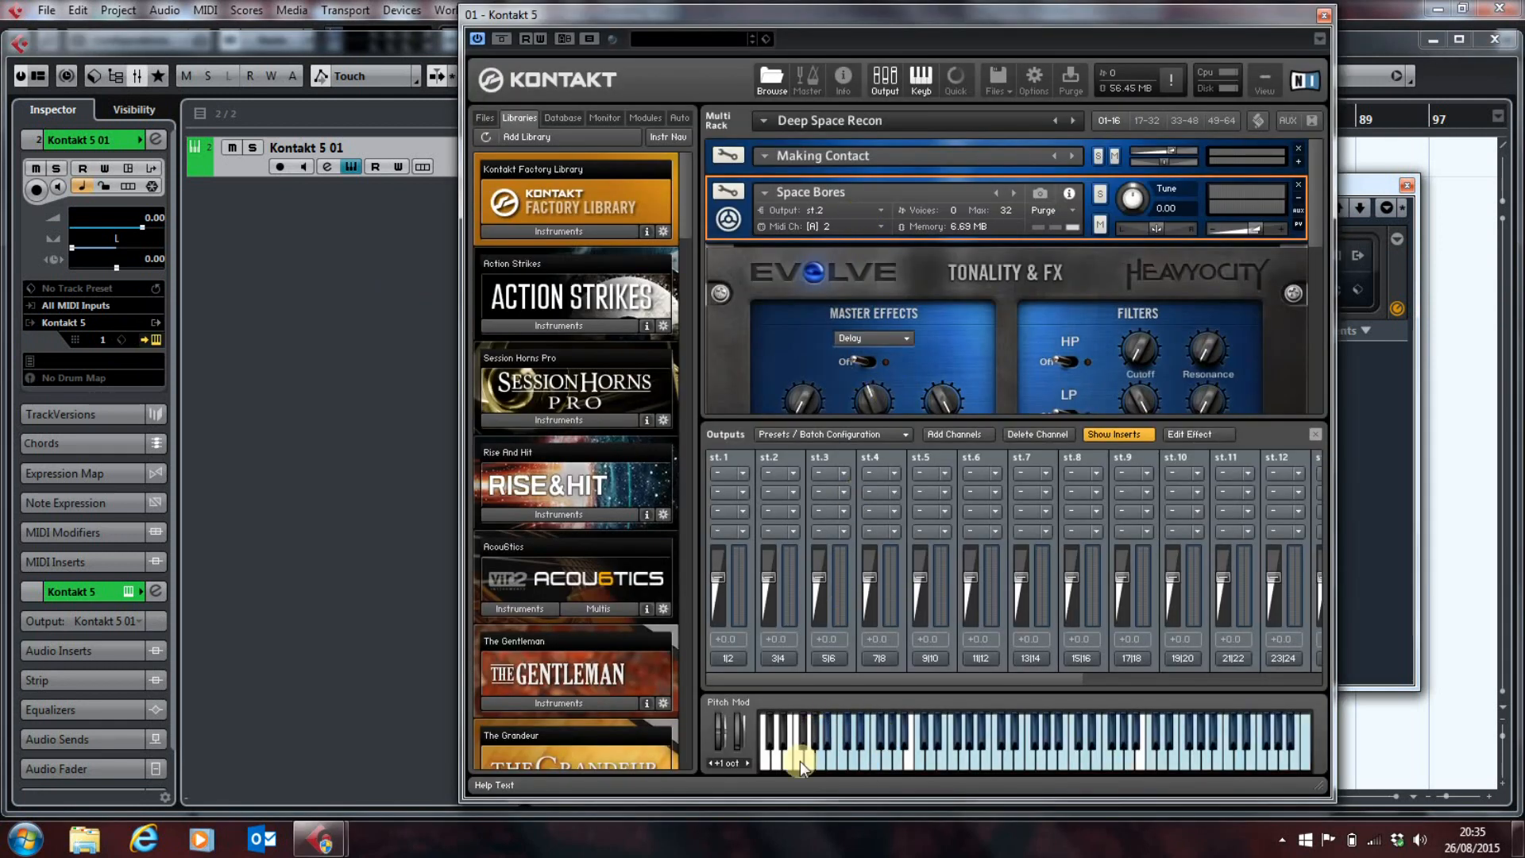
left_click(847, 777)
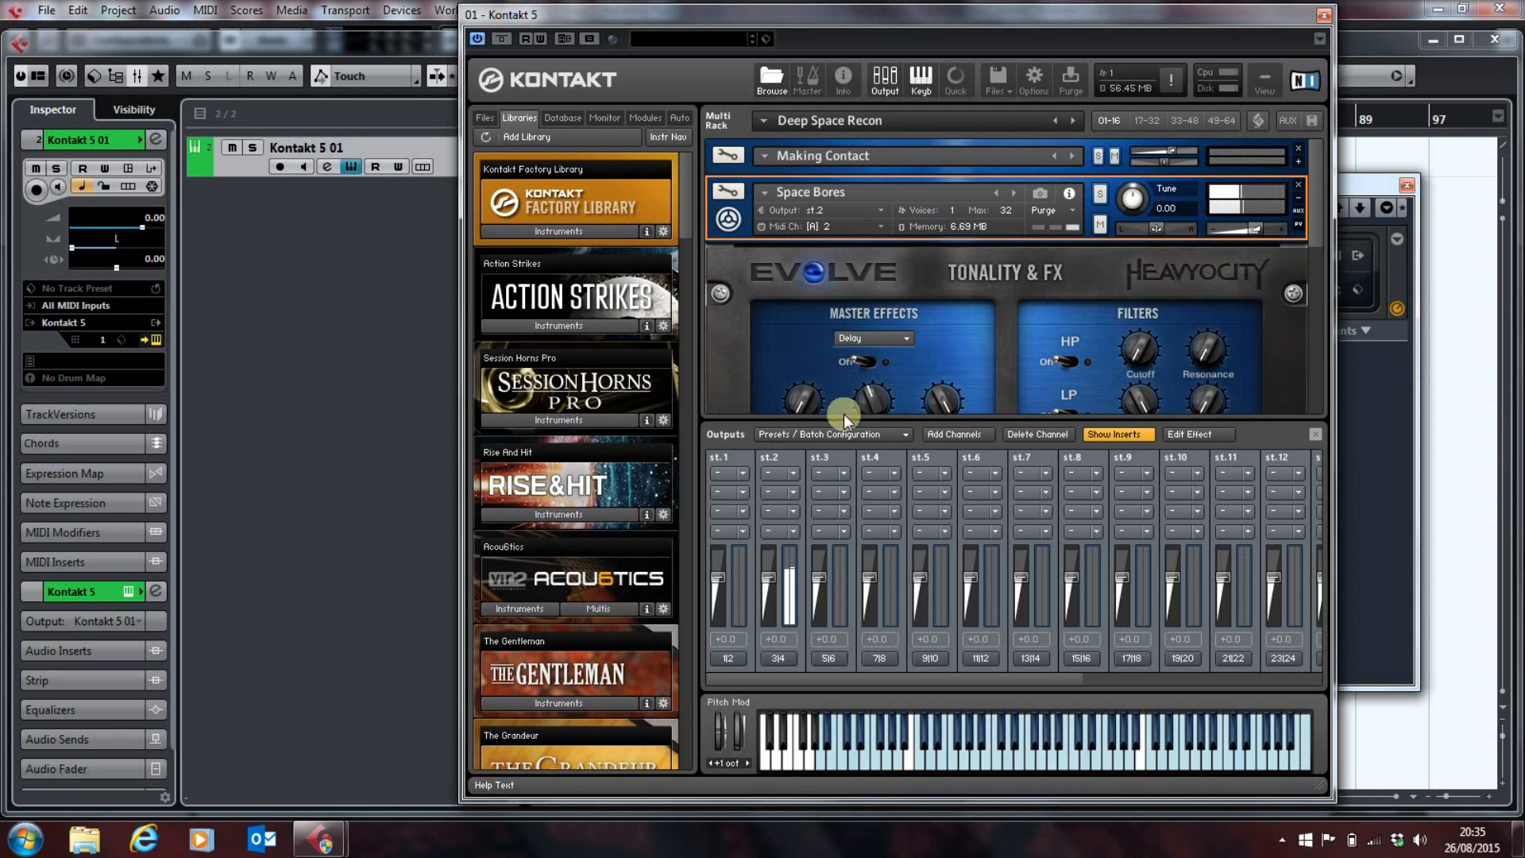
left_click(763, 191)
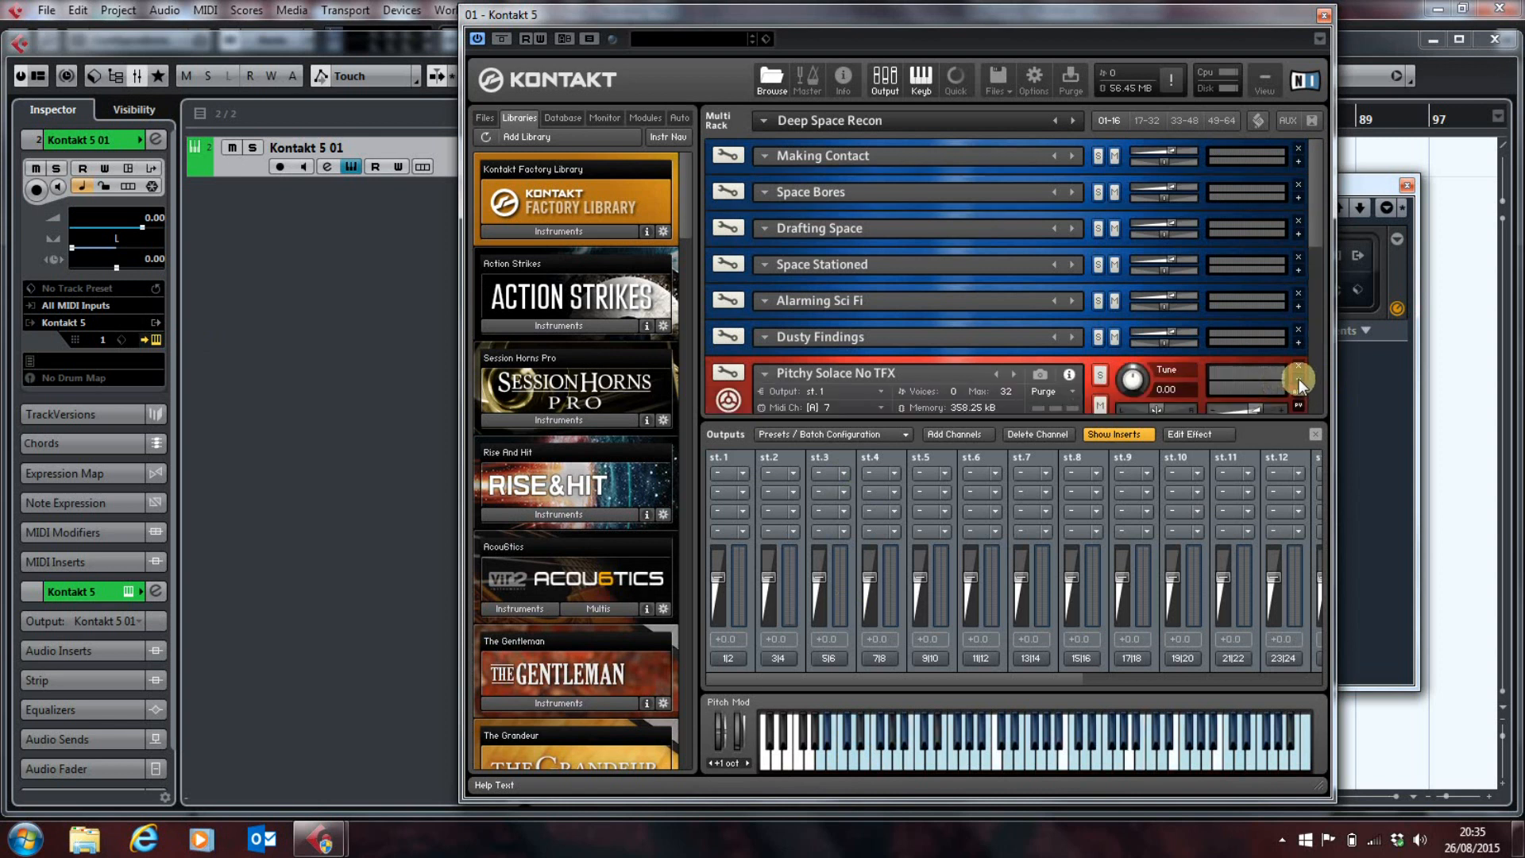
left_click(816, 392)
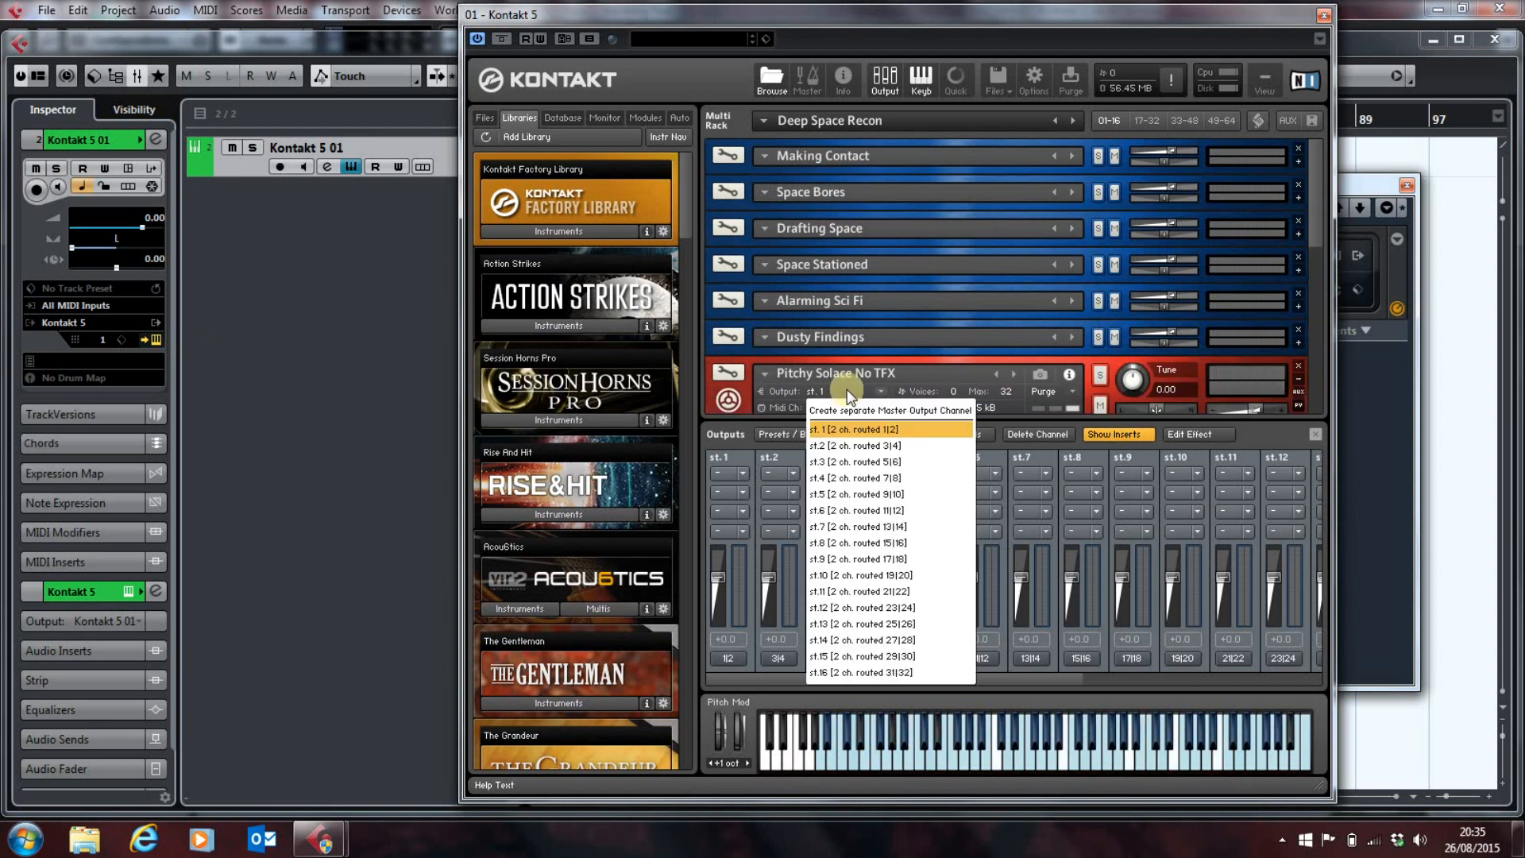
left_click(839, 461)
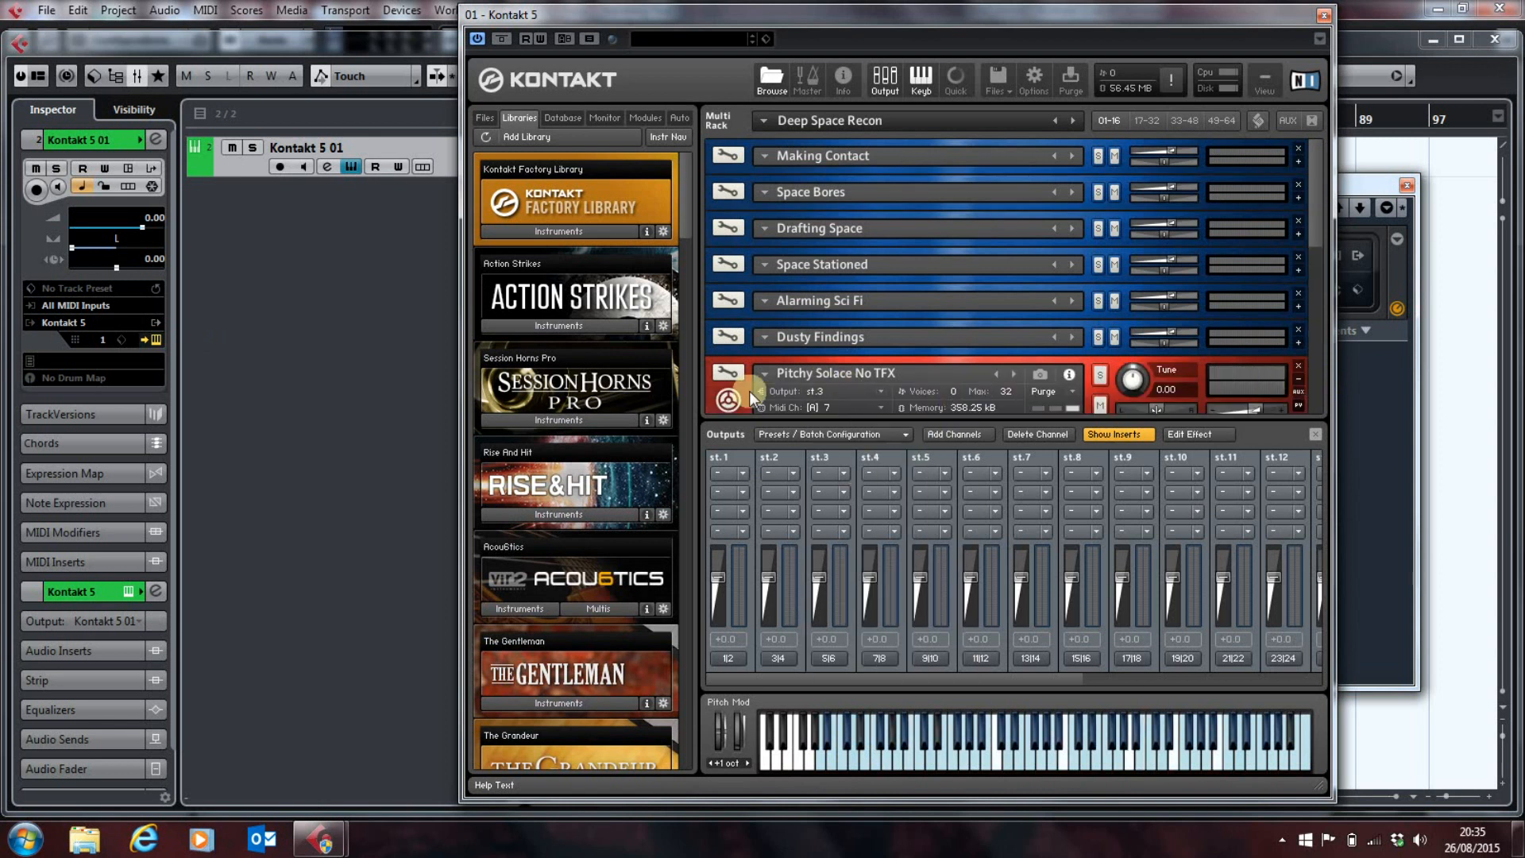
left_click(963, 765)
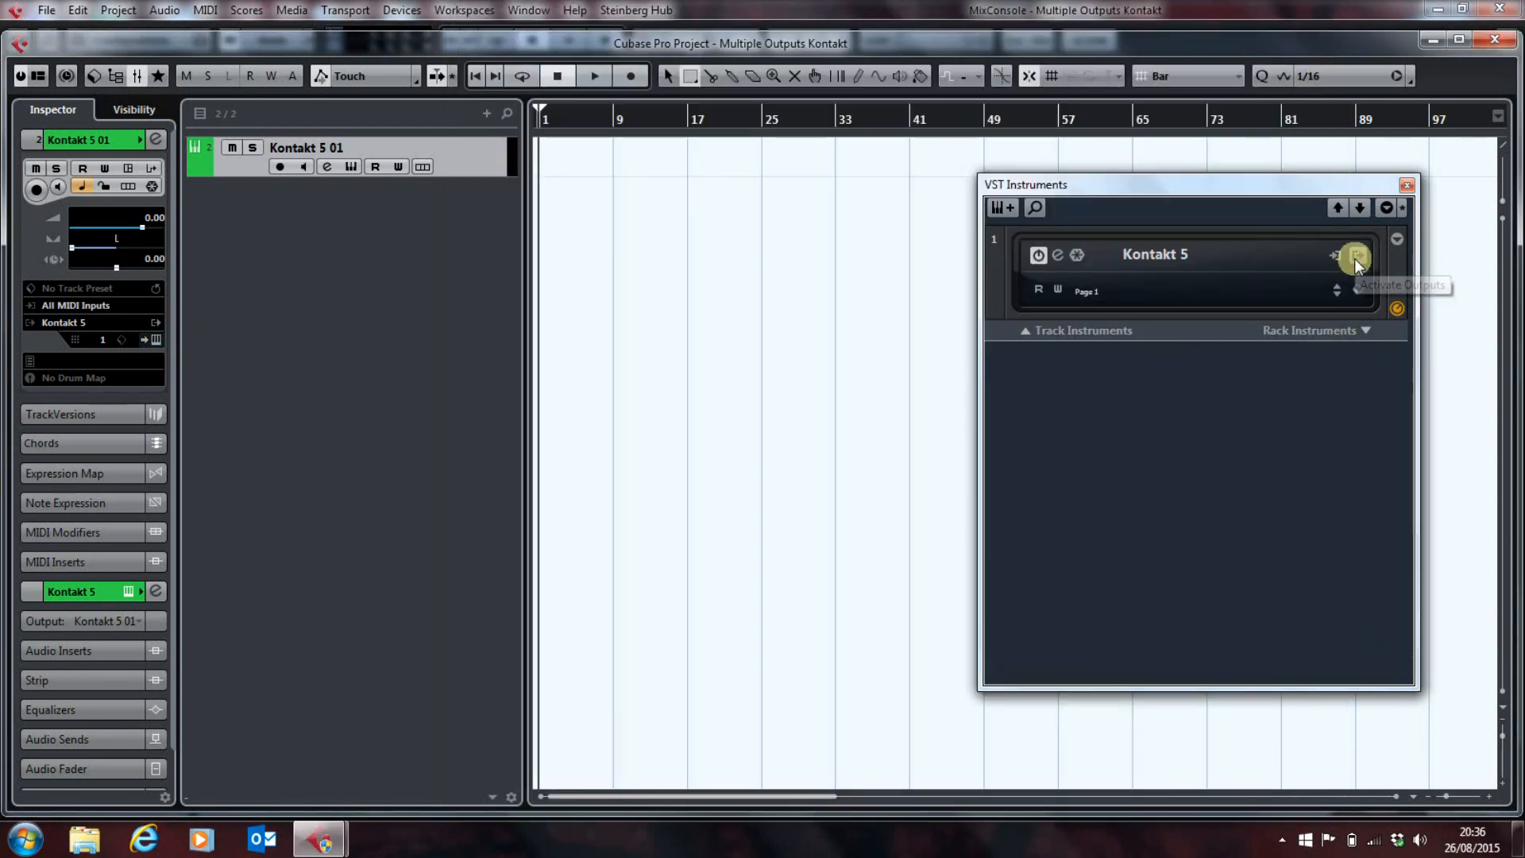
Step: Open Kontakt 5's output activation list in the VST Instruments window
left_click(1352, 256)
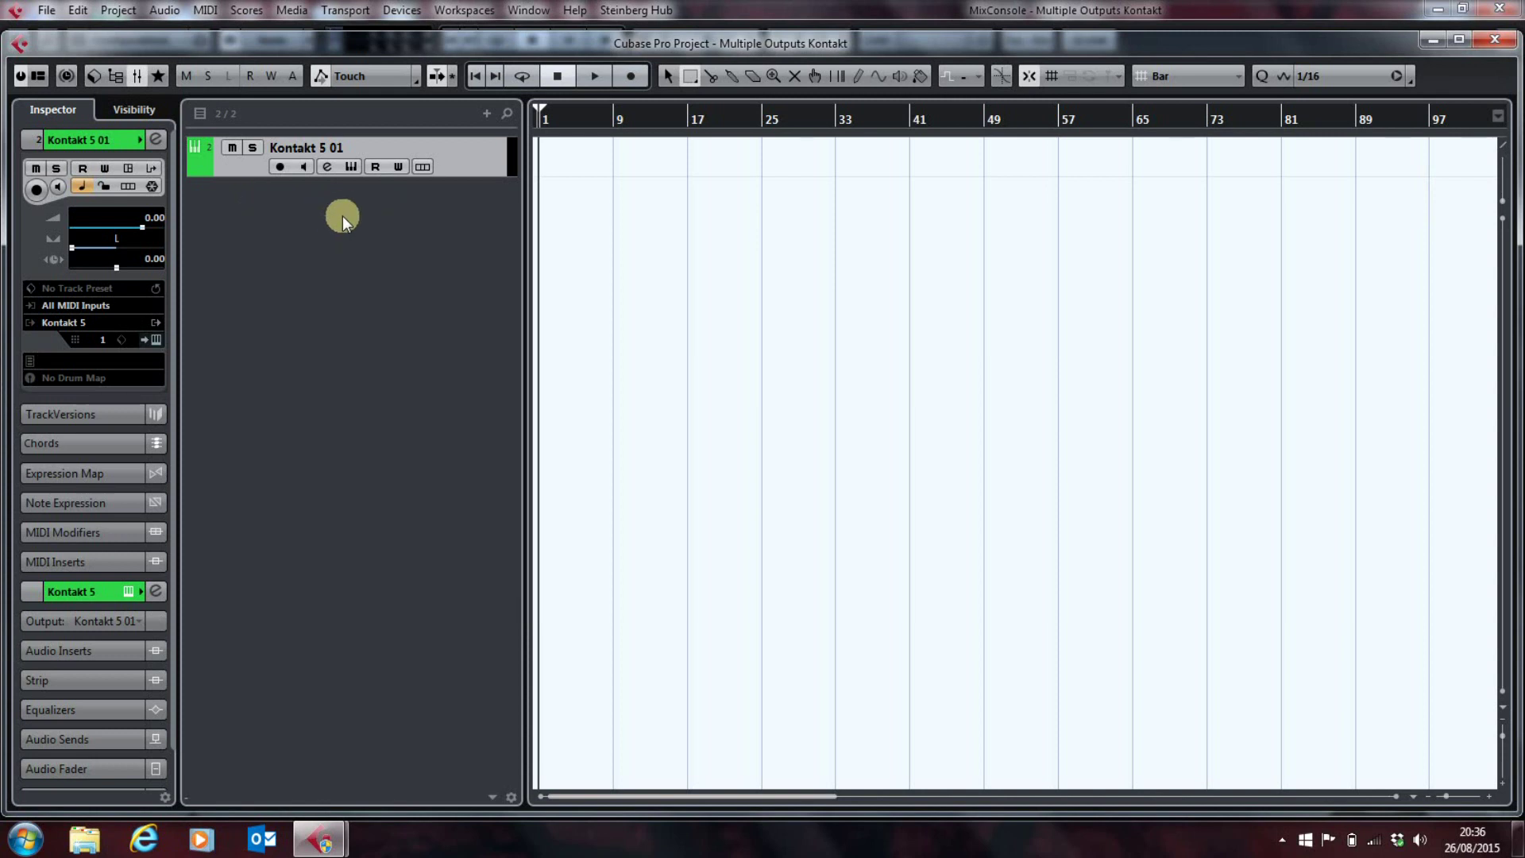
Step: Add a second instrument track using Kontakt 5
right_click(341, 221)
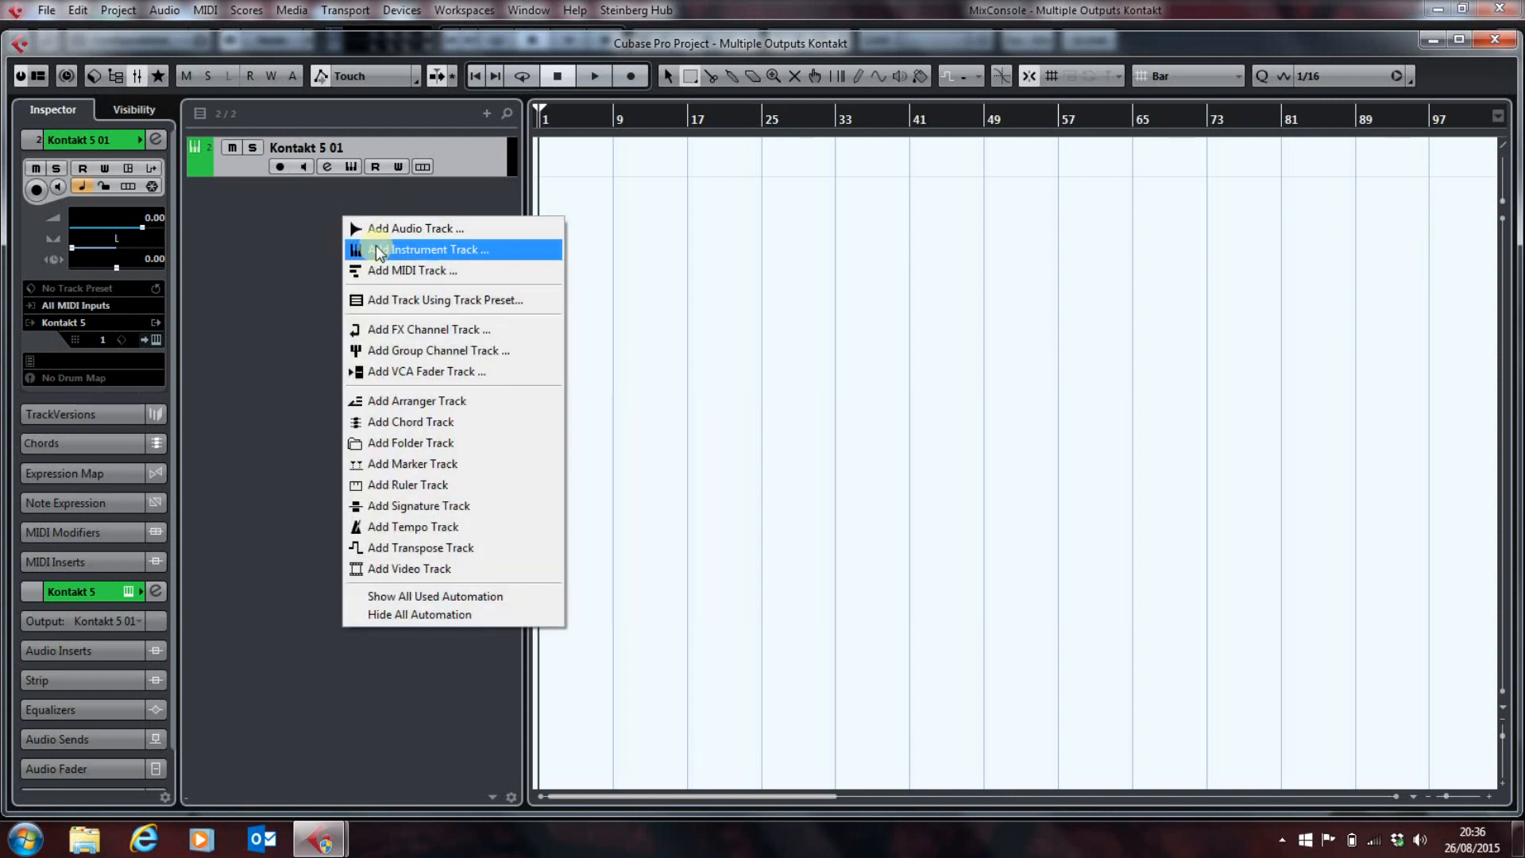
left_click(423, 249)
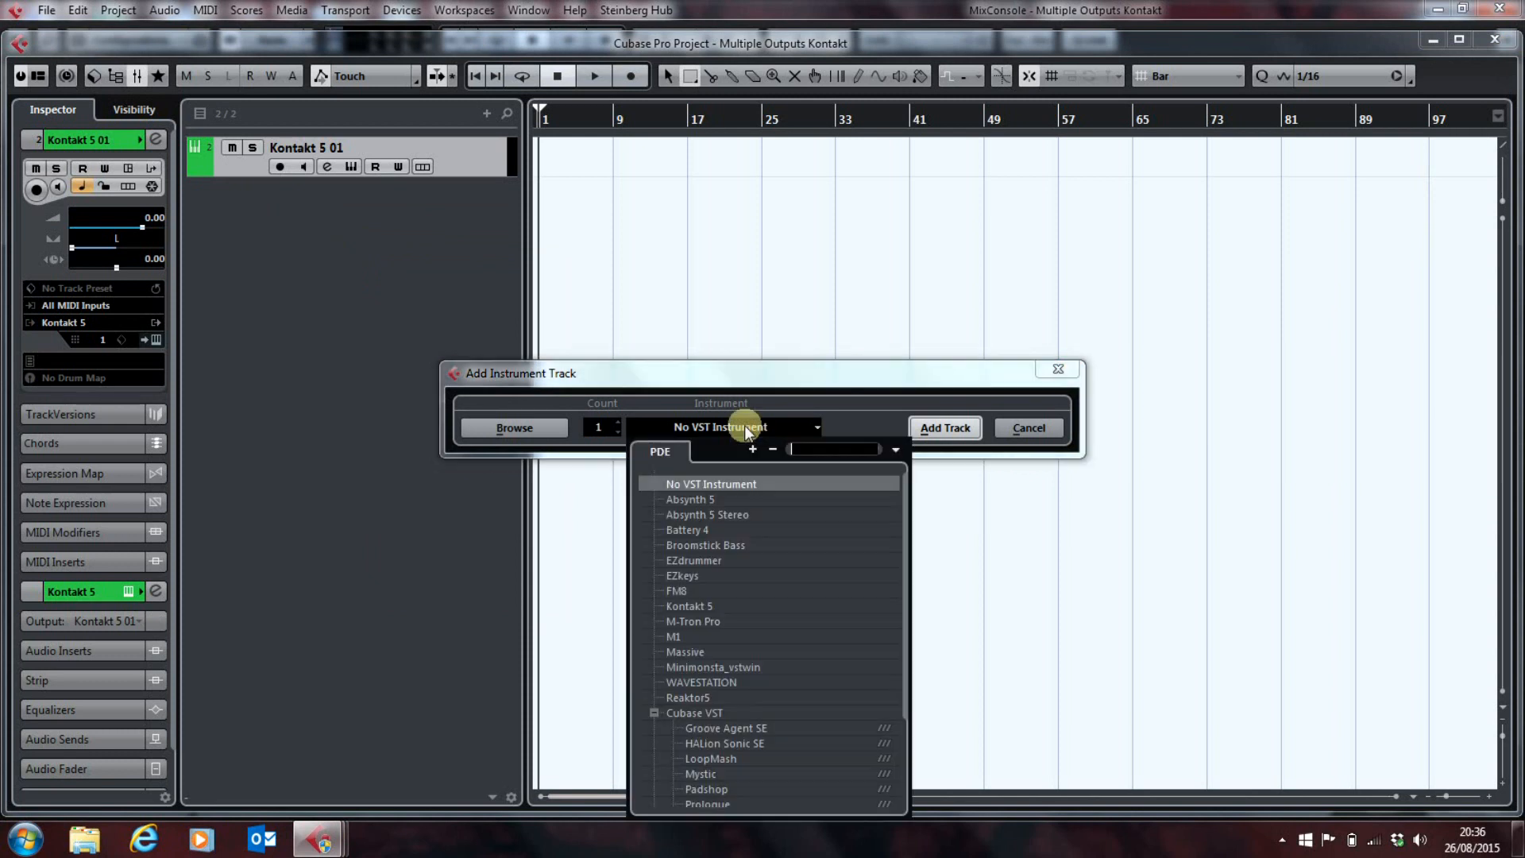
left_click(690, 607)
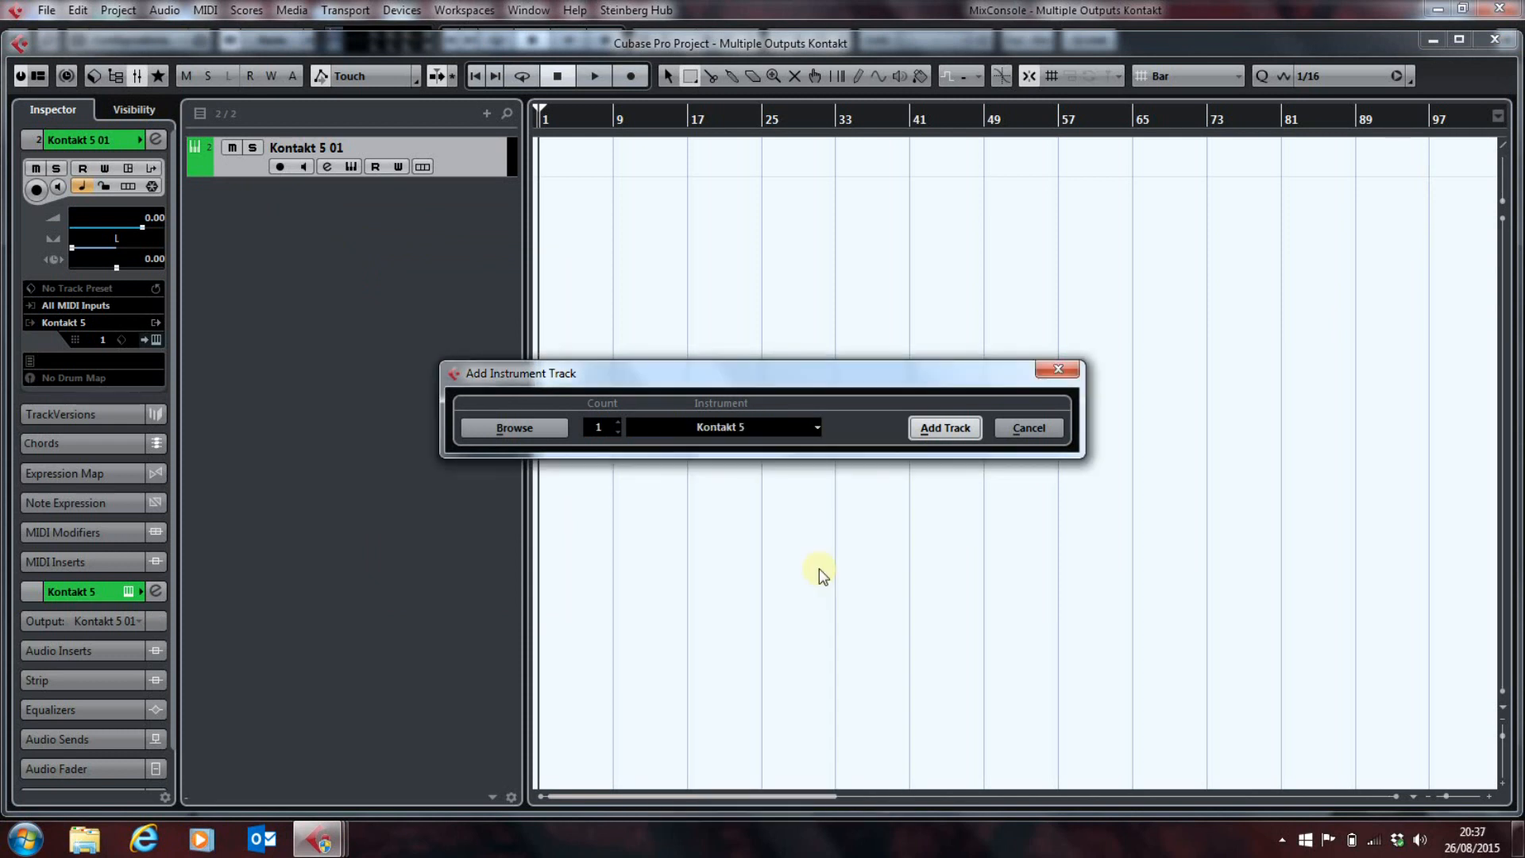
left_click(945, 427)
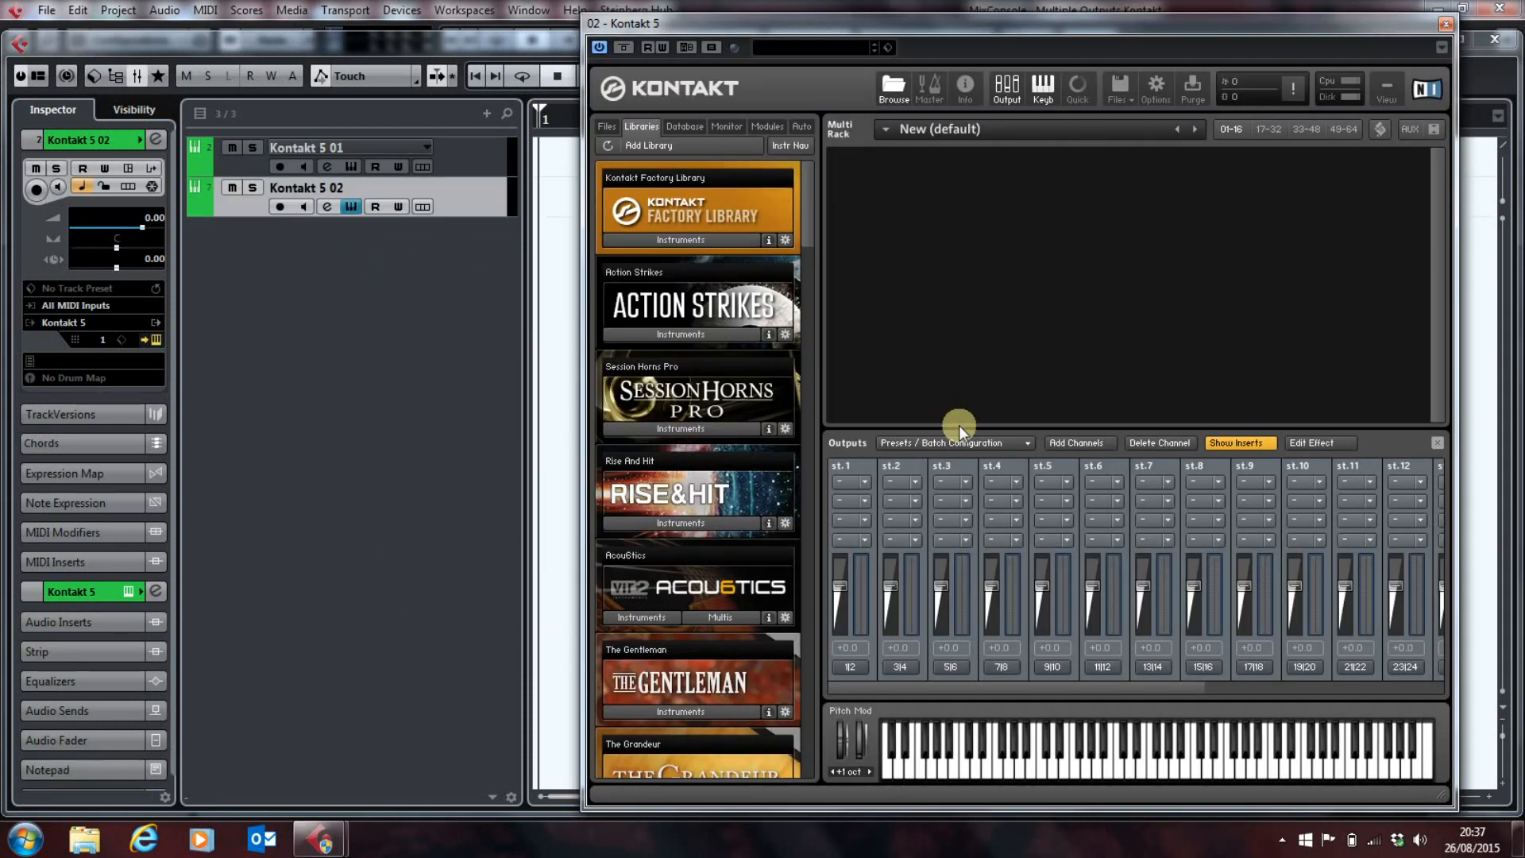
mouse_move(1110, 718)
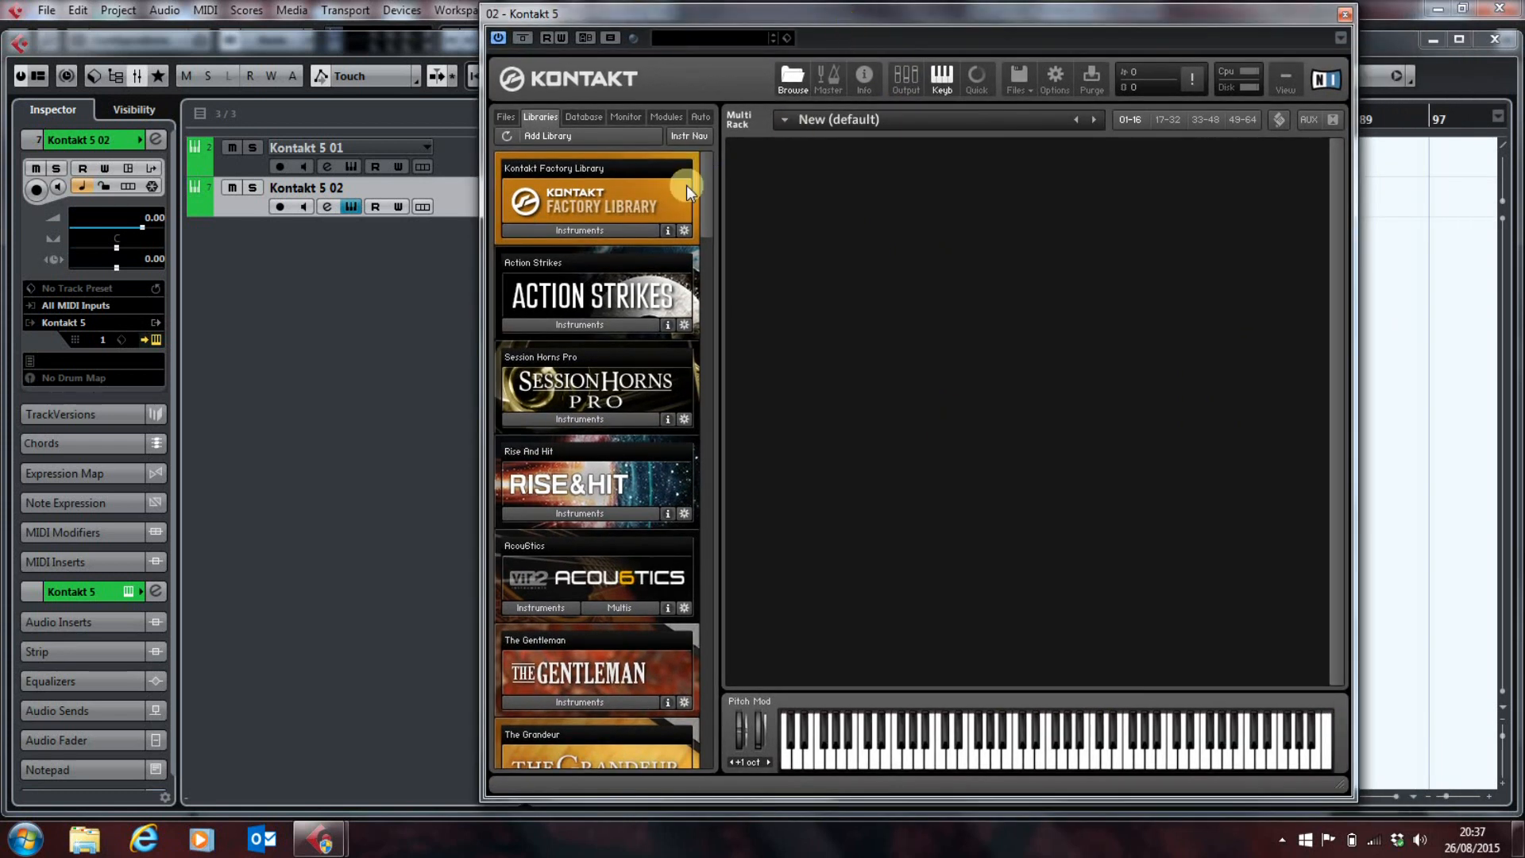
mouse_move(713, 233)
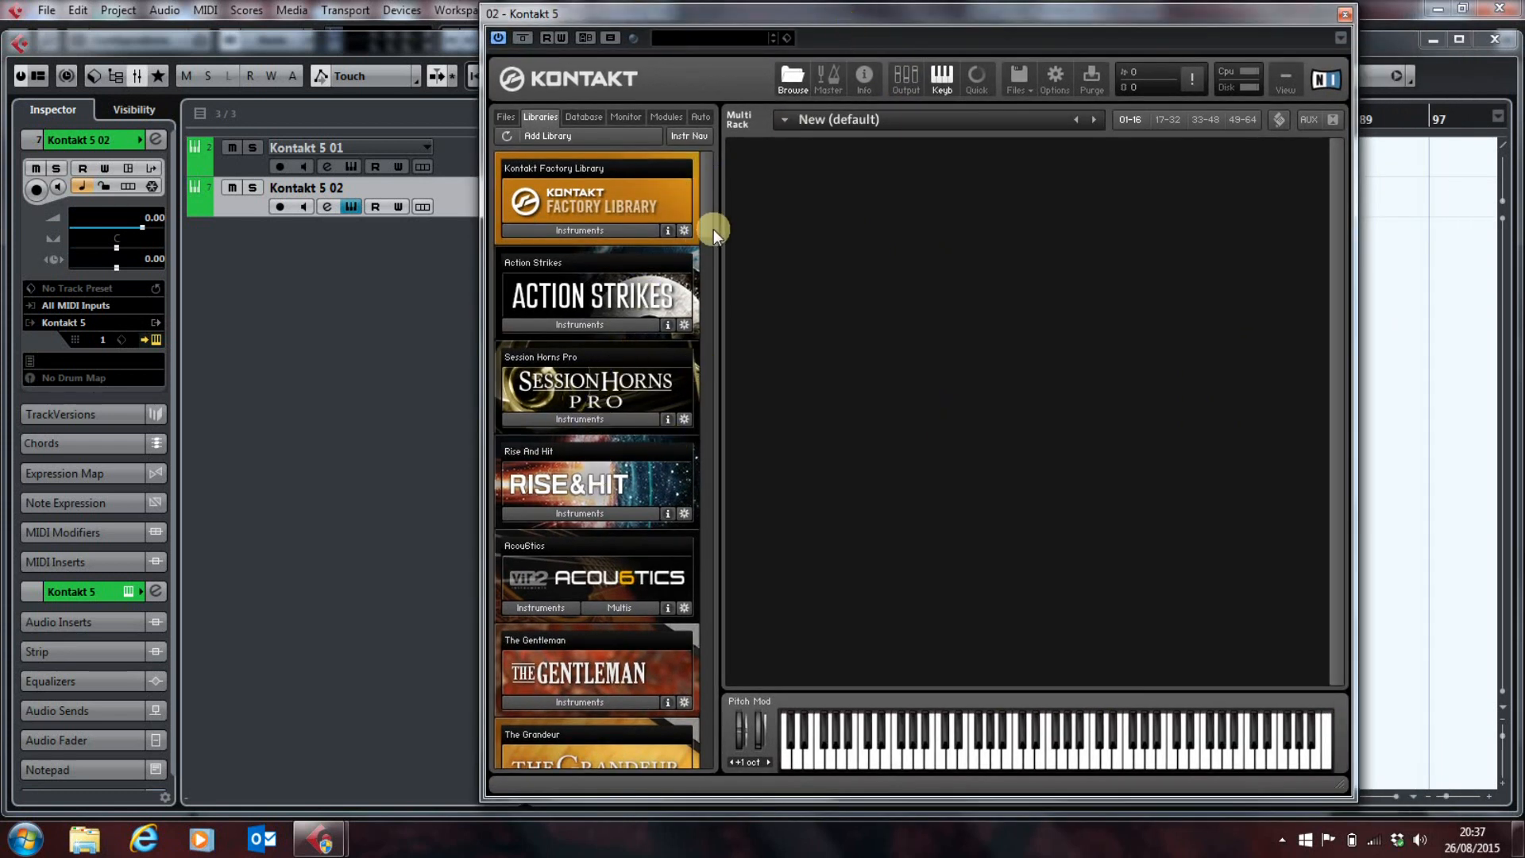
Step: Load Studio Drummer's Session Kit - Lite.nki from the Libraries list
scroll("down", 3)
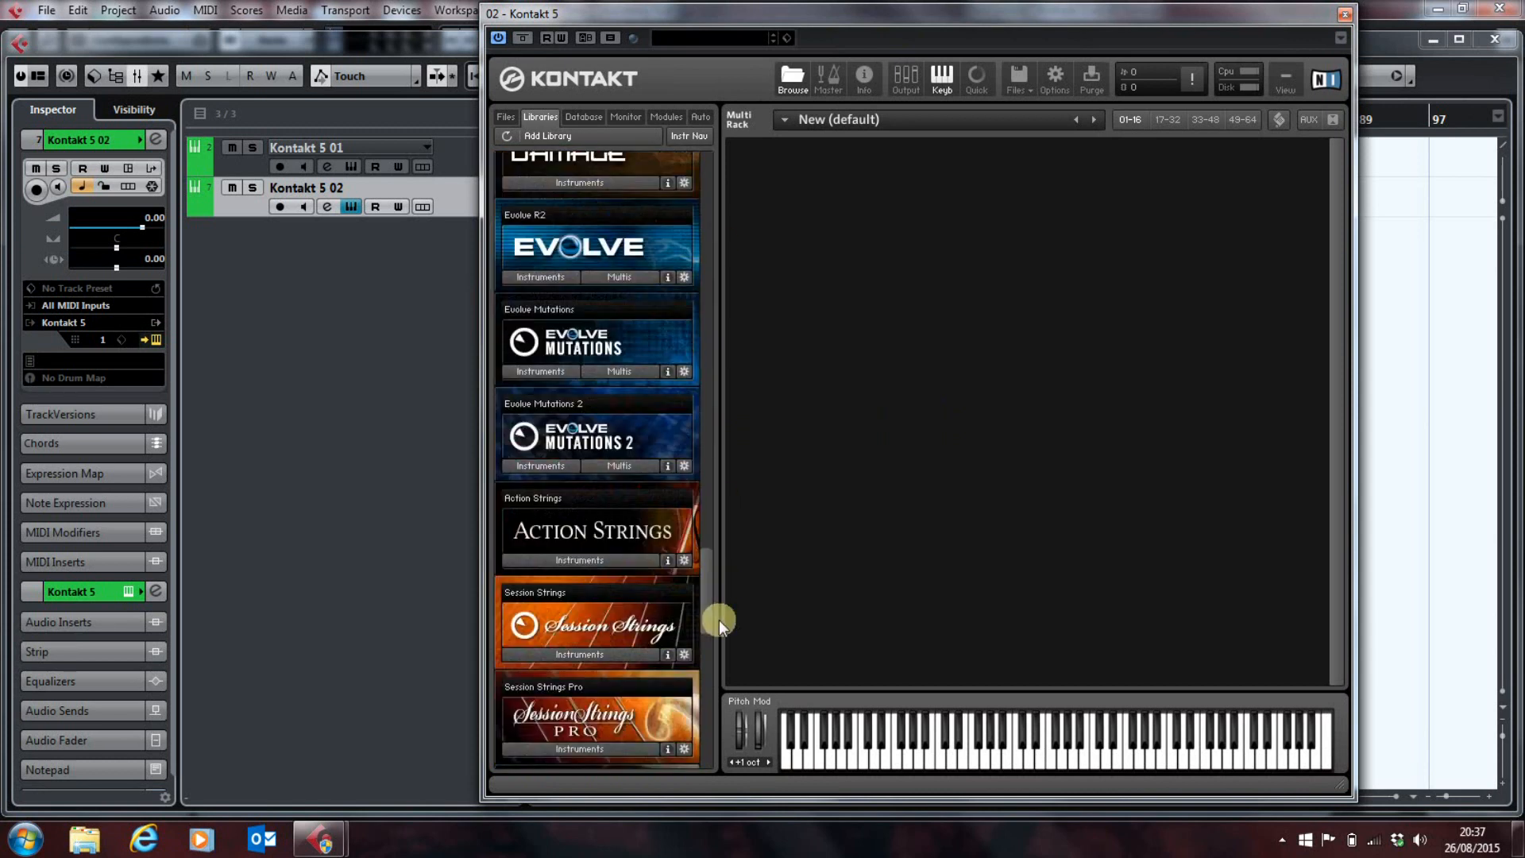
scroll("down", 3)
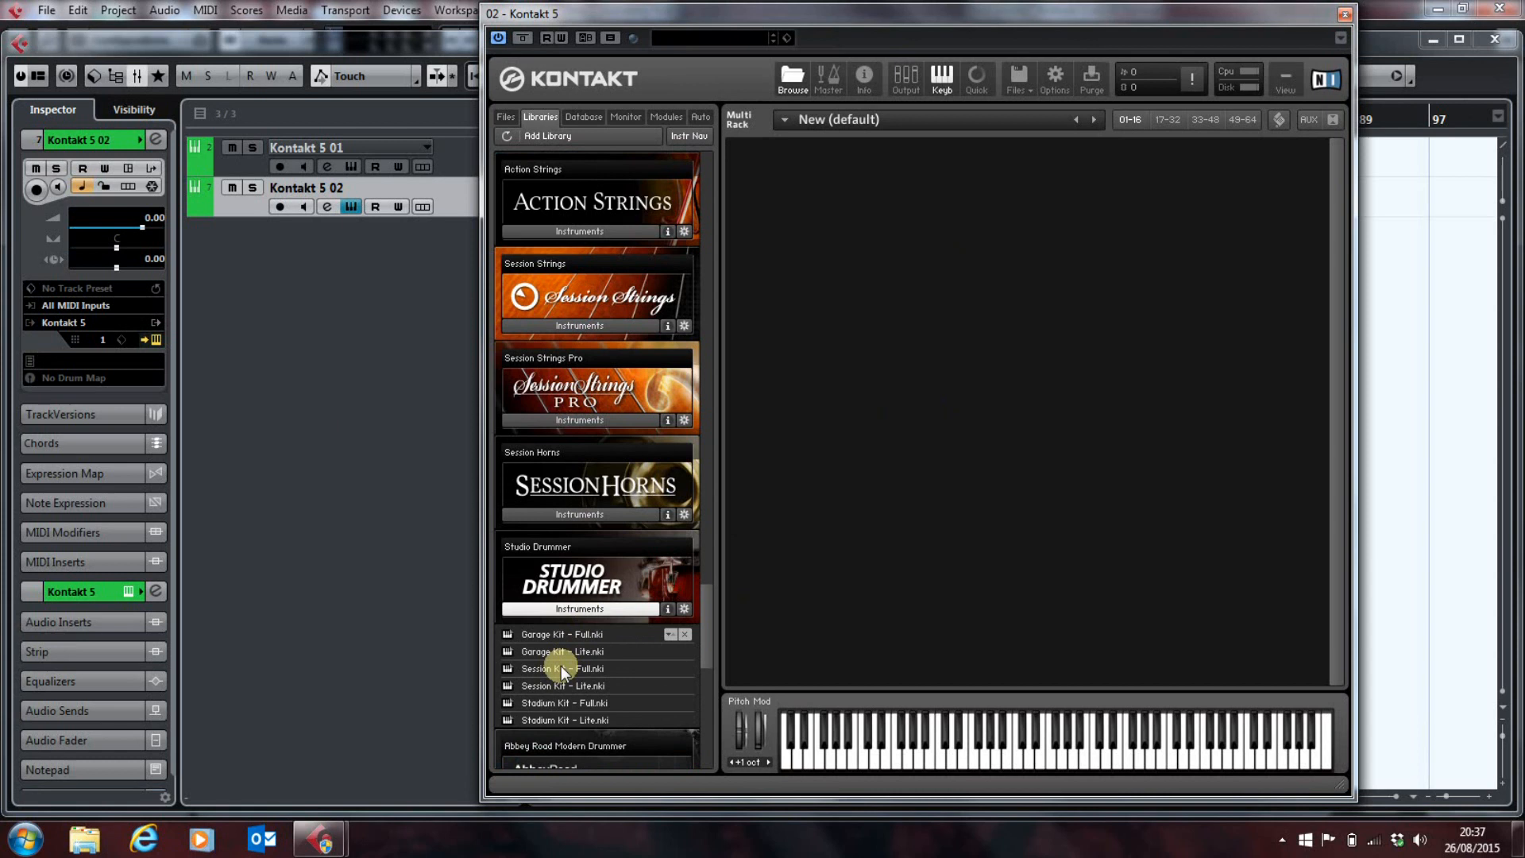
double_click(563, 686)
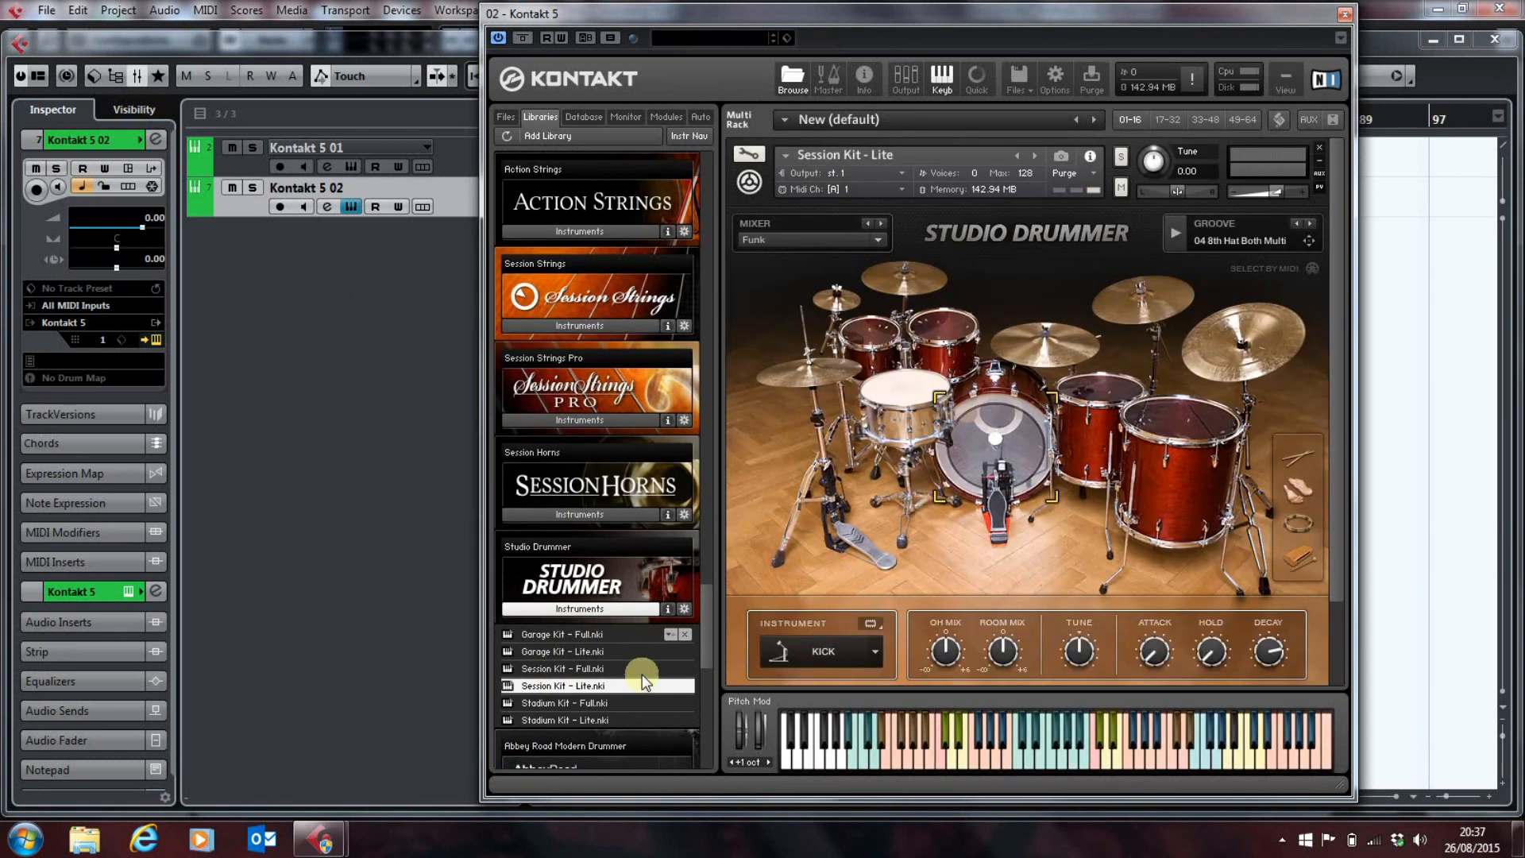
mouse_move(954, 636)
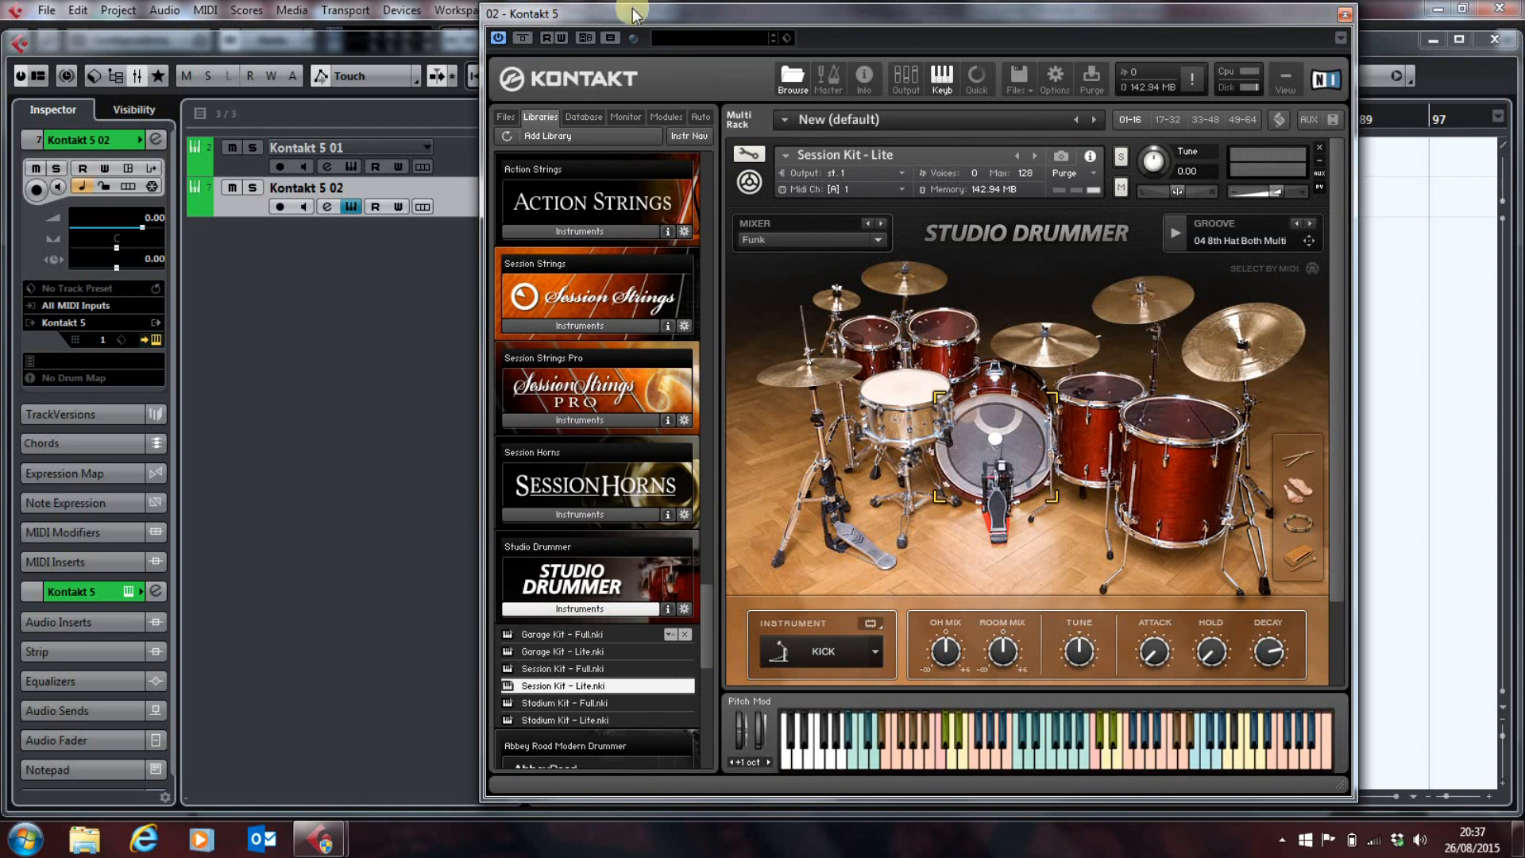
Step: Show the Studio Drummer kit mixer and route TOM 4 to output st.5
left_click_drag(633, 13, 360, 13)
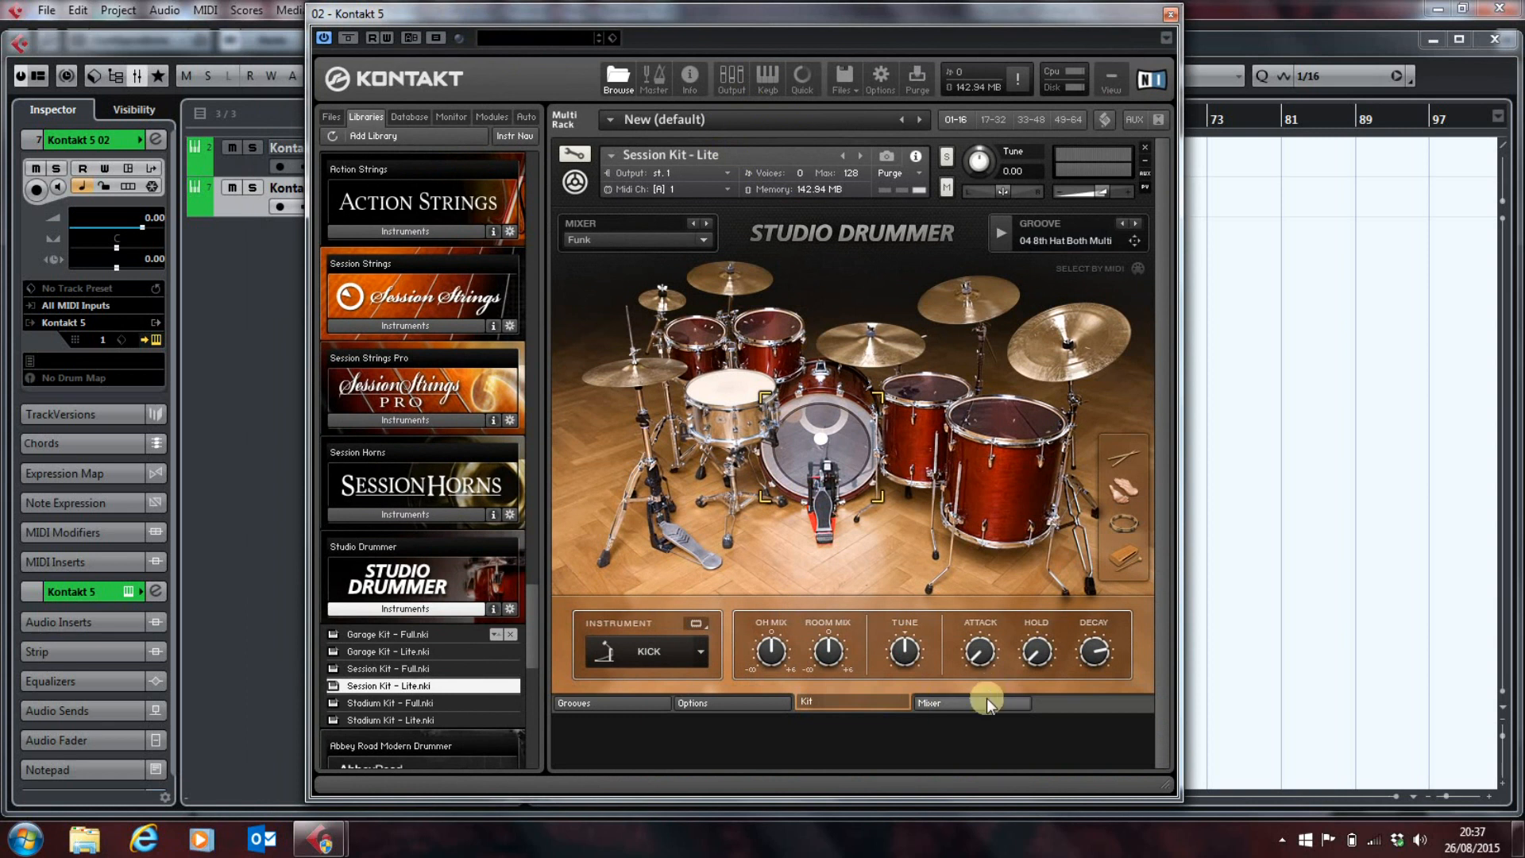
left_click(968, 703)
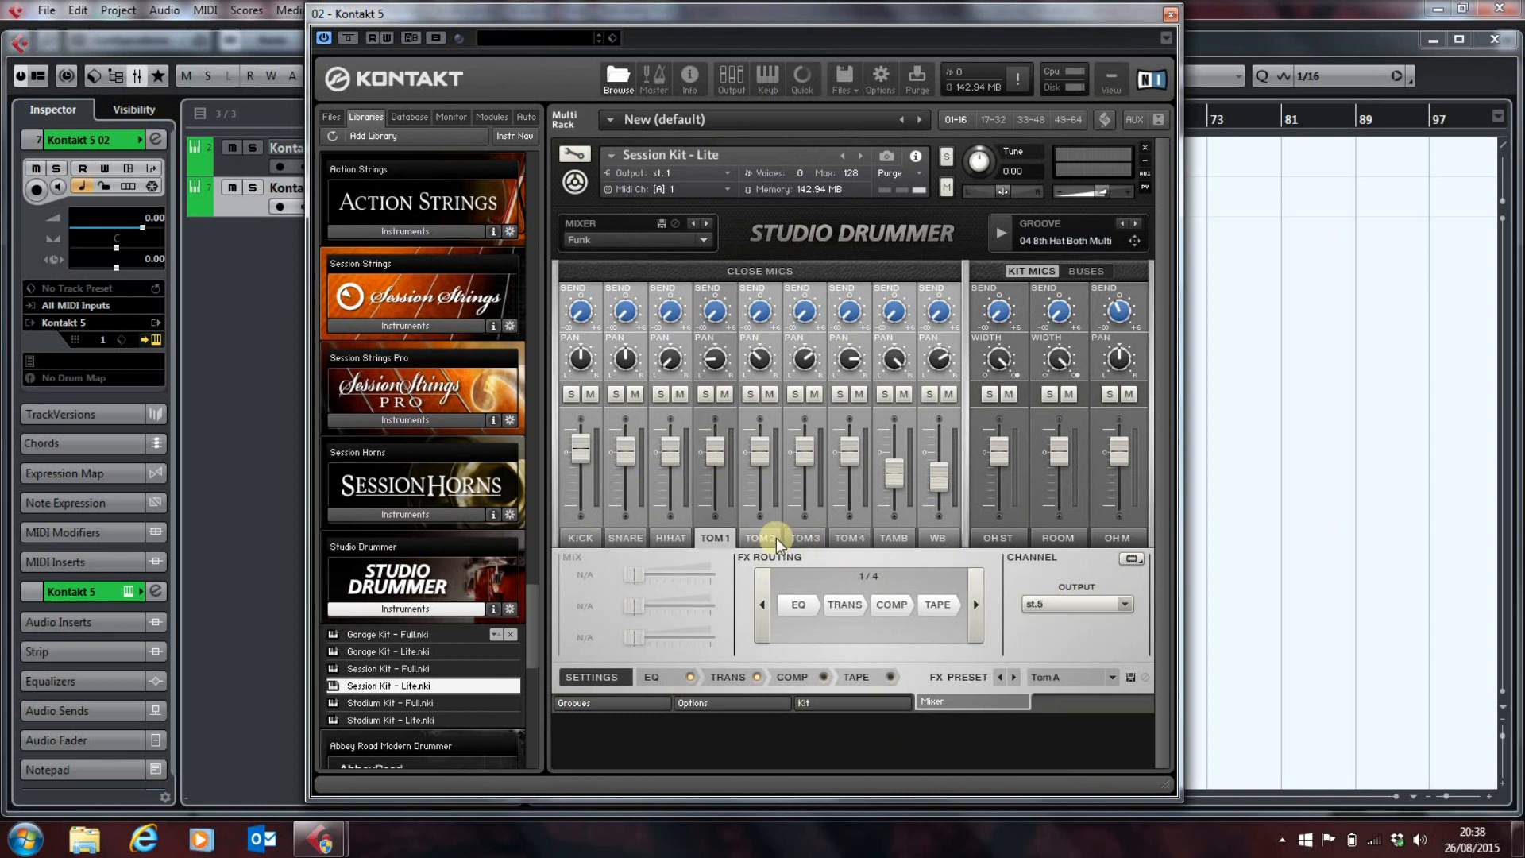
left_click(1128, 605)
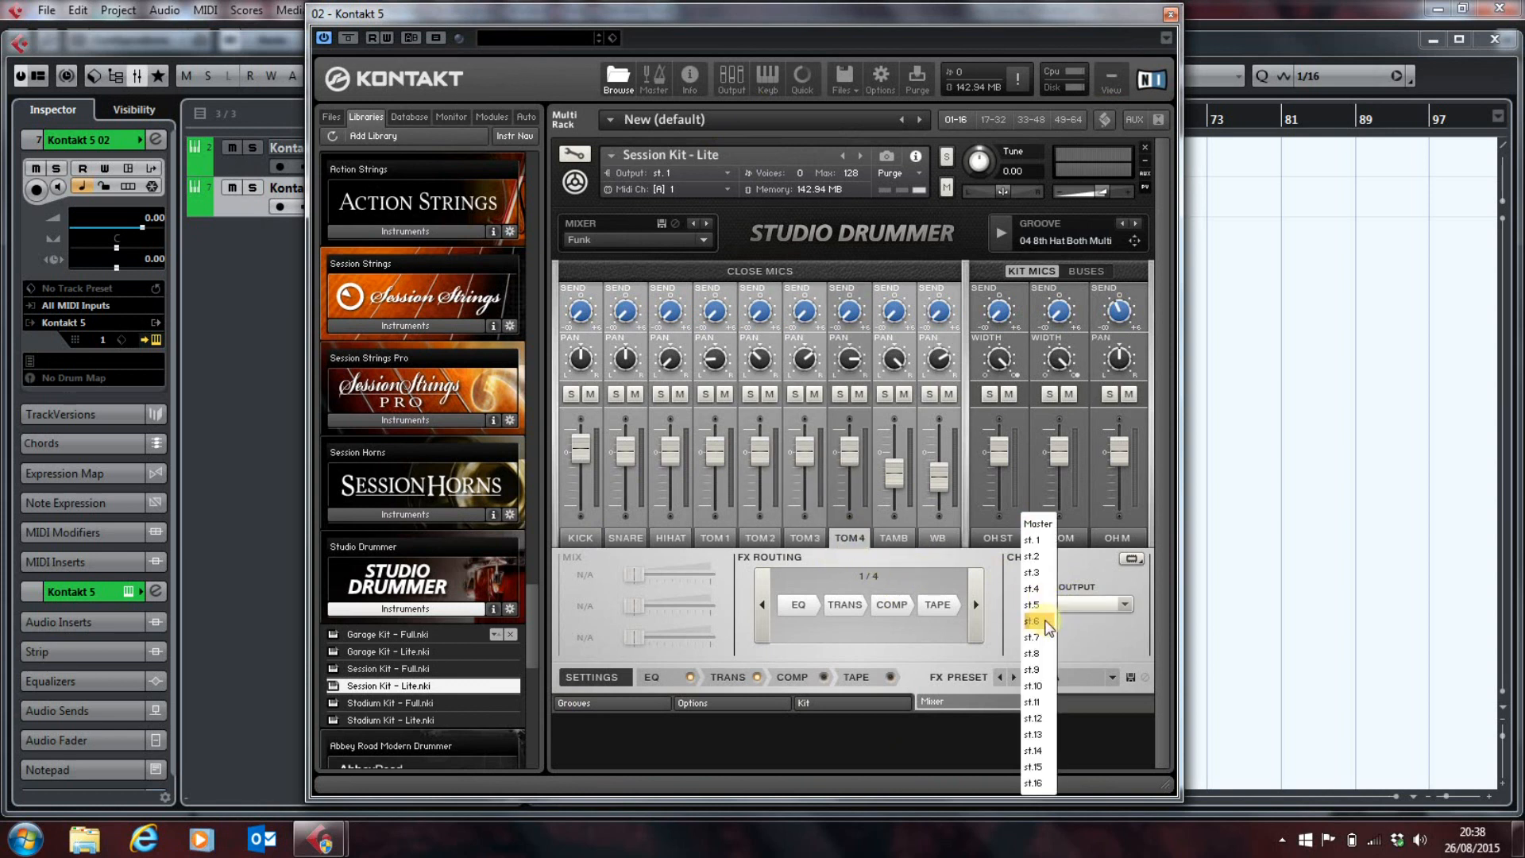
left_click(1035, 622)
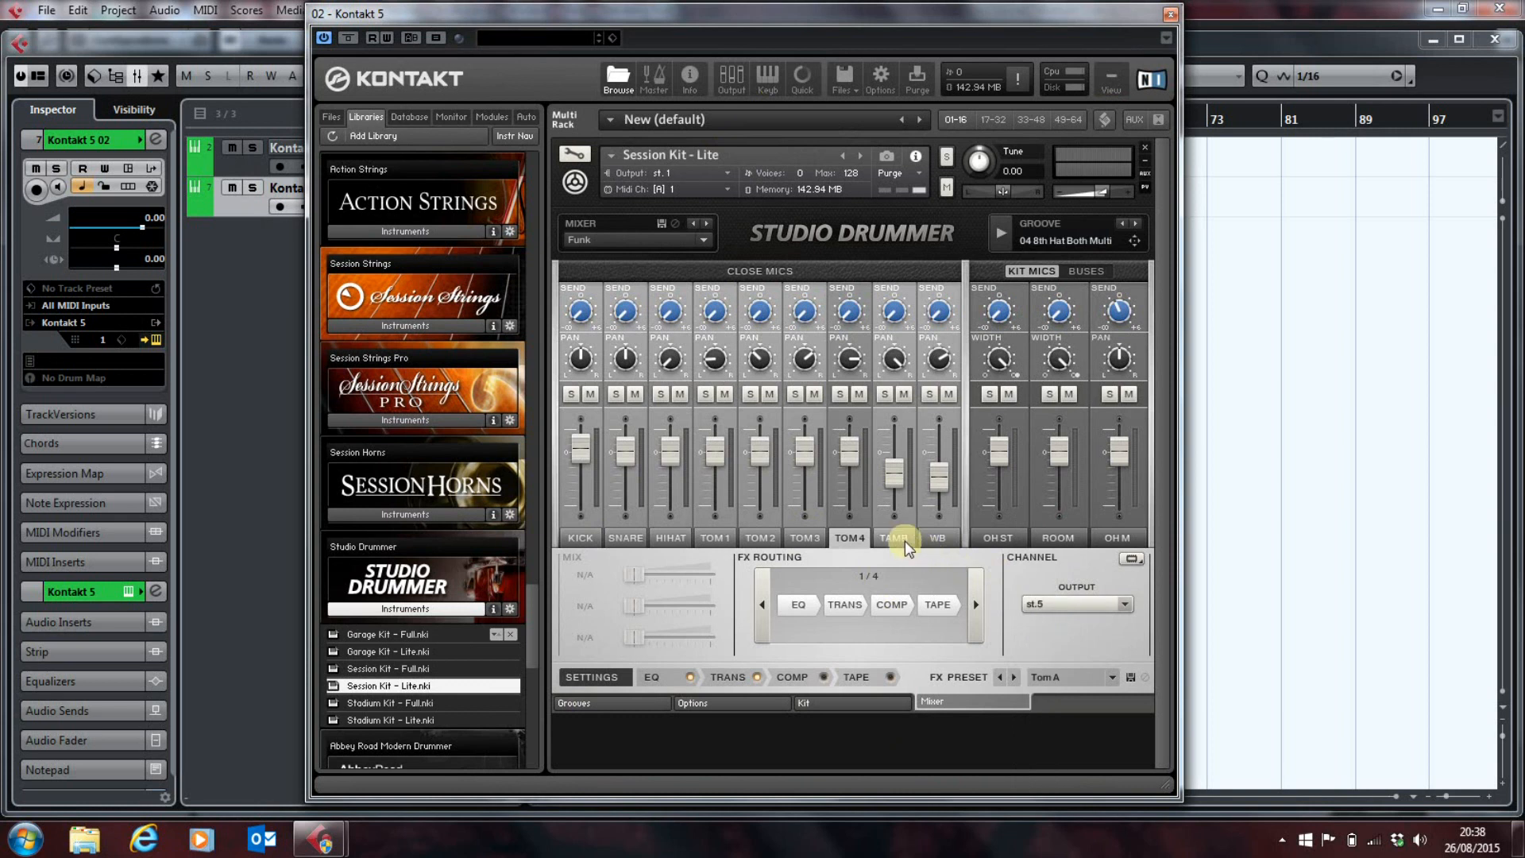
Step: Select the TAMB and WB channels, route WB to st.6, then select ROOM
left_click(937, 538)
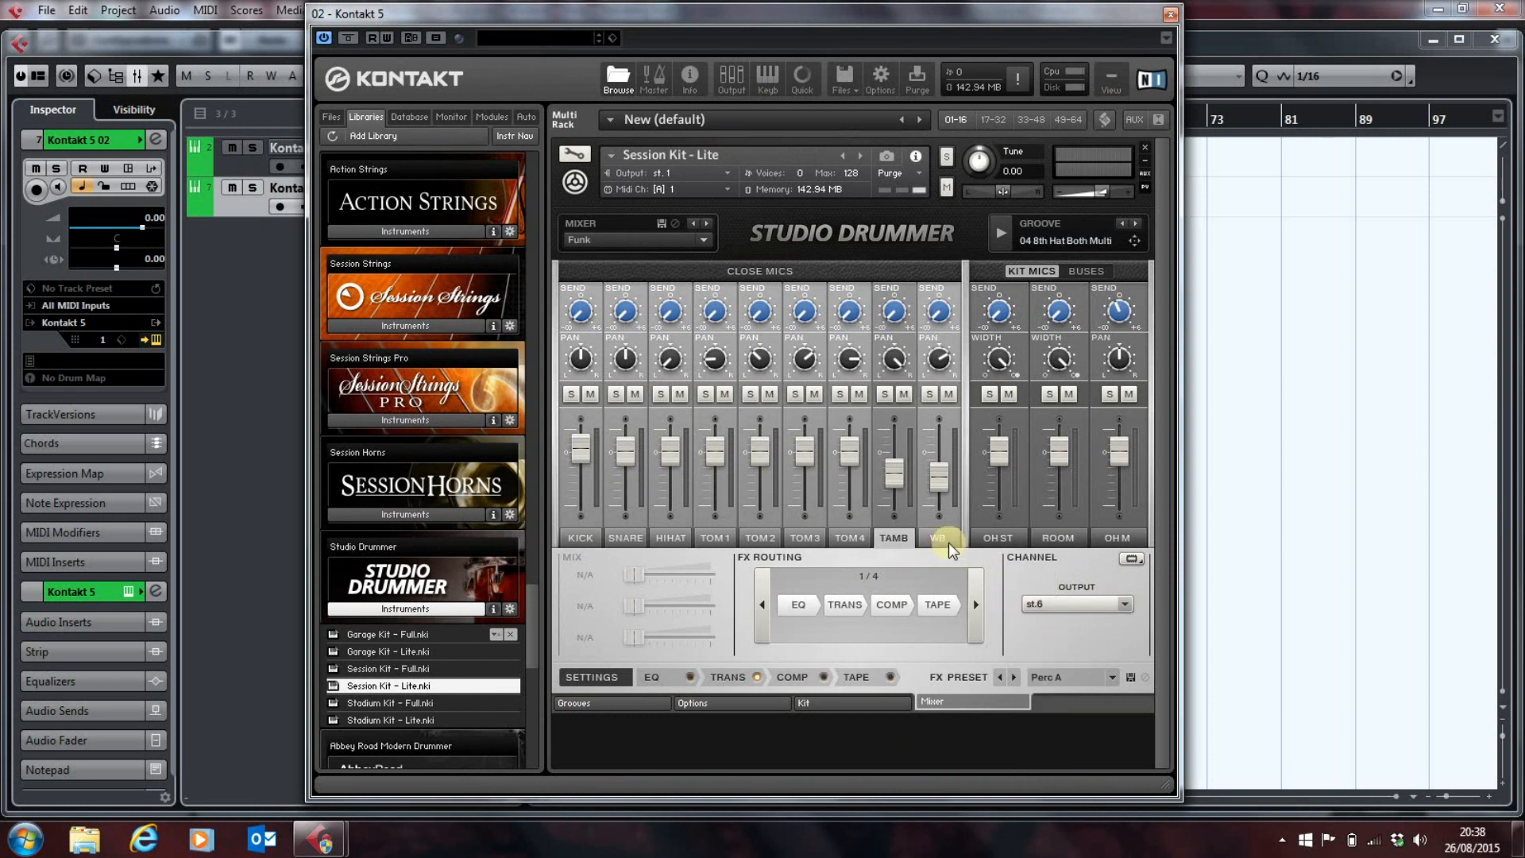
left_click(1078, 604)
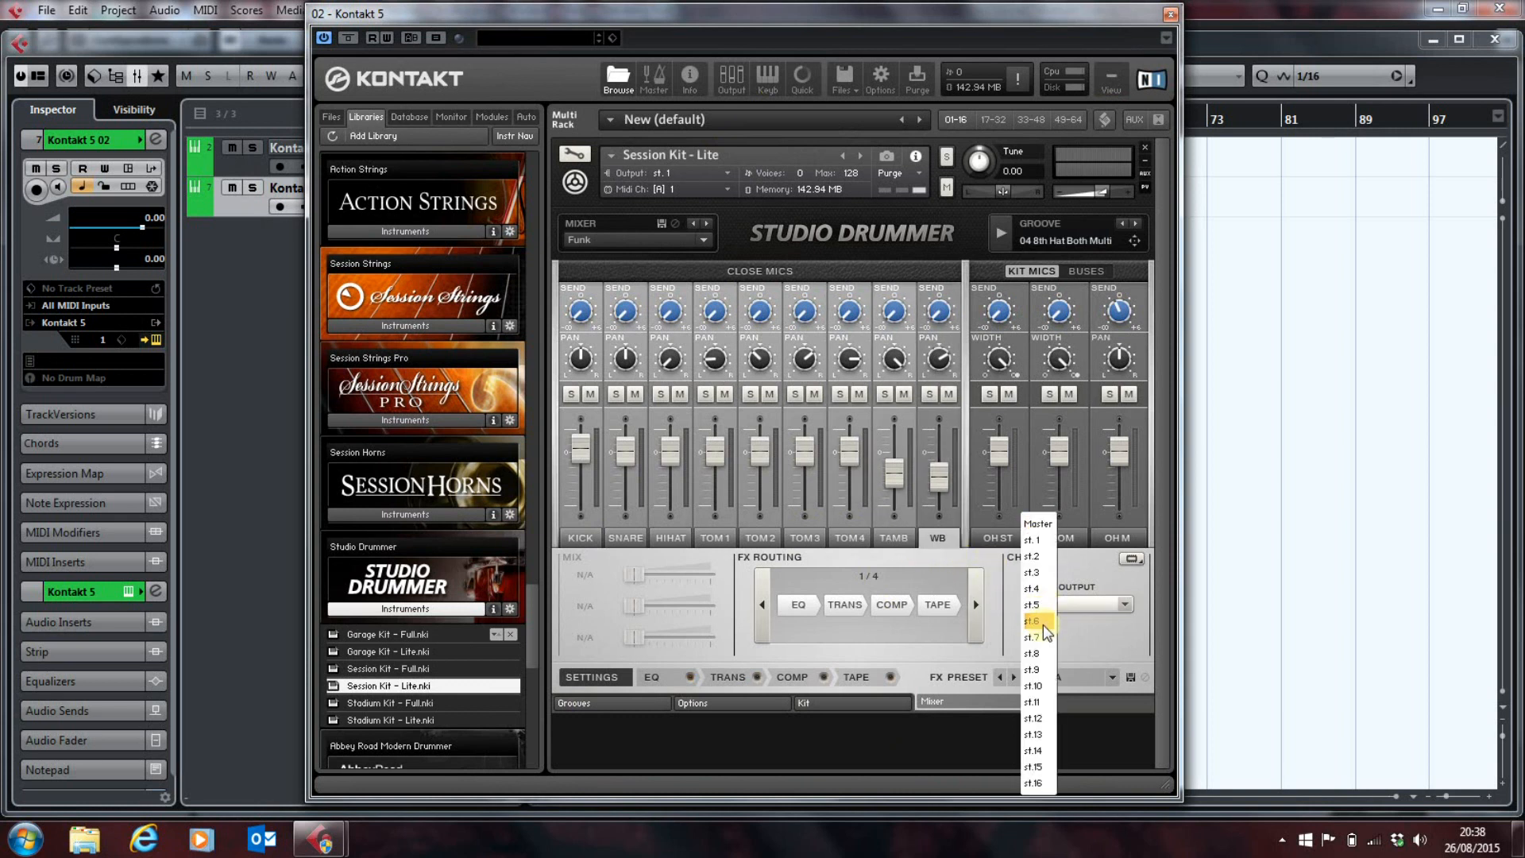
left_click(1038, 525)
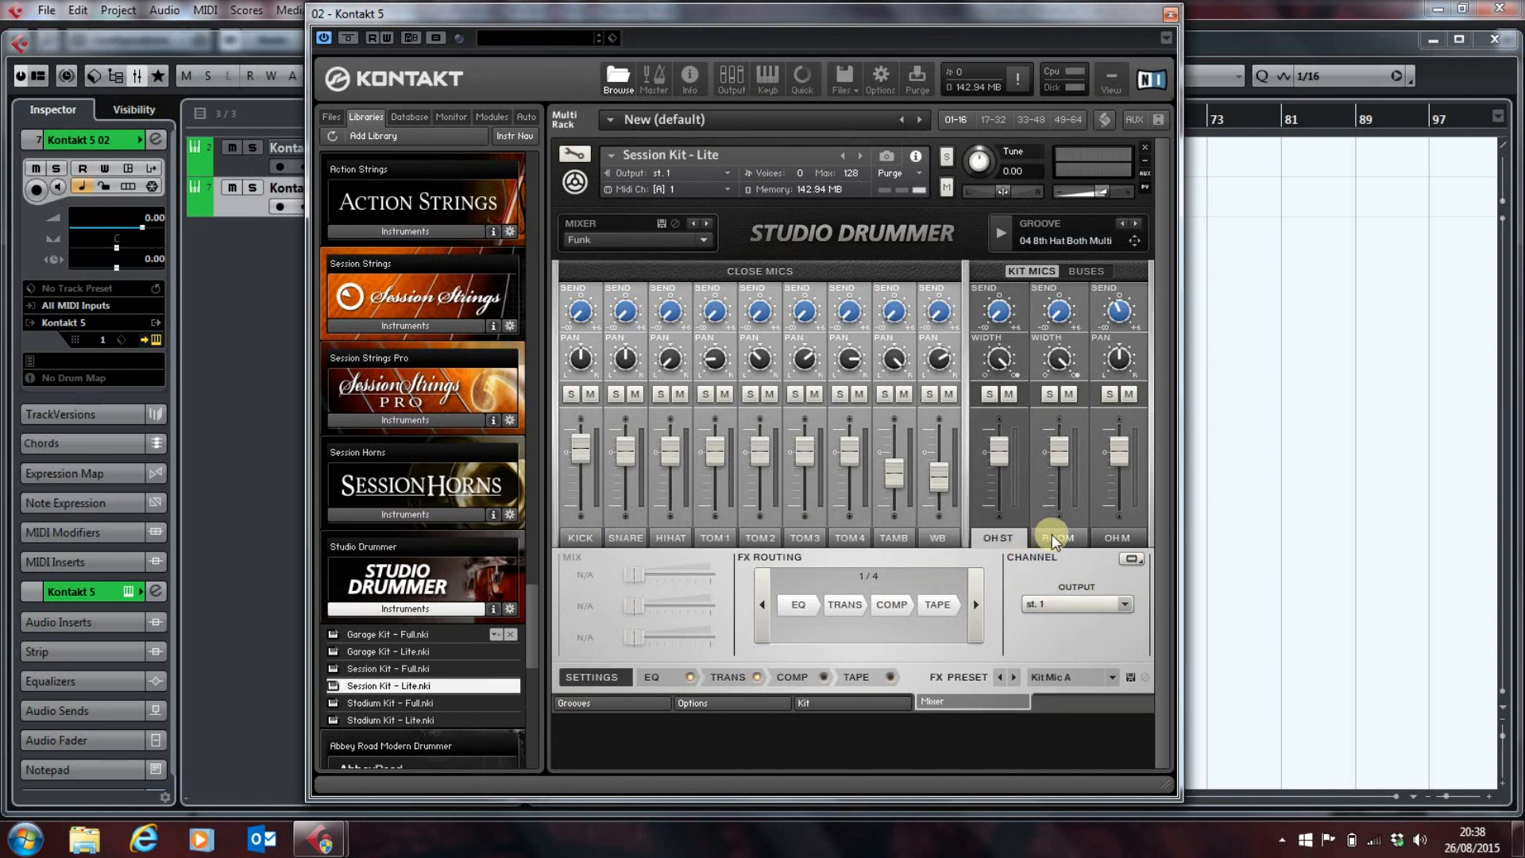
left_click(1076, 604)
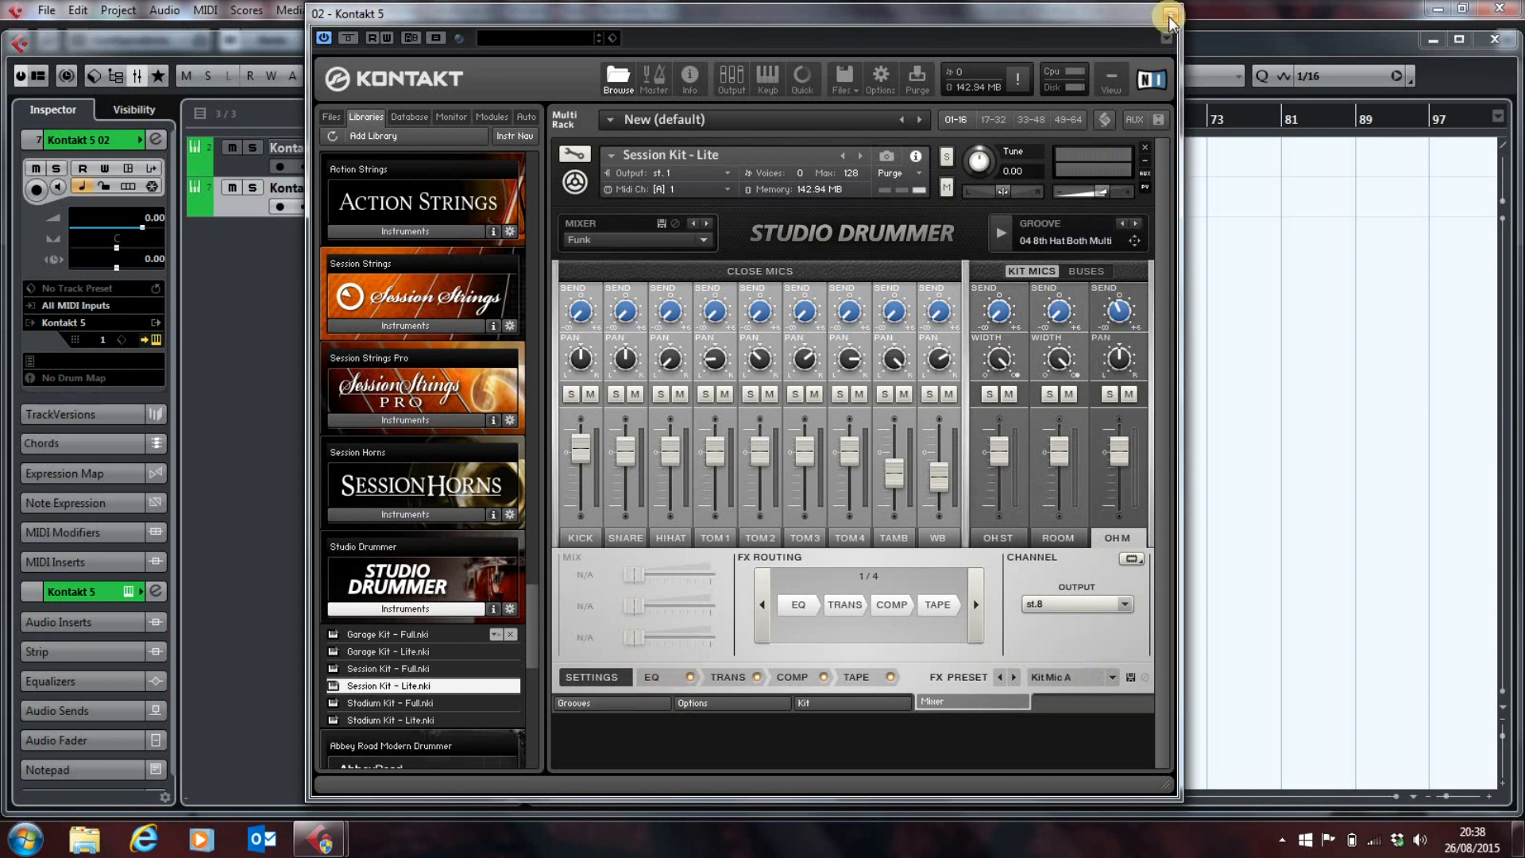
Step: Close Kontakt, open VST Instruments, and show the second instance's outputs st.1–st.16
left_click(1167, 17)
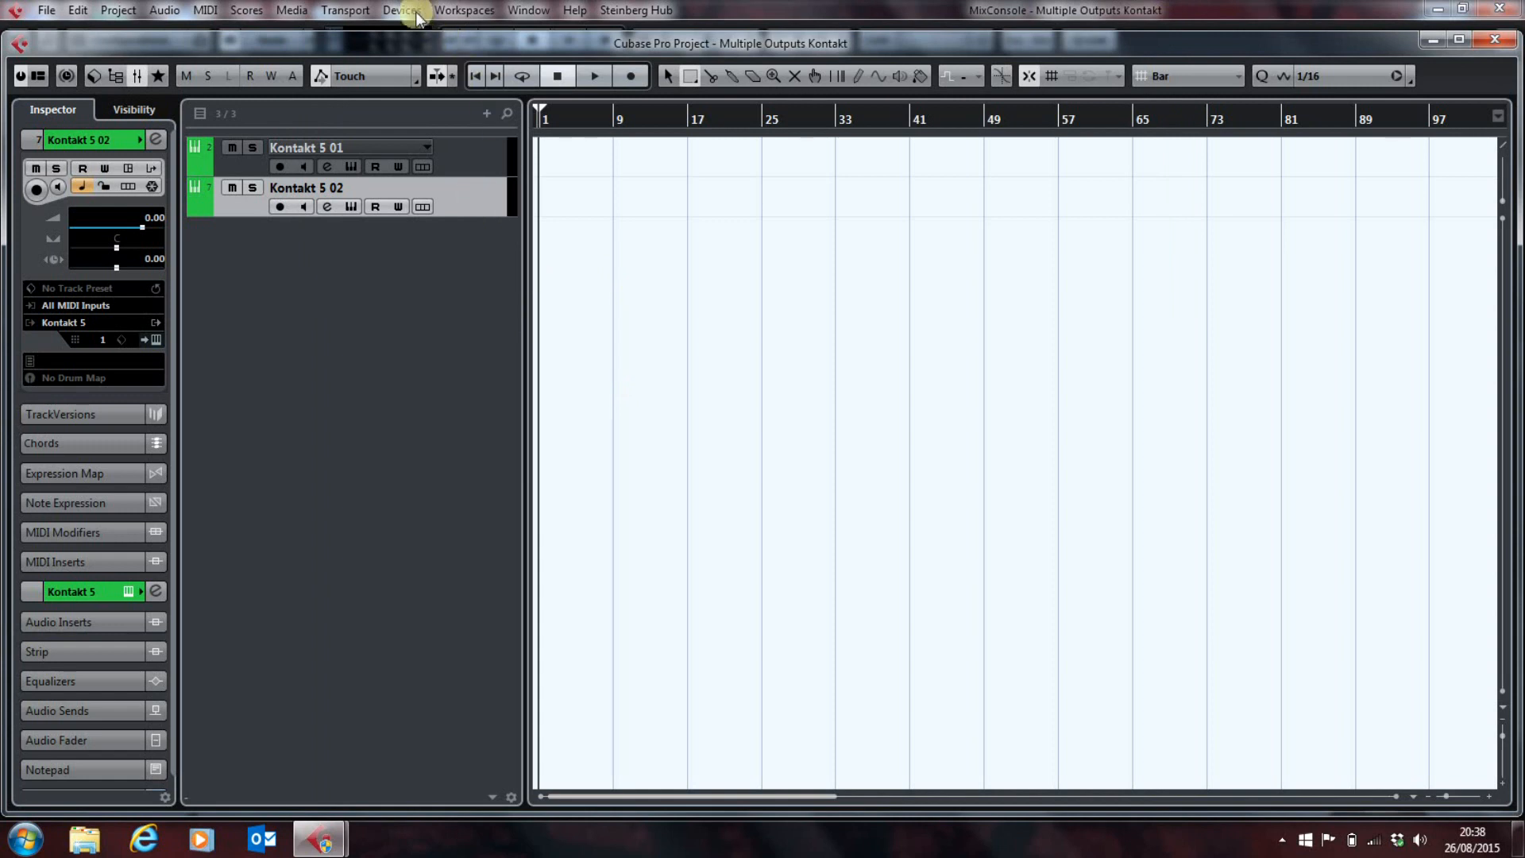
left_click(401, 10)
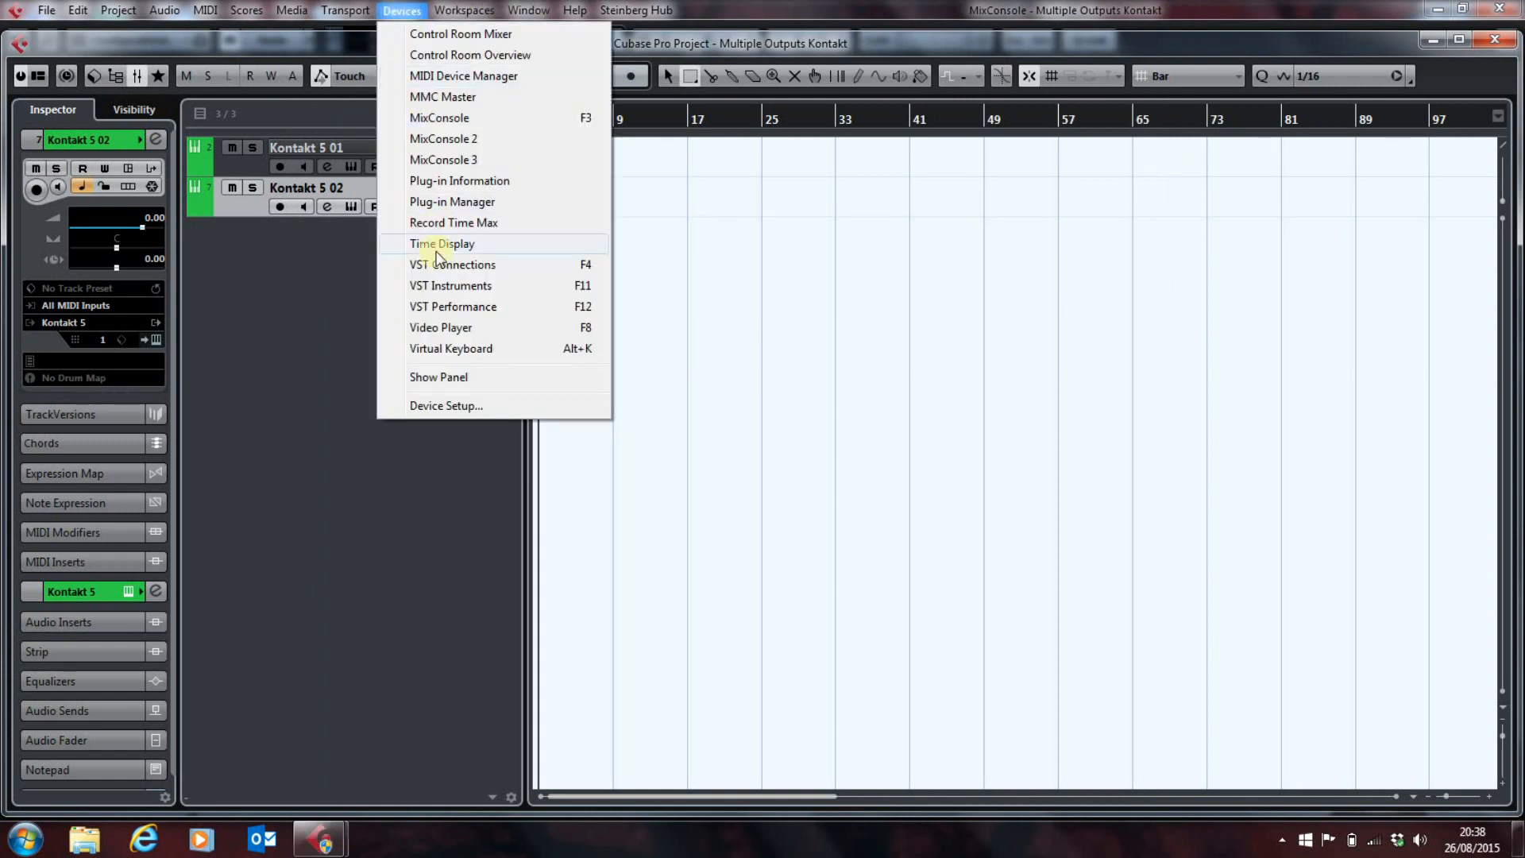
left_click(450, 286)
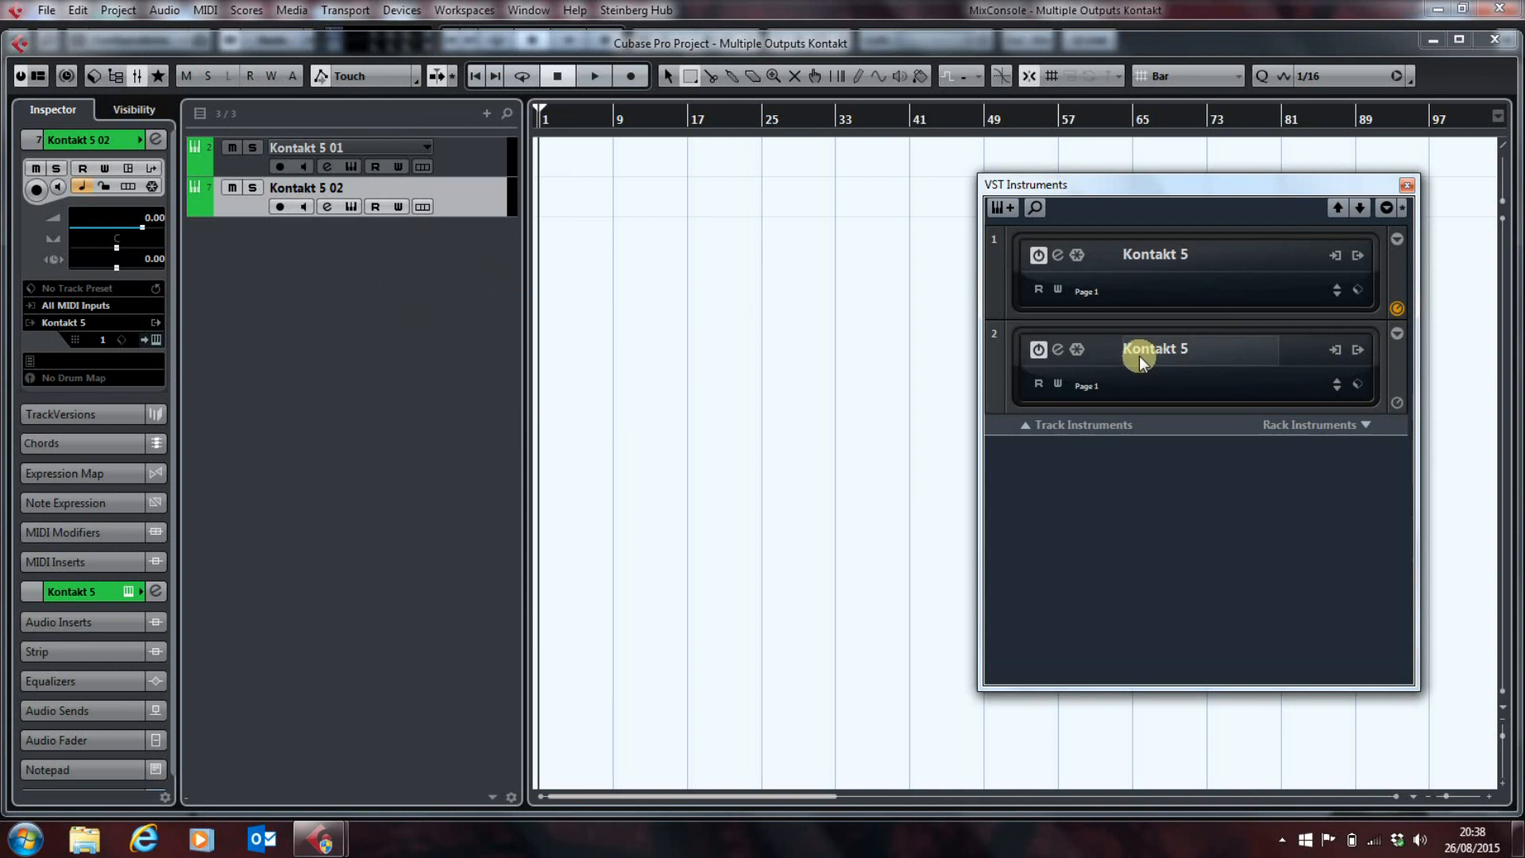
left_click(1356, 348)
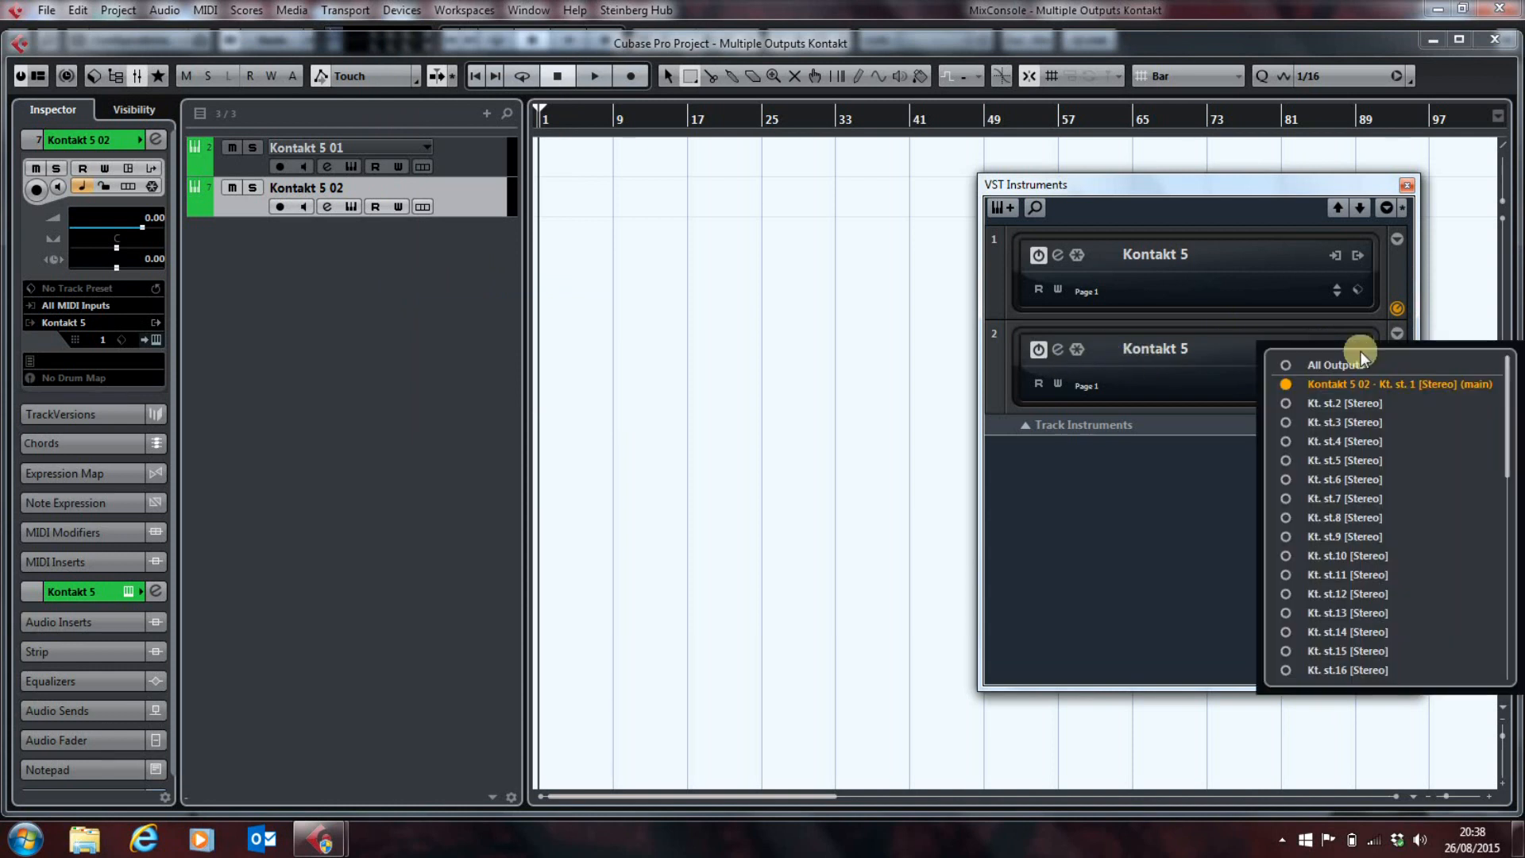
mouse_move(1294, 416)
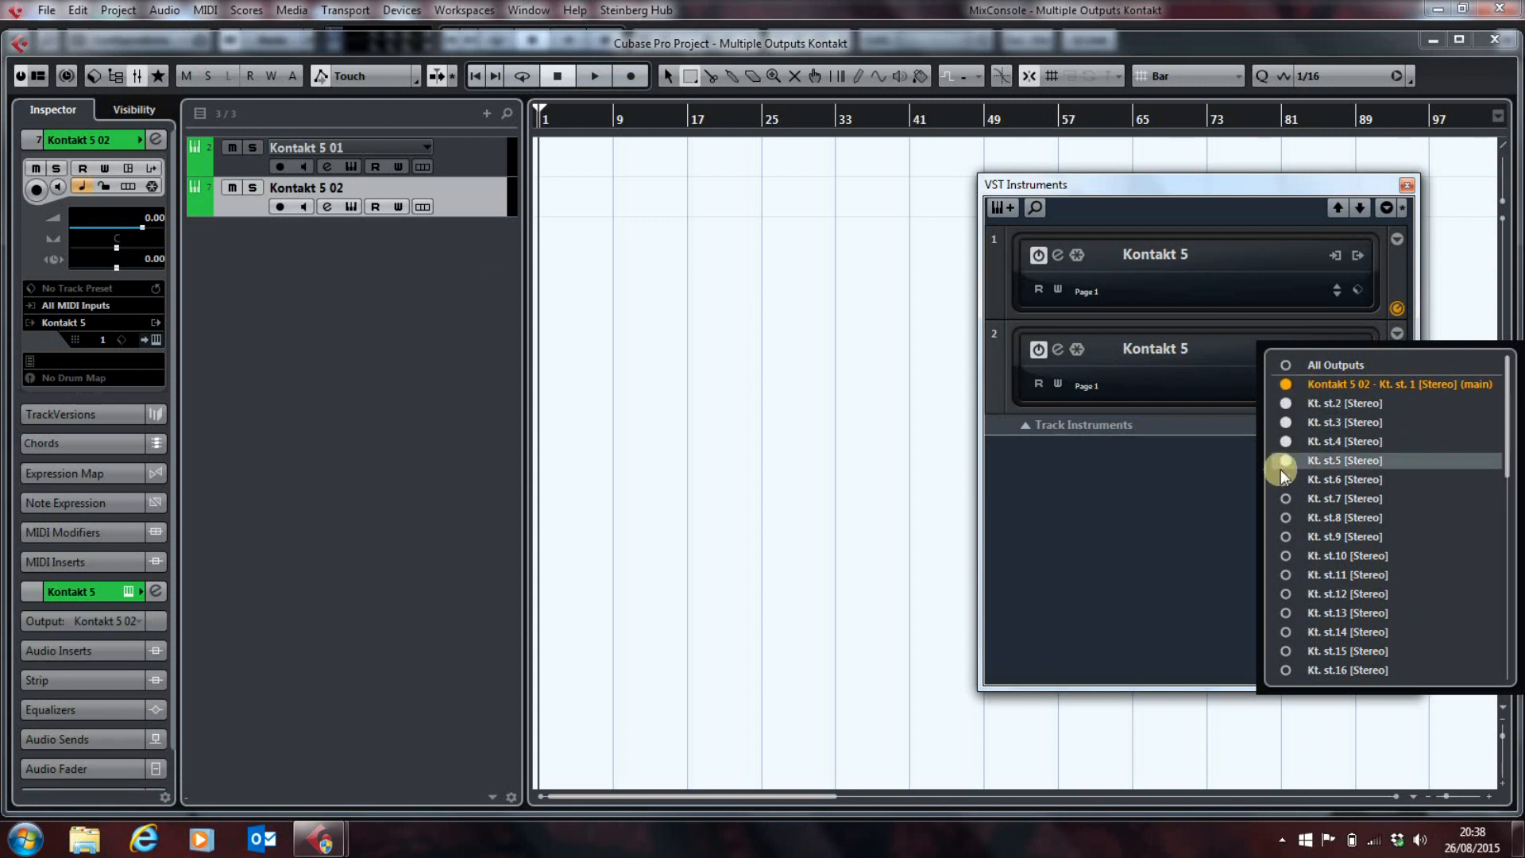
mouse_move(1286, 526)
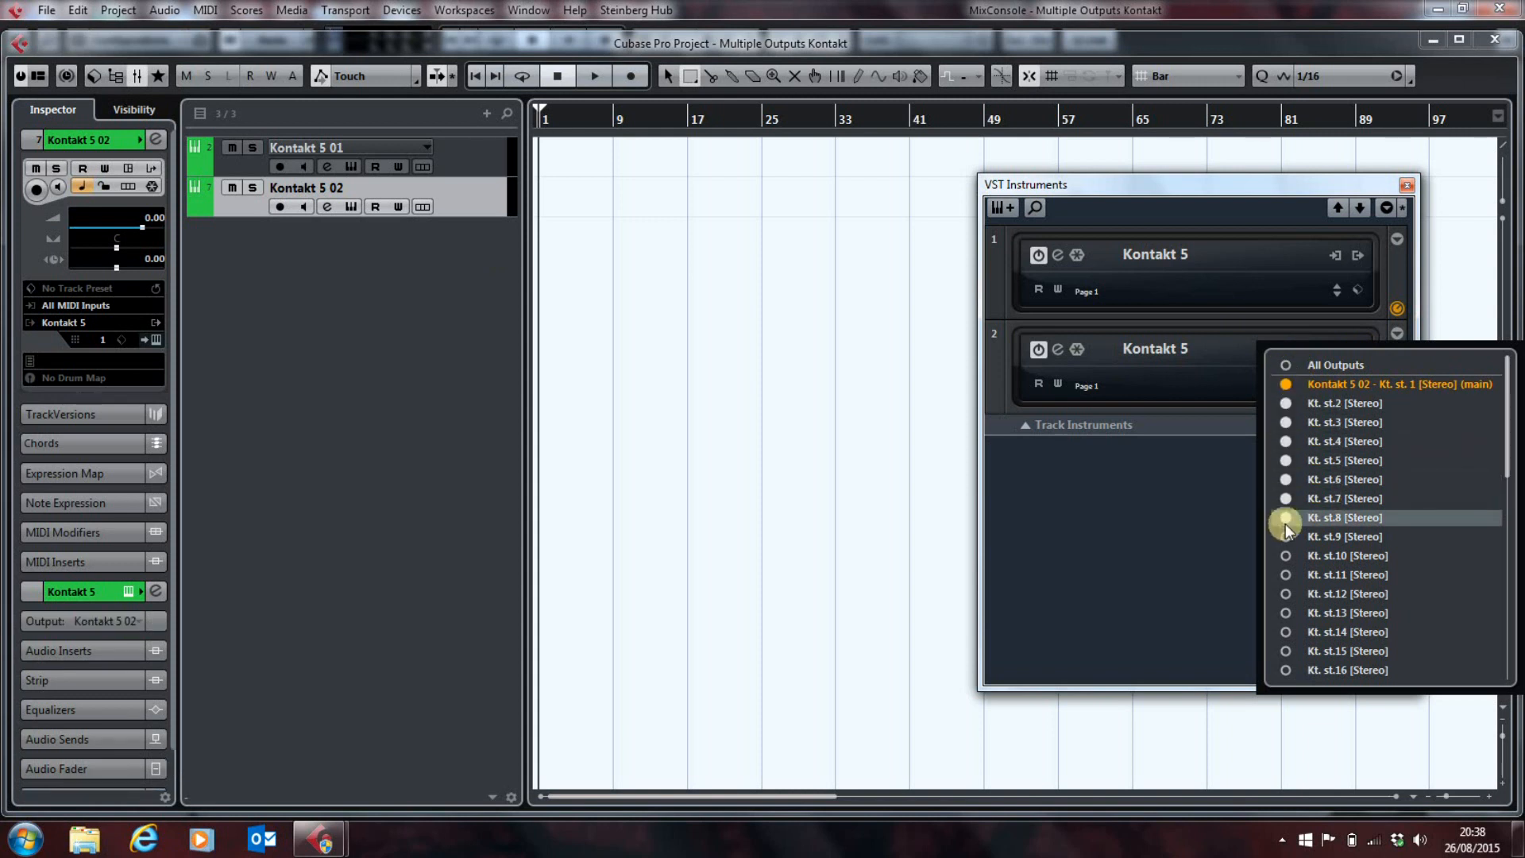
mouse_move(1315, 534)
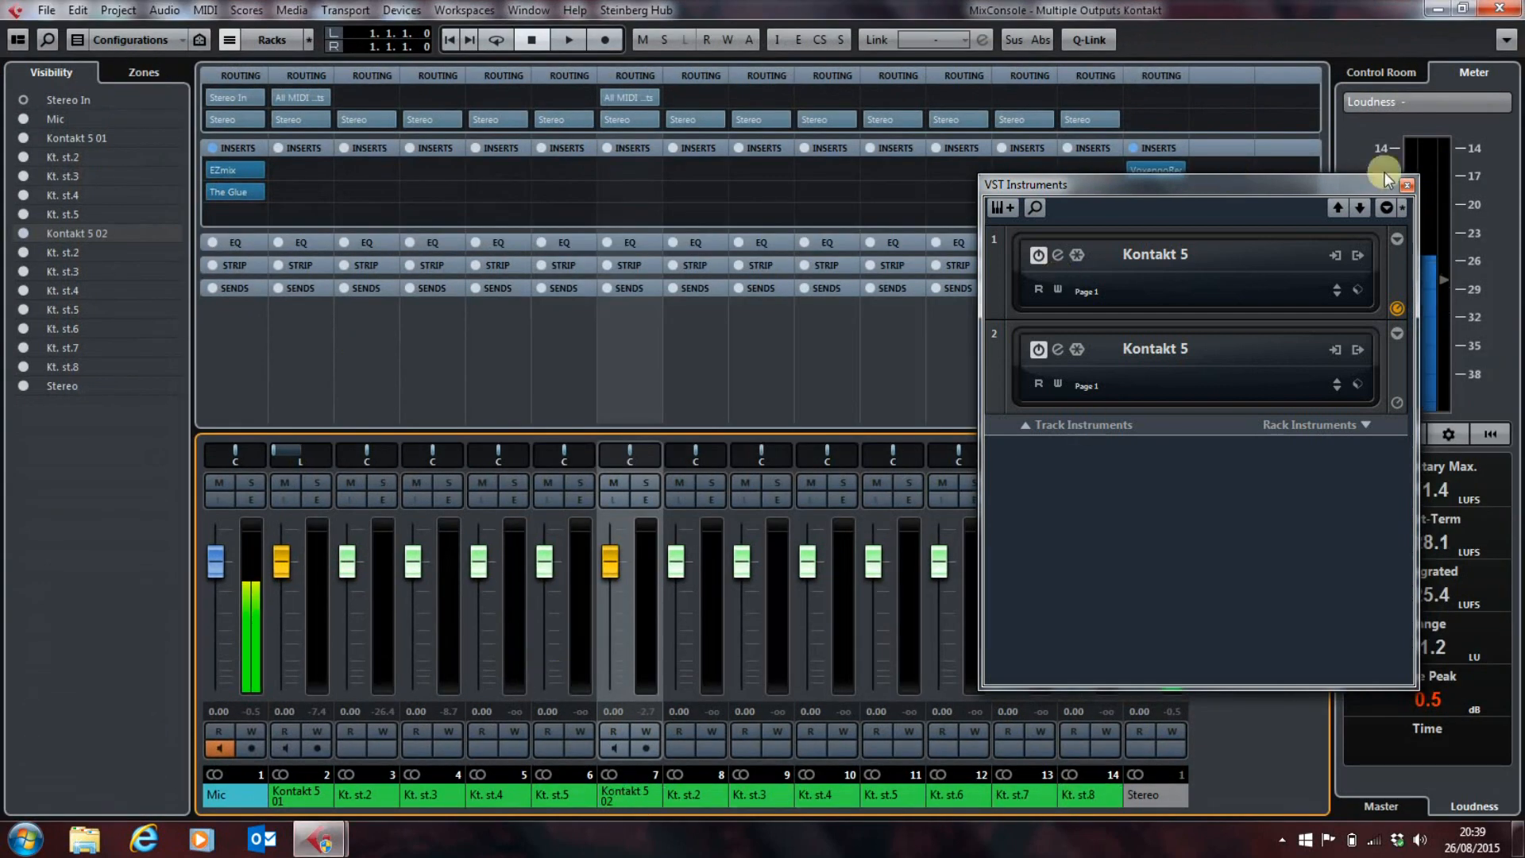
Step: Audition Studio Drummer's grooves, choose 17 16th Hat Closed Toms, and show the kit mixer again
left_click(1404, 184)
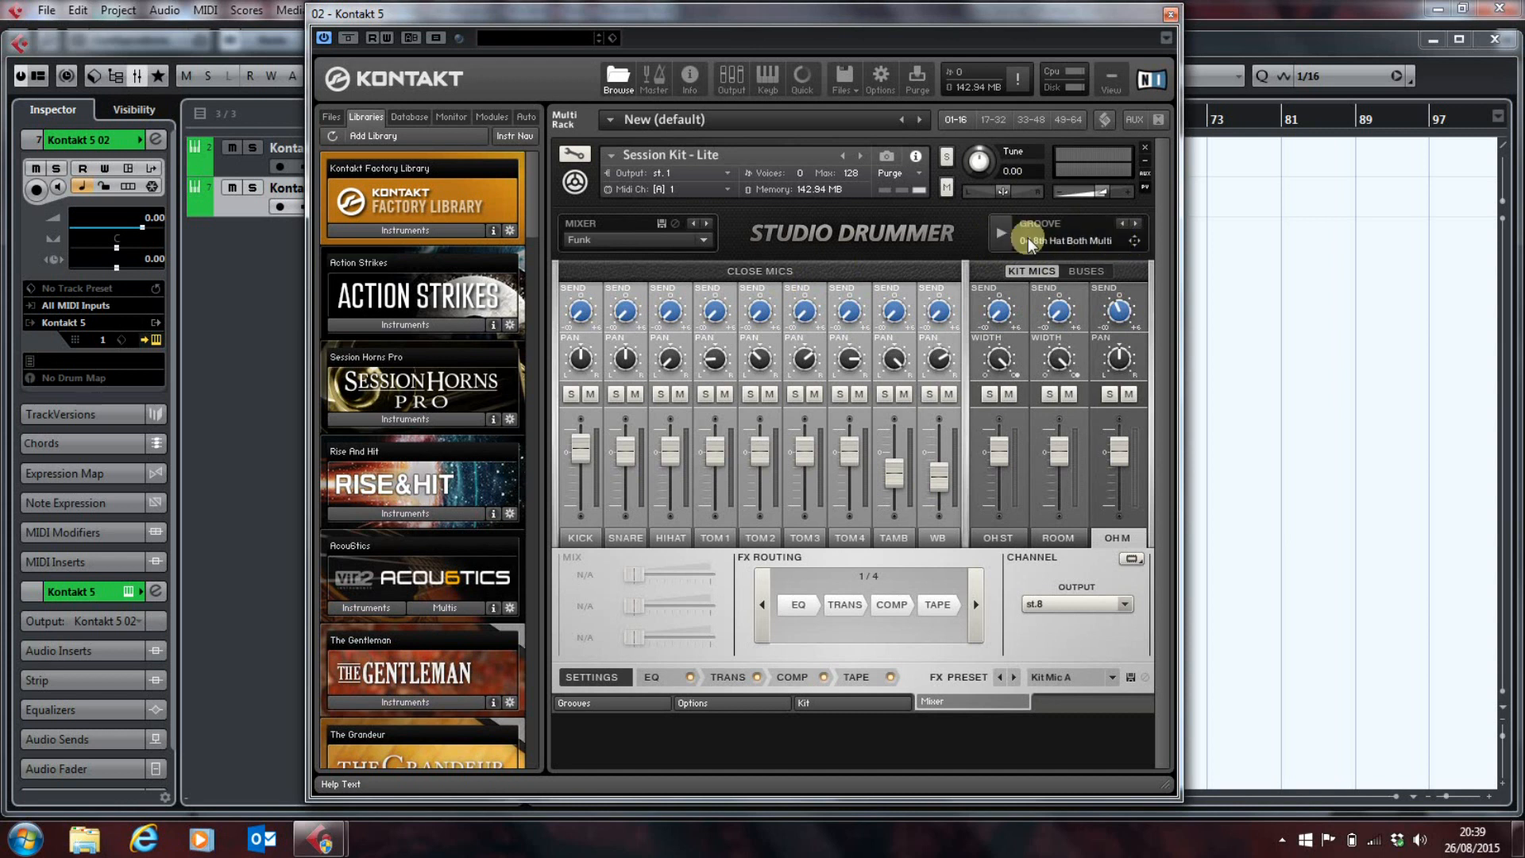
left_click(1123, 226)
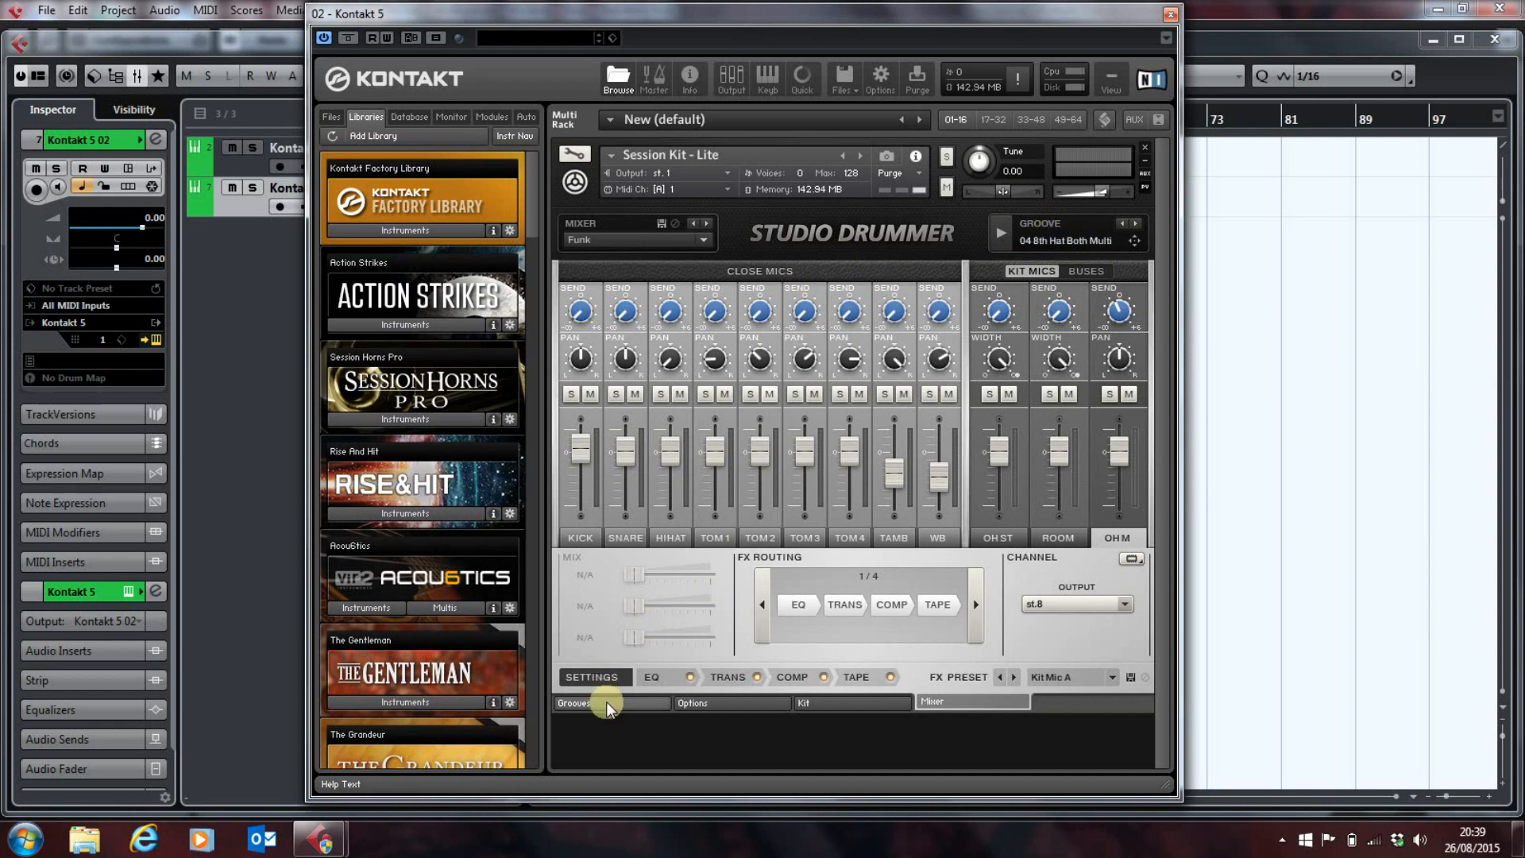
left_click(575, 703)
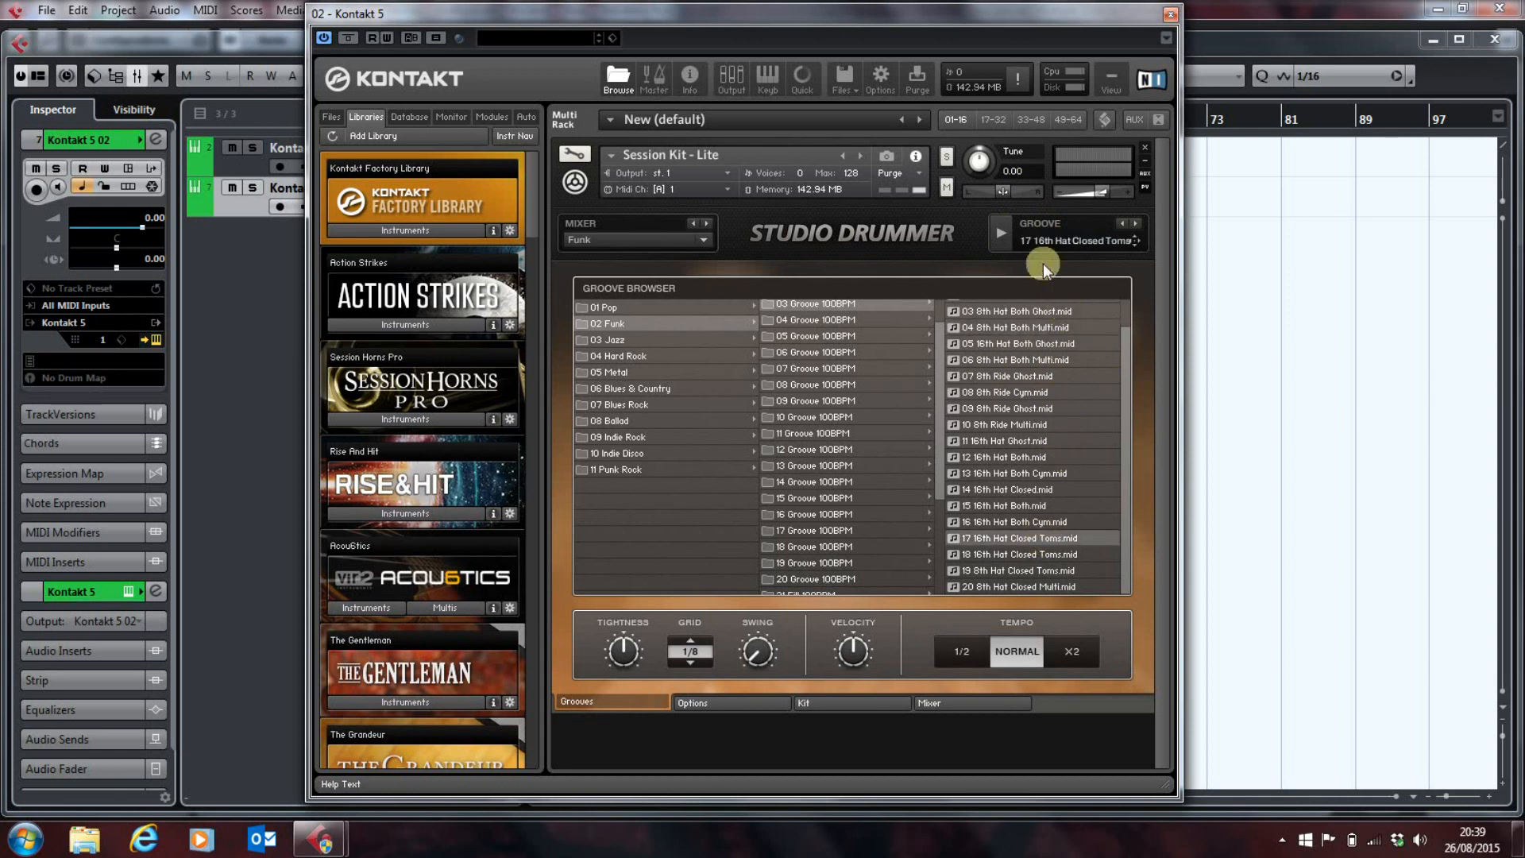
left_click(972, 703)
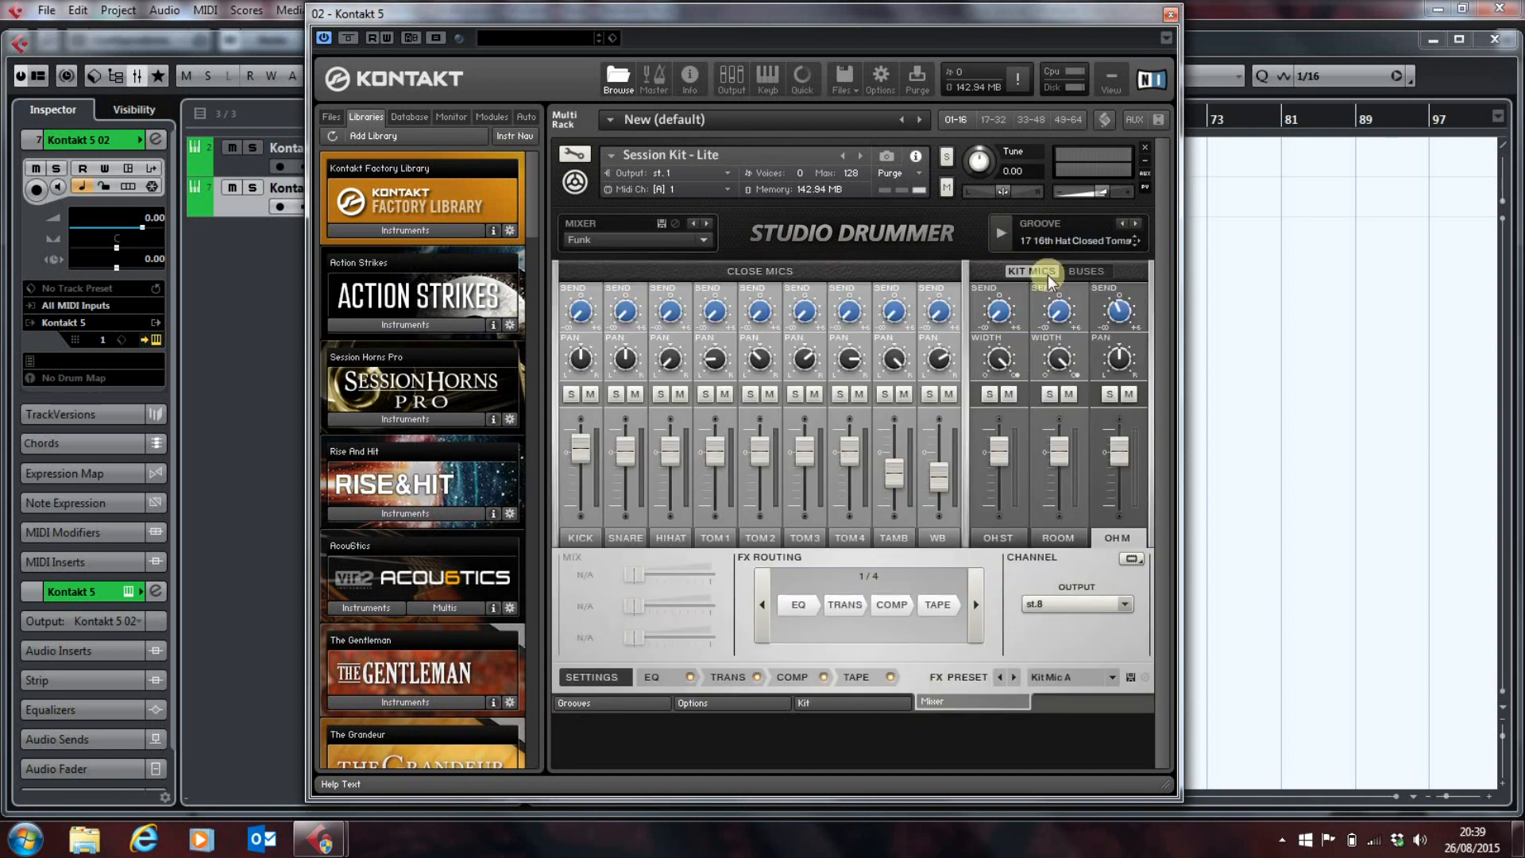